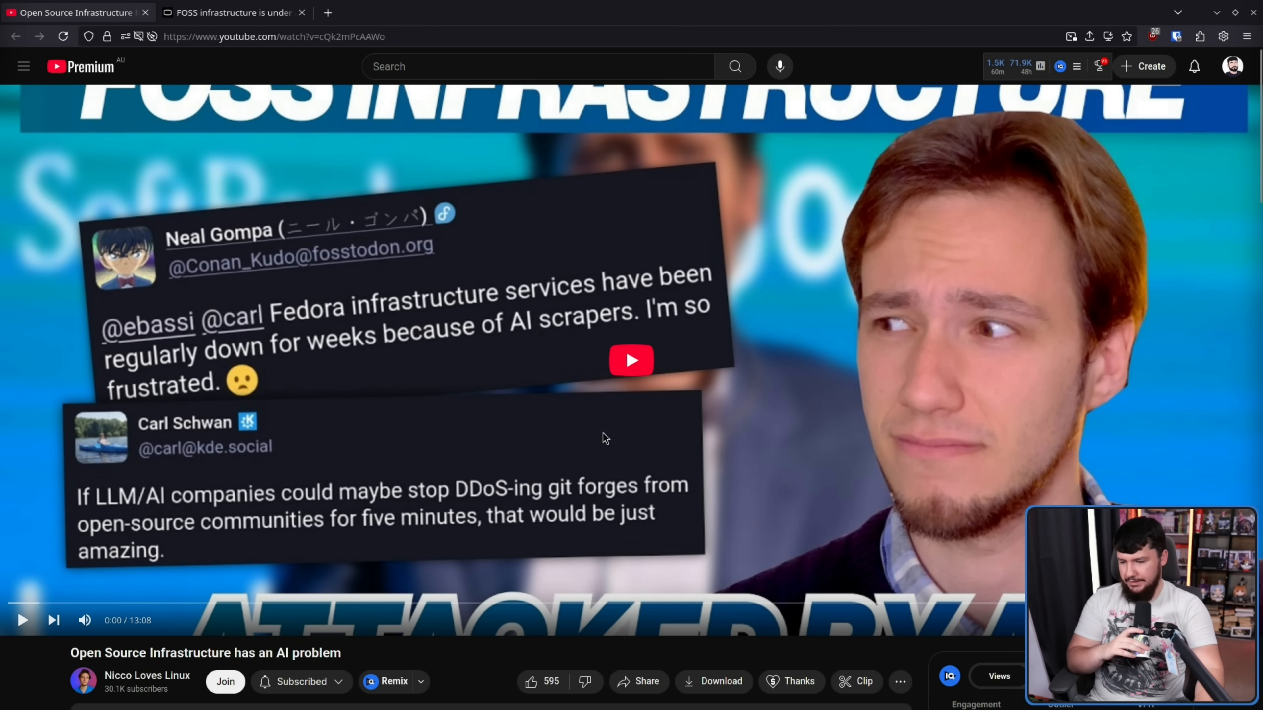
pyautogui.moveTo(627, 266)
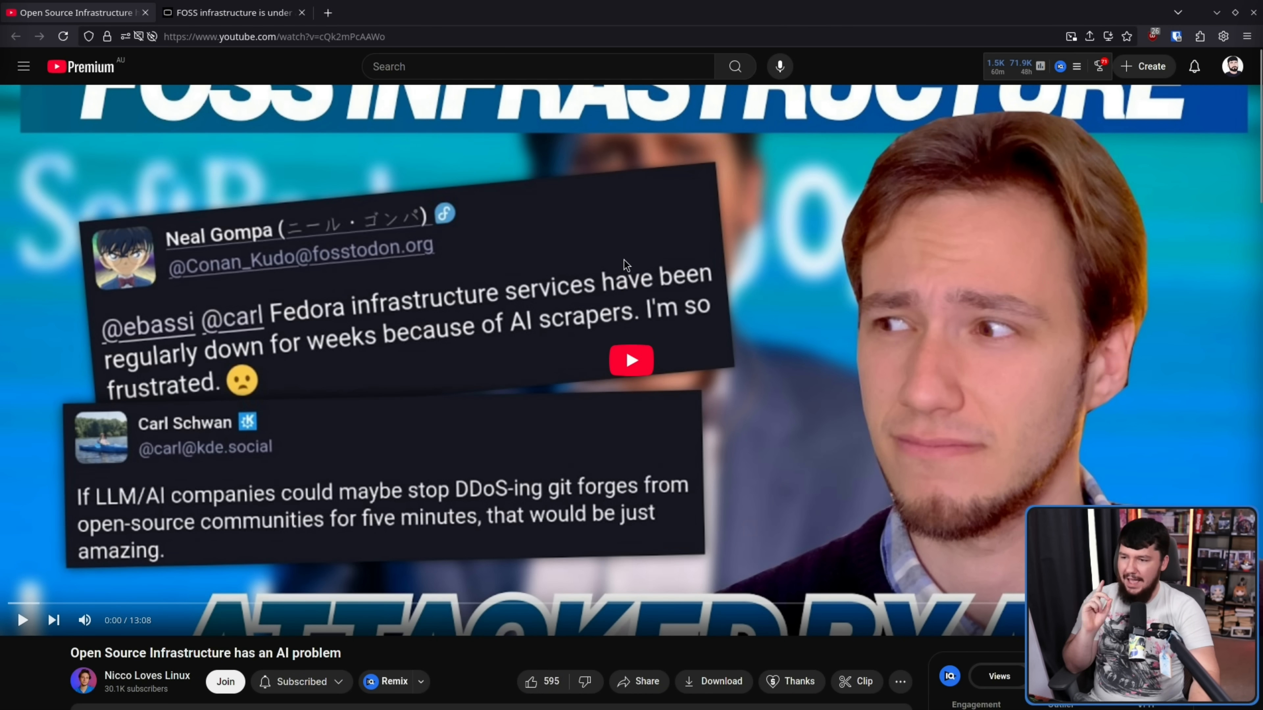
pyautogui.moveTo(282, 15)
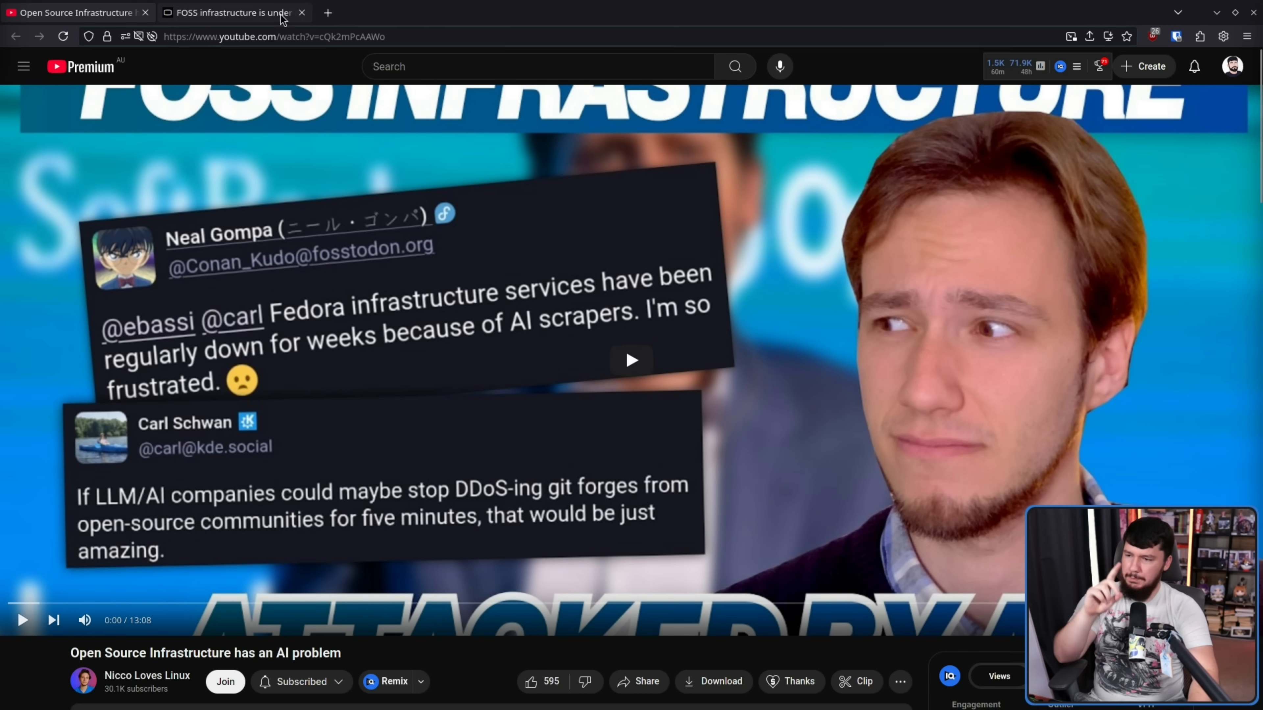
# Step: View the Libre News FOSS infrastructure article, then the TecharoHQ/anubis GitHub repository
pyautogui.click(229, 11)
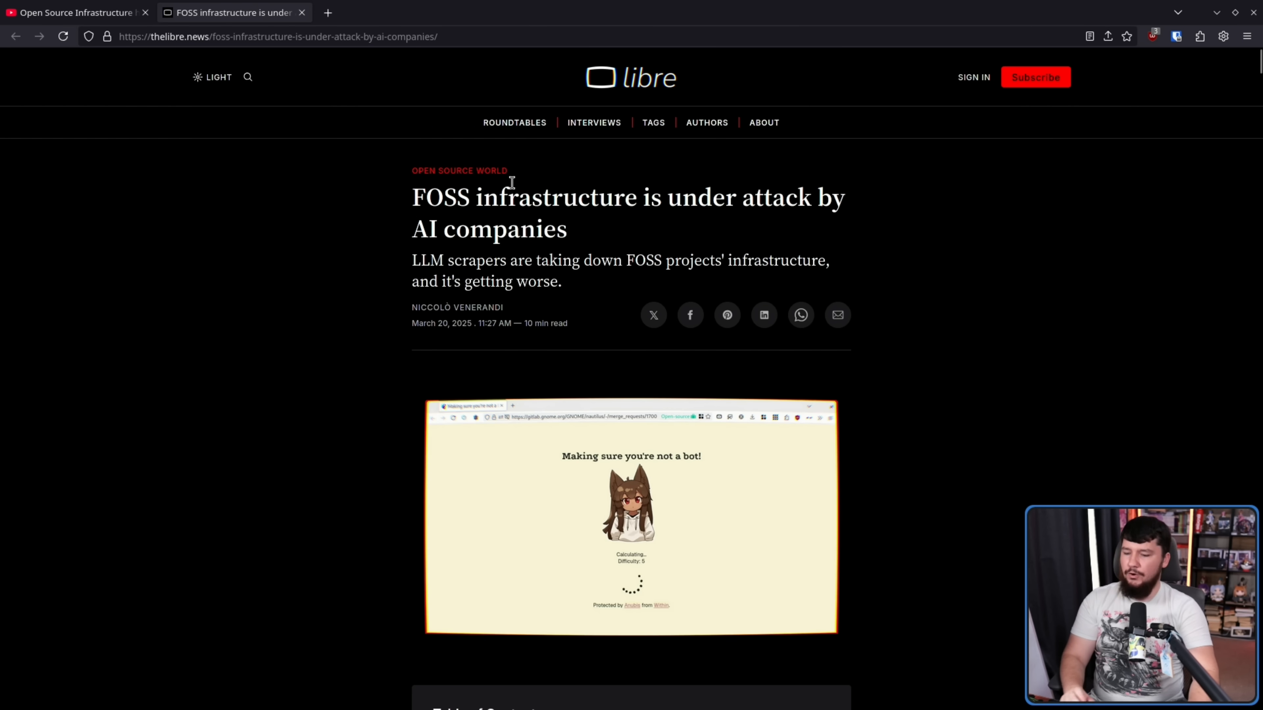
pyautogui.click(390, 12)
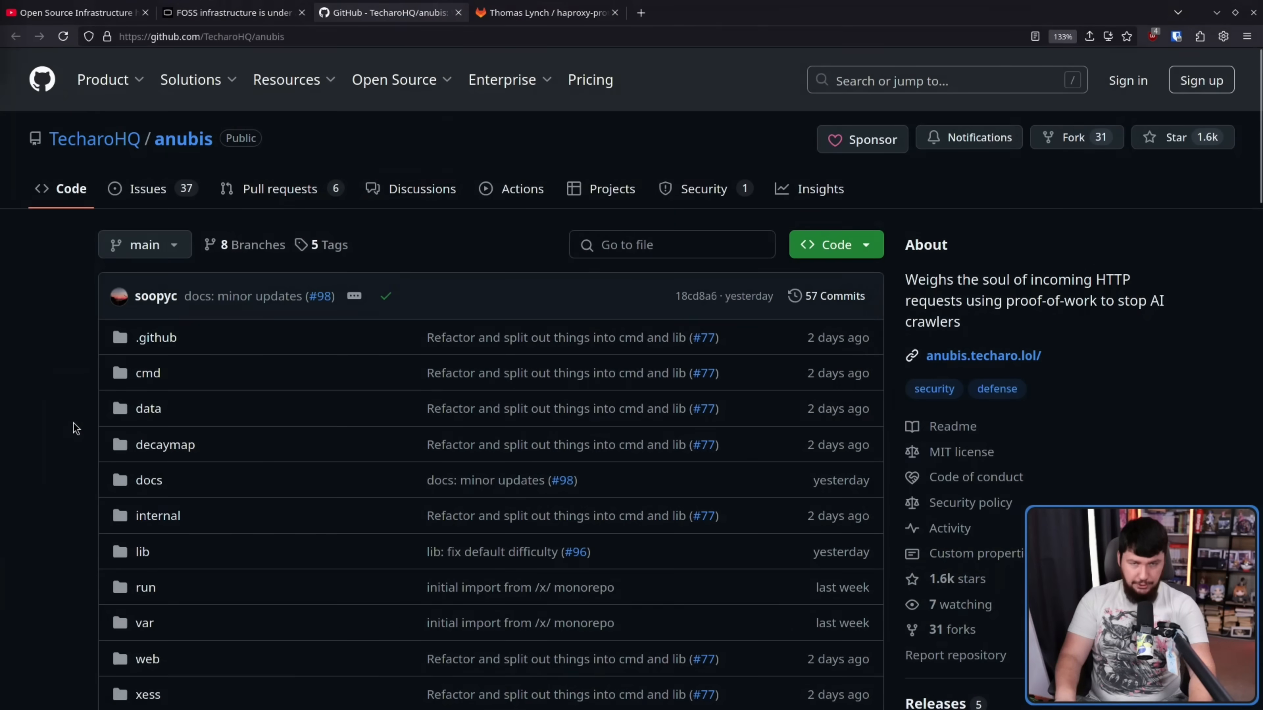
pyautogui.moveTo(121, 365)
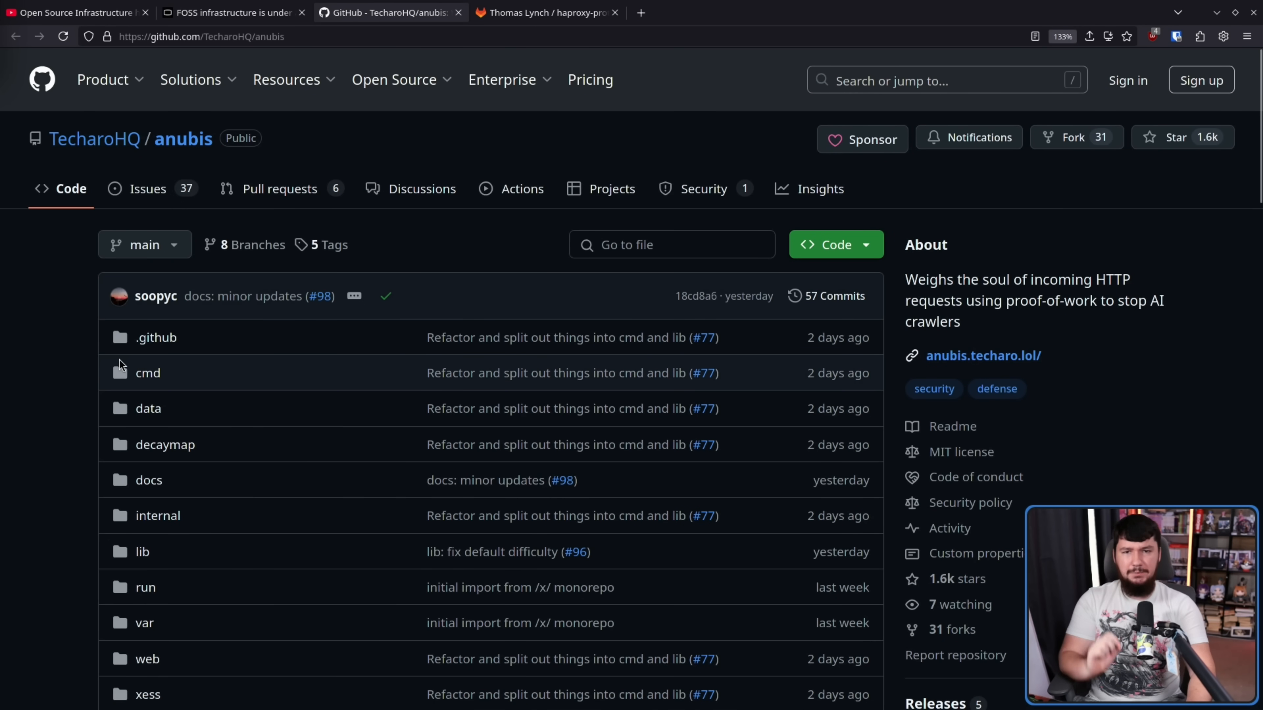
# Step: Glance at the haproxy-protection project page, then read down the Anubis README on GitHub
pyautogui.click(547, 12)
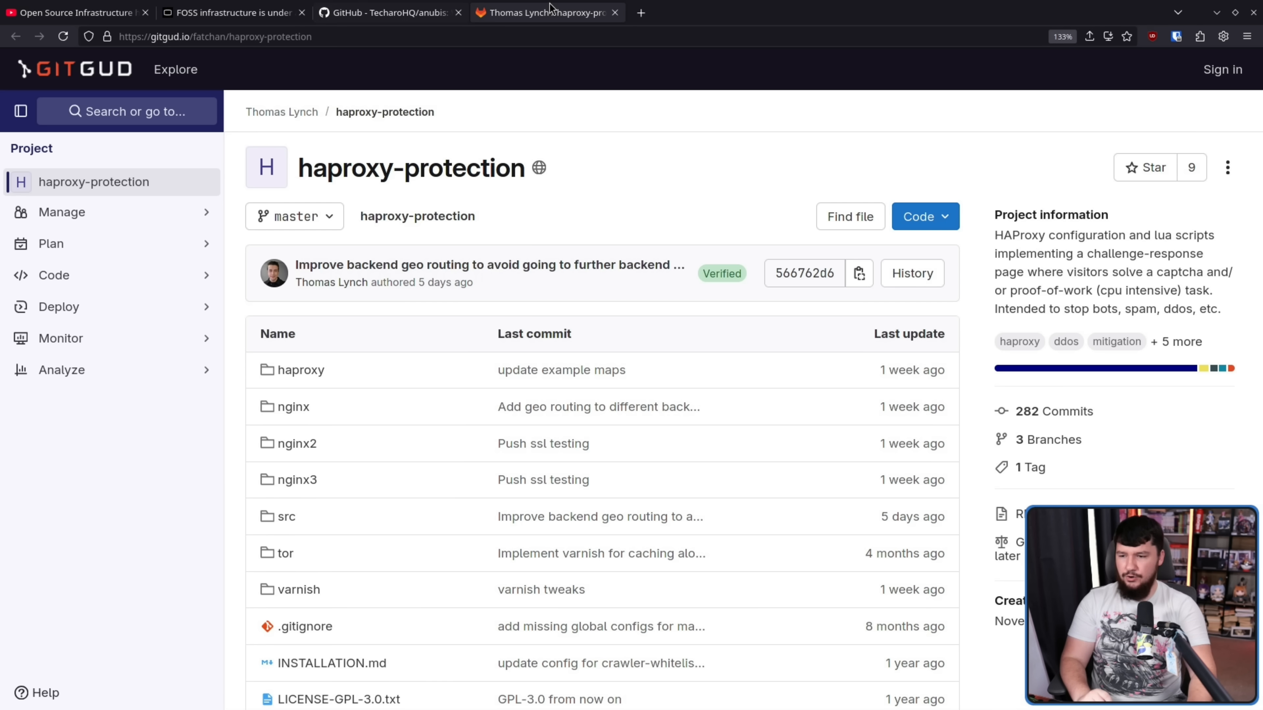
pyautogui.click(390, 12)
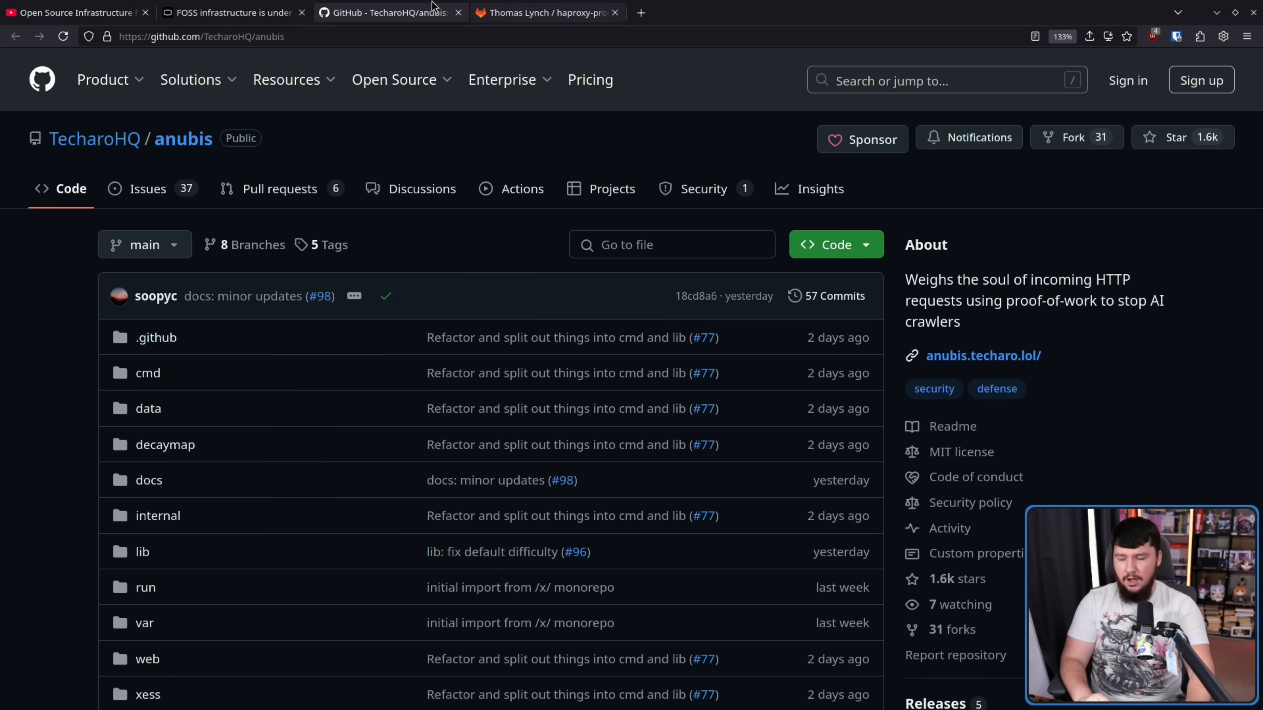
pyautogui.scroll(-3)
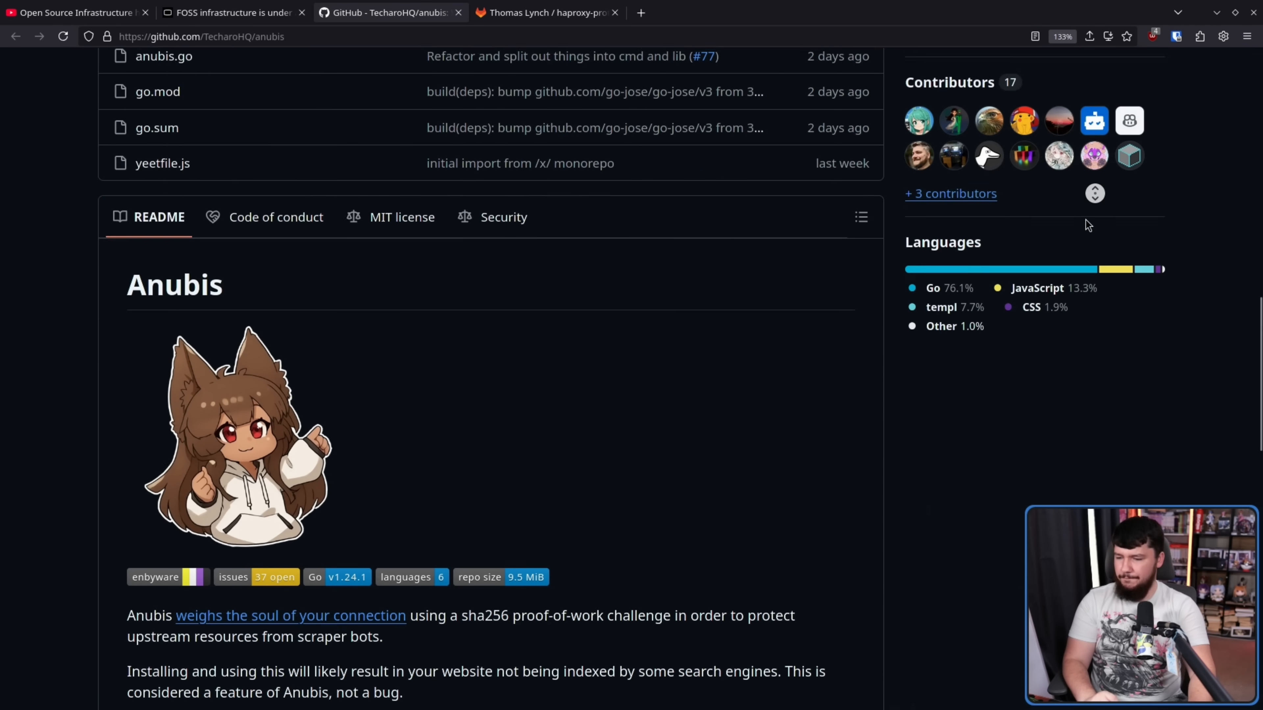
pyautogui.scroll(-3)
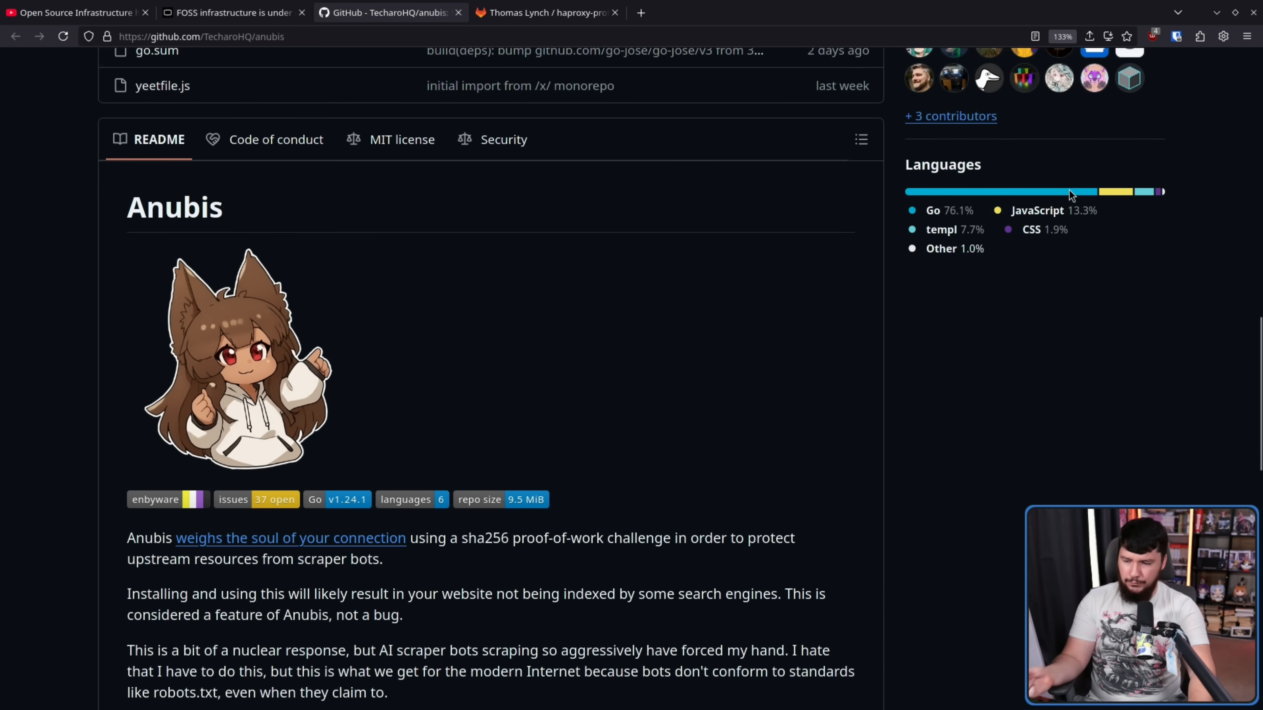
pyautogui.scroll(-3)
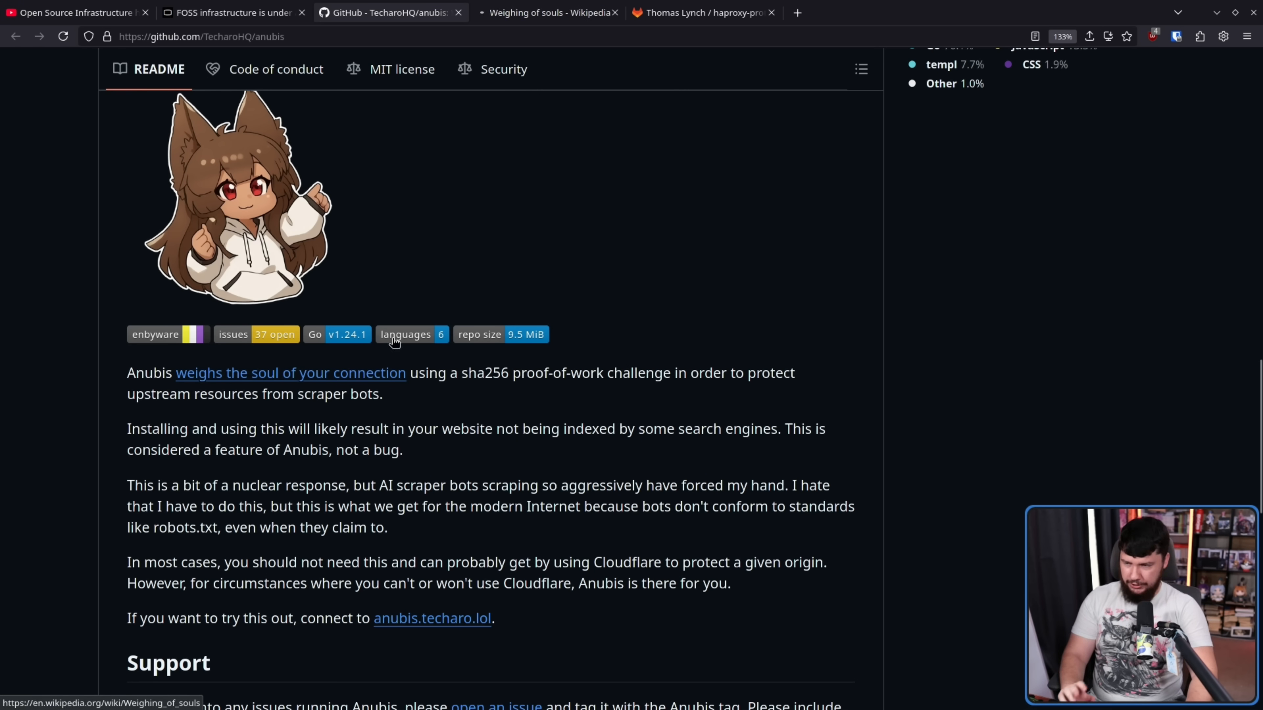
# Step: View the Wikipedia 'Weighing of souls' article linked from the README, then return to it
pyautogui.click(547, 12)
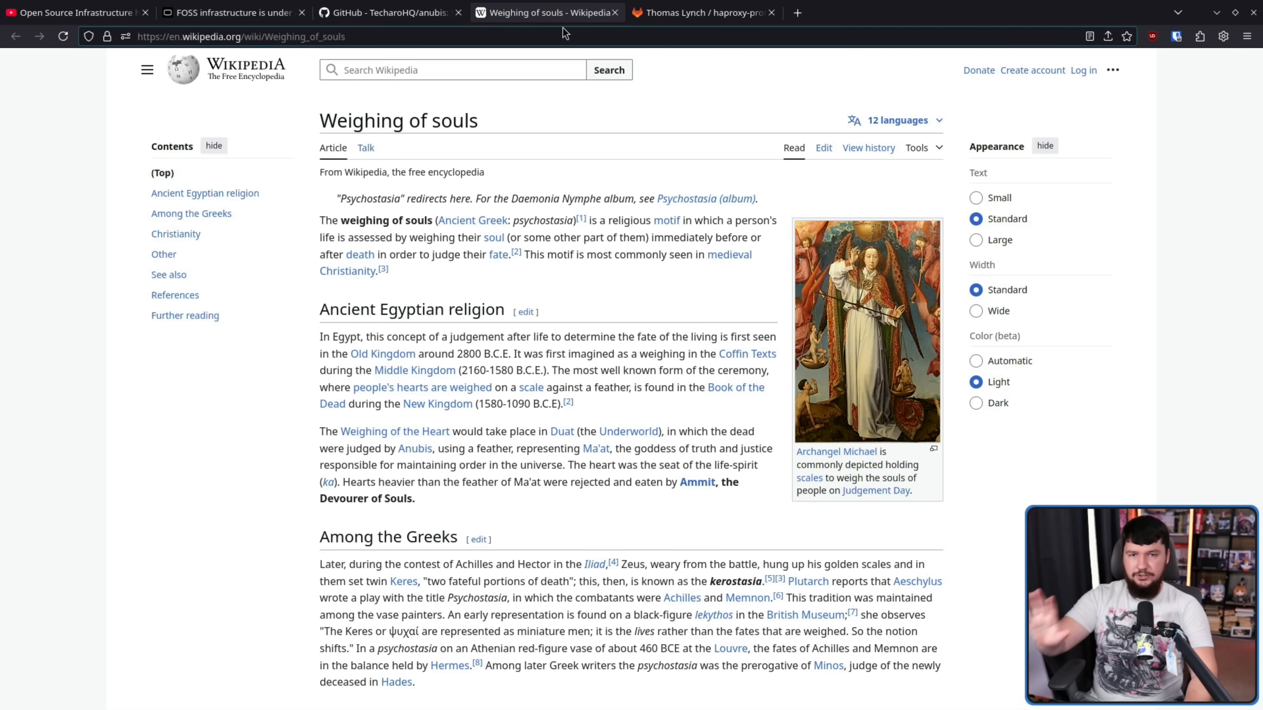
pyautogui.click(389, 12)
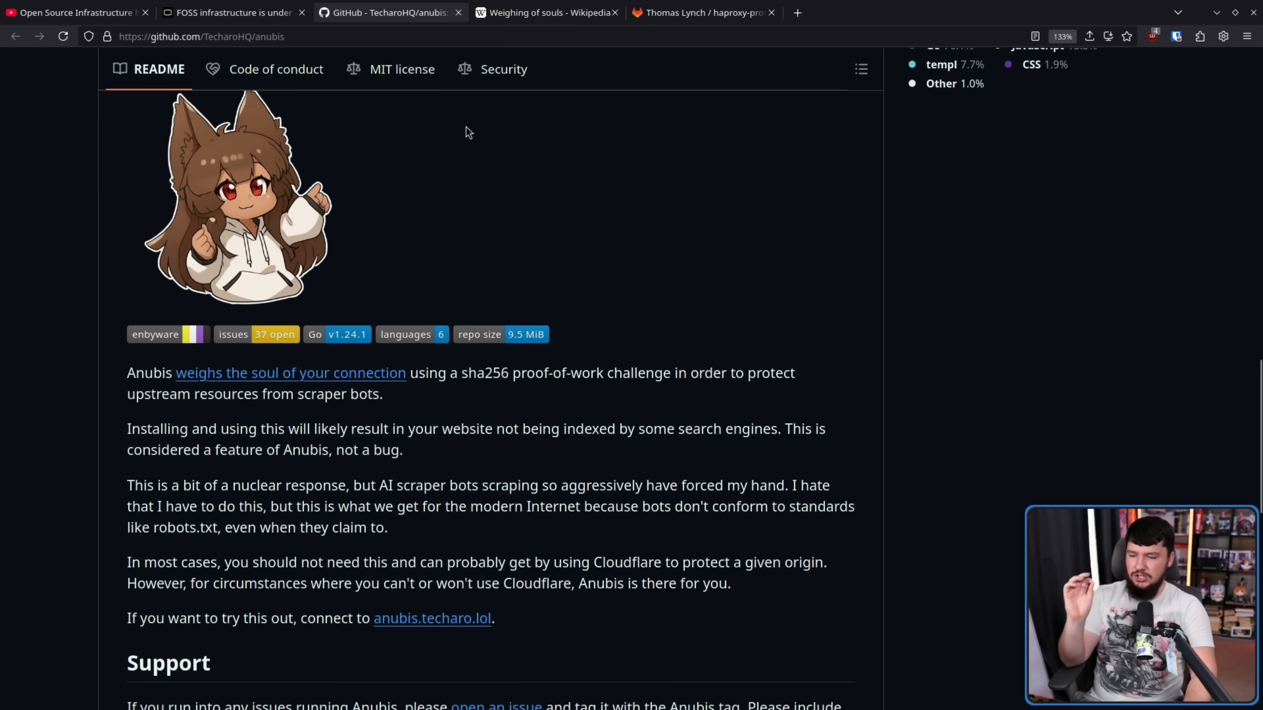
pyautogui.moveTo(584, 193)
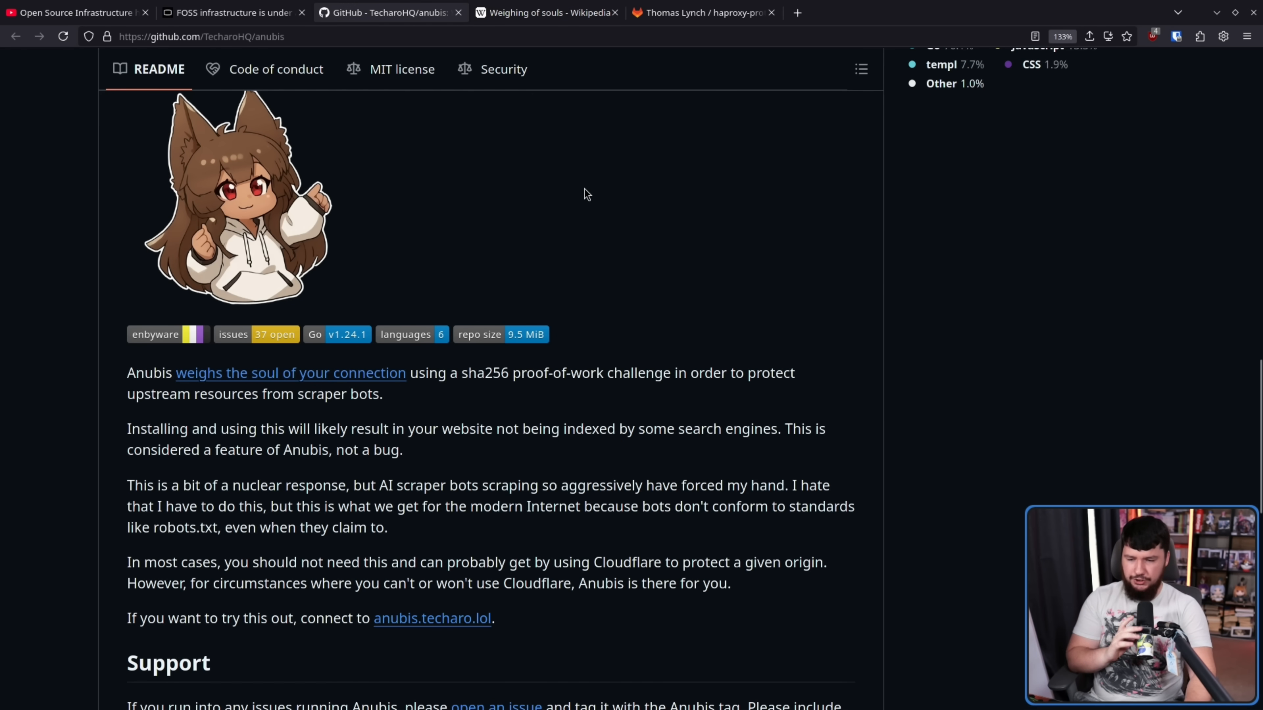
pyautogui.moveTo(828, 260)
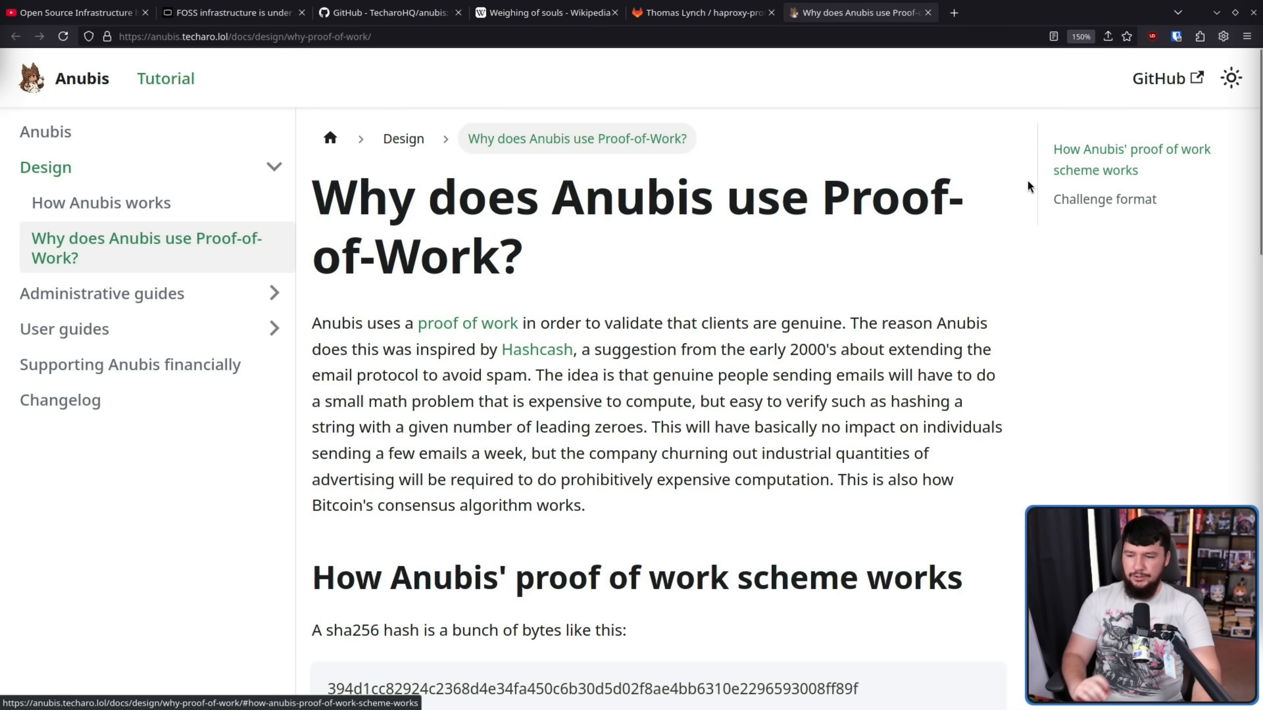
pyautogui.moveTo(986, 191)
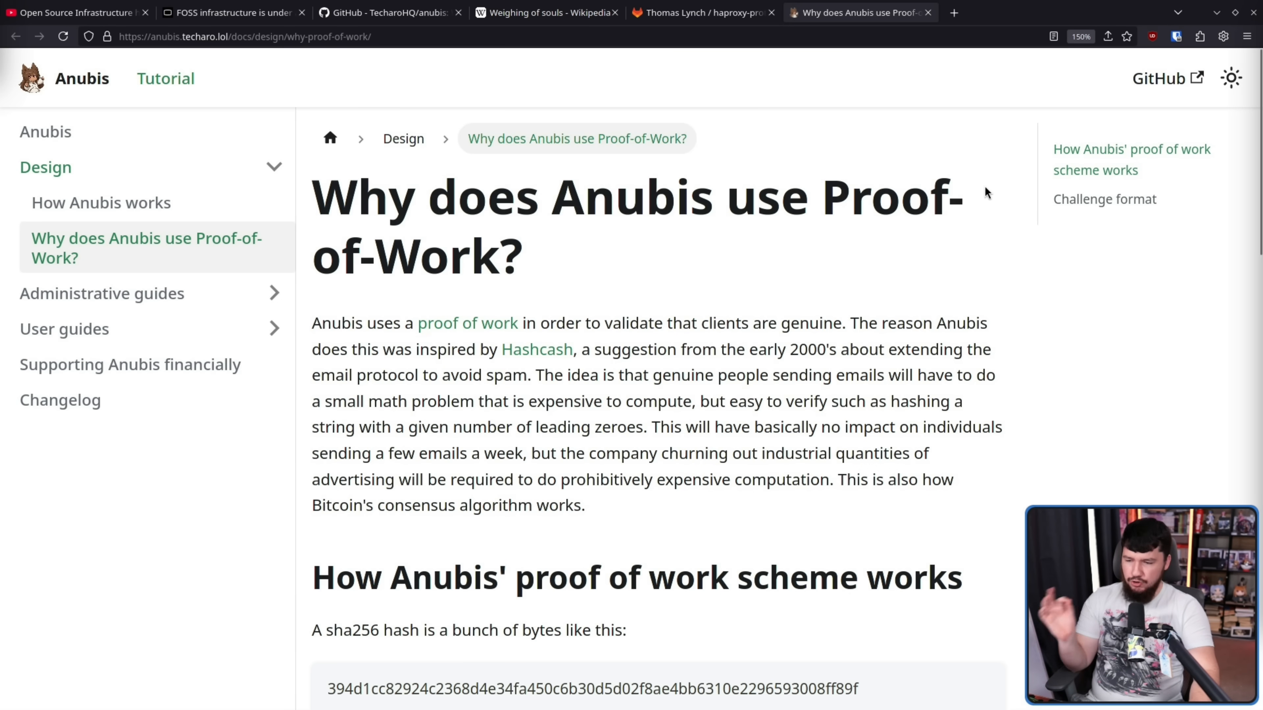
pyautogui.moveTo(985, 183)
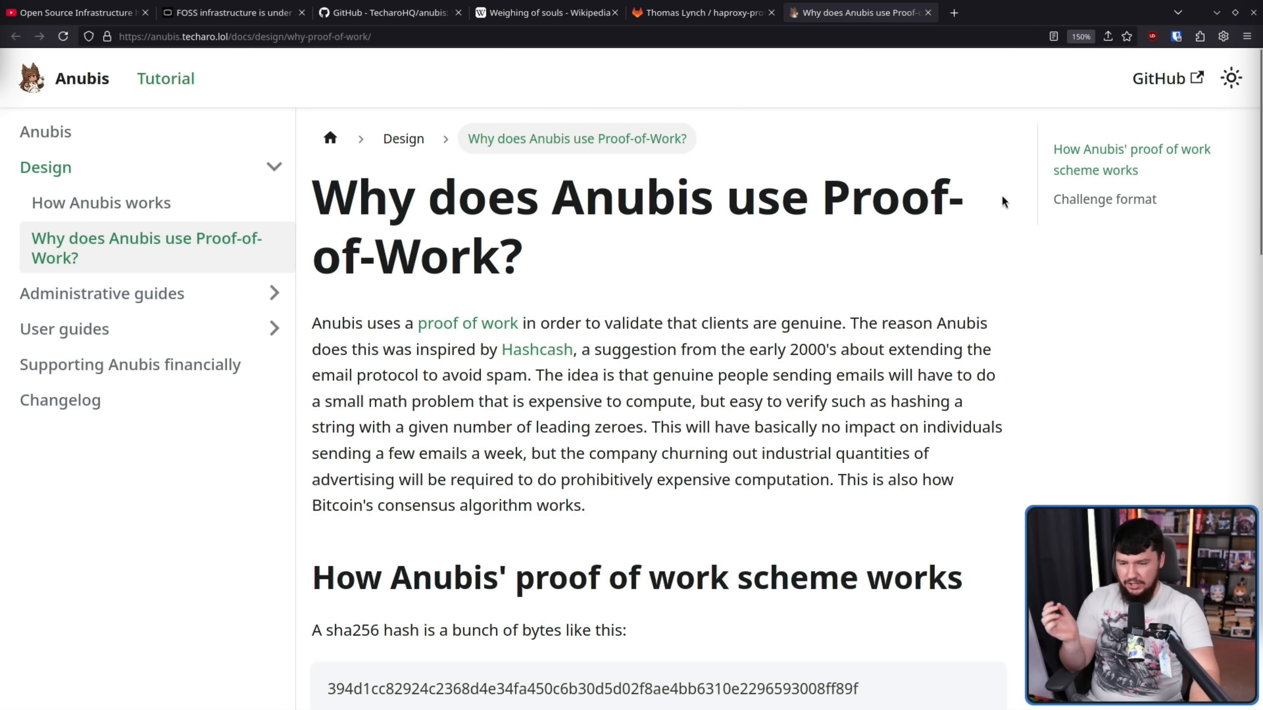
pyautogui.moveTo(903, 367)
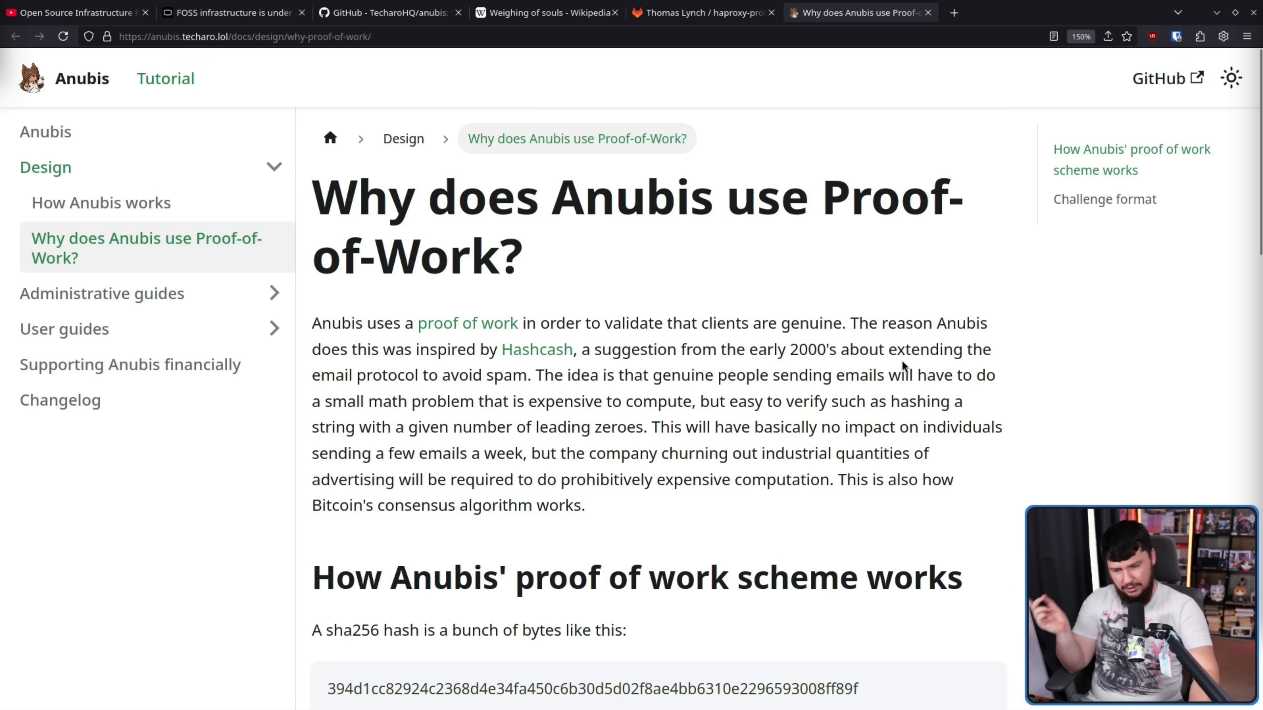
pyautogui.moveTo(854, 351)
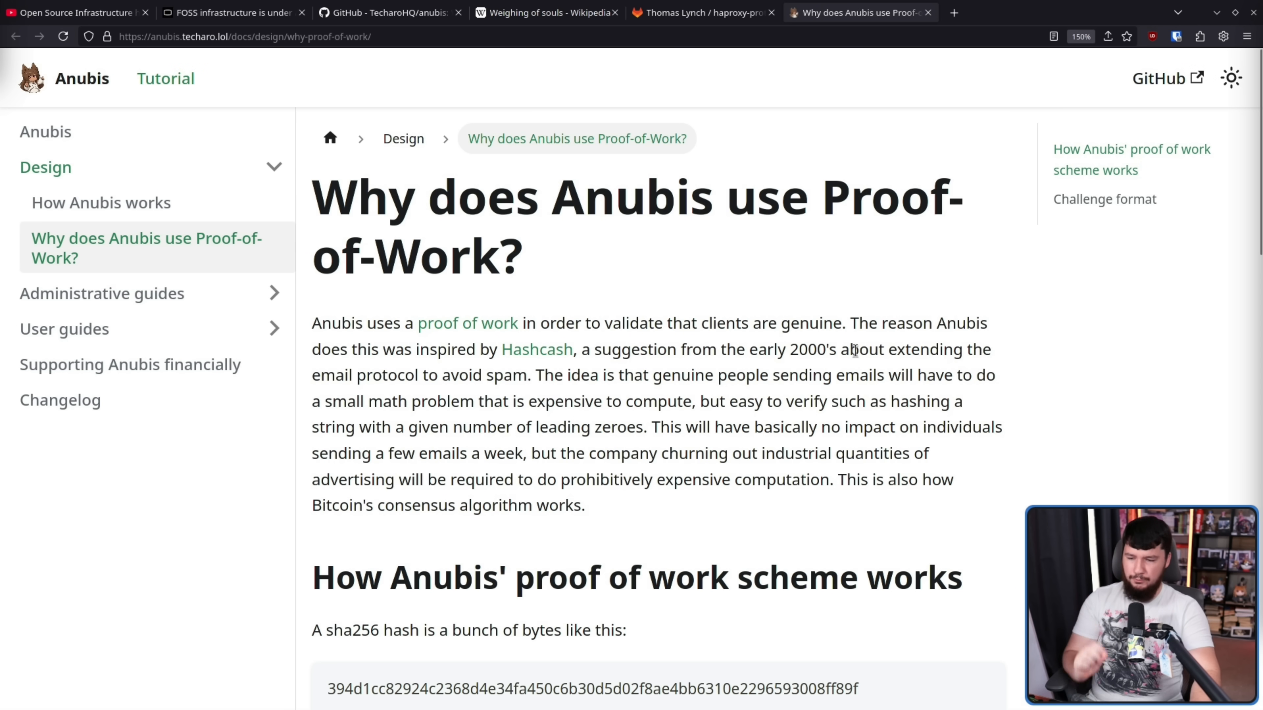
pyautogui.moveTo(839, 351)
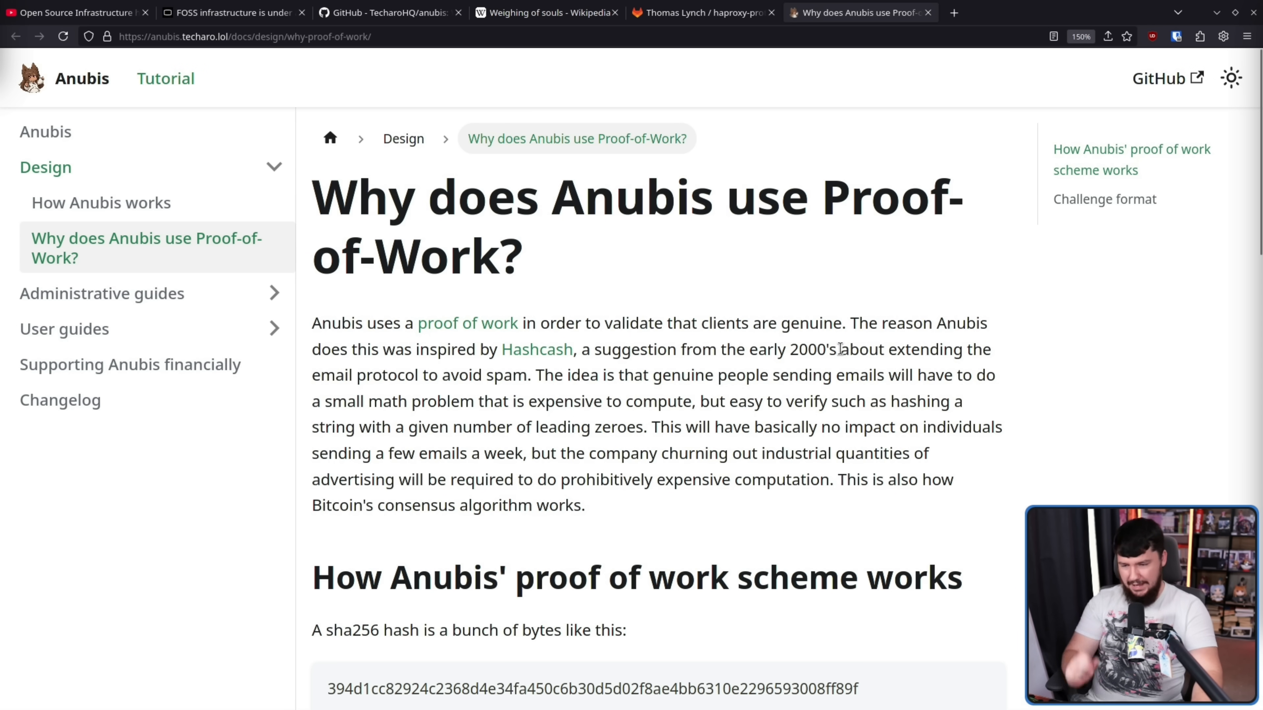
pyautogui.moveTo(807, 380)
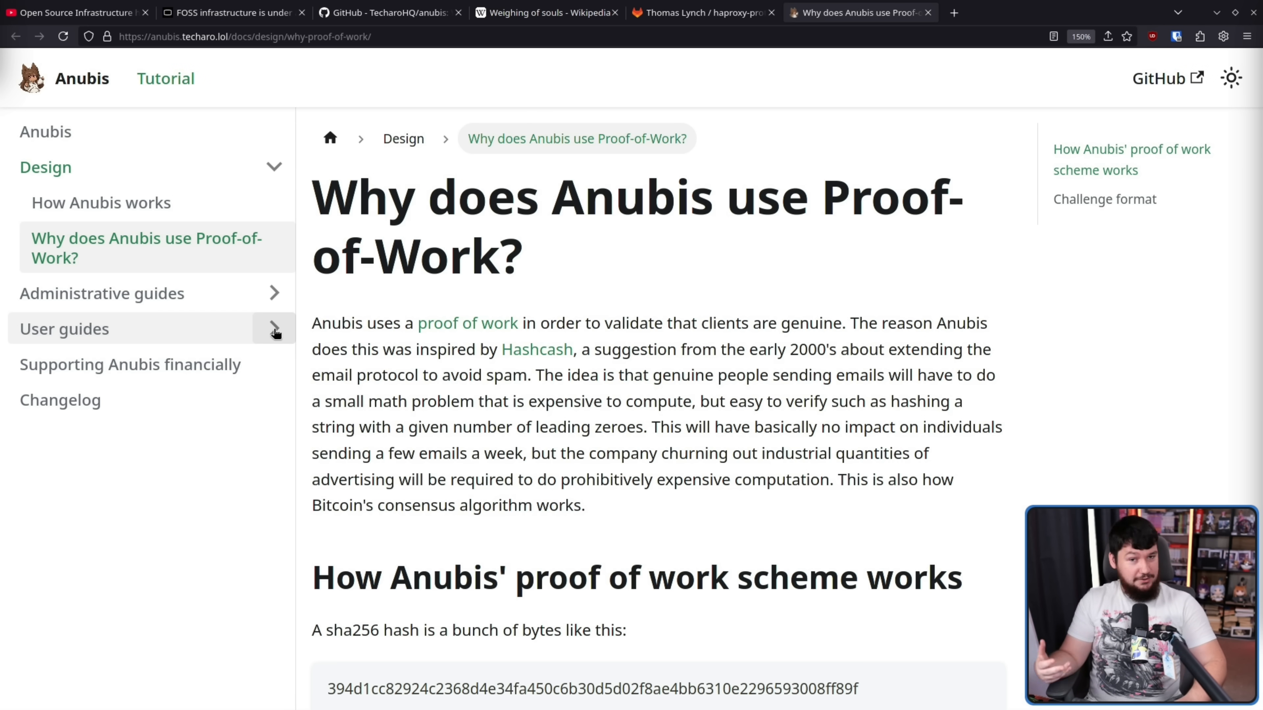
# Step: Bring the 'How Anubis' proof of work scheme works' section into view and clear the nonce-phrase highlight
pyautogui.scroll(-3)
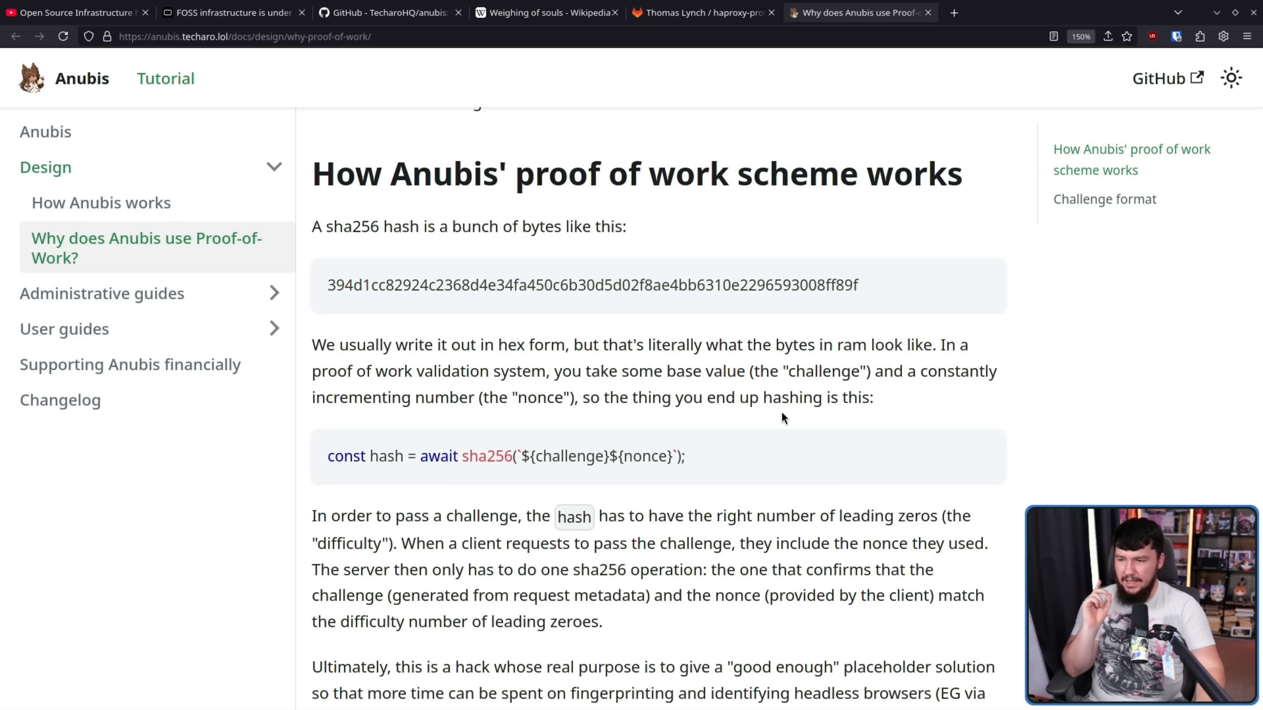
pyautogui.moveTo(681, 146)
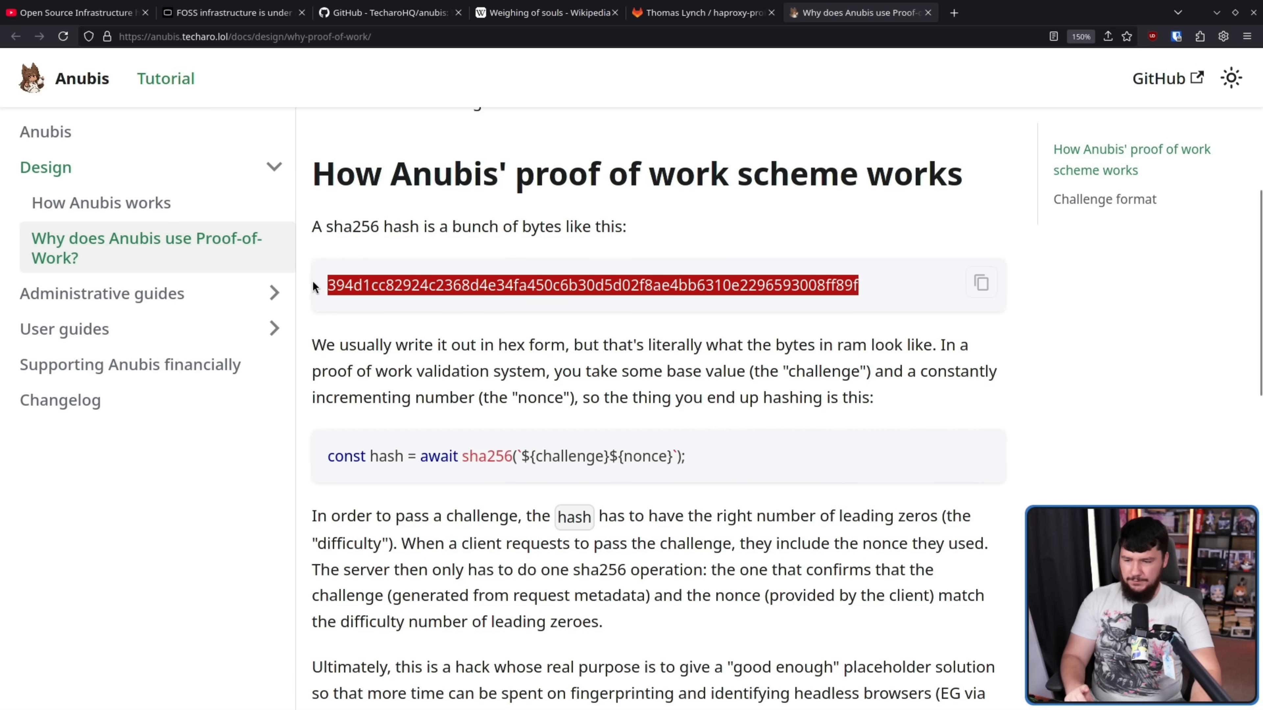
pyautogui.moveTo(858, 347)
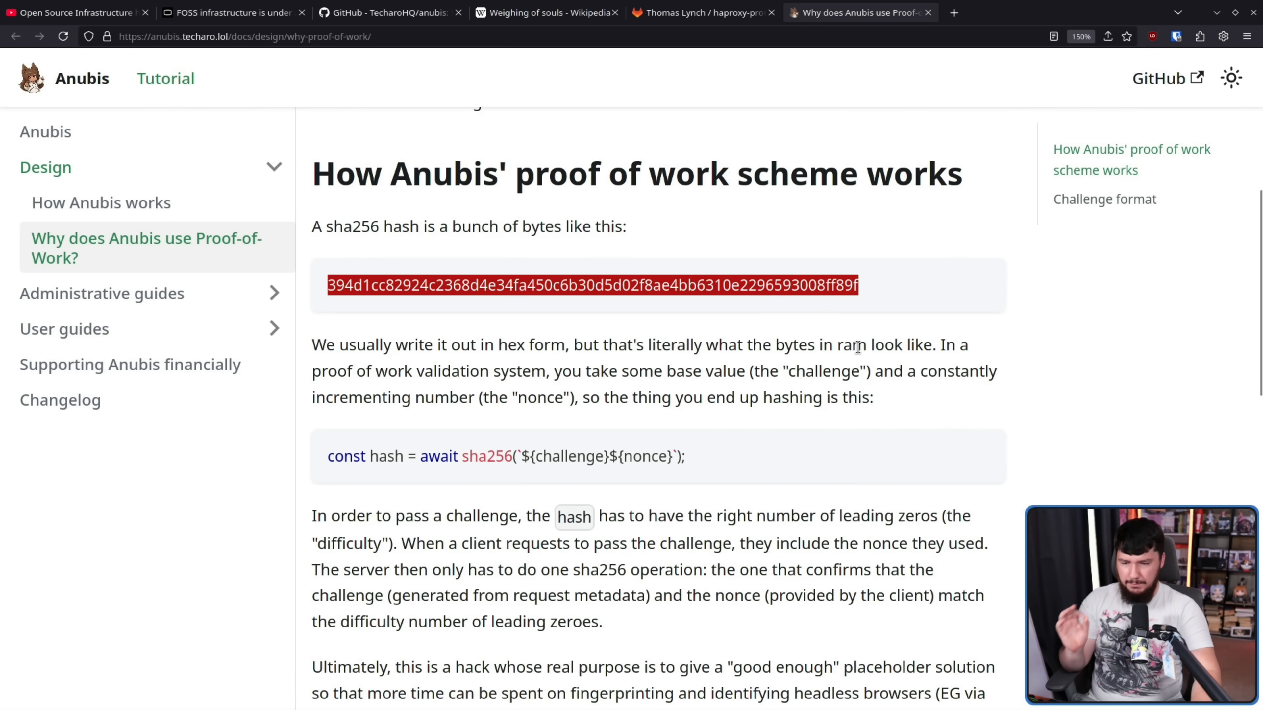
pyautogui.moveTo(895, 348)
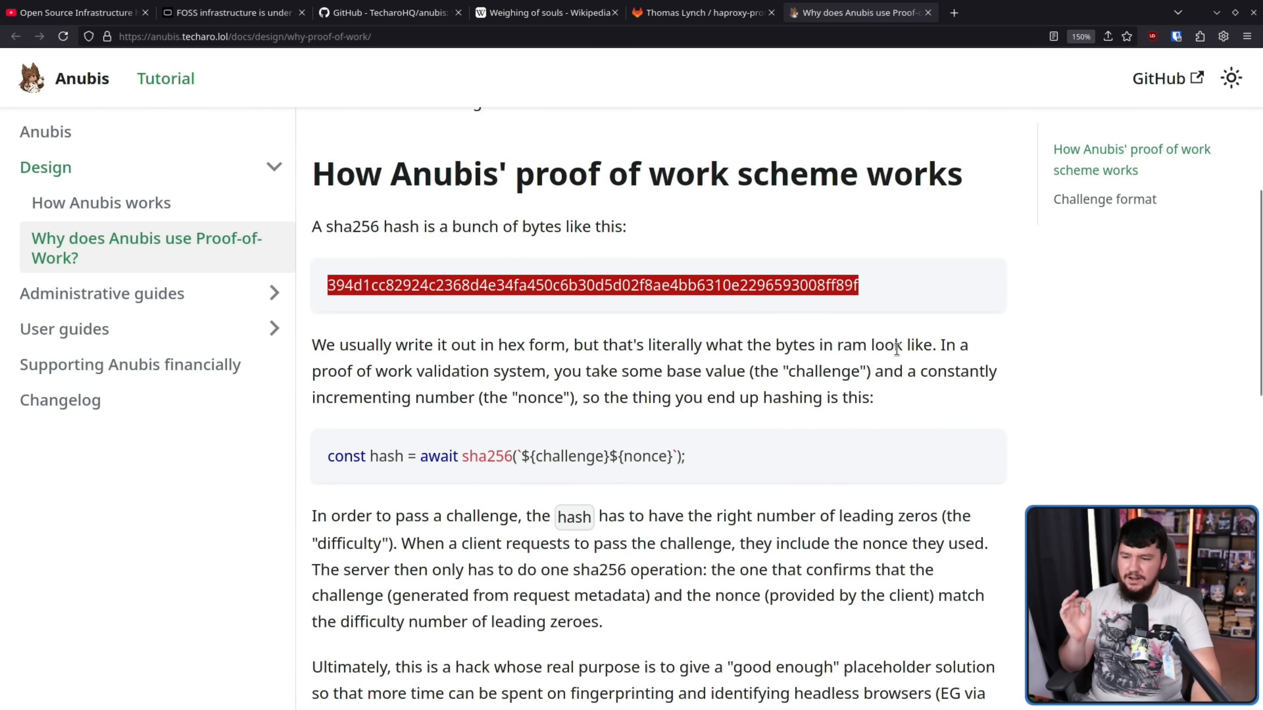
pyautogui.moveTo(624, 372)
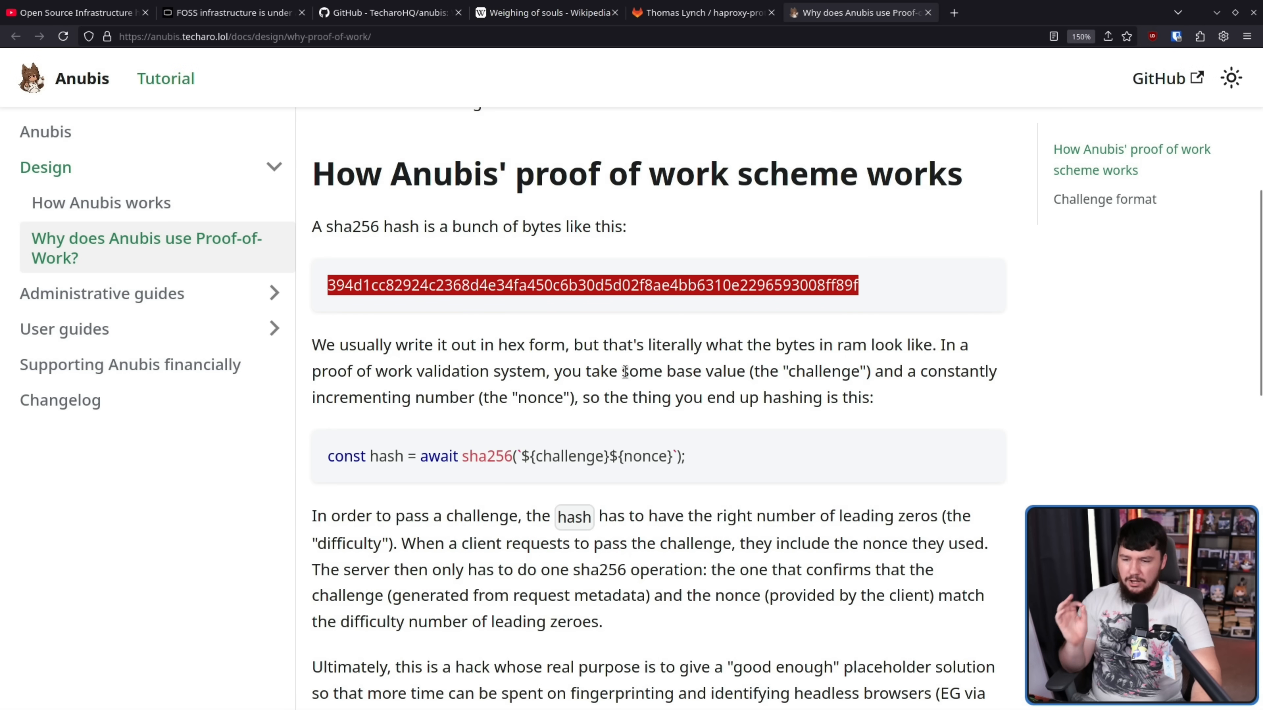
pyautogui.moveTo(805, 368)
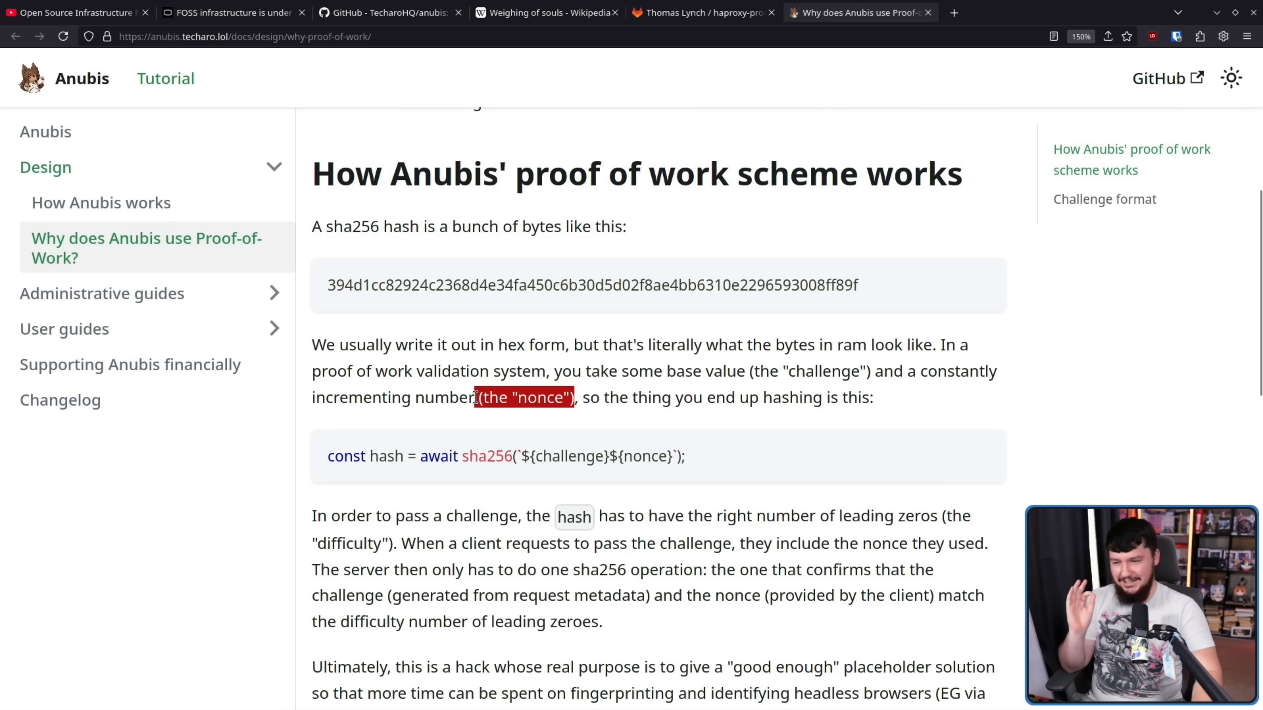
pyautogui.click(585, 379)
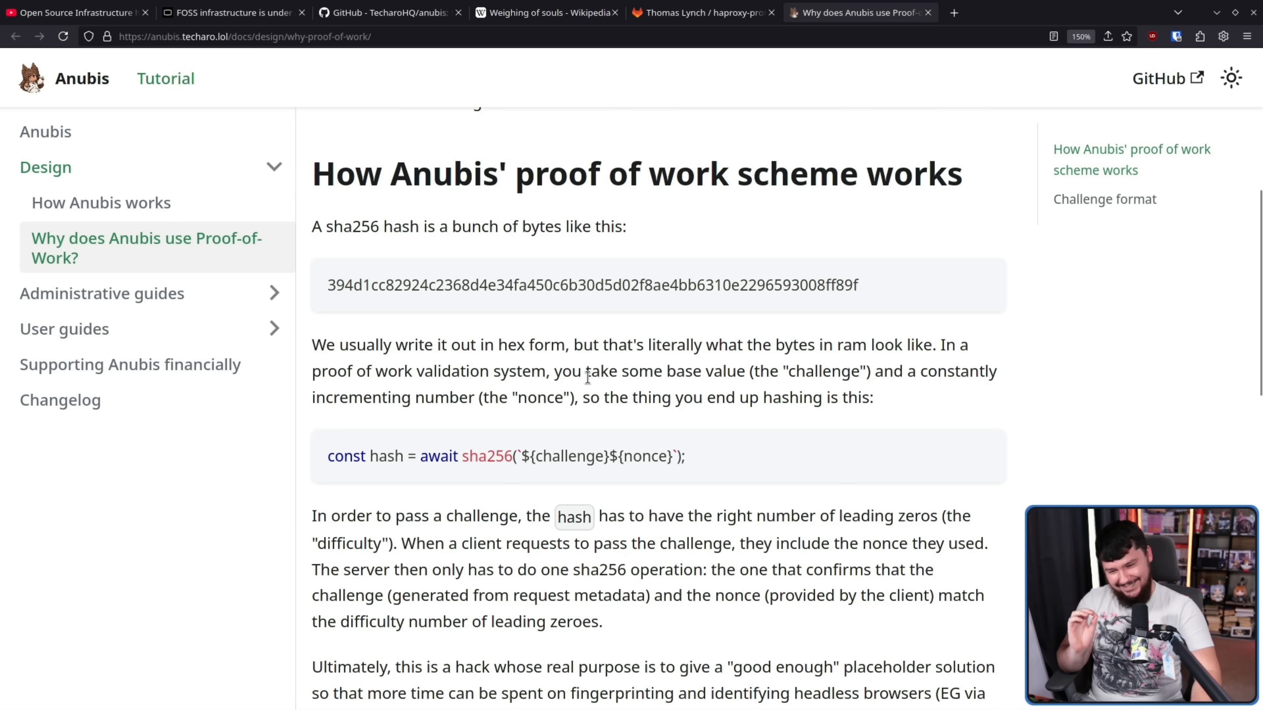
pyautogui.moveTo(691, 457)
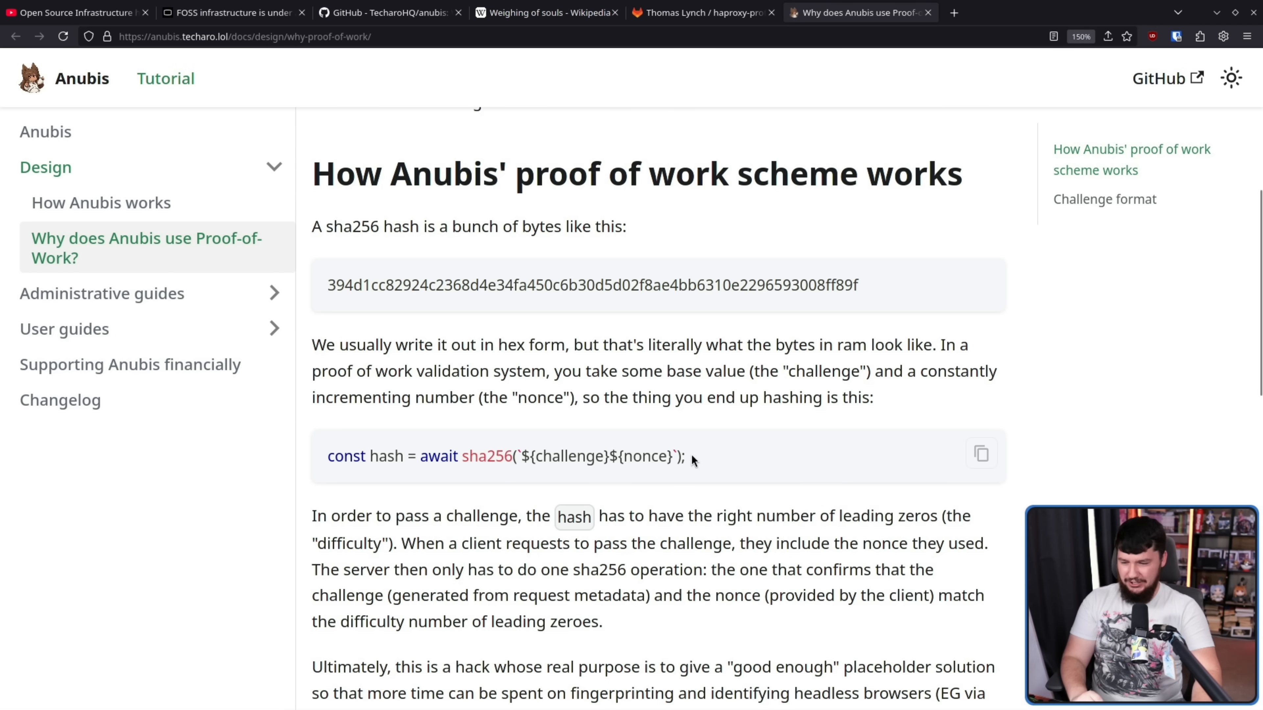
pyautogui.scroll(-3)
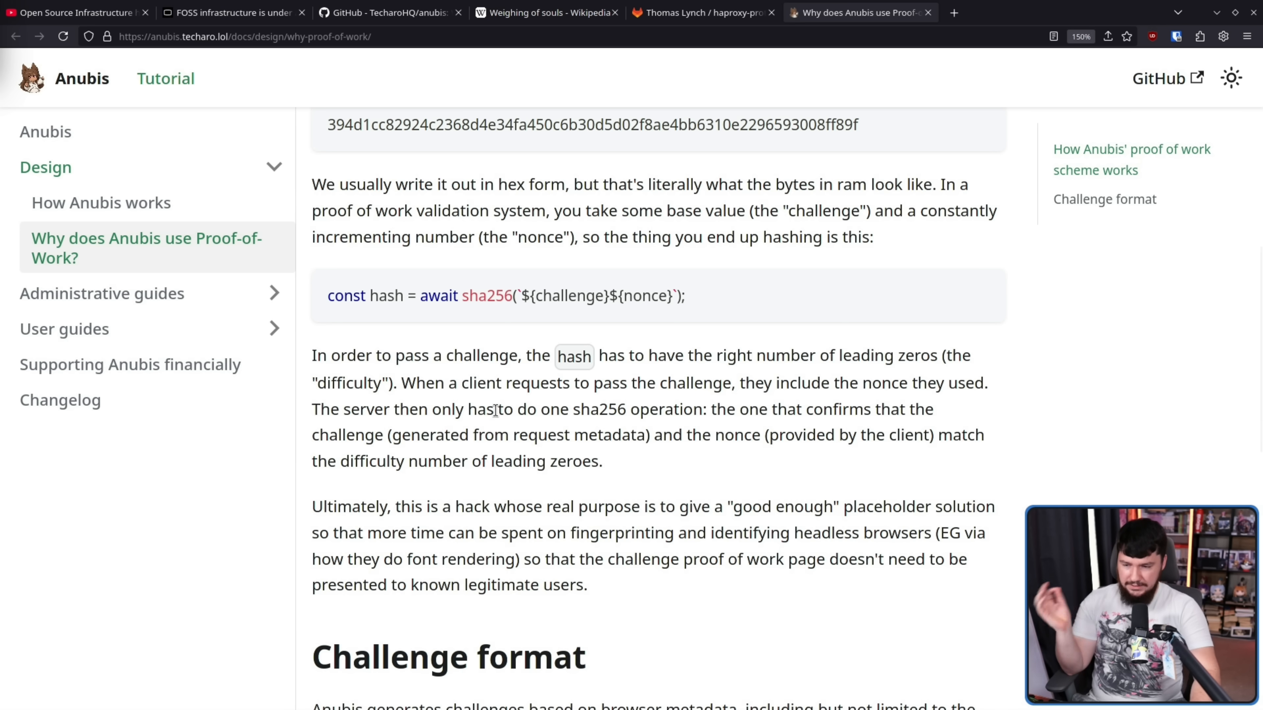
pyautogui.moveTo(575, 379)
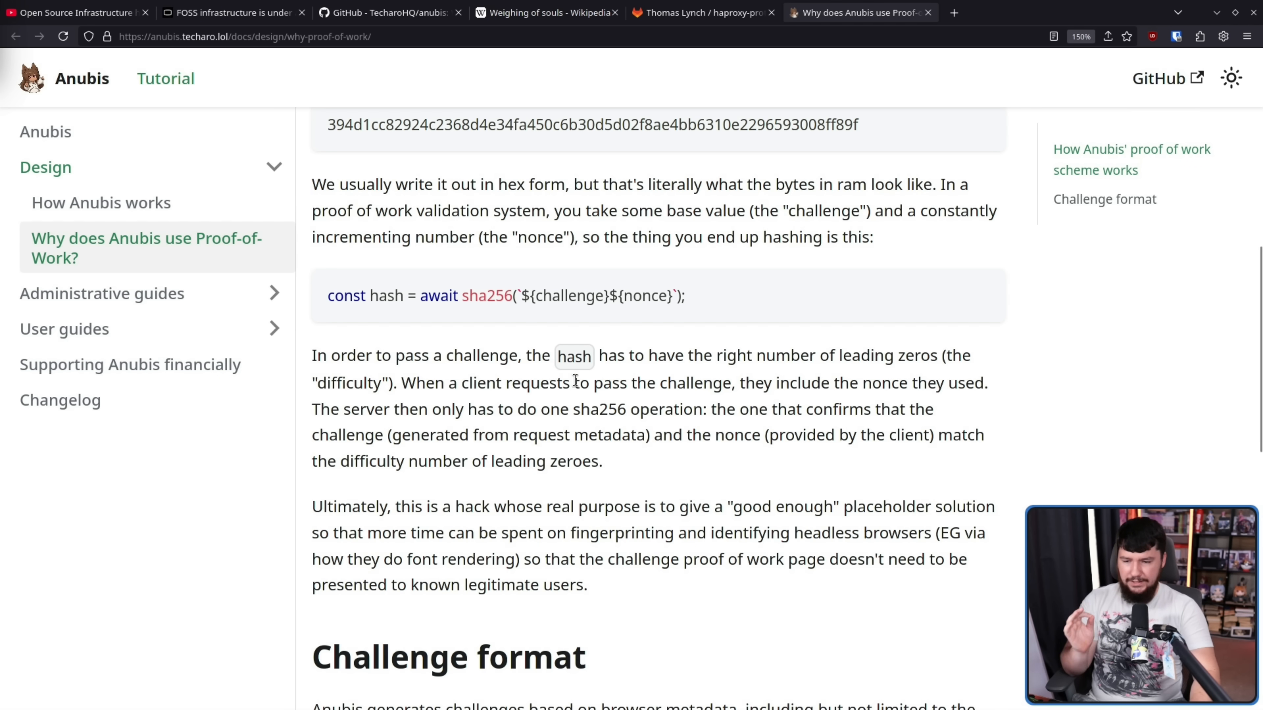
pyautogui.moveTo(865, 386)
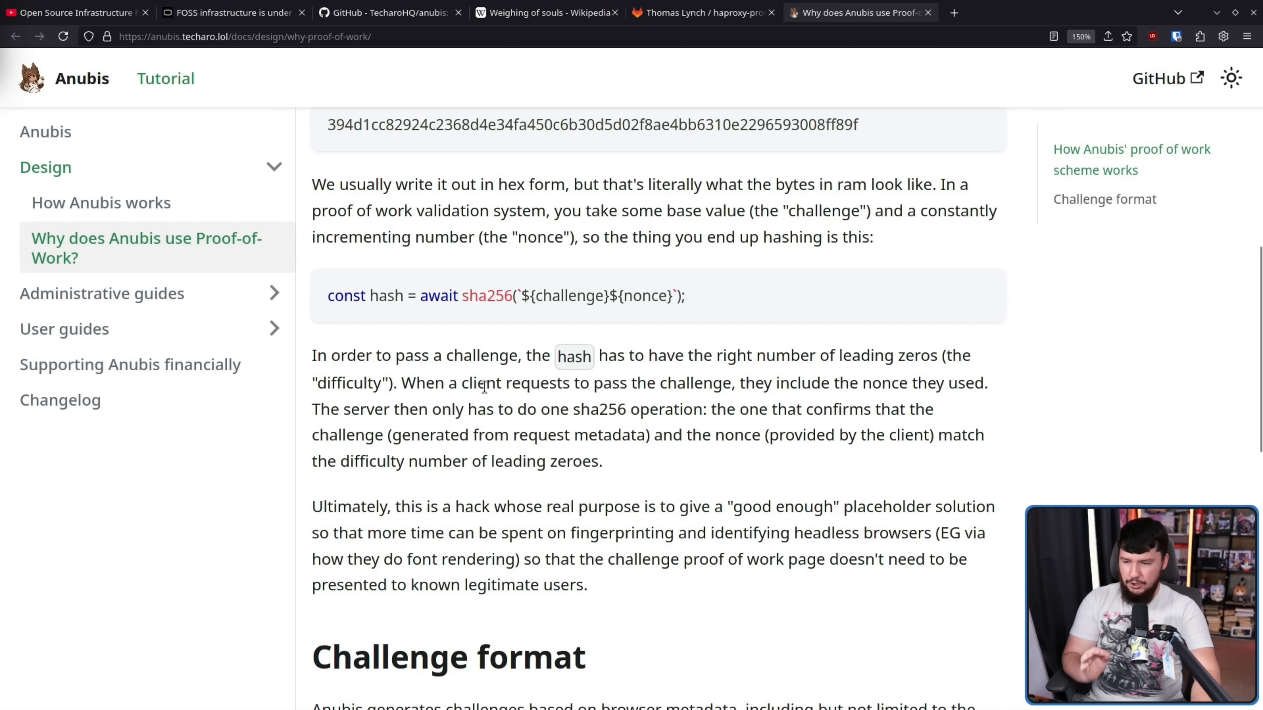
pyautogui.moveTo(524, 430)
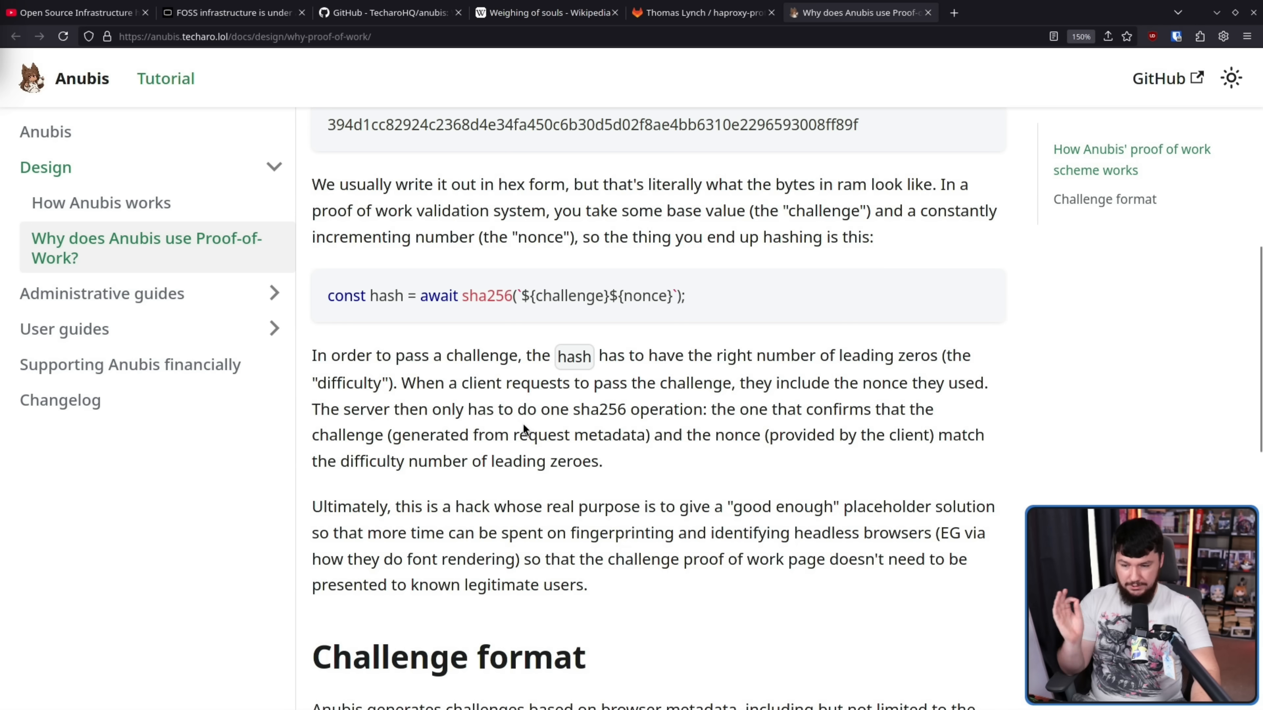
pyautogui.moveTo(554, 419)
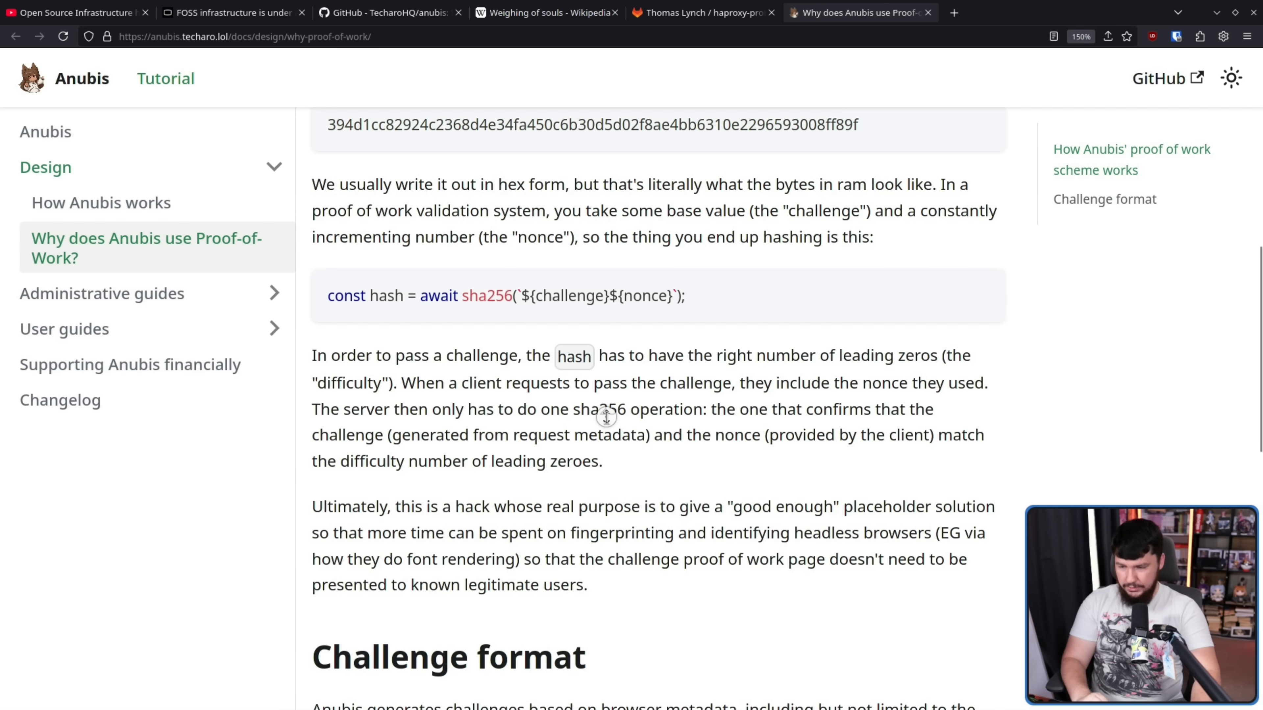
pyautogui.scroll(-3)
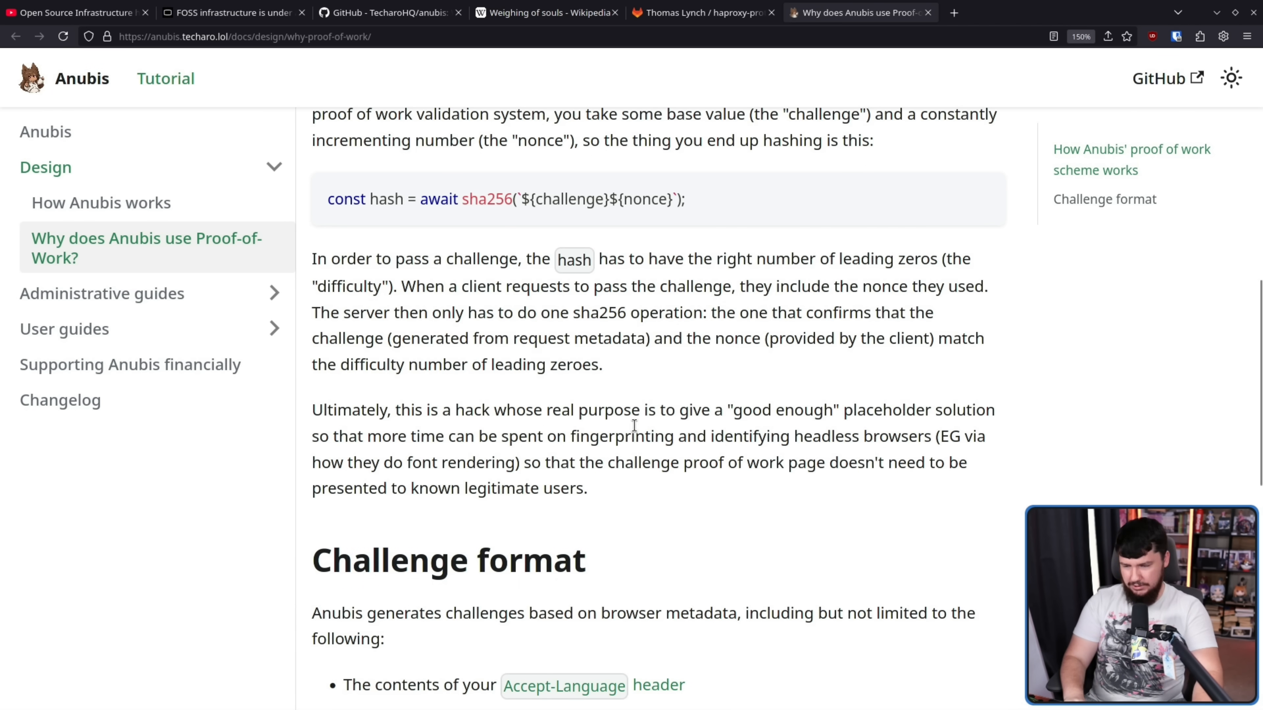
pyautogui.moveTo(682, 416)
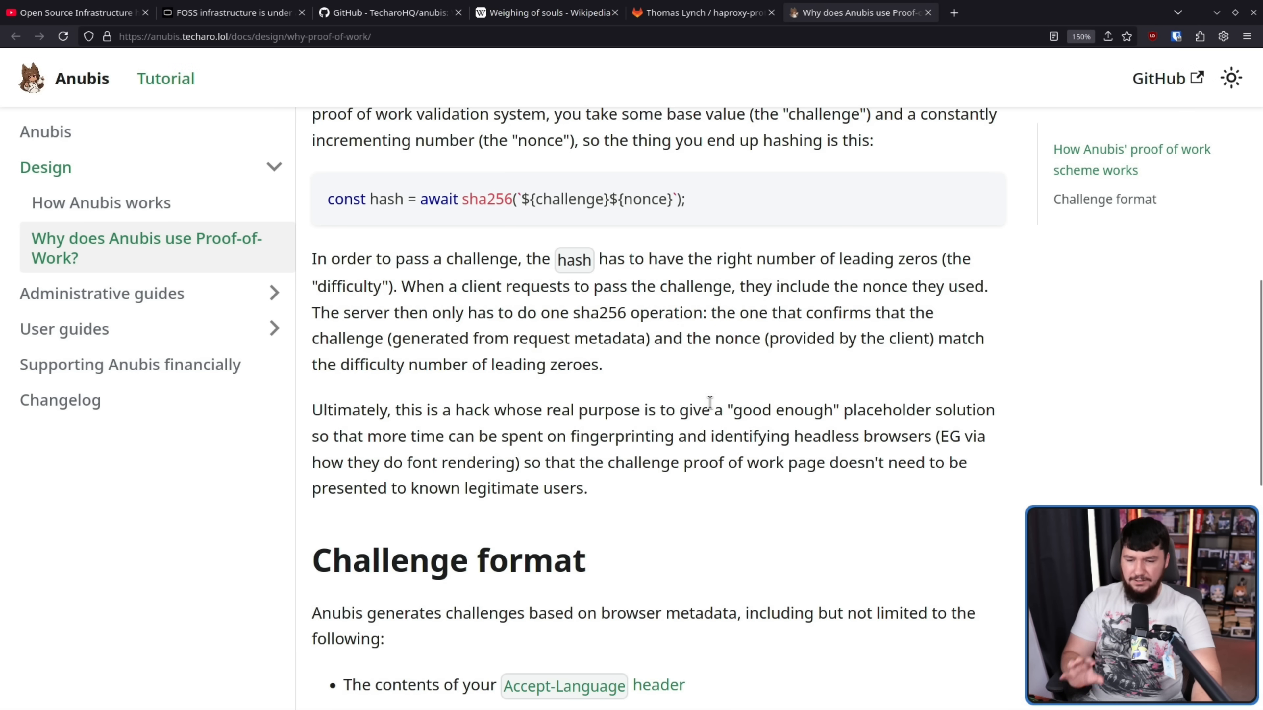
pyautogui.moveTo(868, 403)
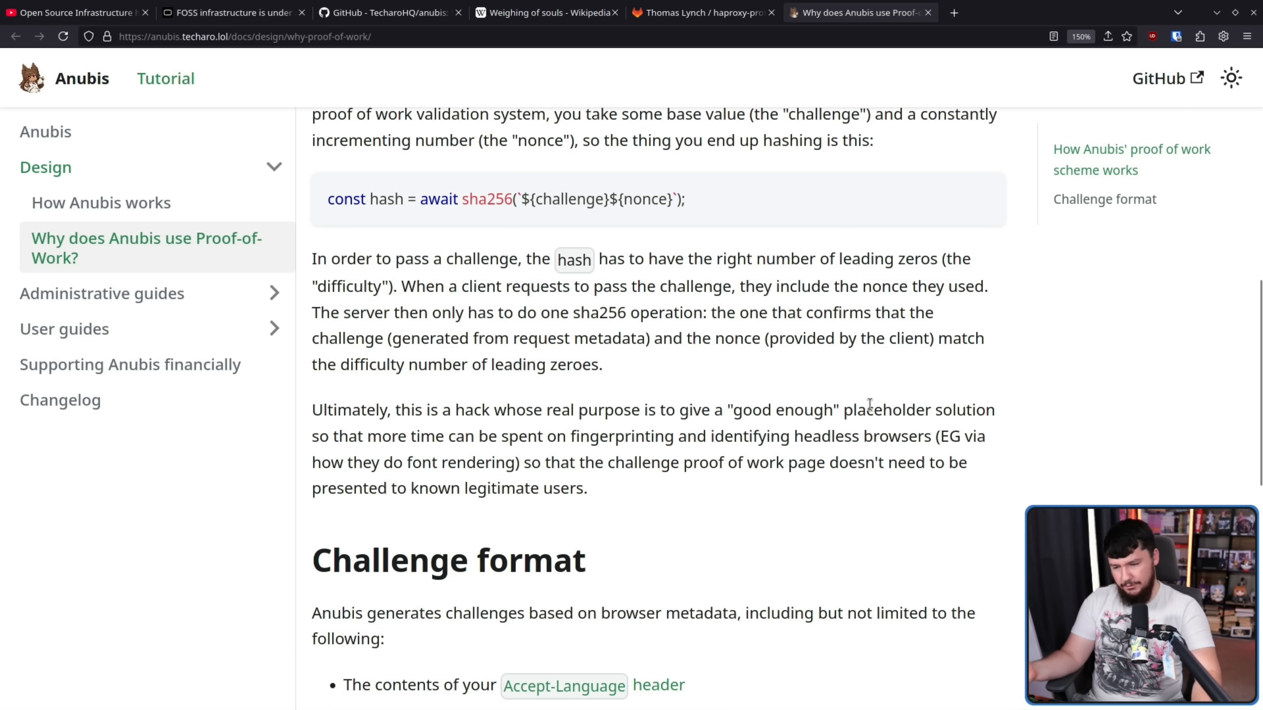
pyautogui.moveTo(679, 441)
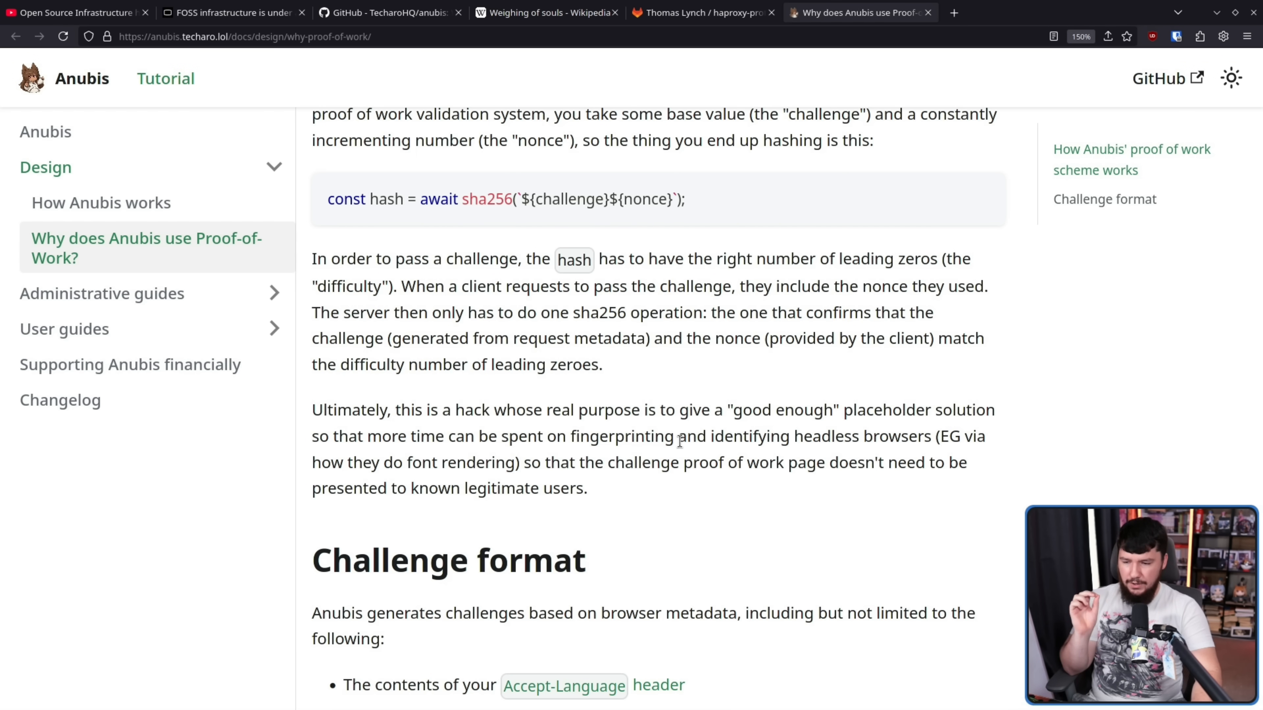
pyautogui.moveTo(970, 358)
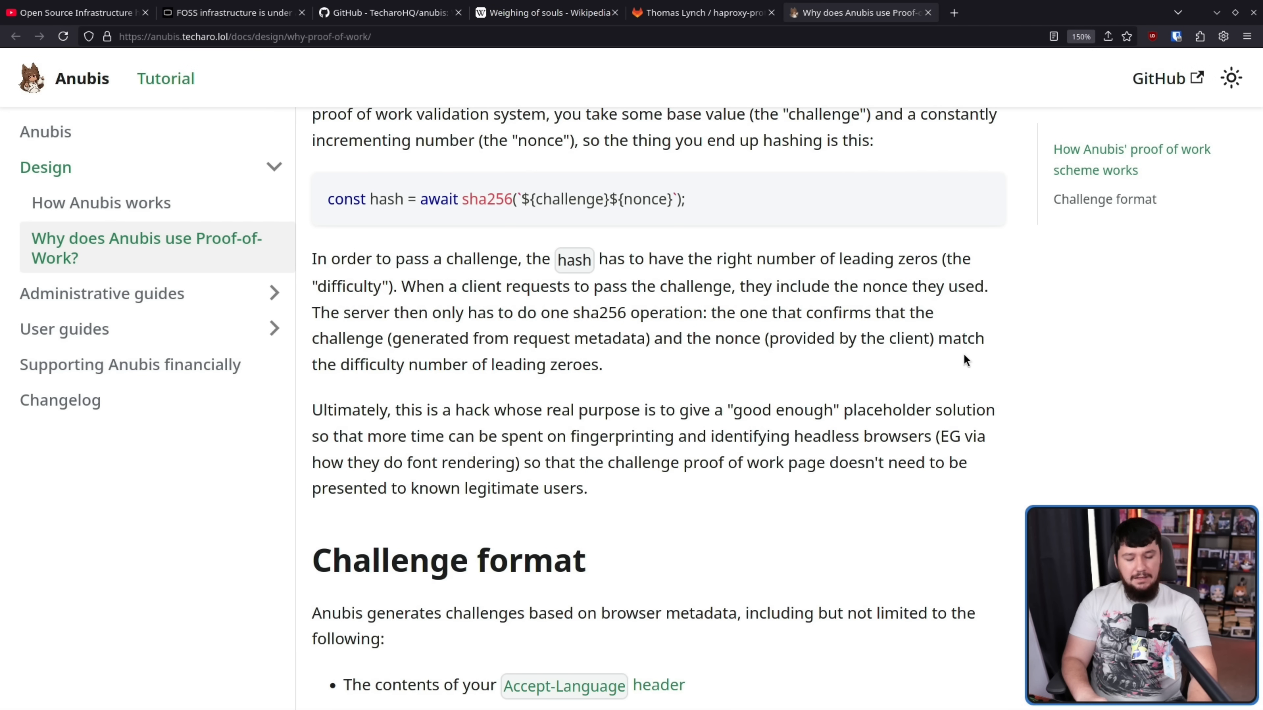
pyautogui.moveTo(969, 372)
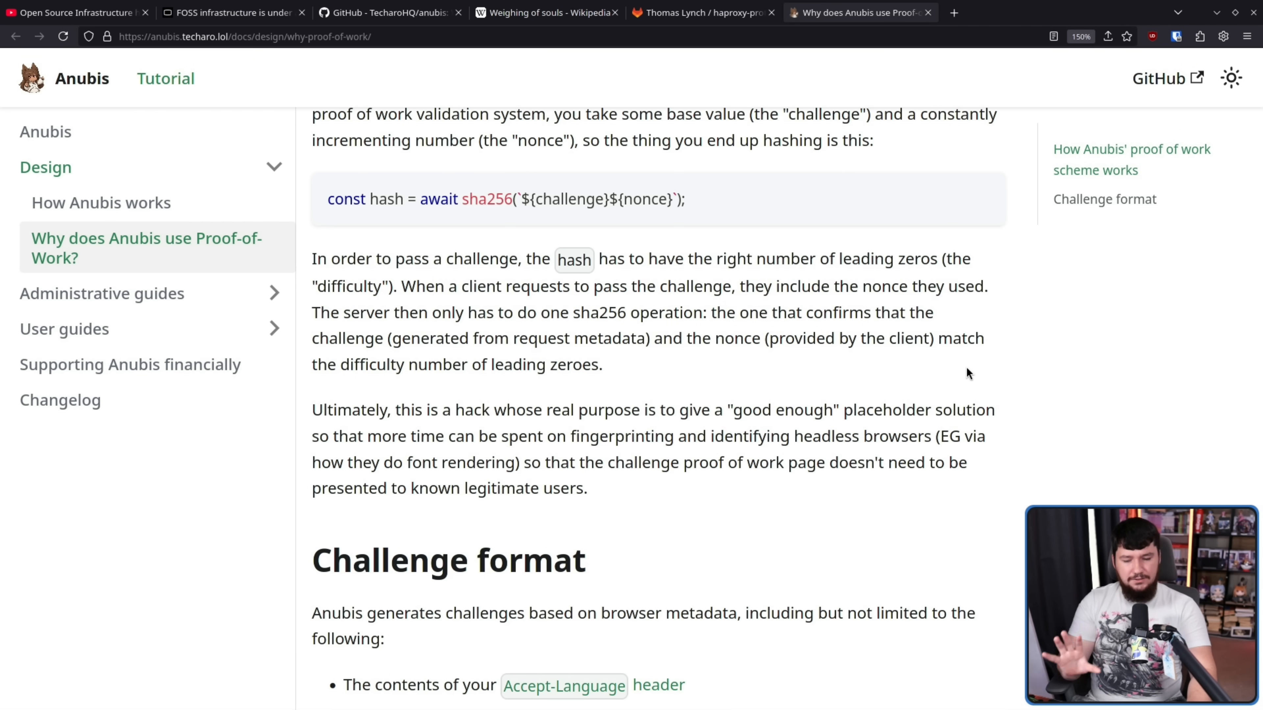
pyautogui.moveTo(968, 360)
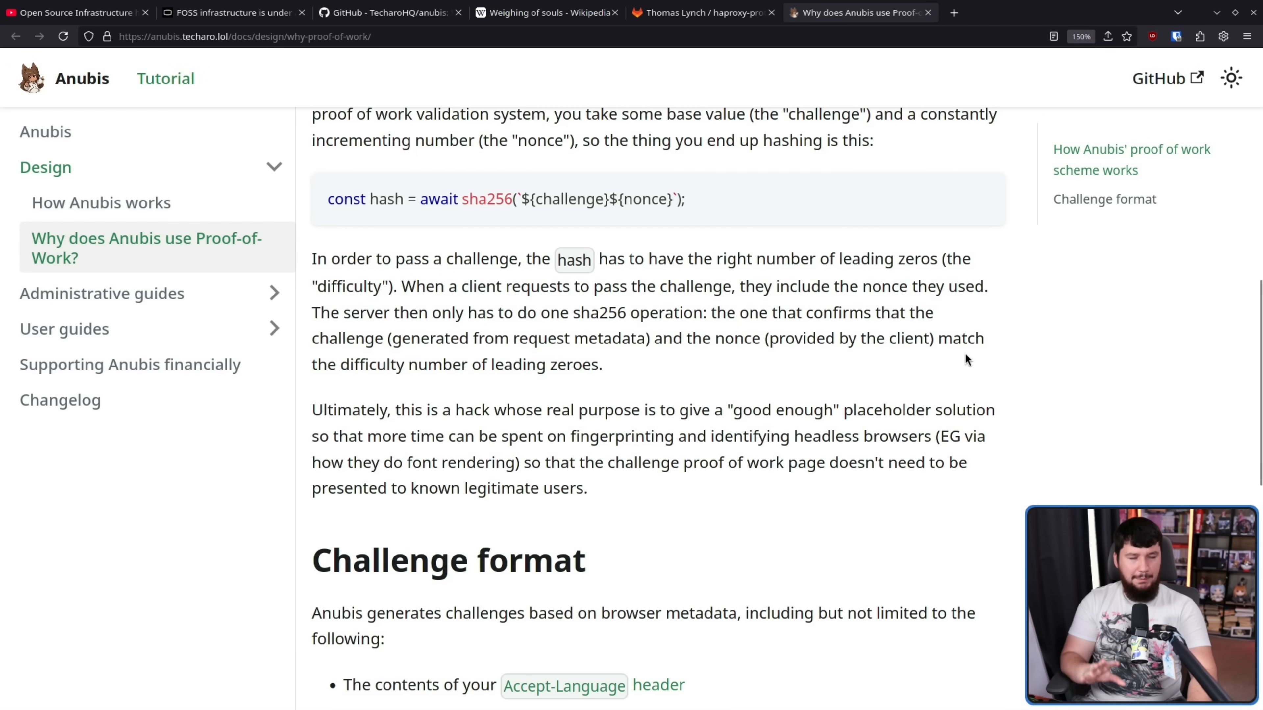
pyautogui.moveTo(1155, 260)
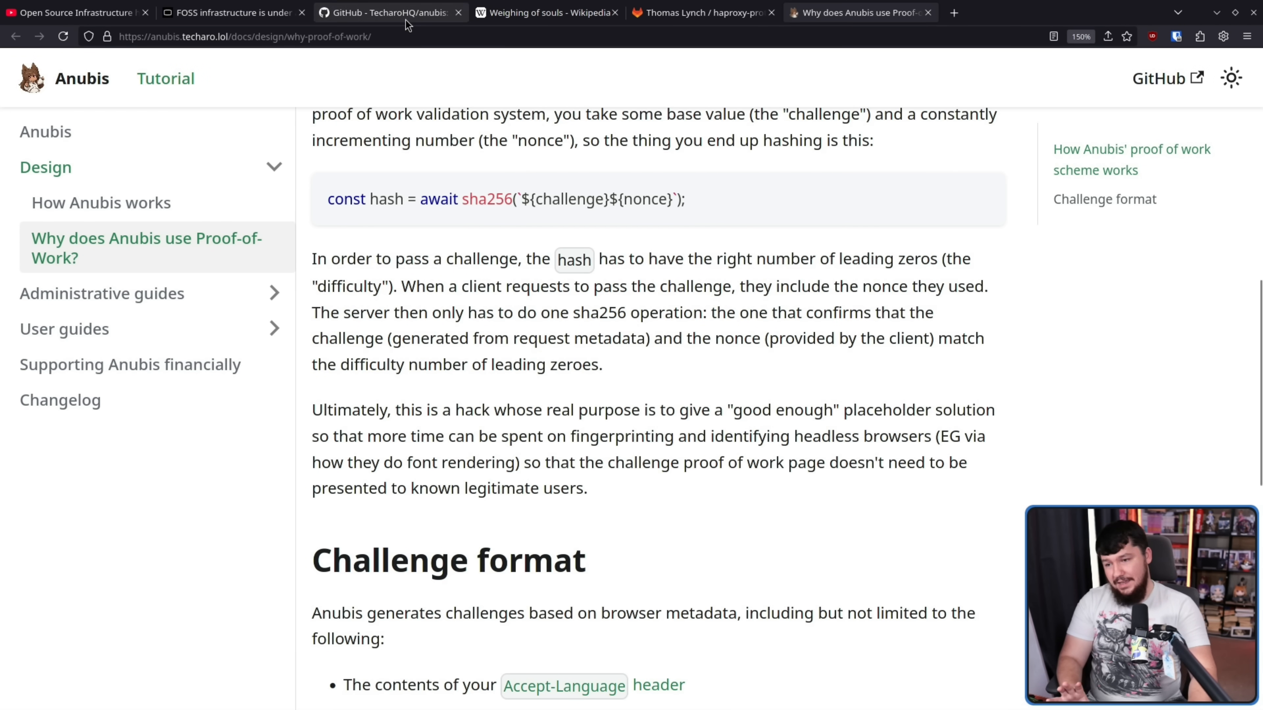
# Step: Show the Anubis GitHub repository README again
pyautogui.click(386, 12)
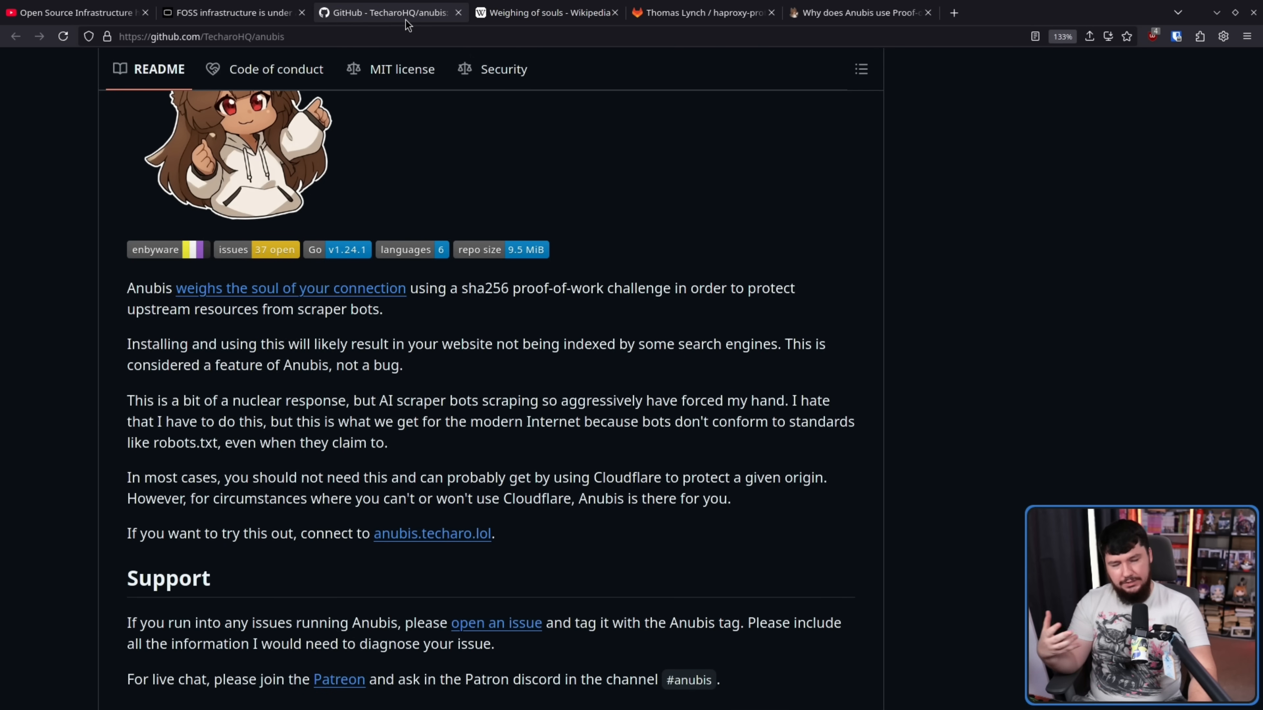
pyautogui.moveTo(391, 12)
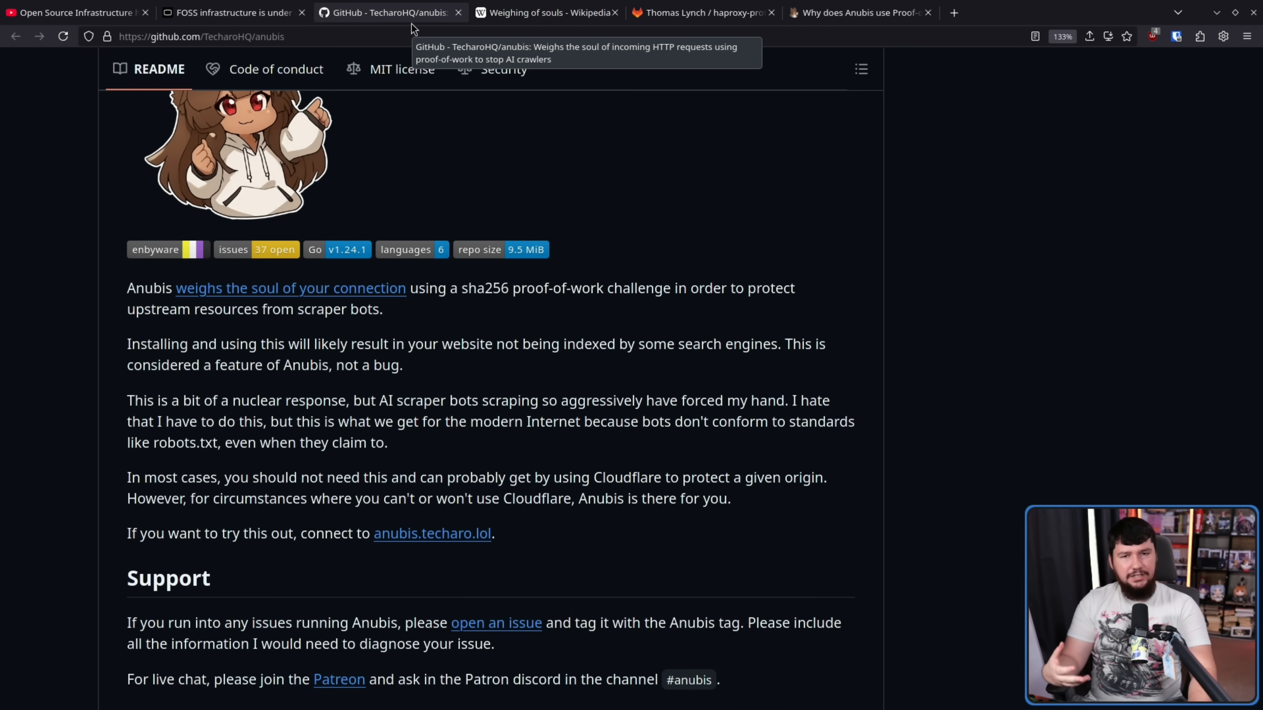
pyautogui.moveTo(709, 79)
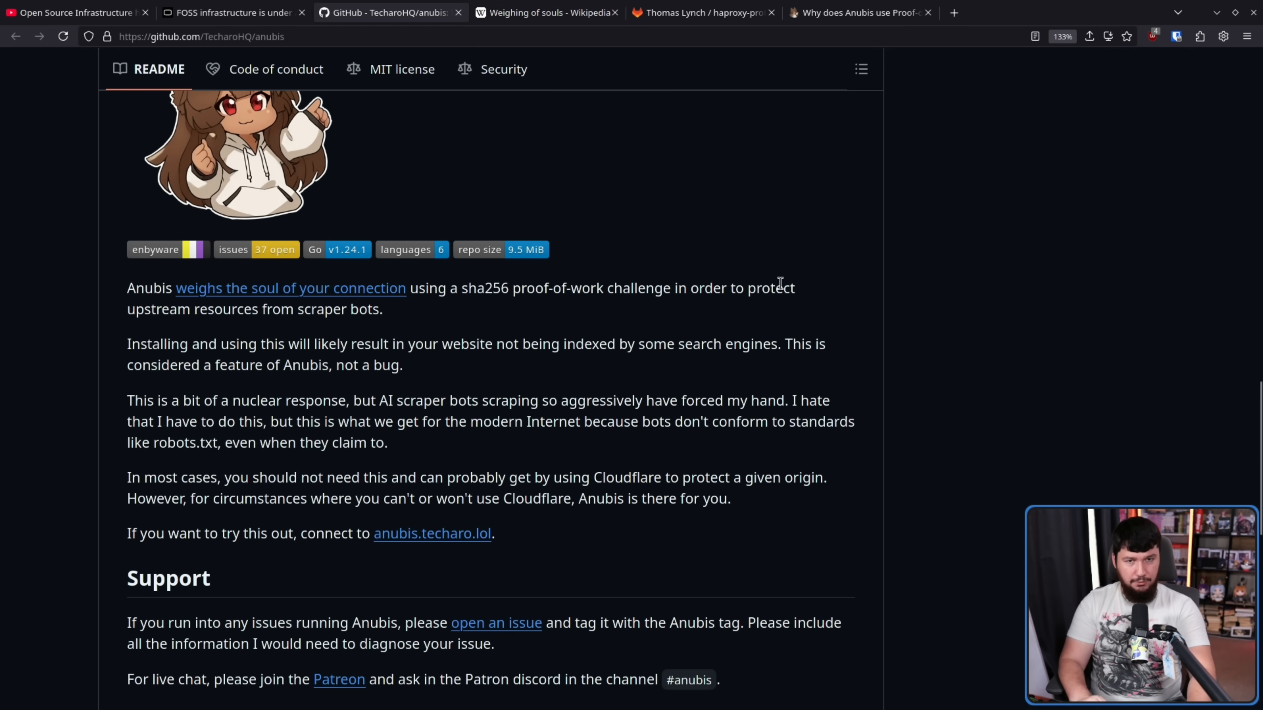
# Step: Show the Libre News article's phone screenshot of the Anubis Success page with the 1:53 timer
pyautogui.click(231, 12)
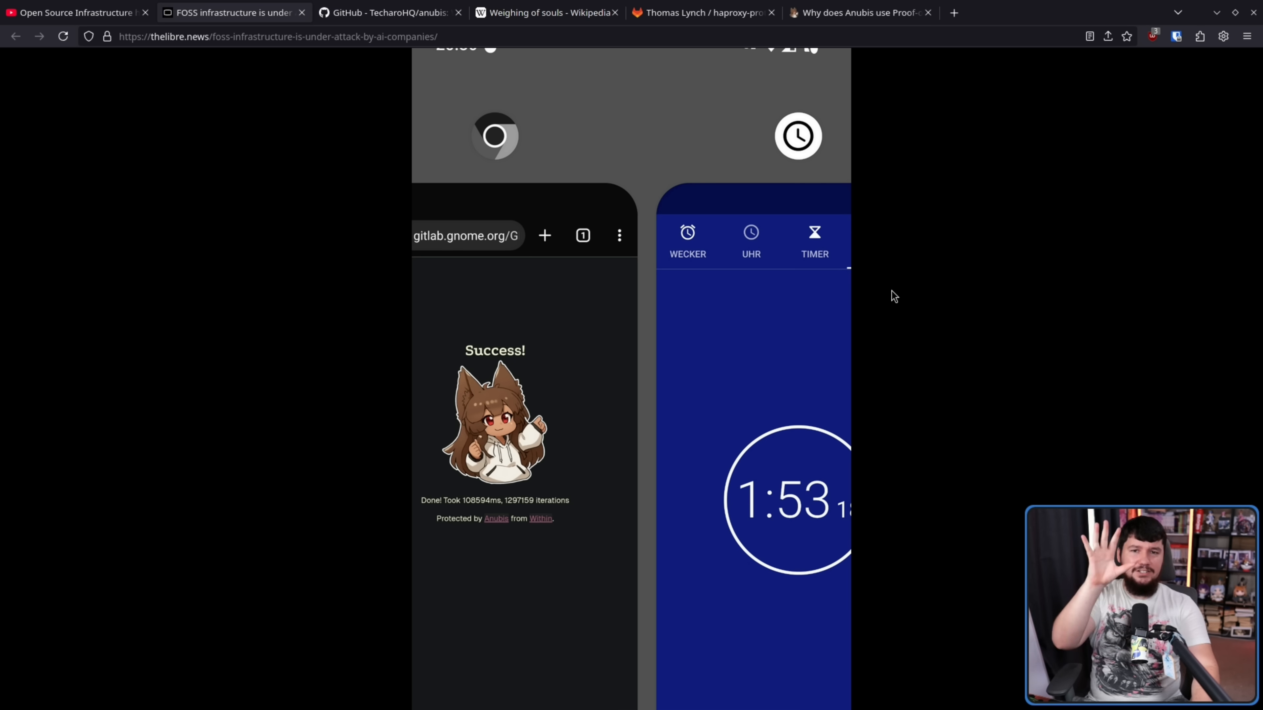
pyautogui.moveTo(887, 291)
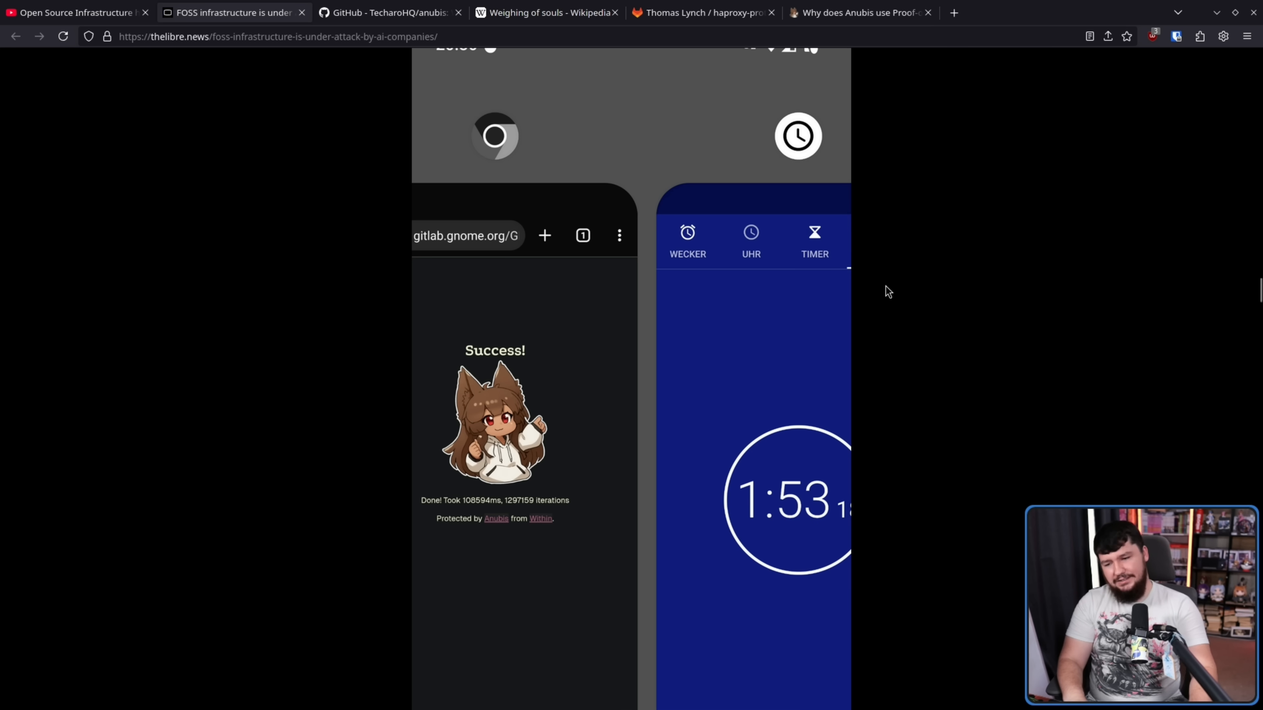
pyautogui.moveTo(943, 288)
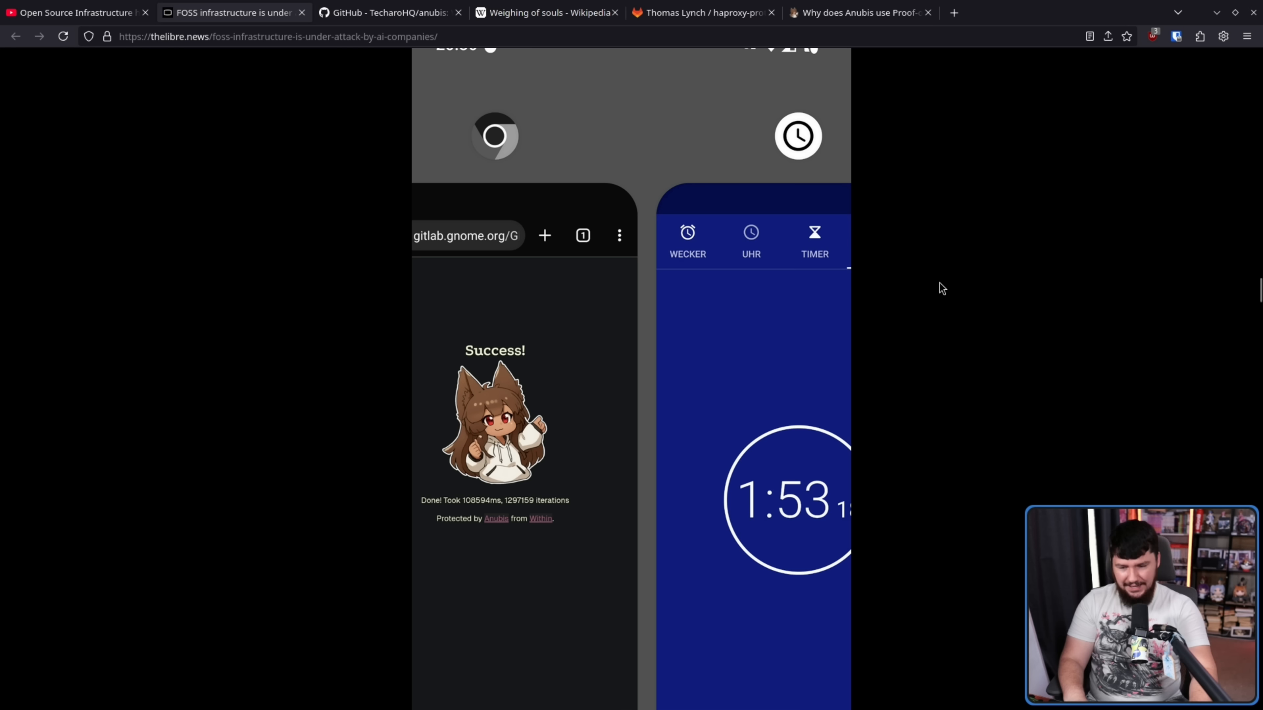
pyautogui.scroll(3)
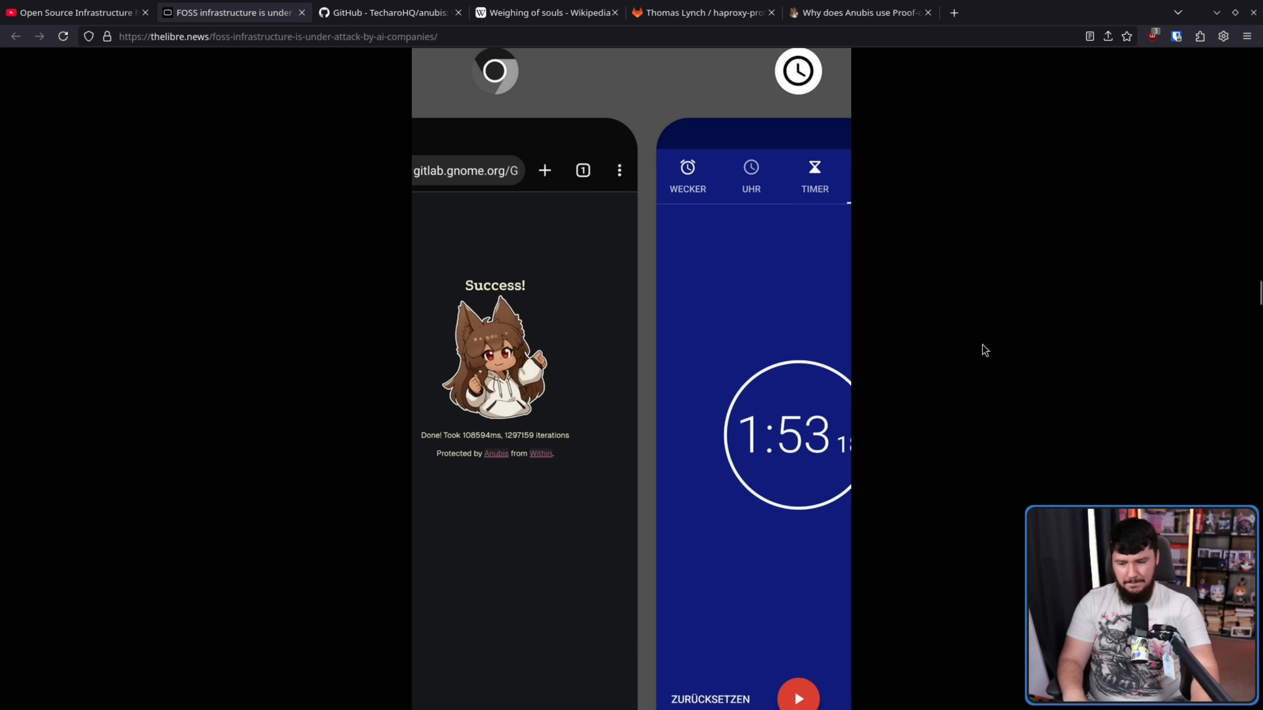
pyautogui.moveTo(1014, 501)
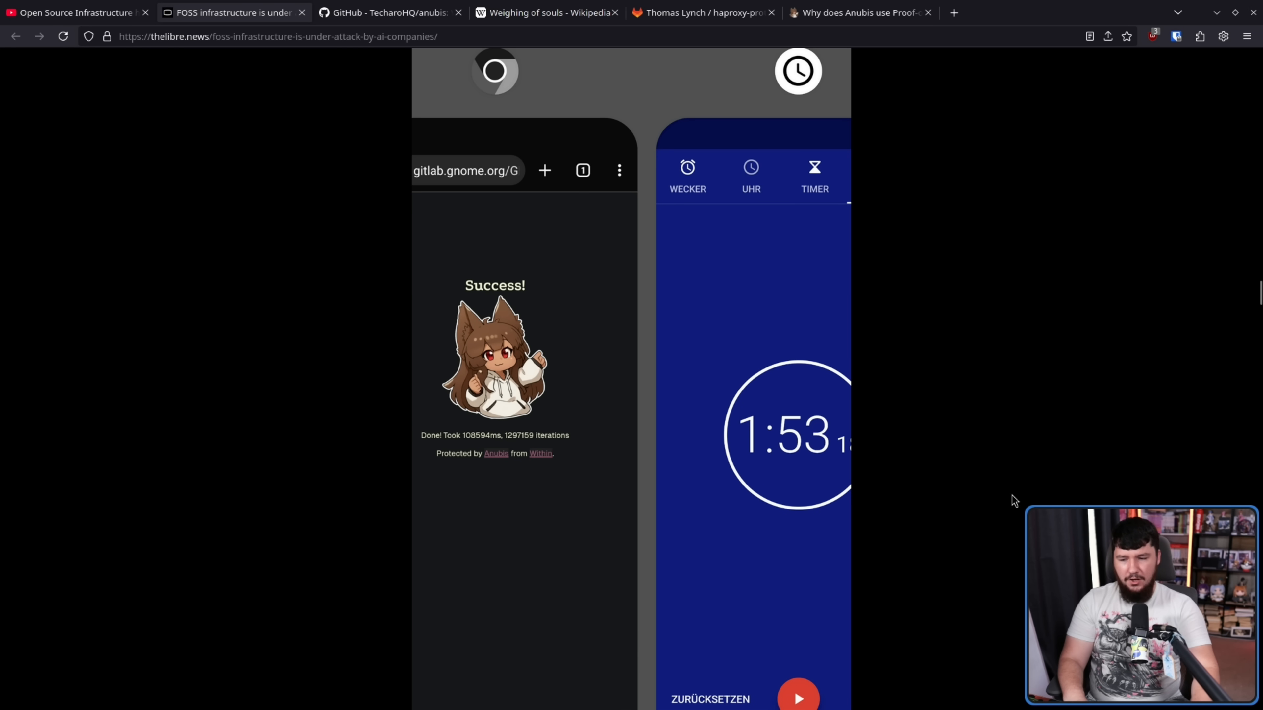
pyautogui.moveTo(854, 381)
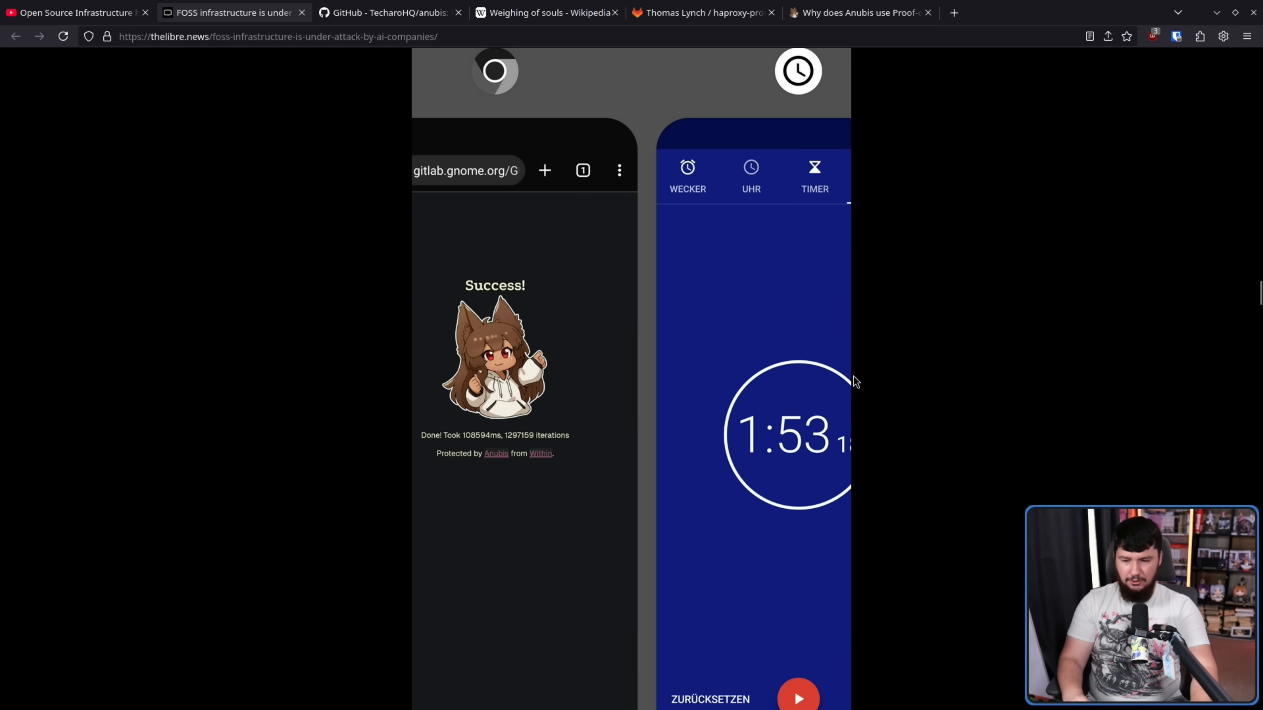
pyautogui.moveTo(607, 295)
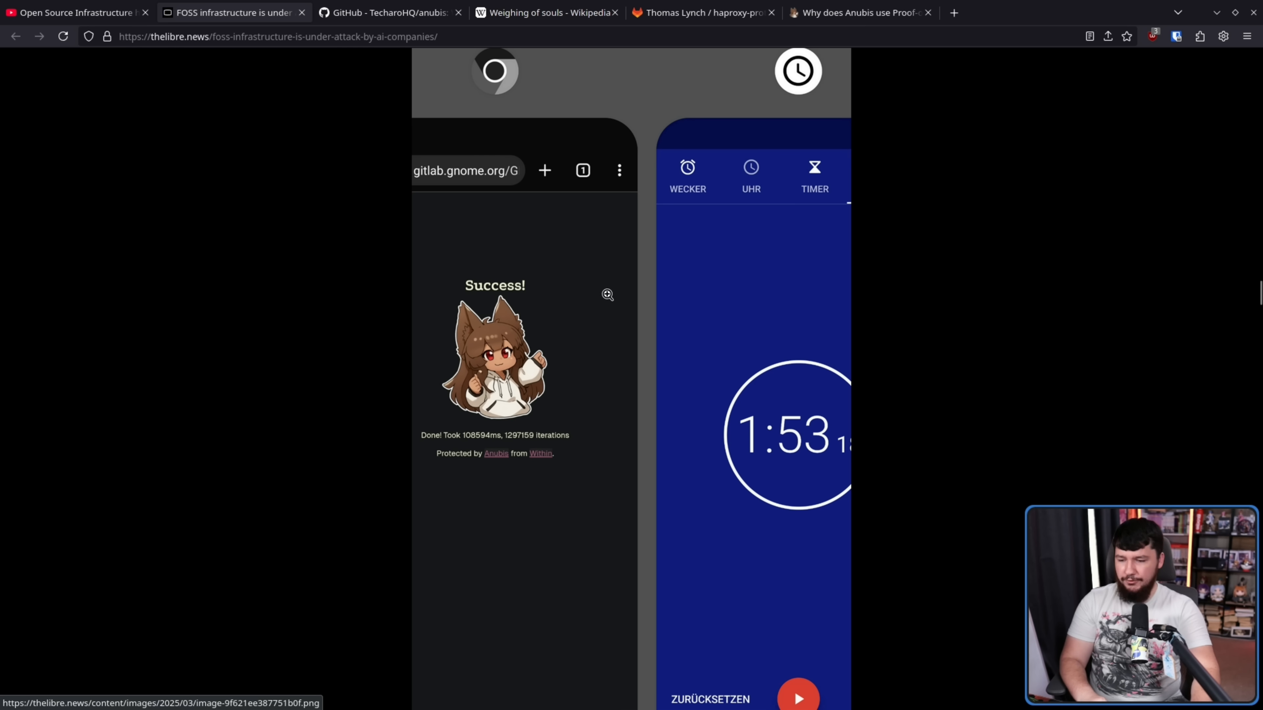
pyautogui.moveTo(643, 292)
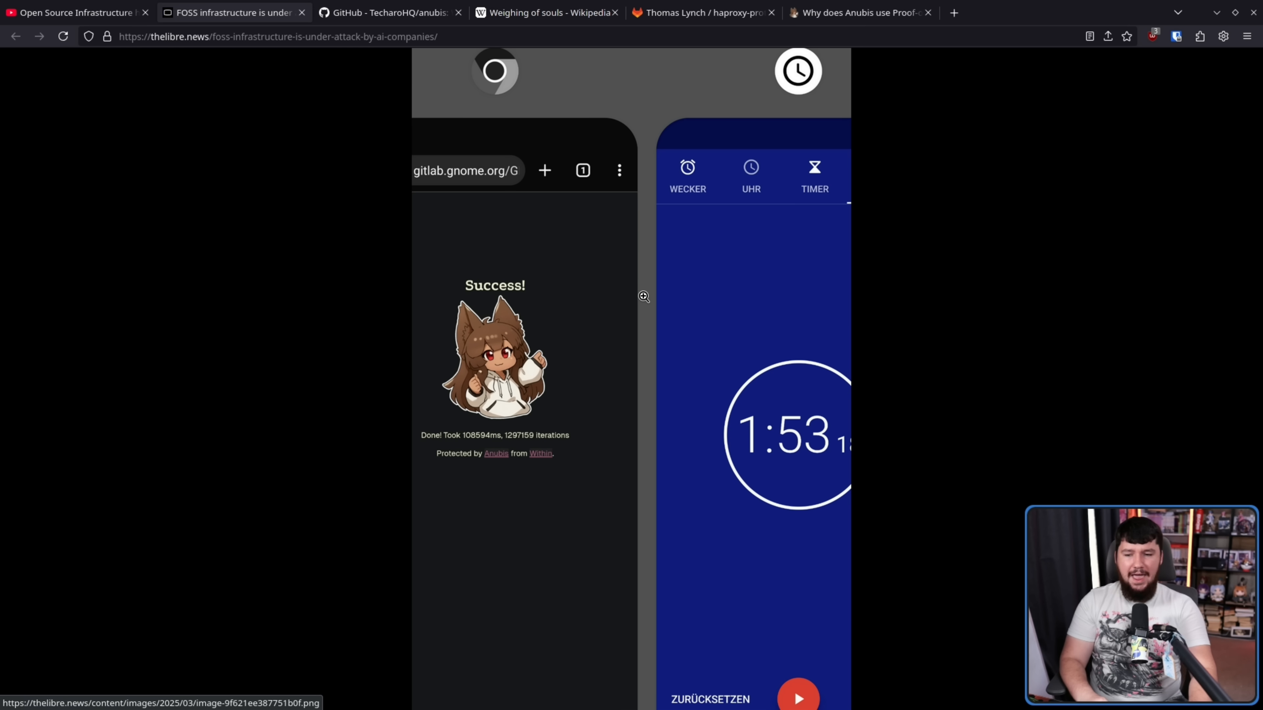
pyautogui.moveTo(977, 387)
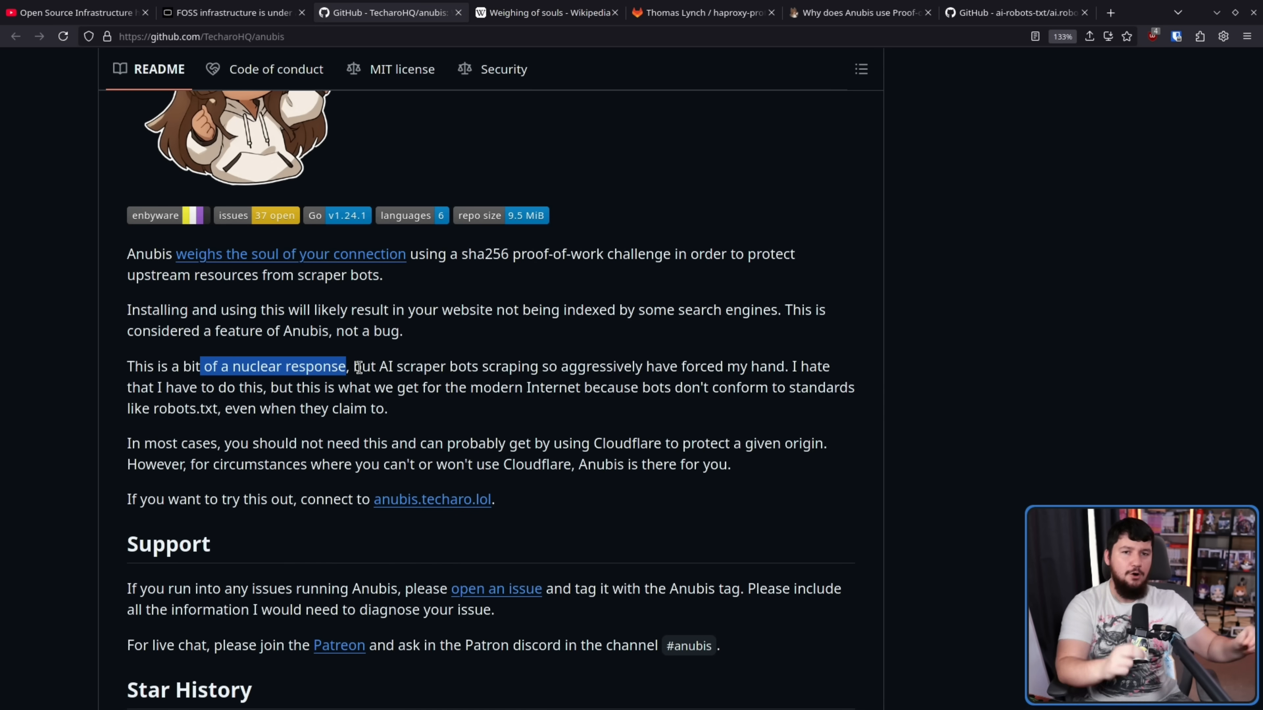
pyautogui.moveTo(607, 409)
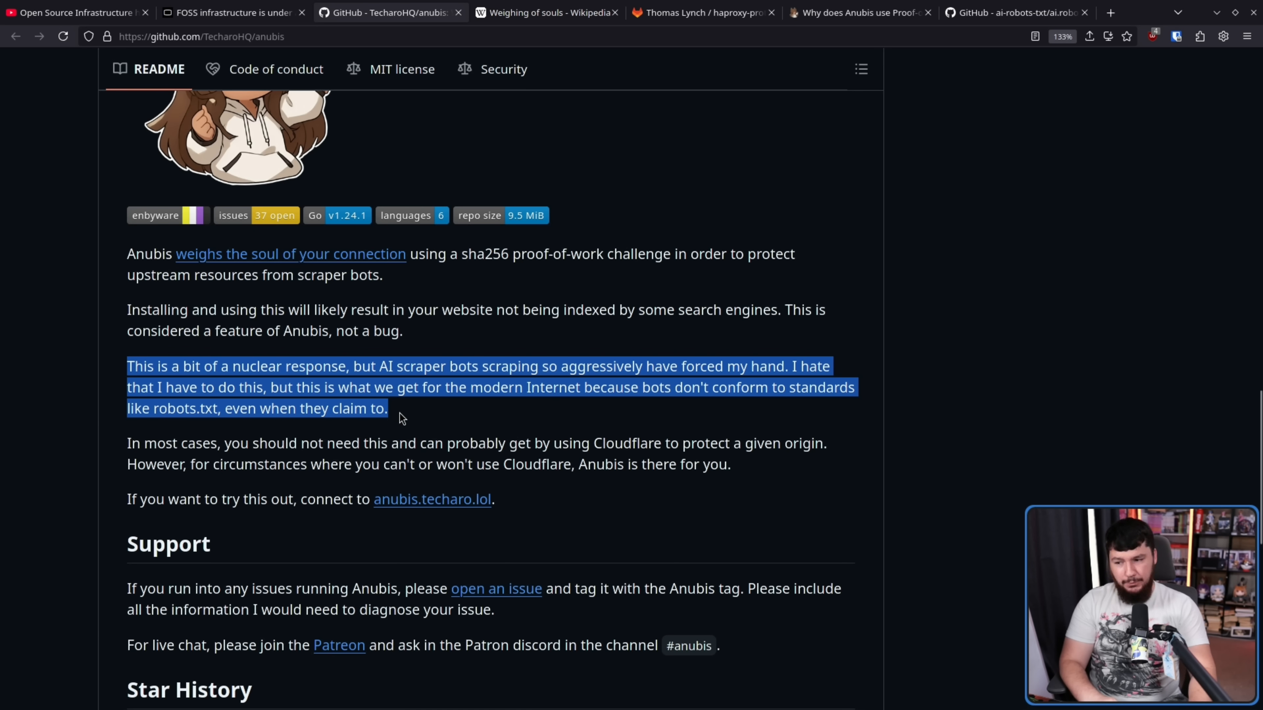
pyautogui.moveTo(422, 415)
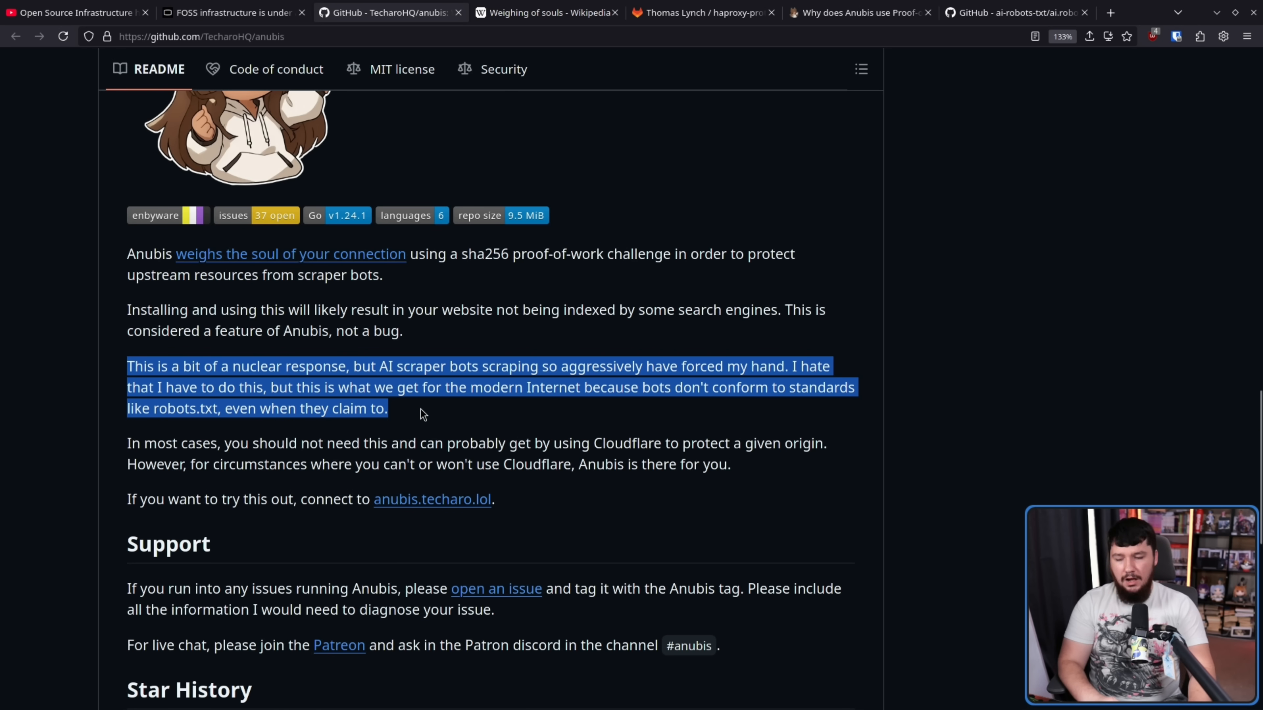
# Step: Deselect the Anubis README's 'nuclear response' paragraph
pyautogui.click(943, 75)
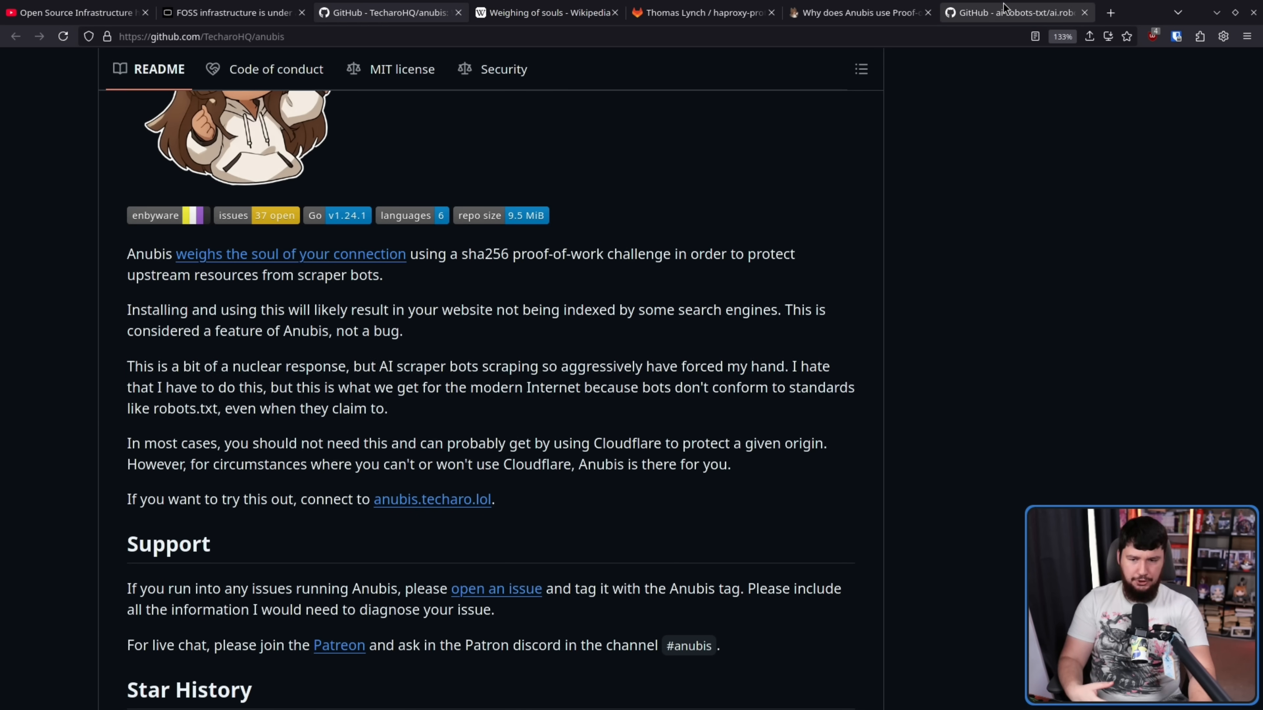
# Step: Show the ai.robots.txt repository and its README introduction about blocking AI crawlers
pyautogui.click(1018, 12)
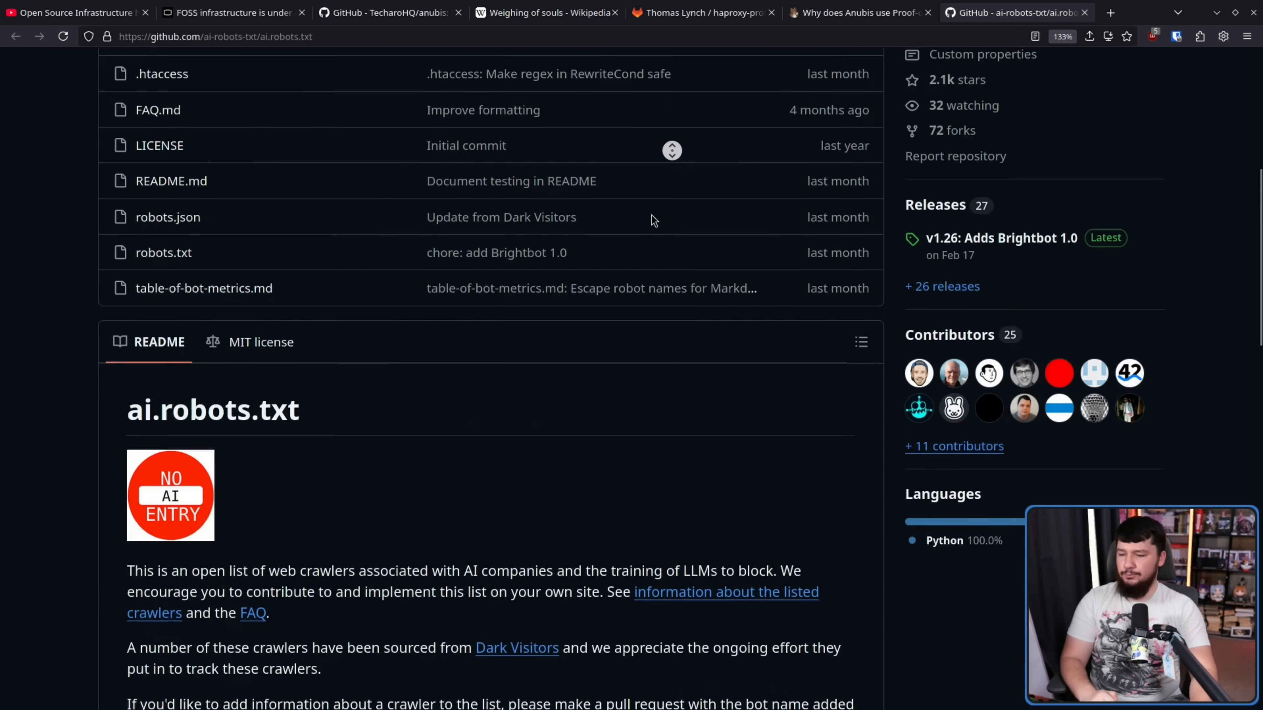
pyautogui.scroll(-3)
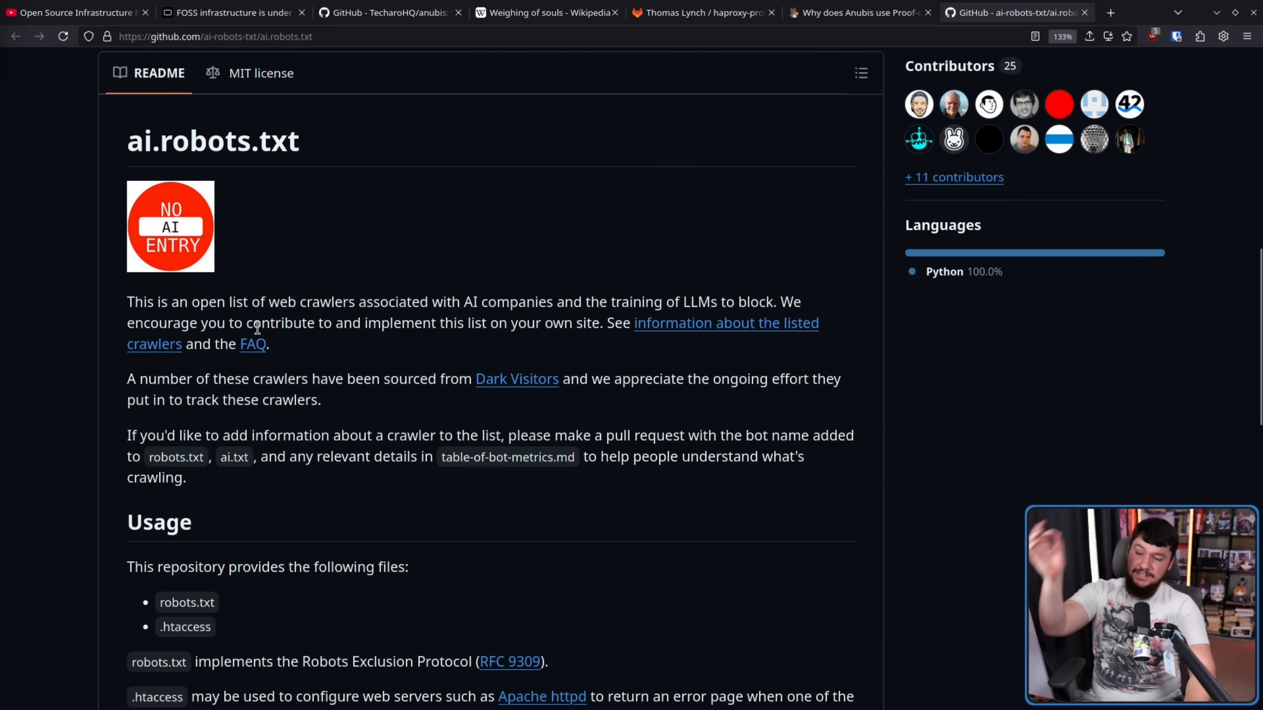
pyautogui.moveTo(482, 328)
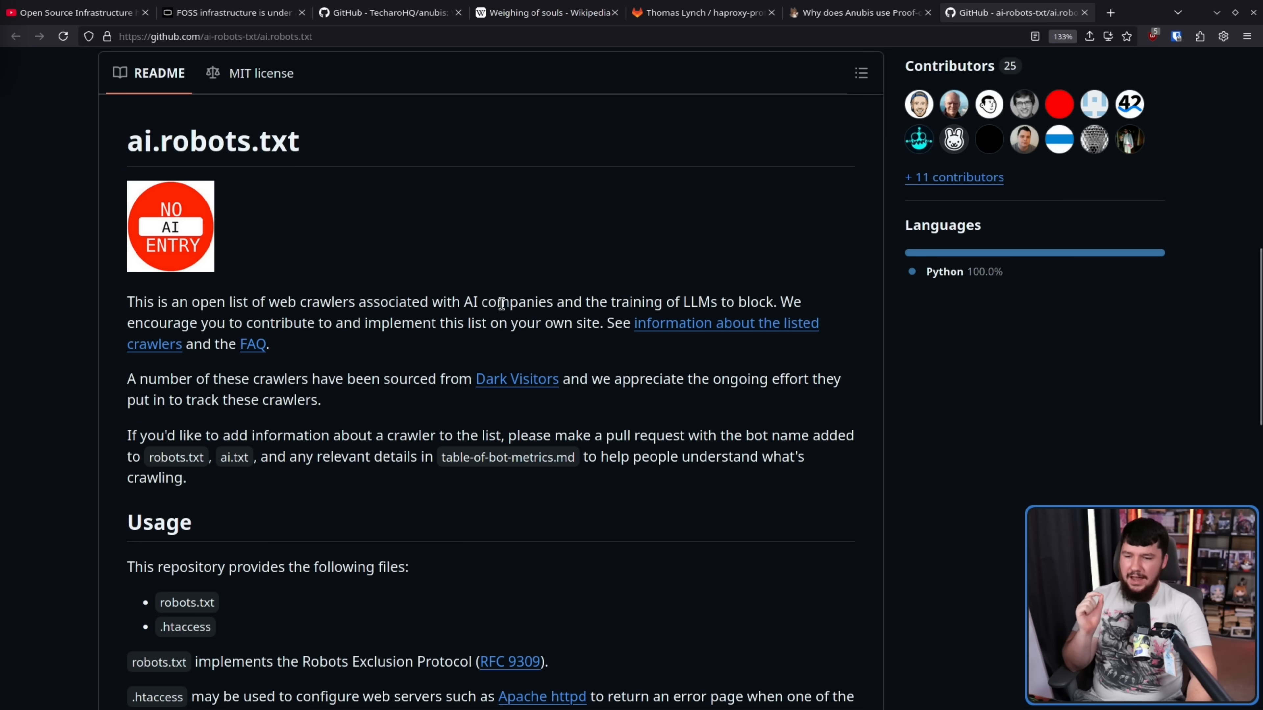
pyautogui.moveTo(648, 293)
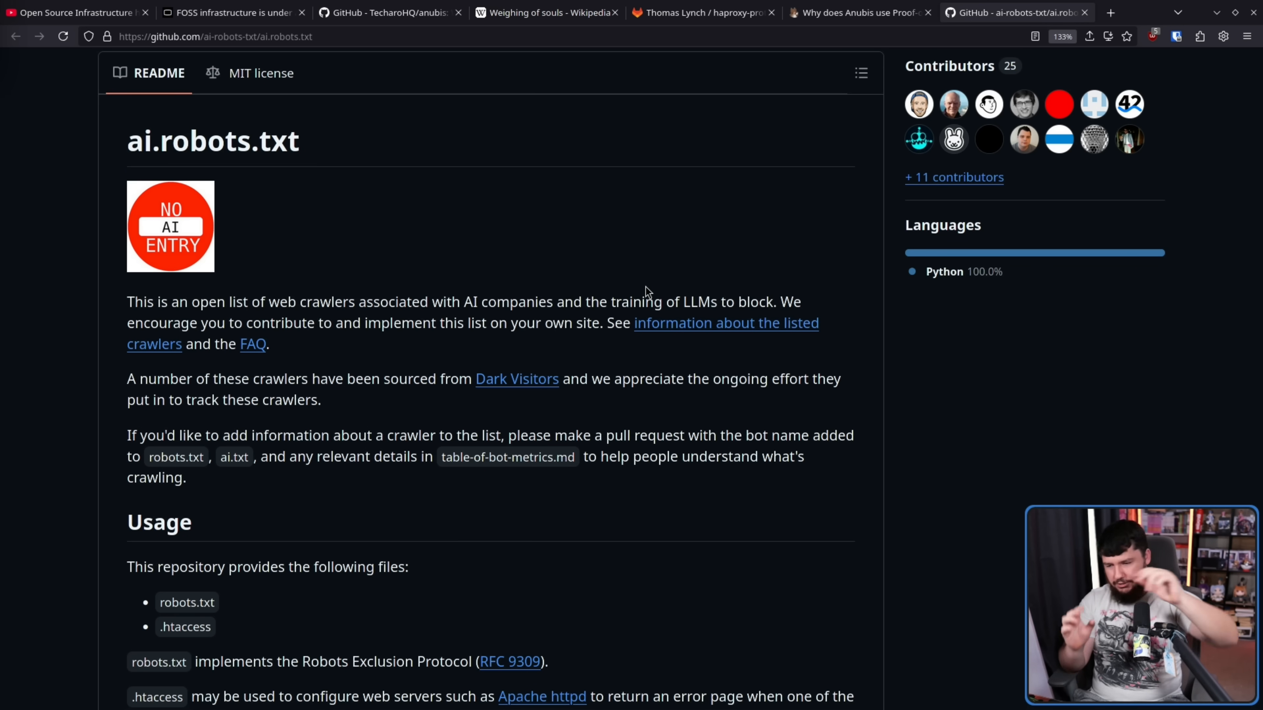
pyautogui.moveTo(553, 222)
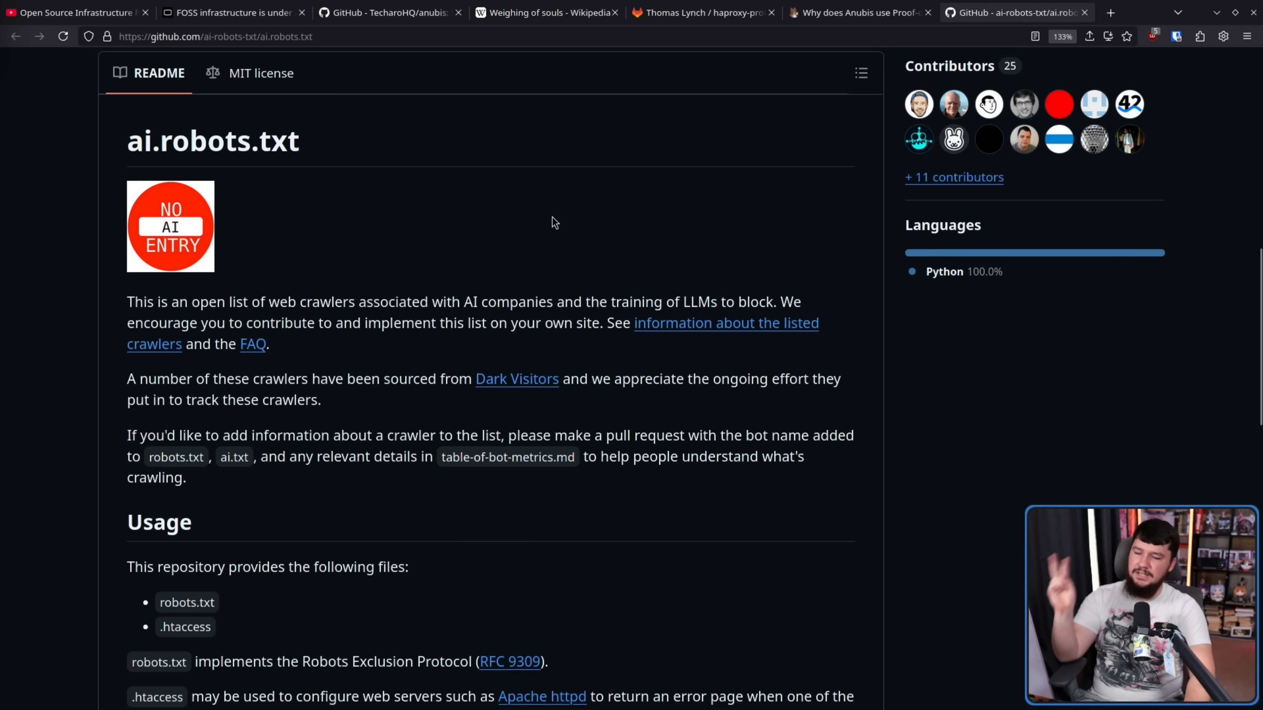
pyautogui.scroll(-3)
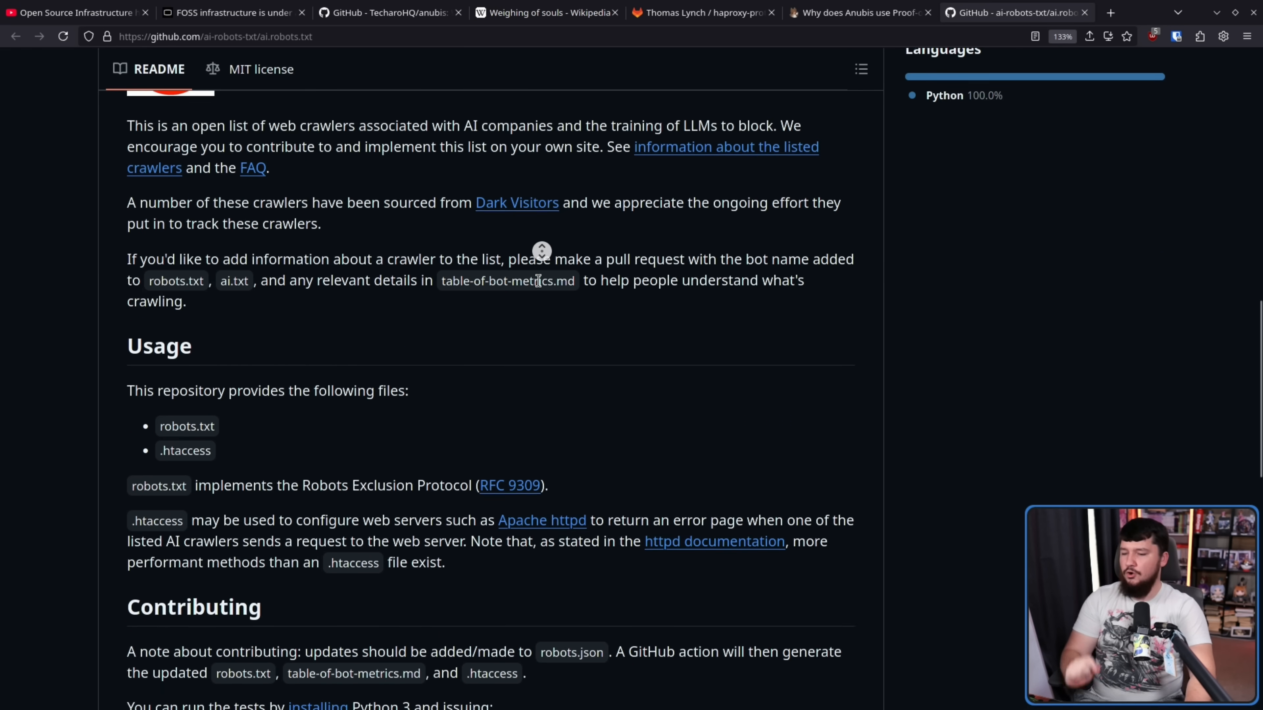
pyautogui.scroll(-3)
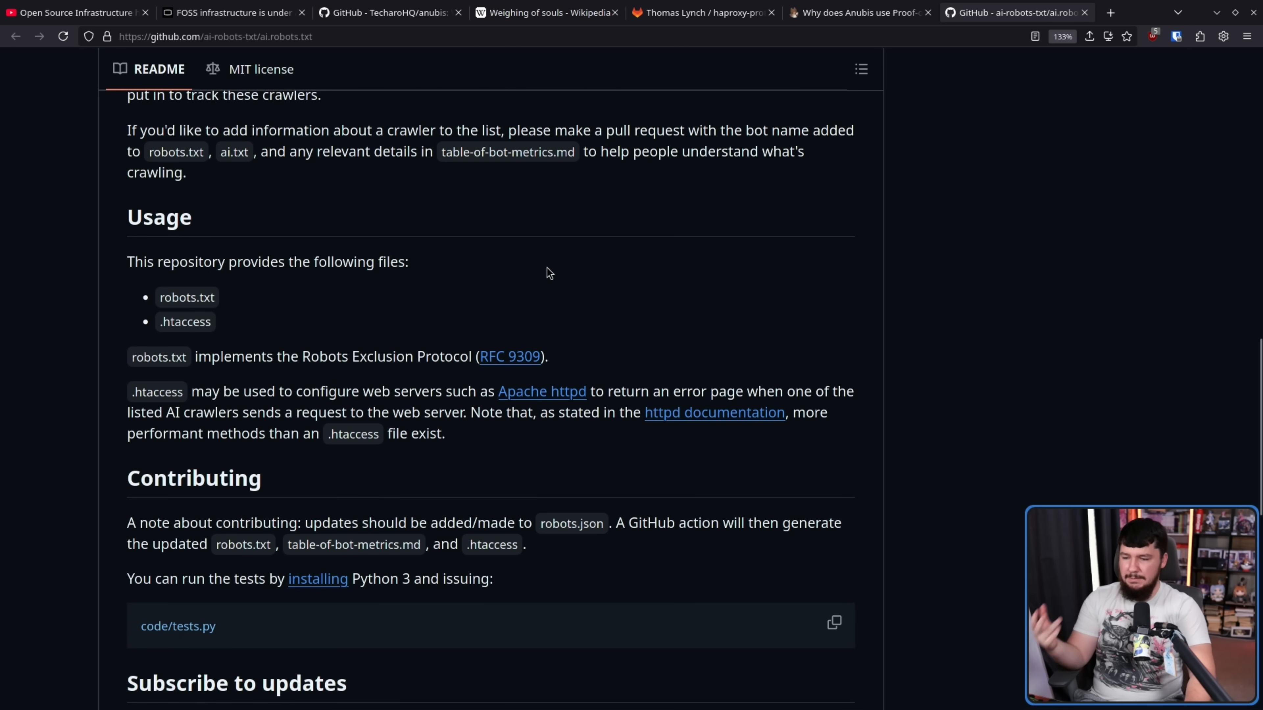
pyautogui.moveTo(571, 333)
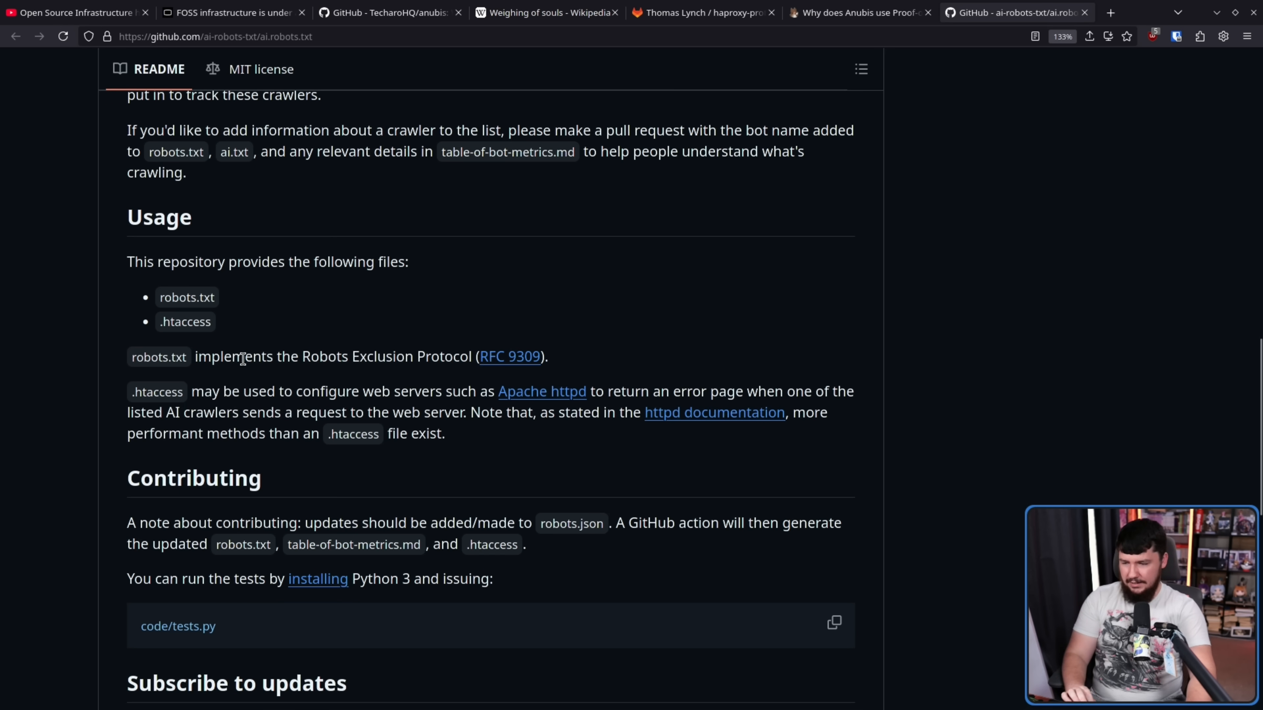
pyautogui.moveTo(355, 372)
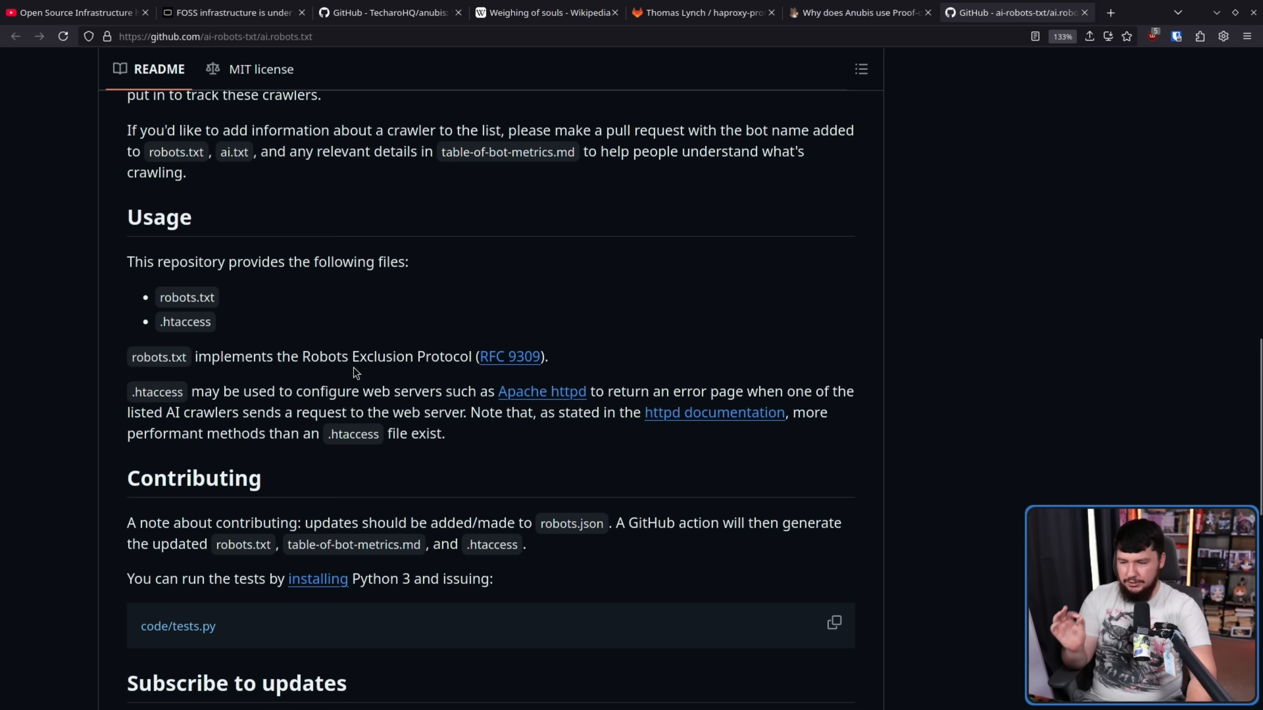
pyautogui.moveTo(384, 375)
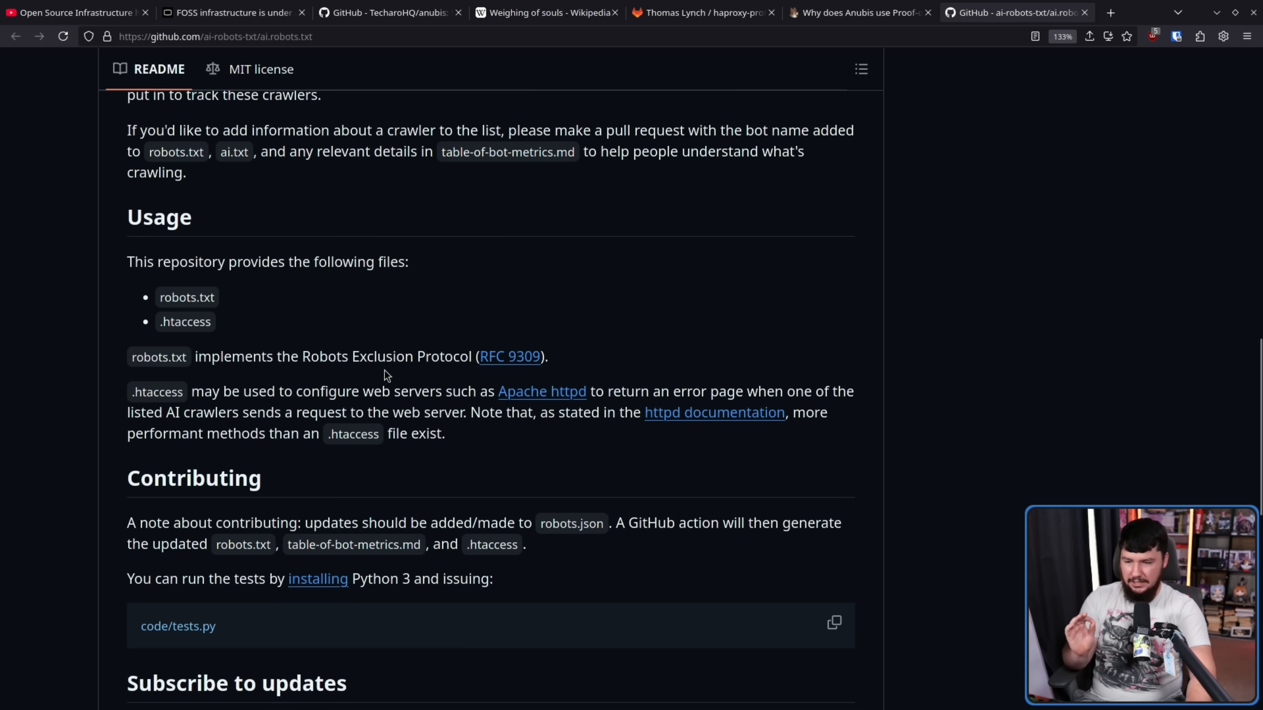
pyautogui.moveTo(783, 388)
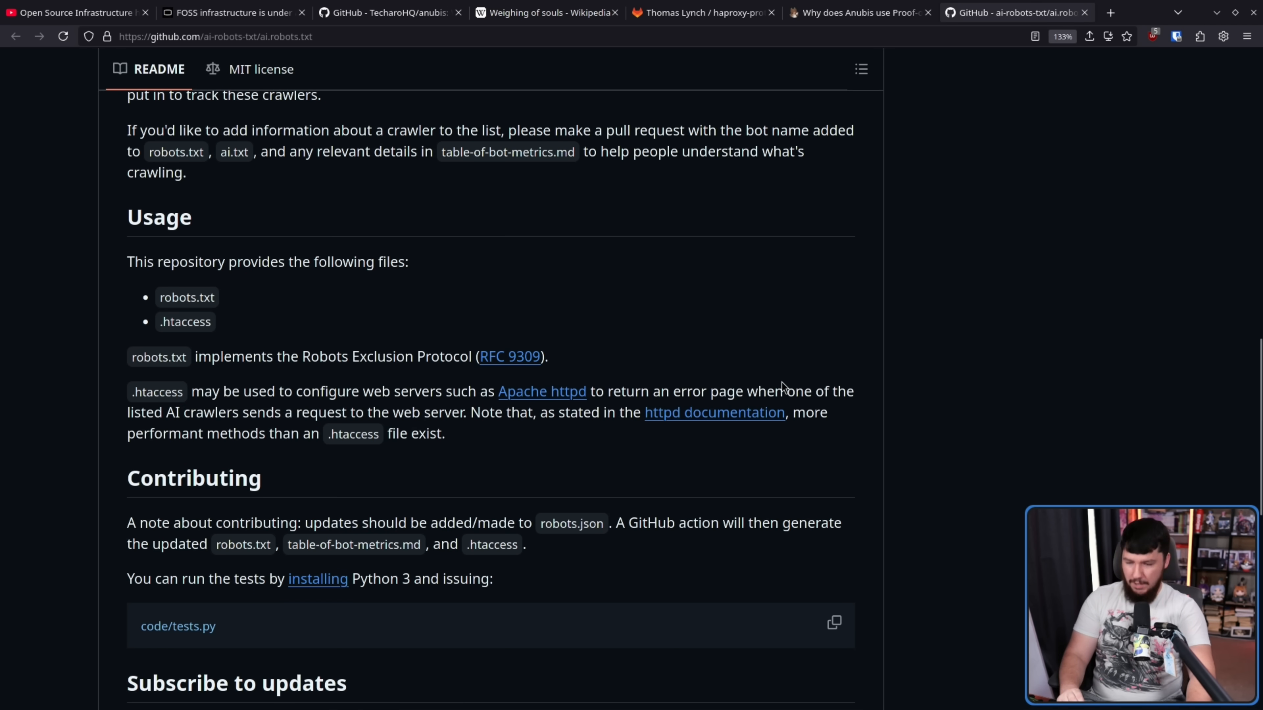
pyautogui.moveTo(1059, 326)
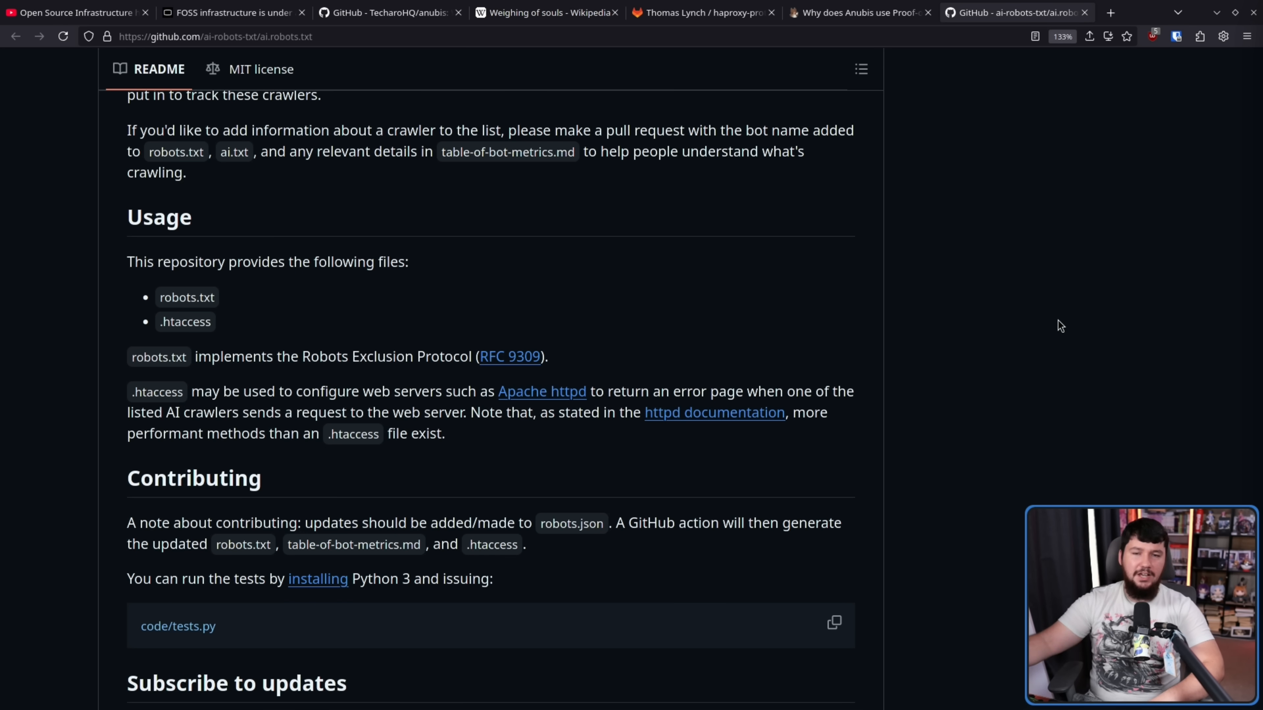
pyautogui.moveTo(1018, 314)
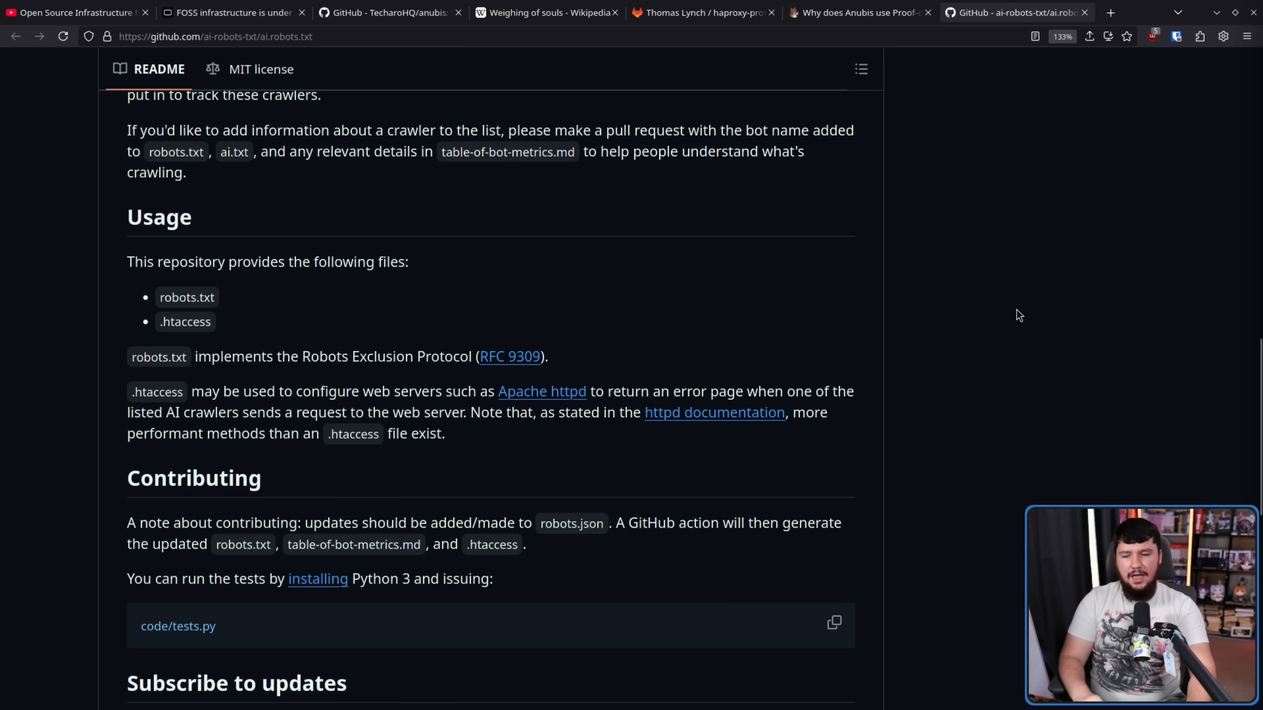
pyautogui.moveTo(986, 319)
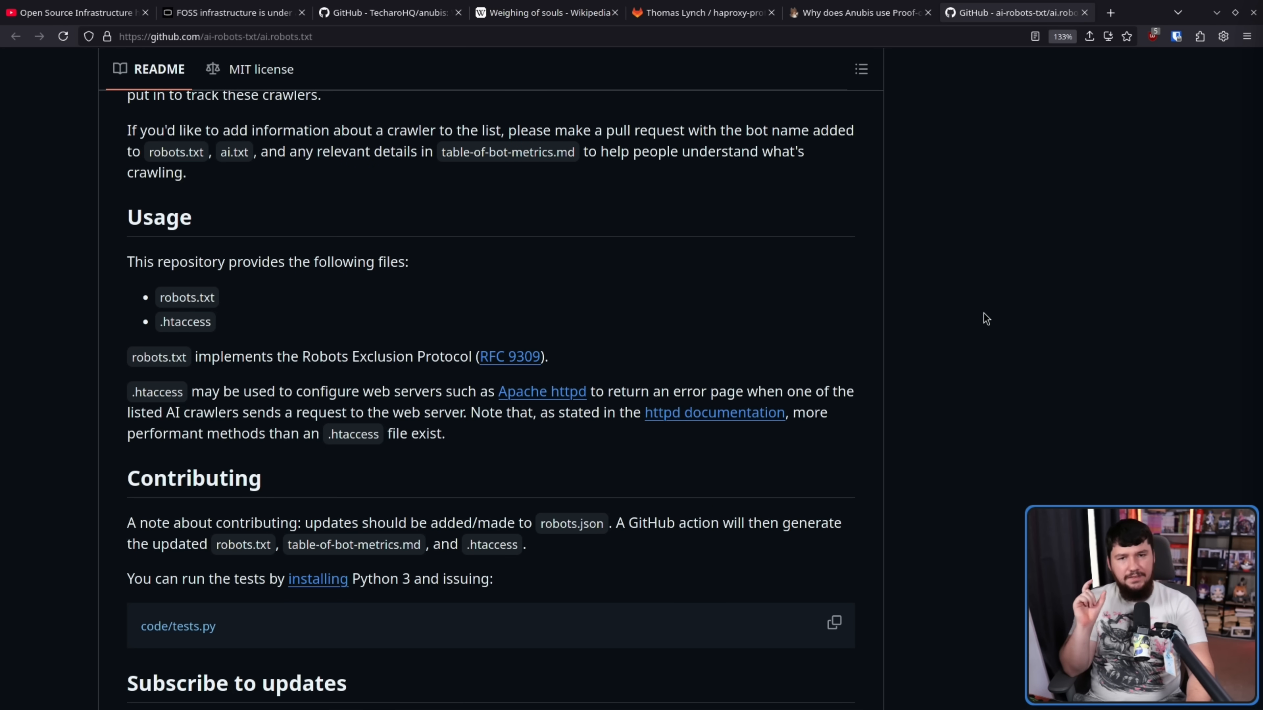
pyautogui.moveTo(985, 313)
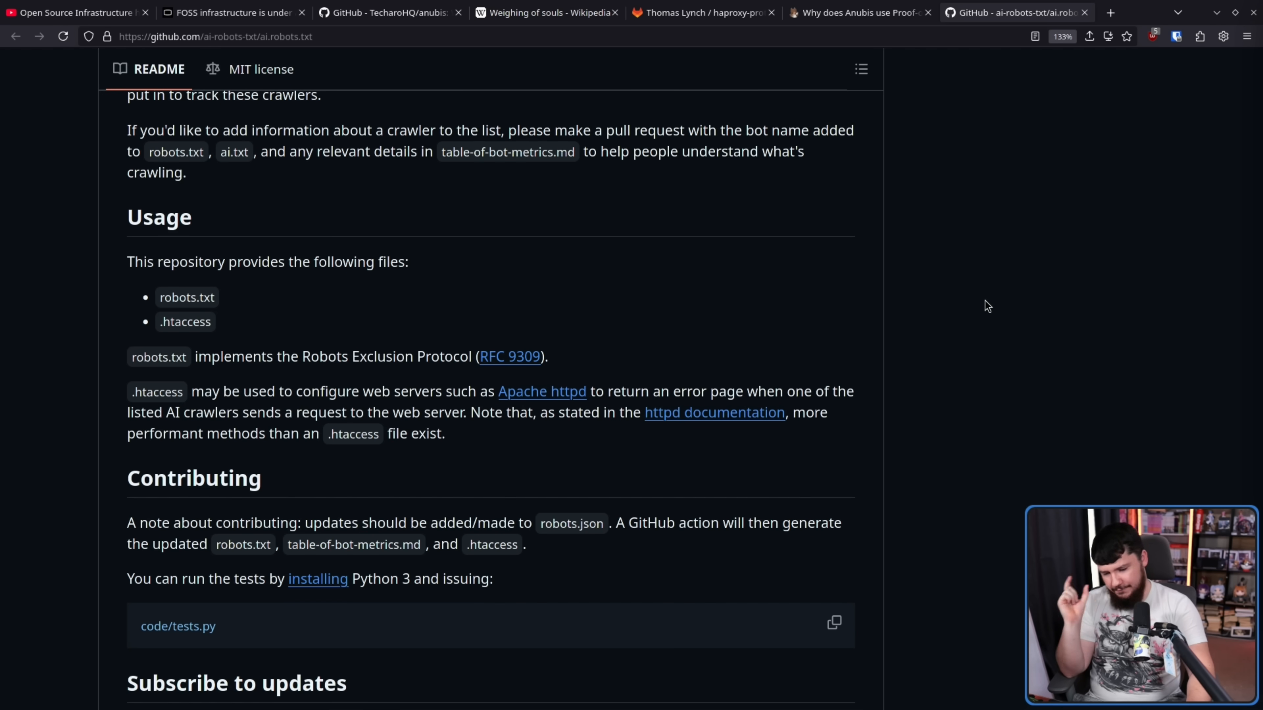
pyautogui.moveTo(982, 297)
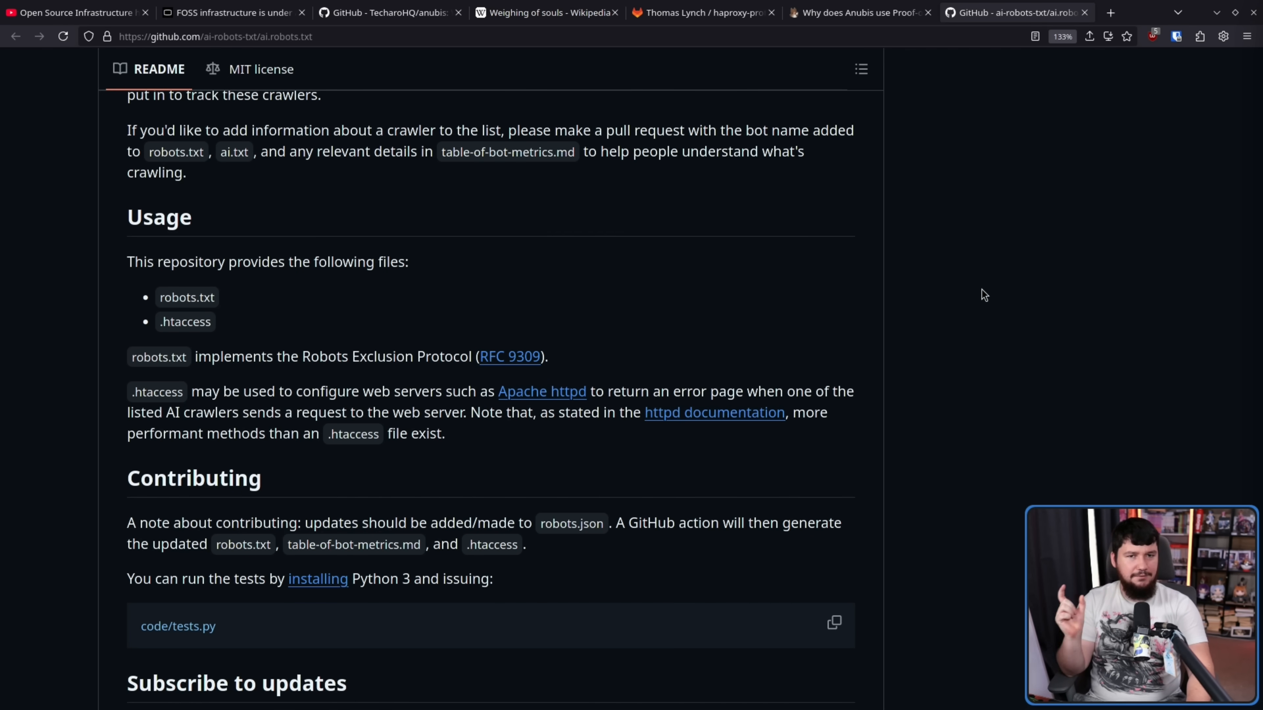
pyautogui.moveTo(983, 283)
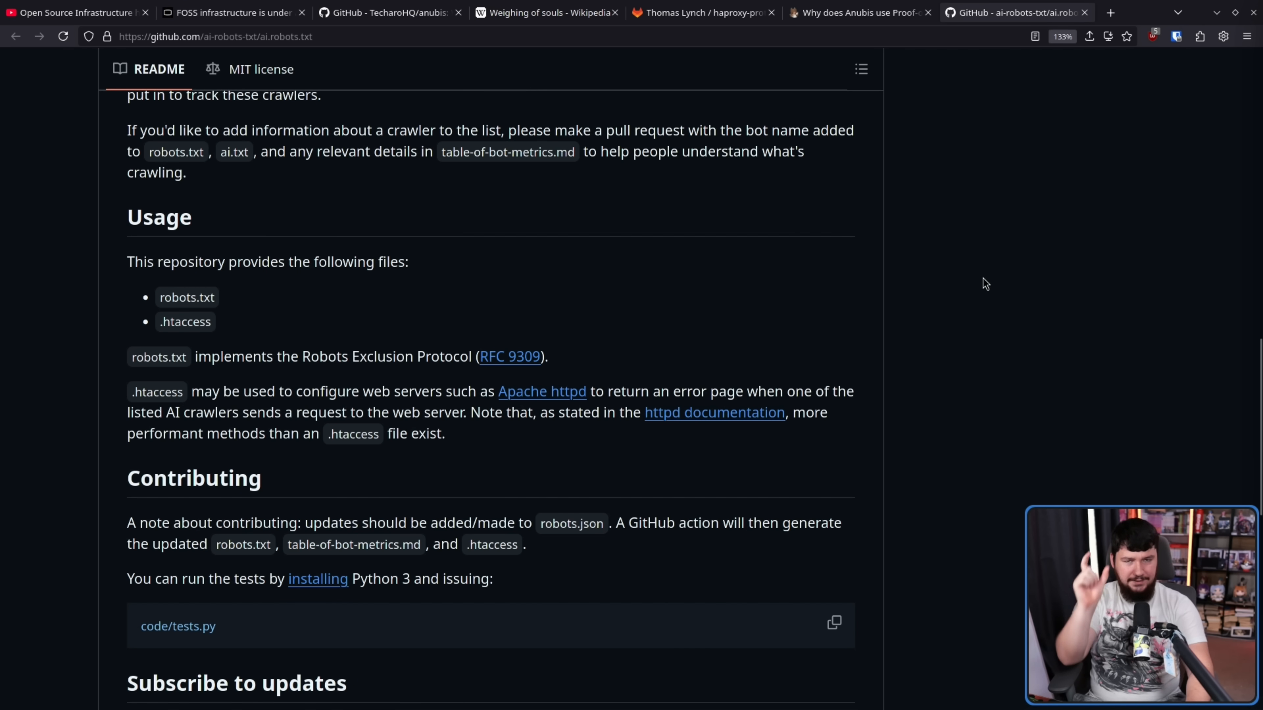
pyautogui.moveTo(983, 290)
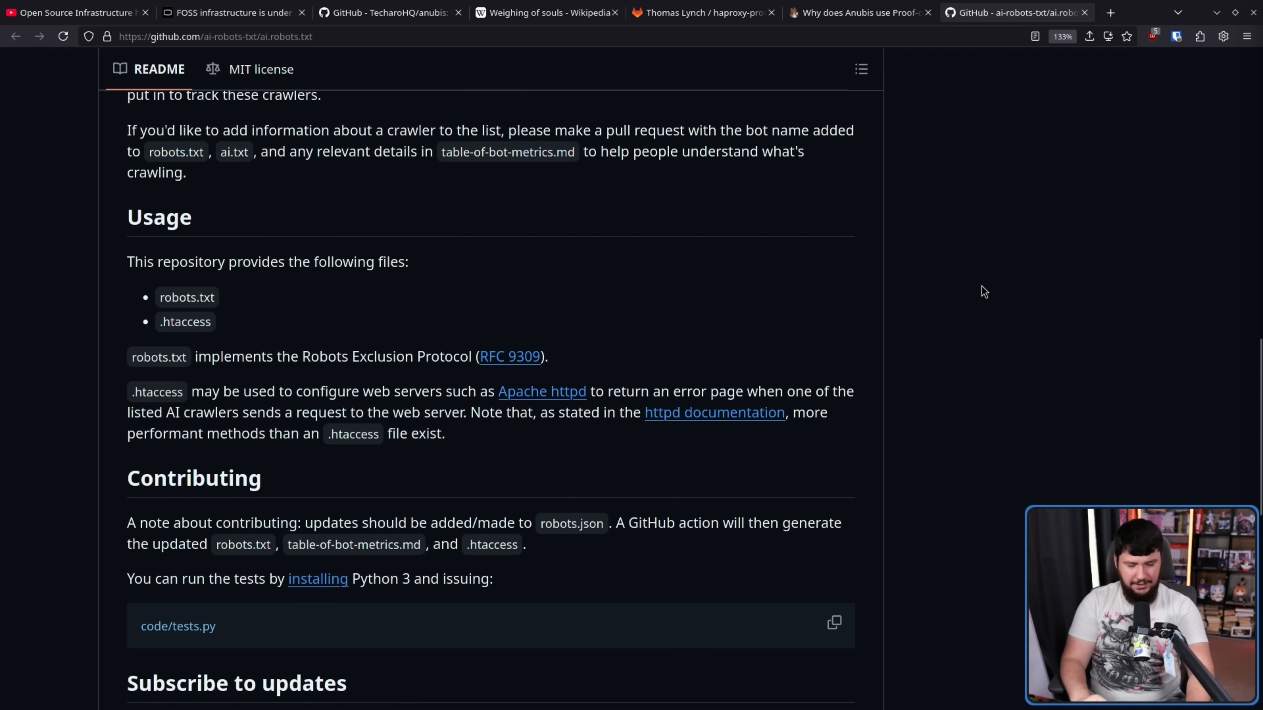
pyautogui.moveTo(971, 294)
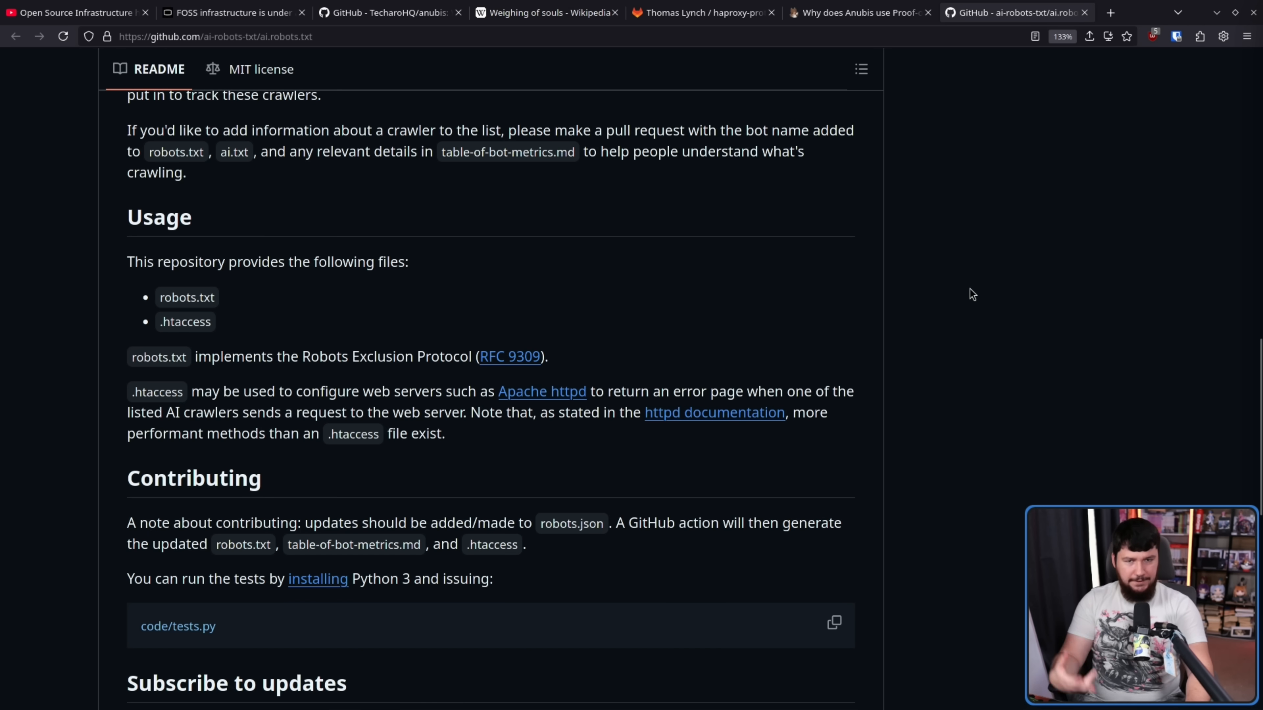
pyautogui.moveTo(978, 291)
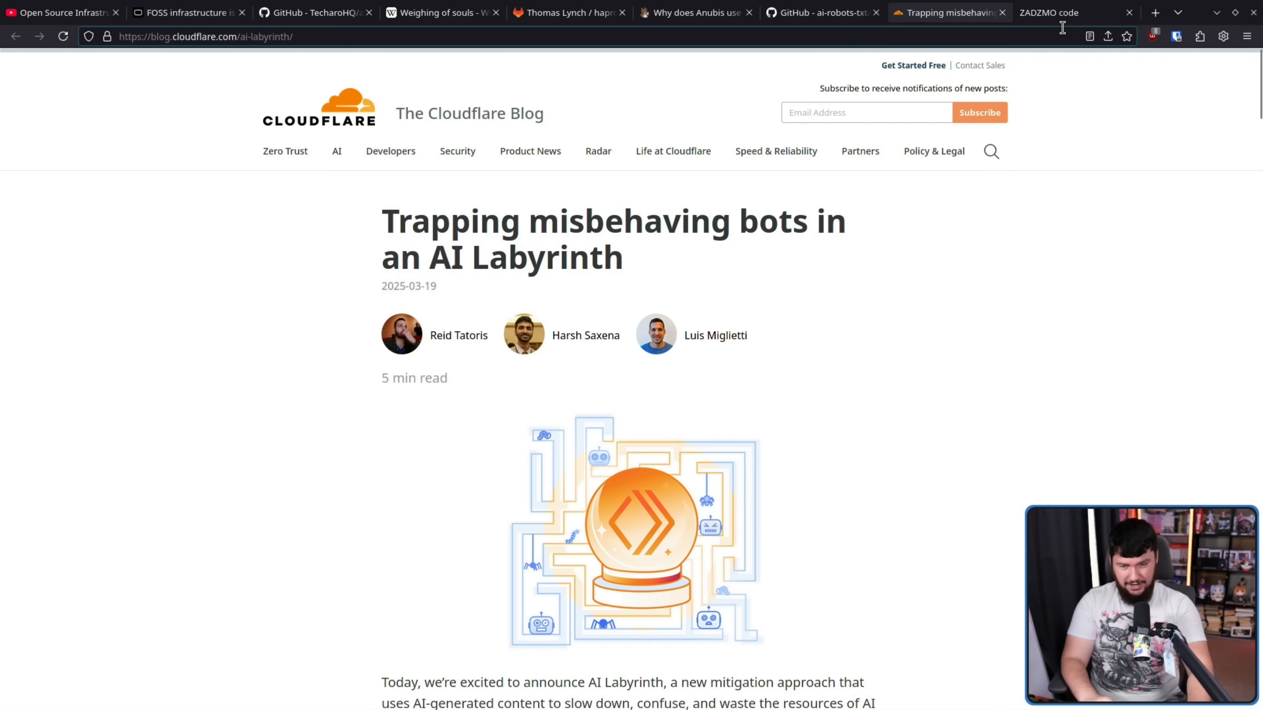
# Step: Show the ZADZMO code Nepenthes tarpit project page
pyautogui.click(1049, 12)
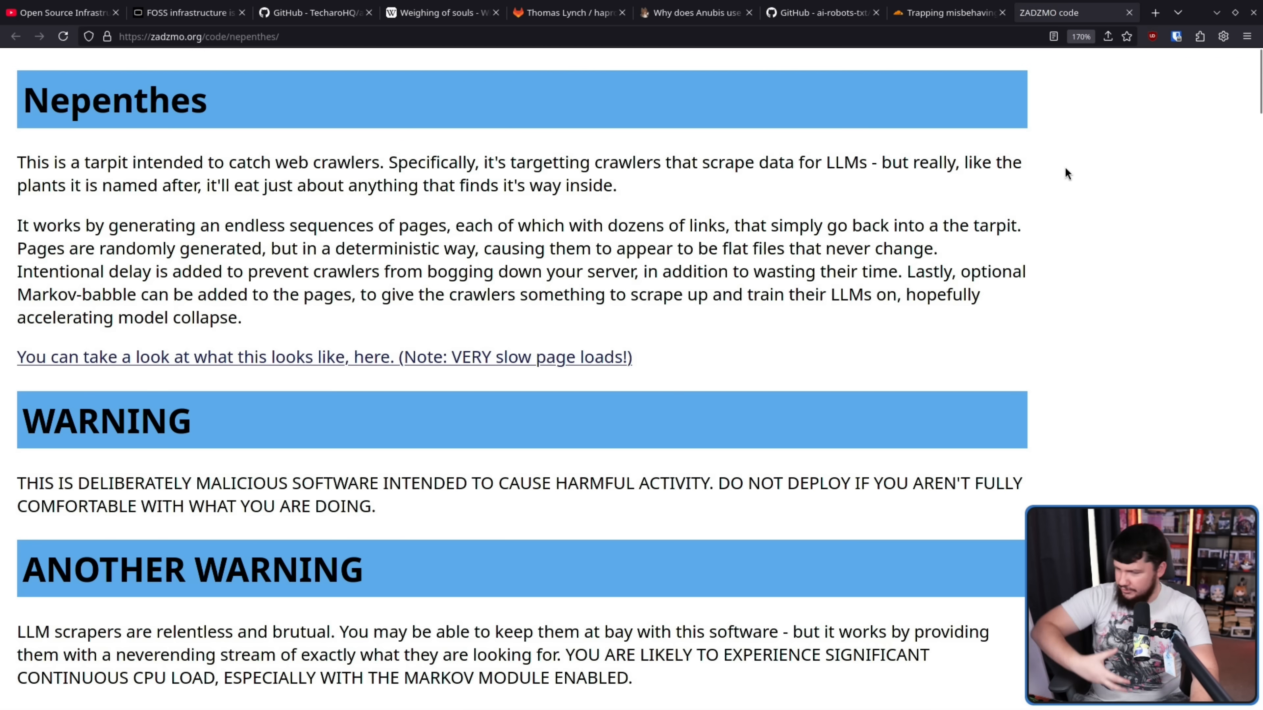
pyautogui.moveTo(946, 12)
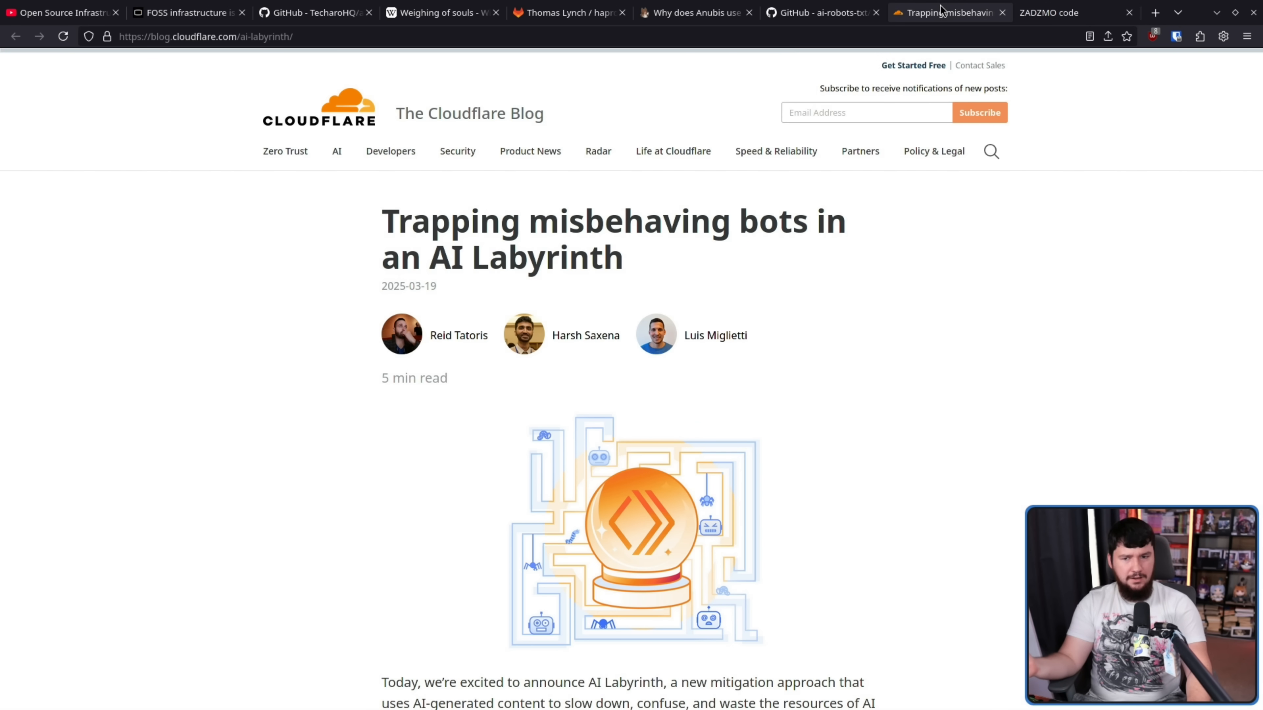
pyautogui.moveTo(940, 18)
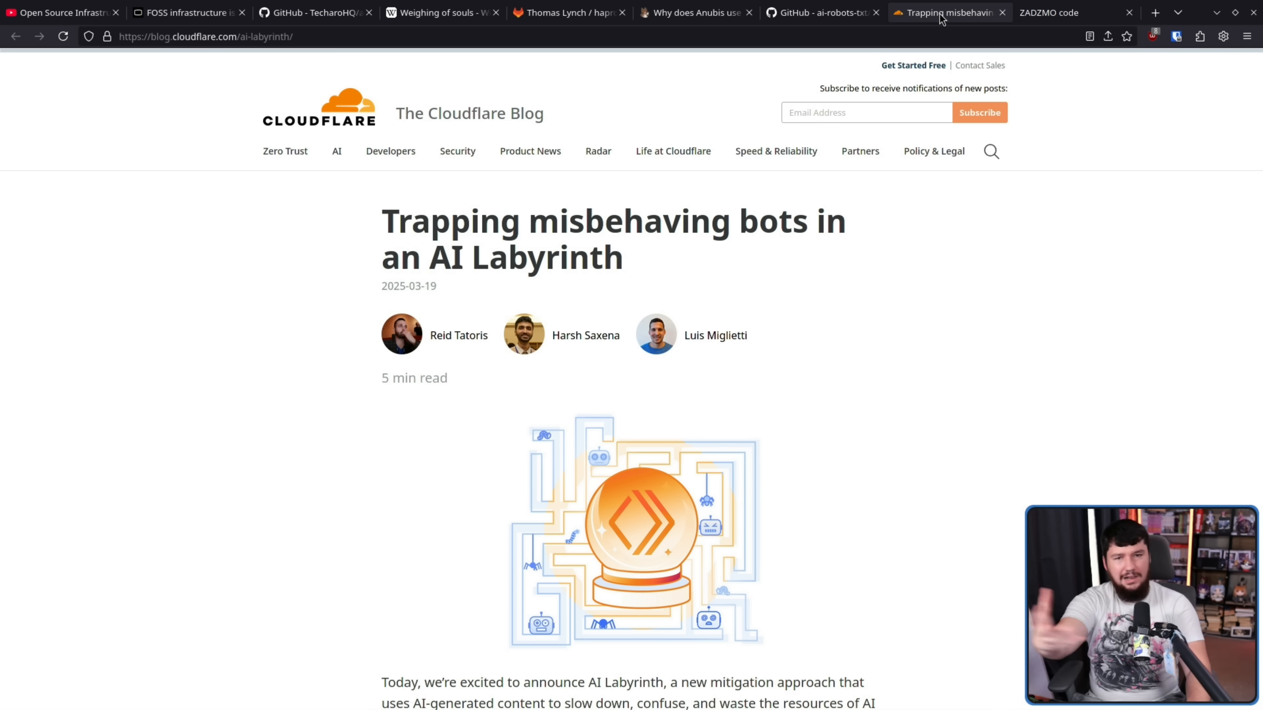
# Step: Bring the AI Labyrinth post's announcement paragraph and opt-in note into view
pyautogui.scroll(-3)
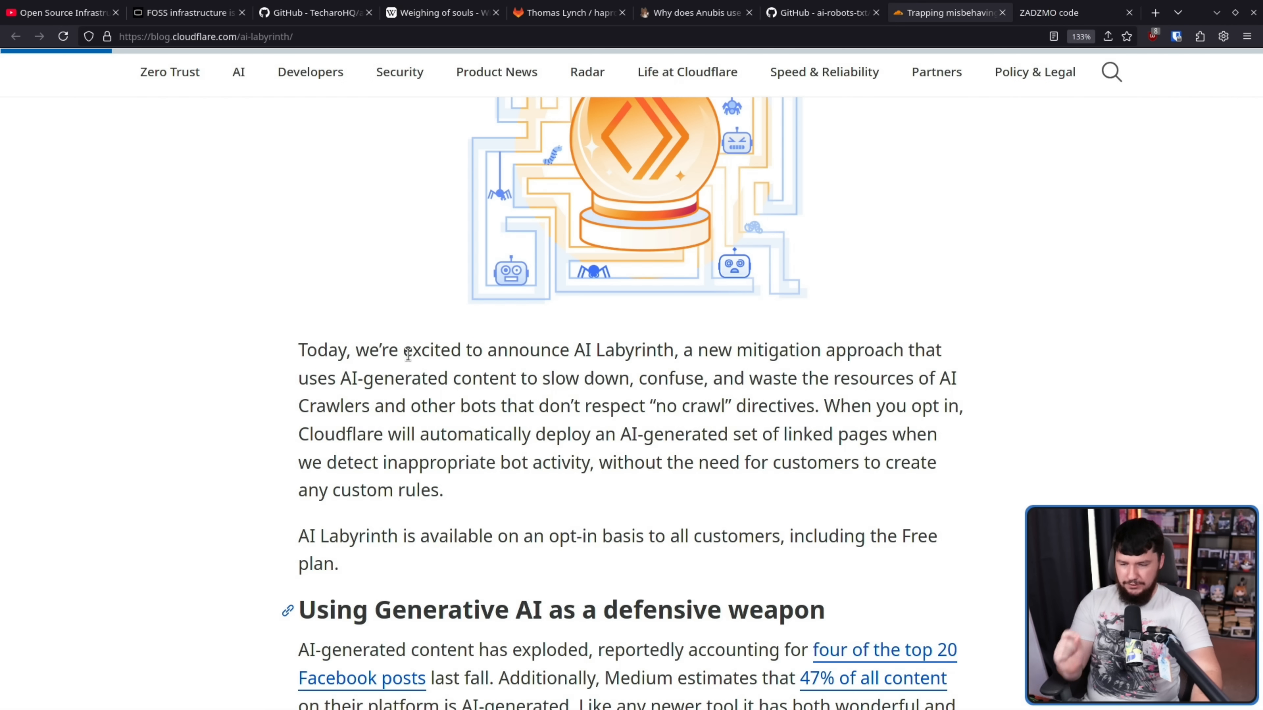
pyautogui.moveTo(449, 315)
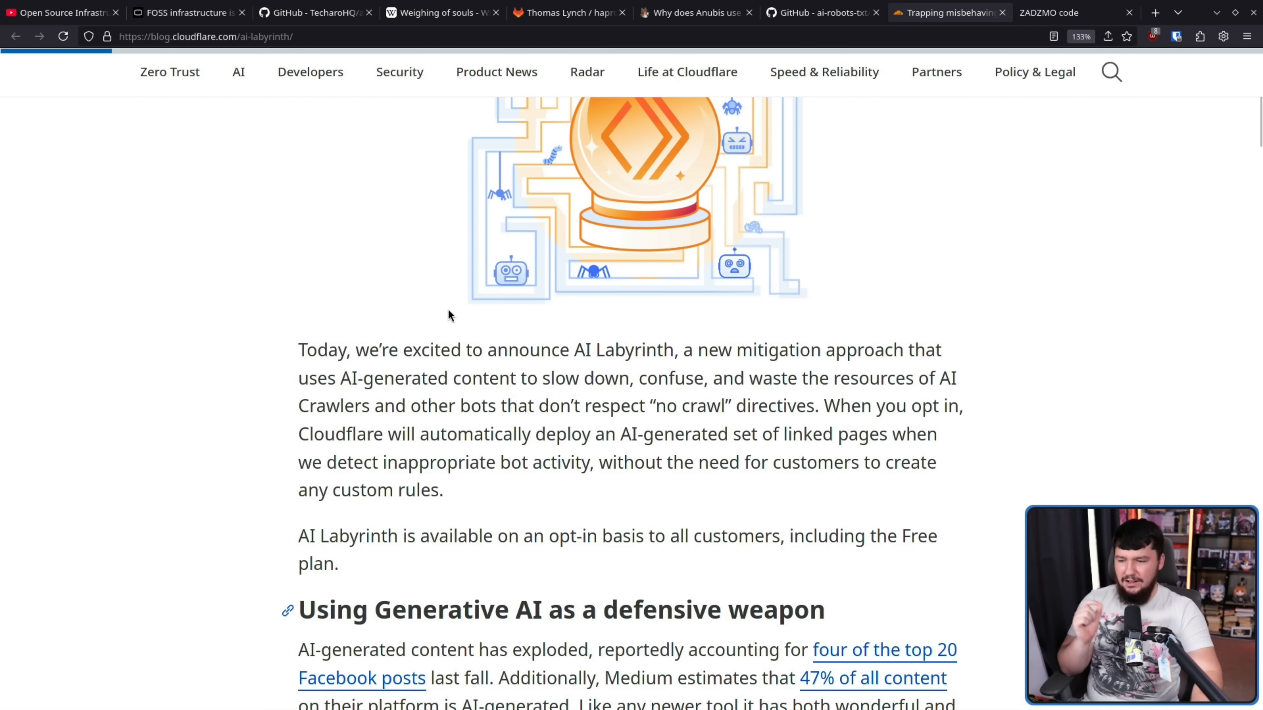
pyautogui.moveTo(588, 345)
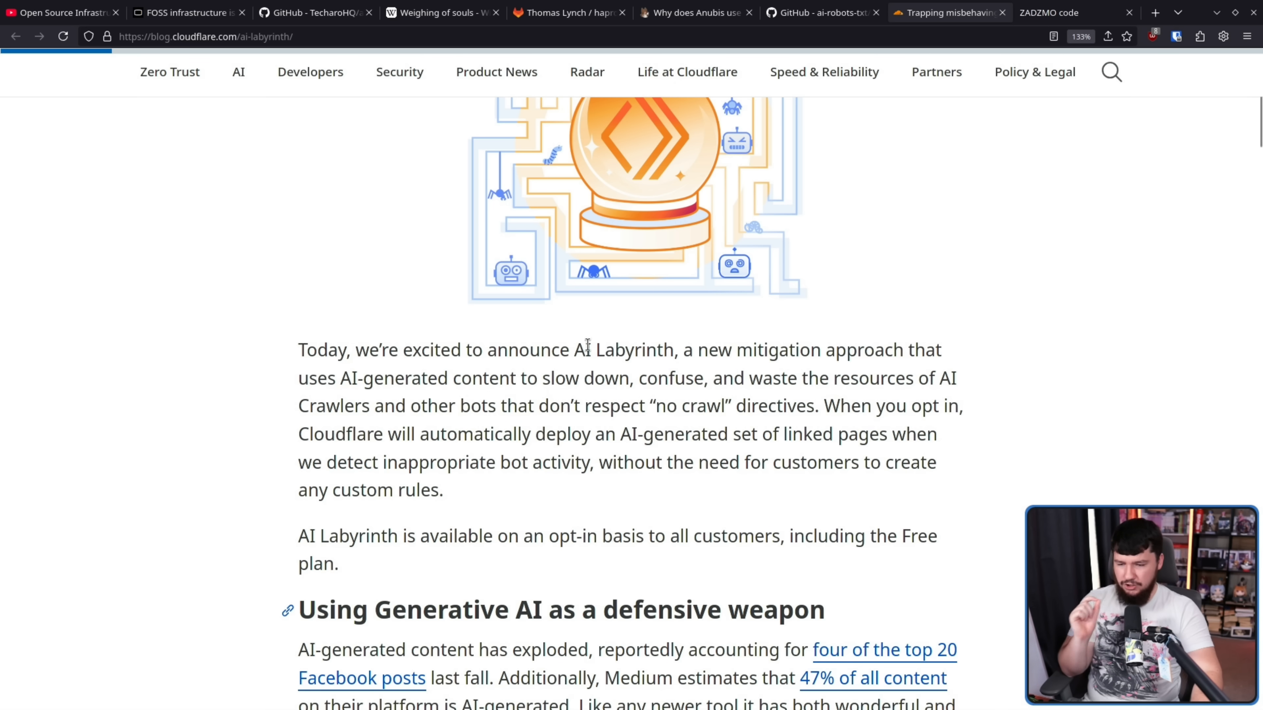
pyautogui.moveTo(753, 402)
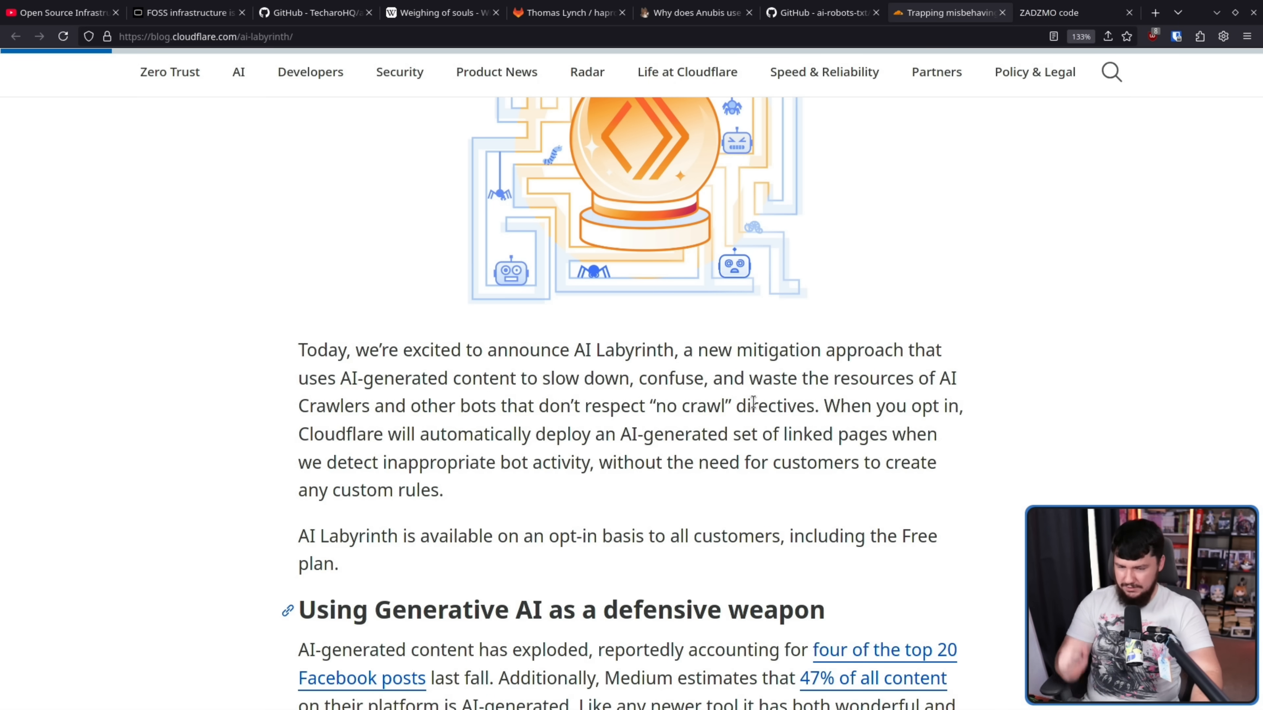
pyautogui.moveTo(473, 438)
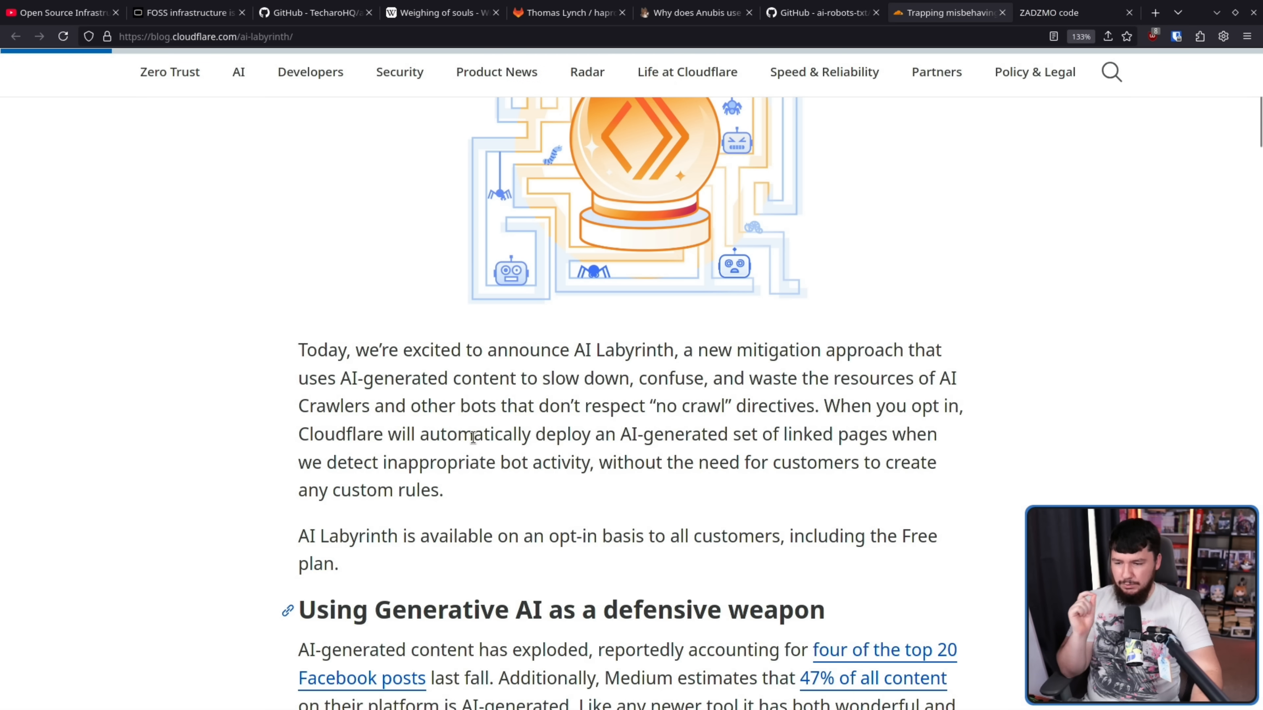
pyautogui.moveTo(675, 426)
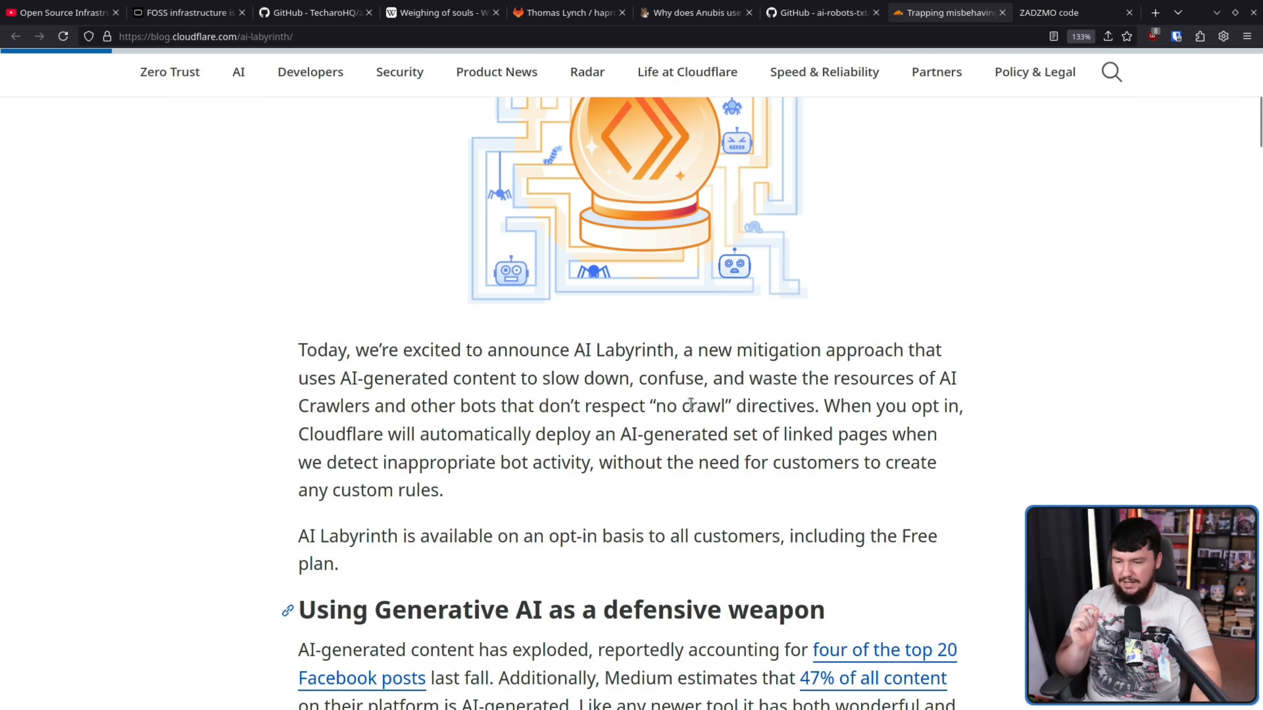
pyautogui.moveTo(681, 378)
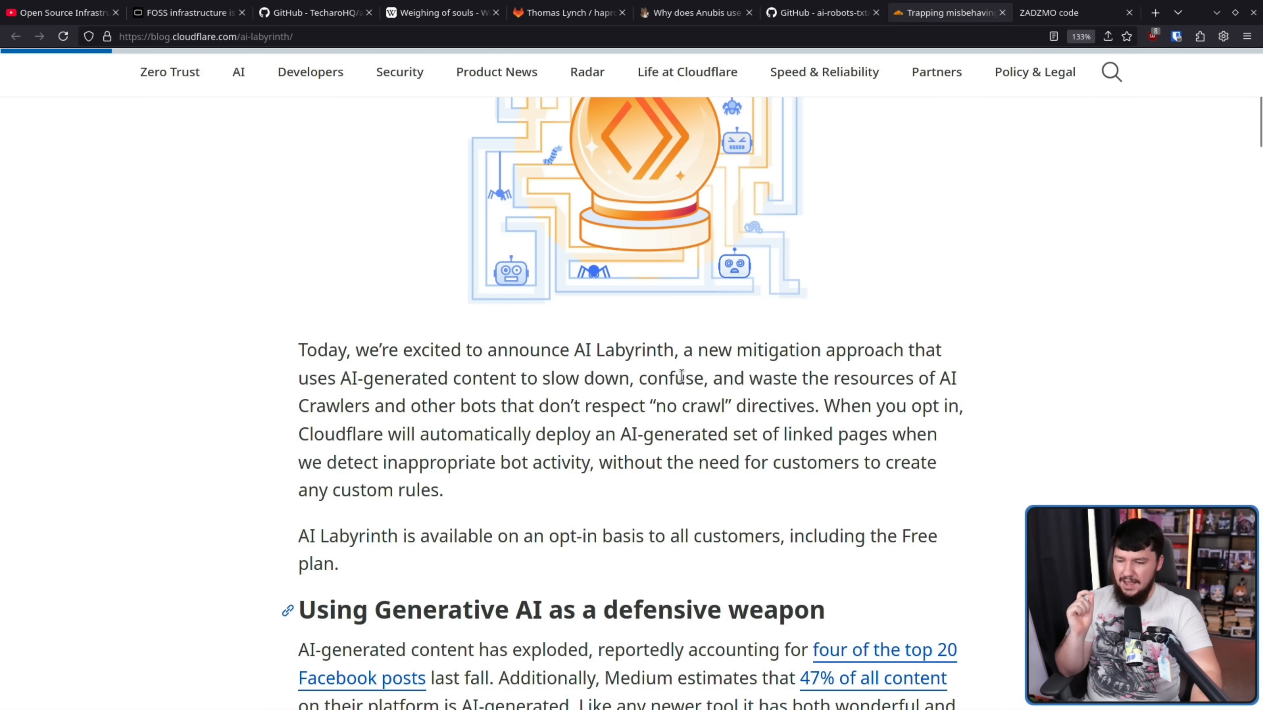
# Step: Read down to the honeypot paragraph above 'How we built the labyrinth'
pyautogui.scroll(-3)
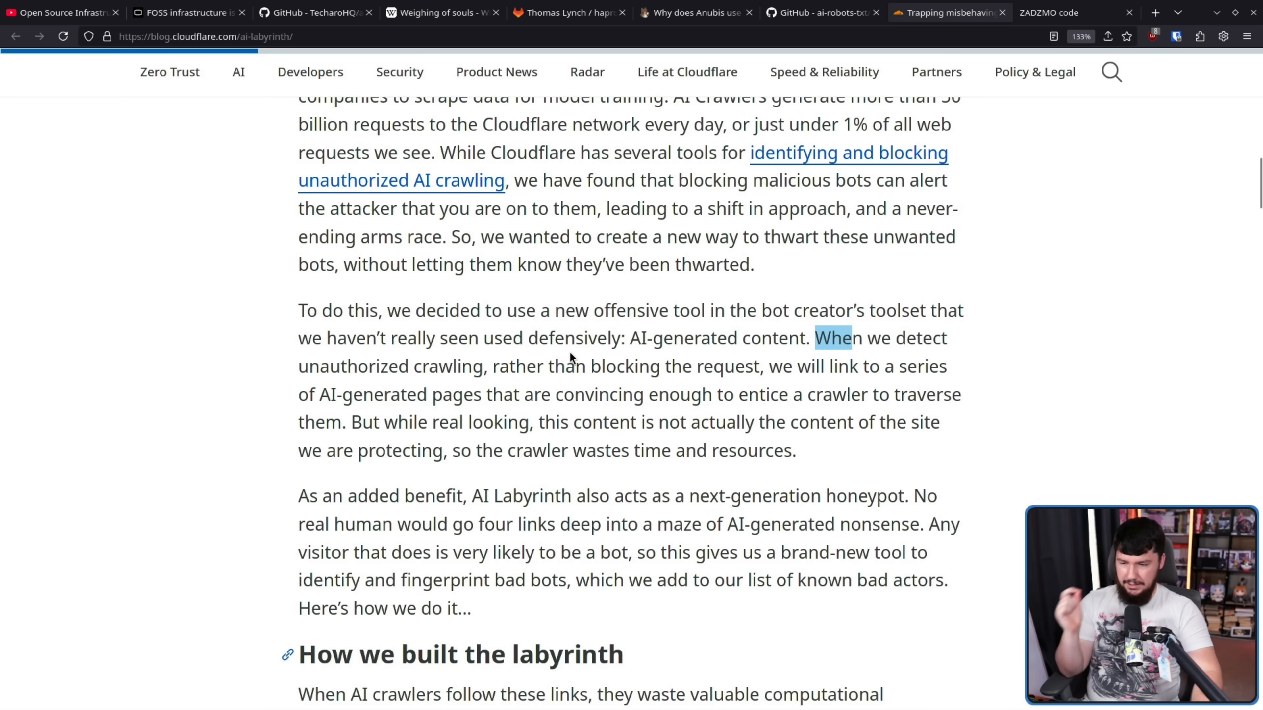
pyautogui.moveTo(709, 367)
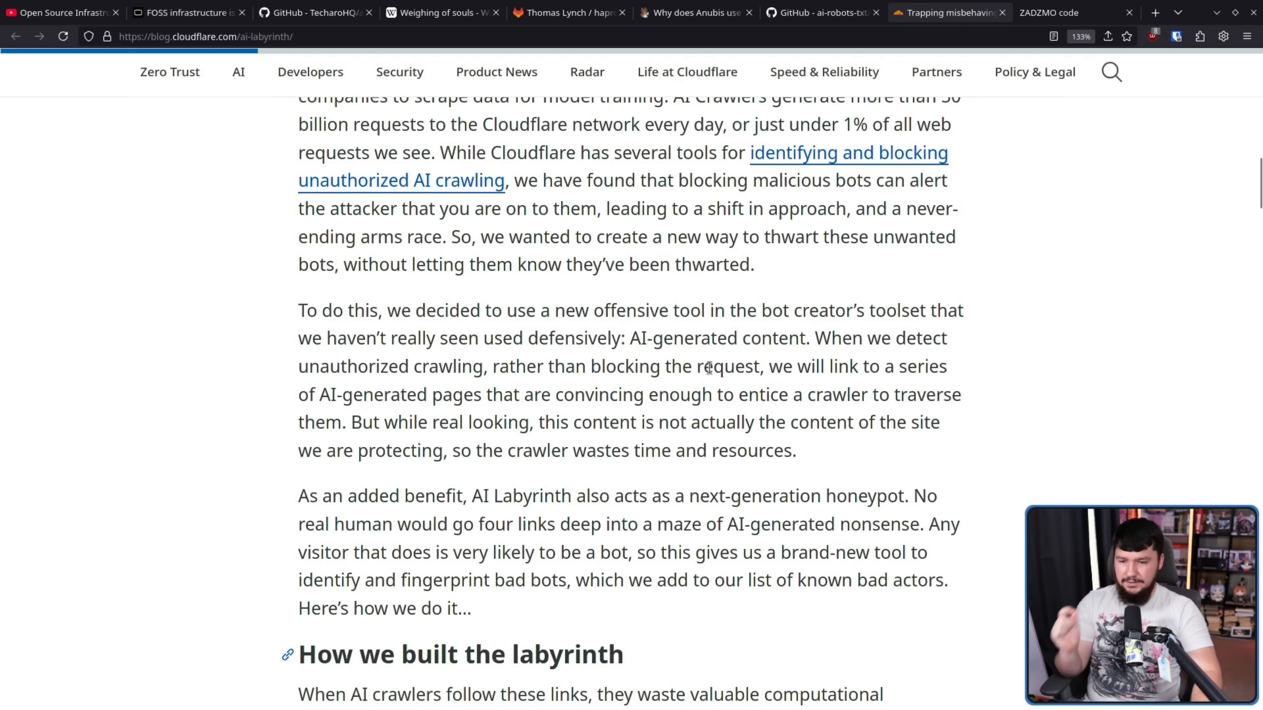
pyautogui.moveTo(331, 406)
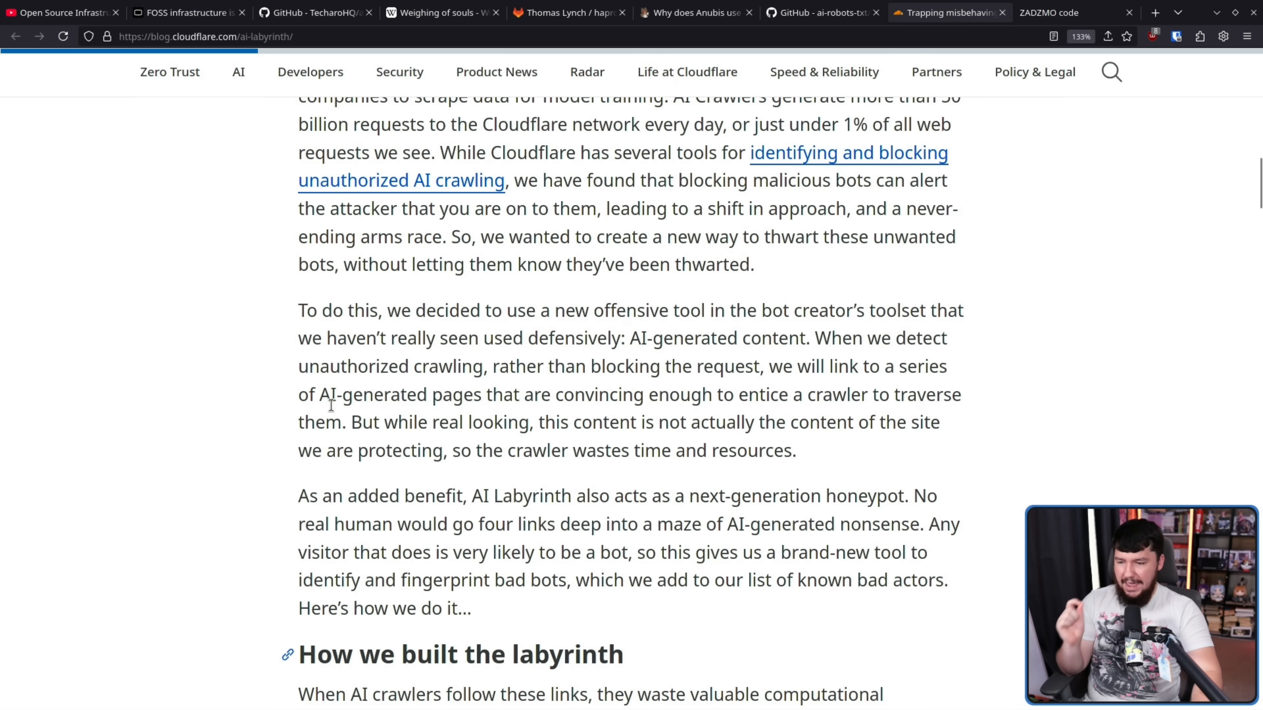
pyautogui.moveTo(470, 392)
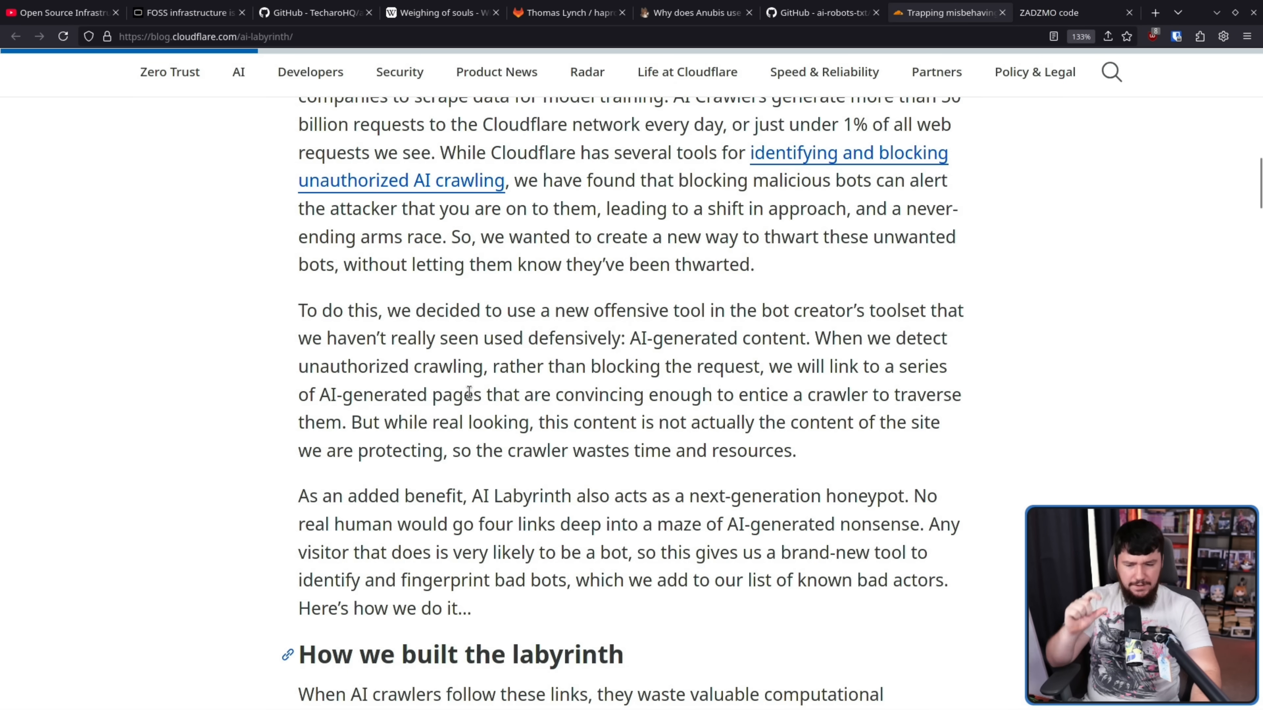
pyautogui.moveTo(955, 394)
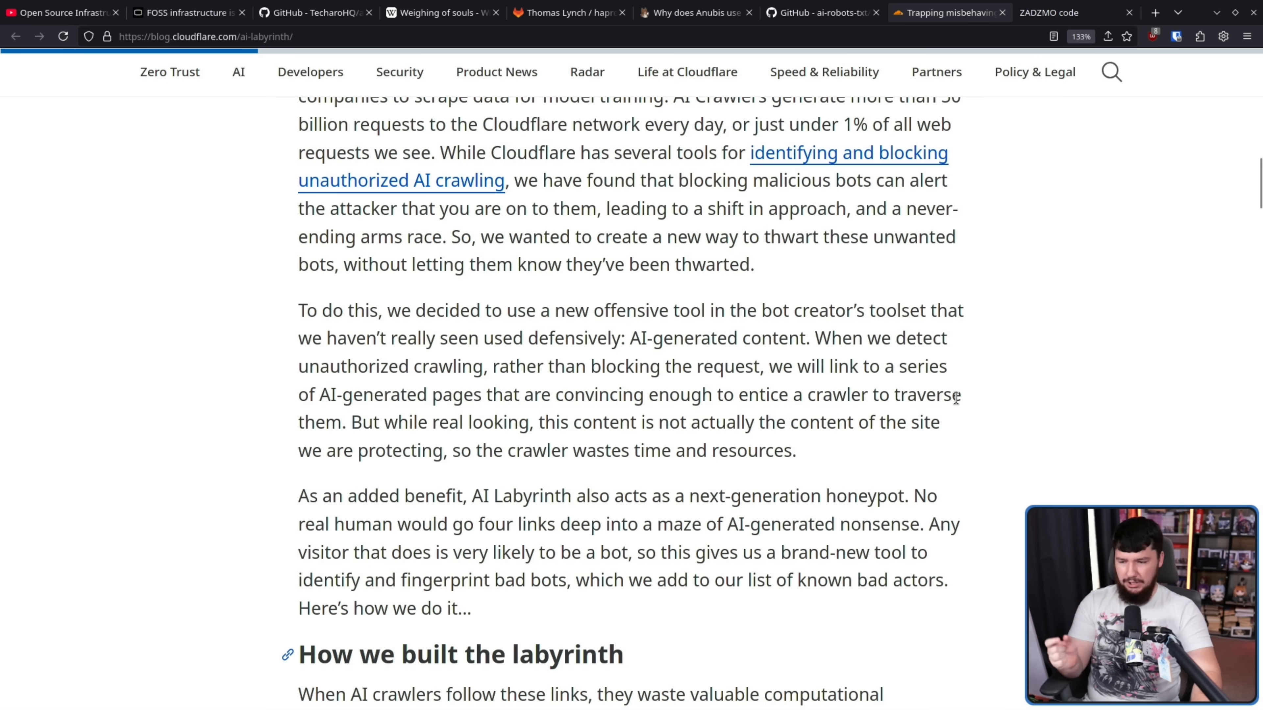
pyautogui.moveTo(522, 383)
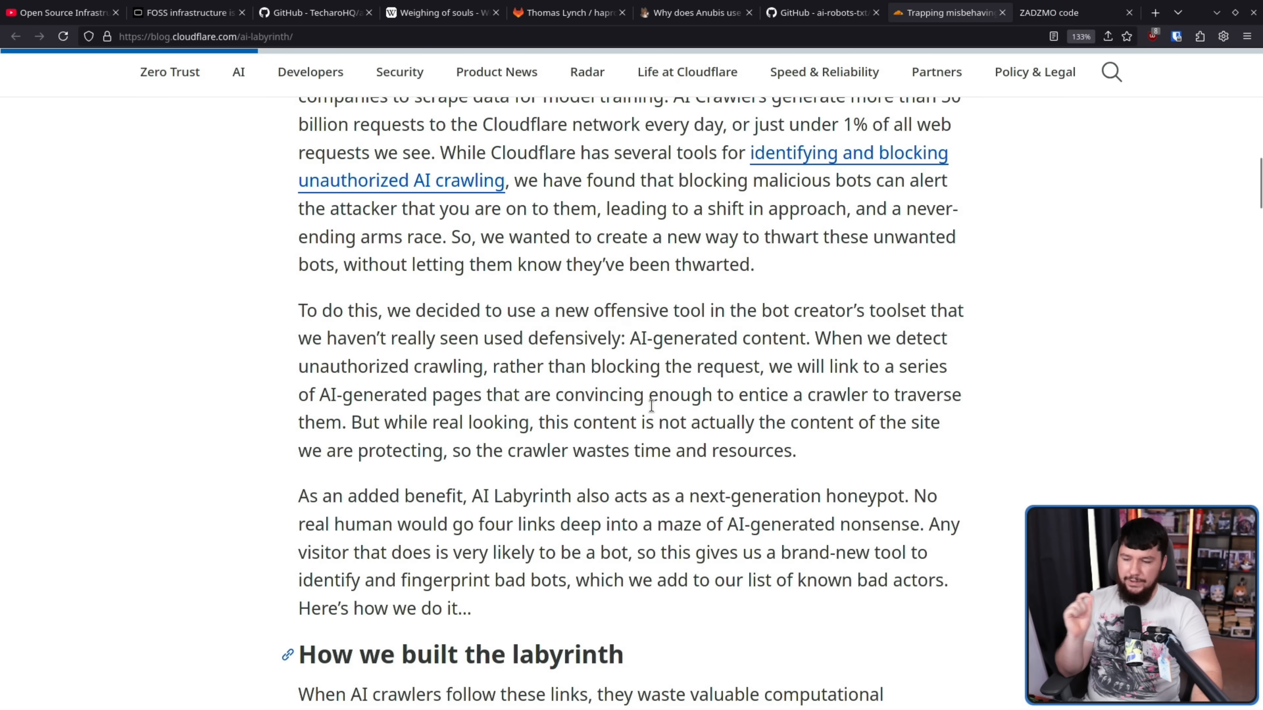
pyautogui.moveTo(659, 404)
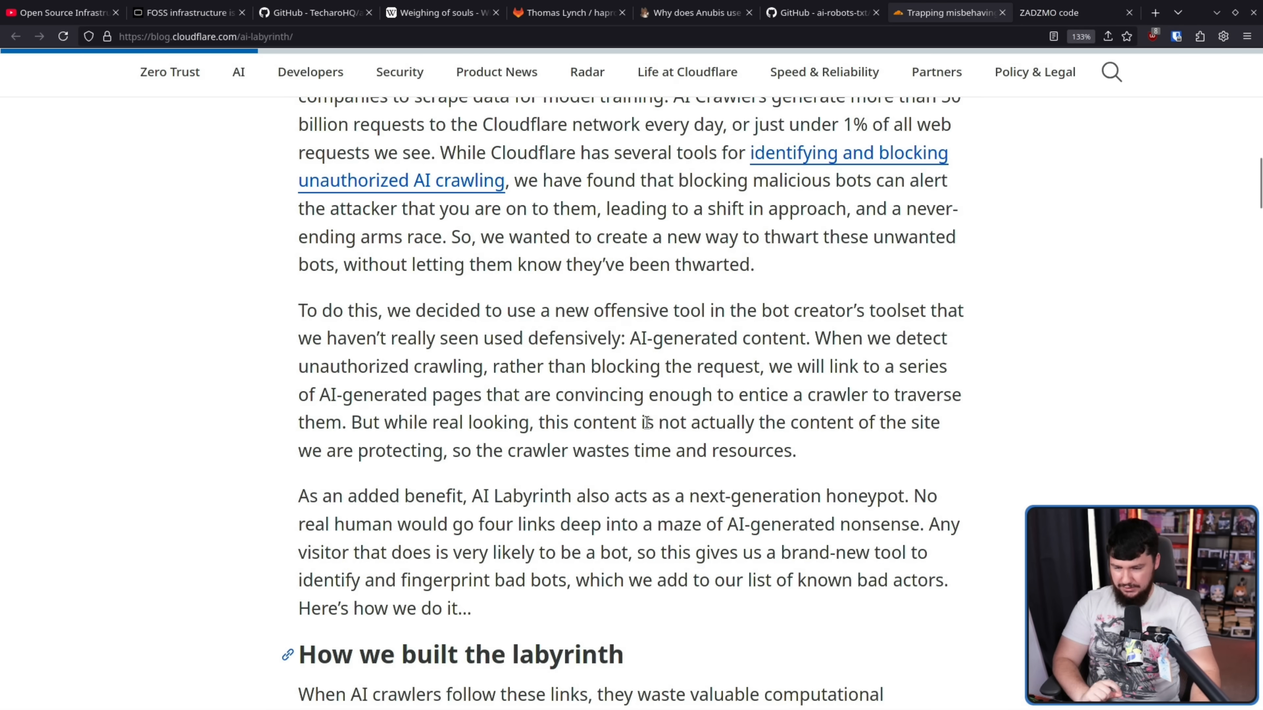
pyautogui.scroll(-3)
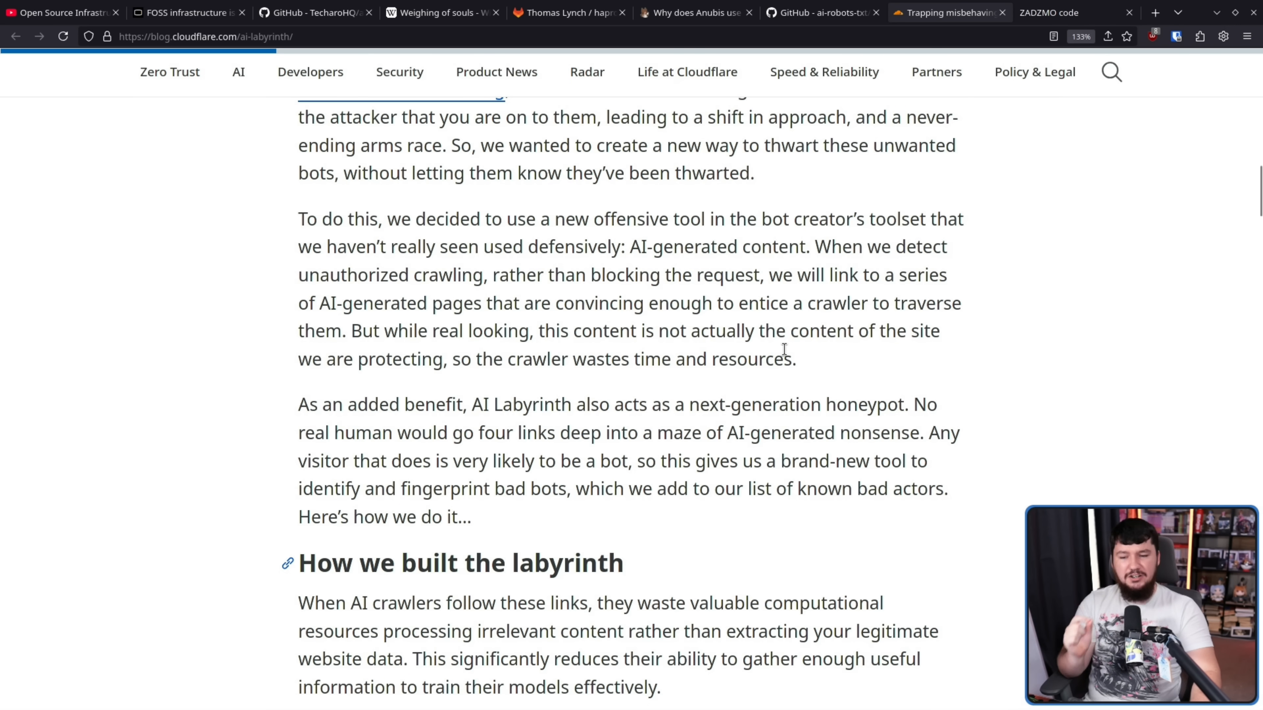
pyautogui.moveTo(752, 359)
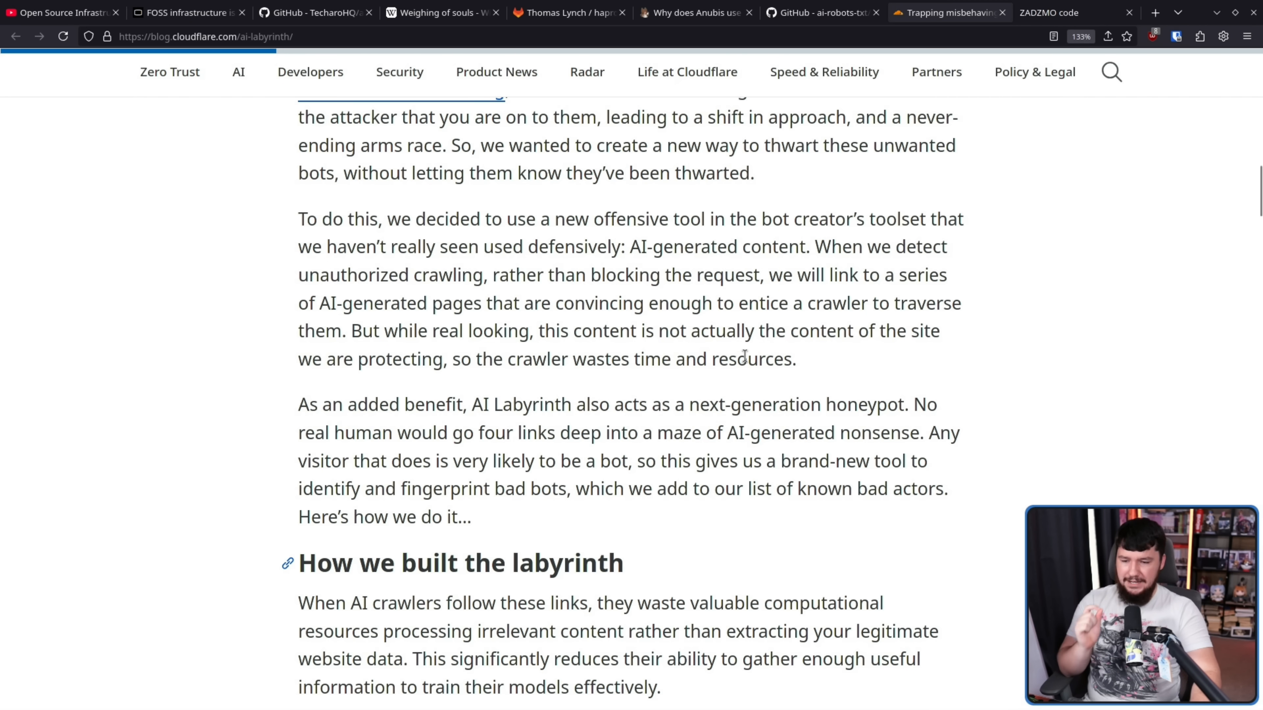
pyautogui.moveTo(971, 376)
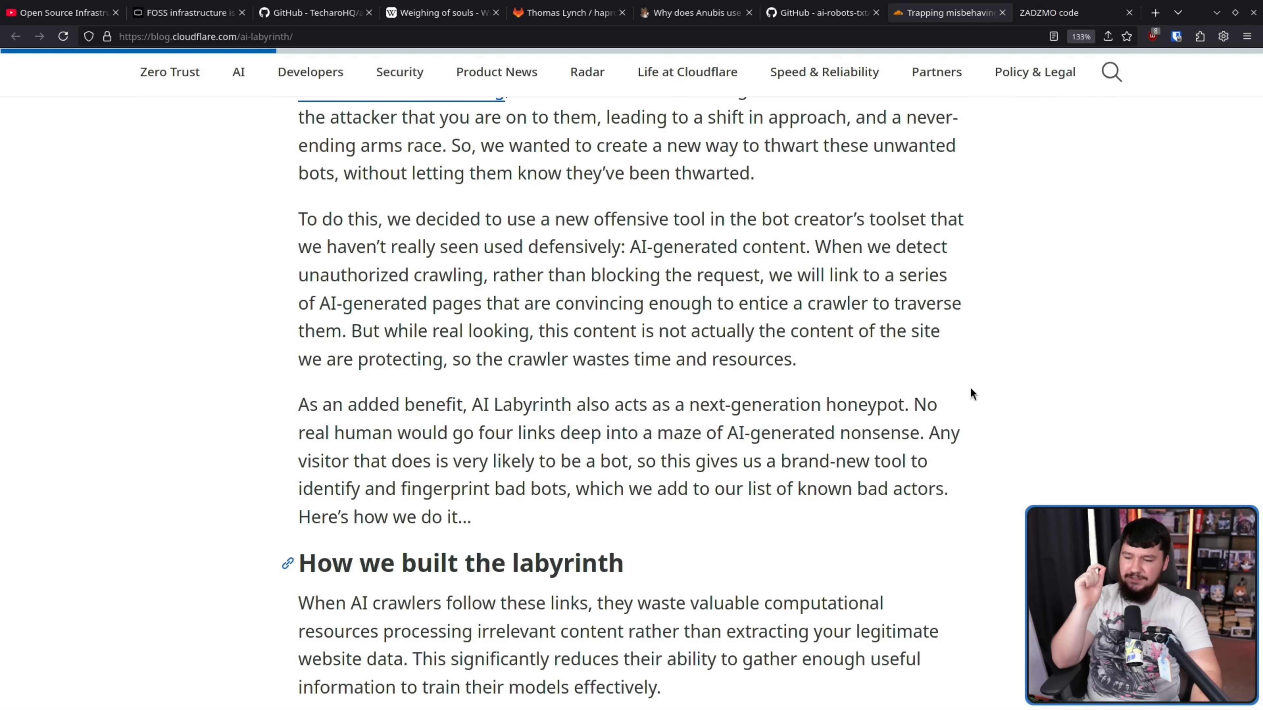
pyautogui.moveTo(1009, 390)
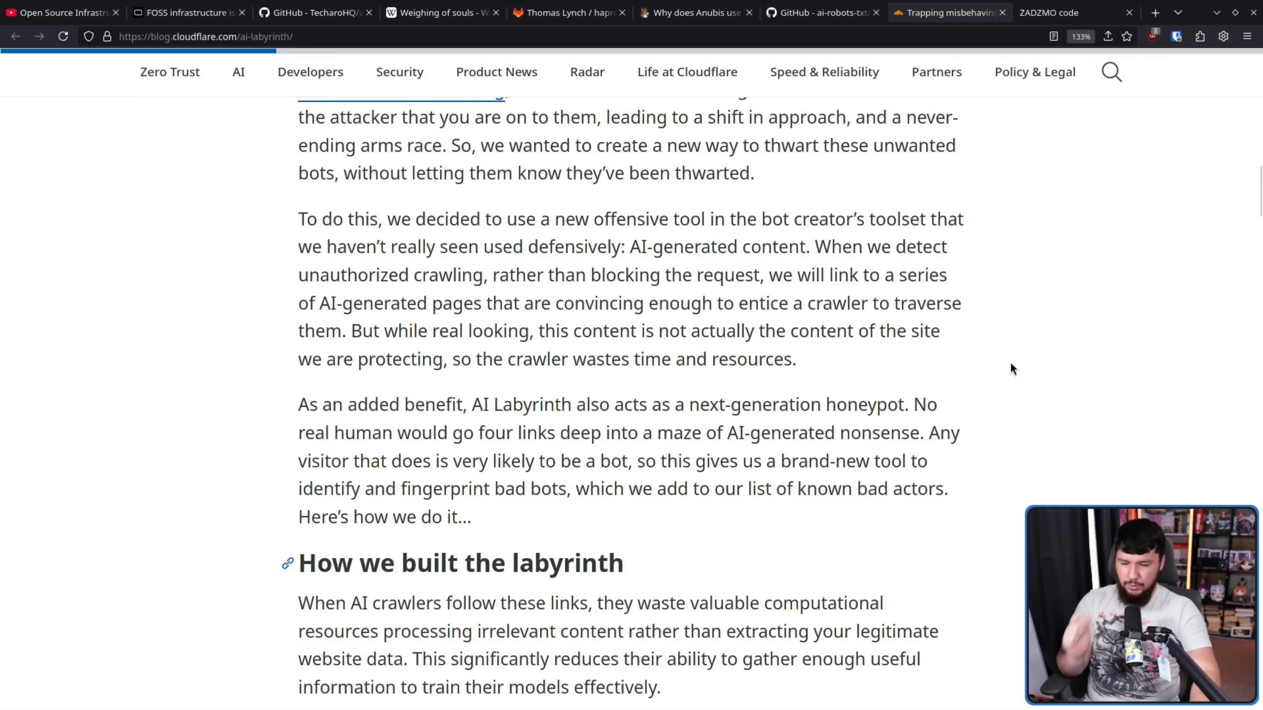
pyautogui.moveTo(978, 482)
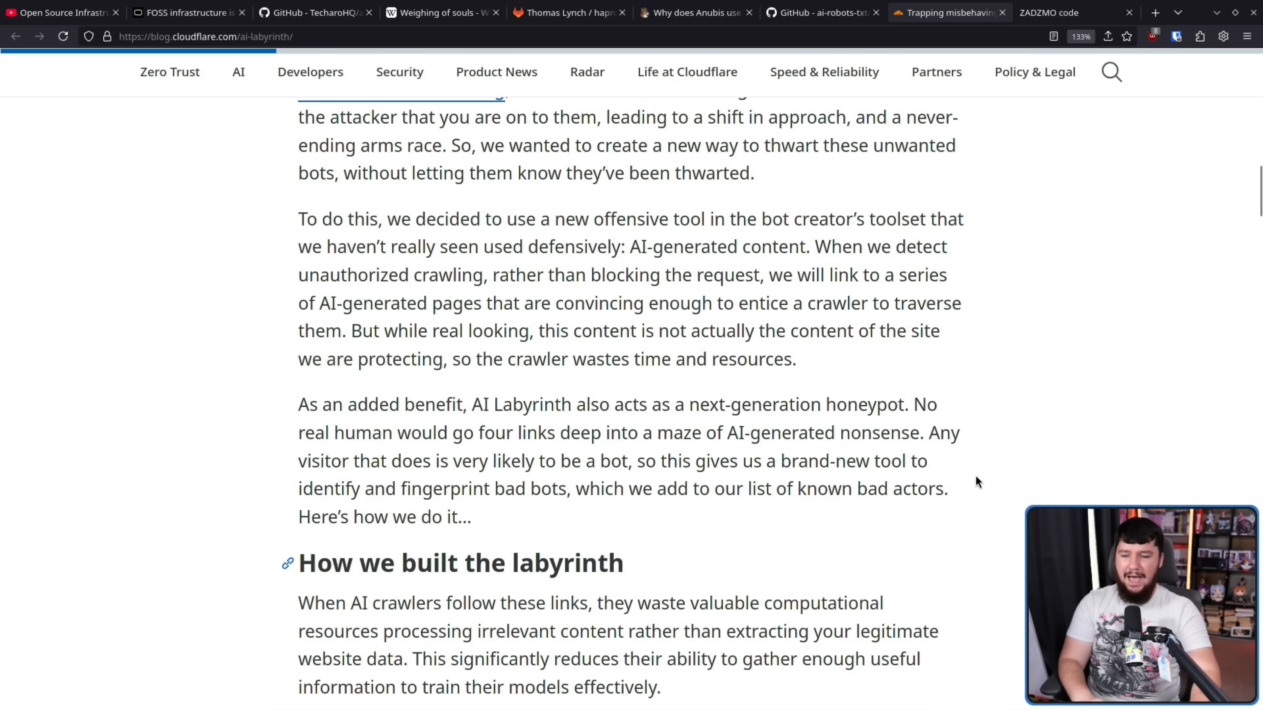
pyautogui.moveTo(928, 480)
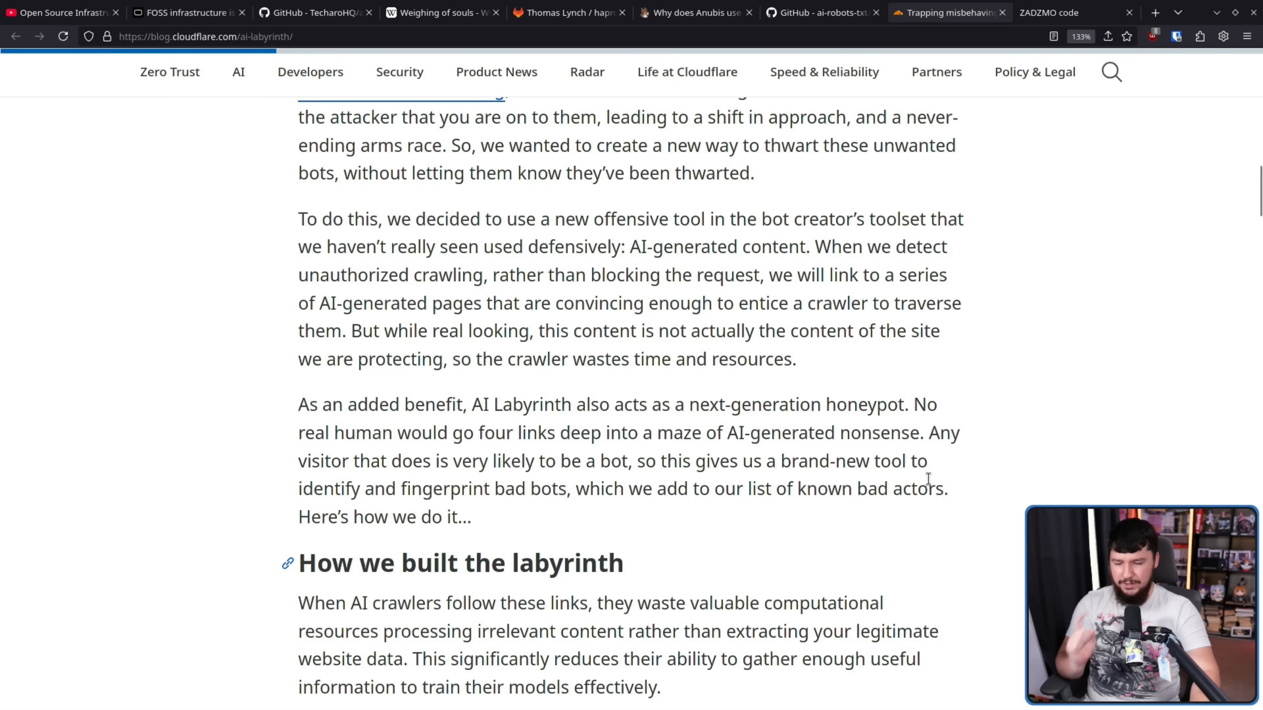
pyautogui.moveTo(980, 492)
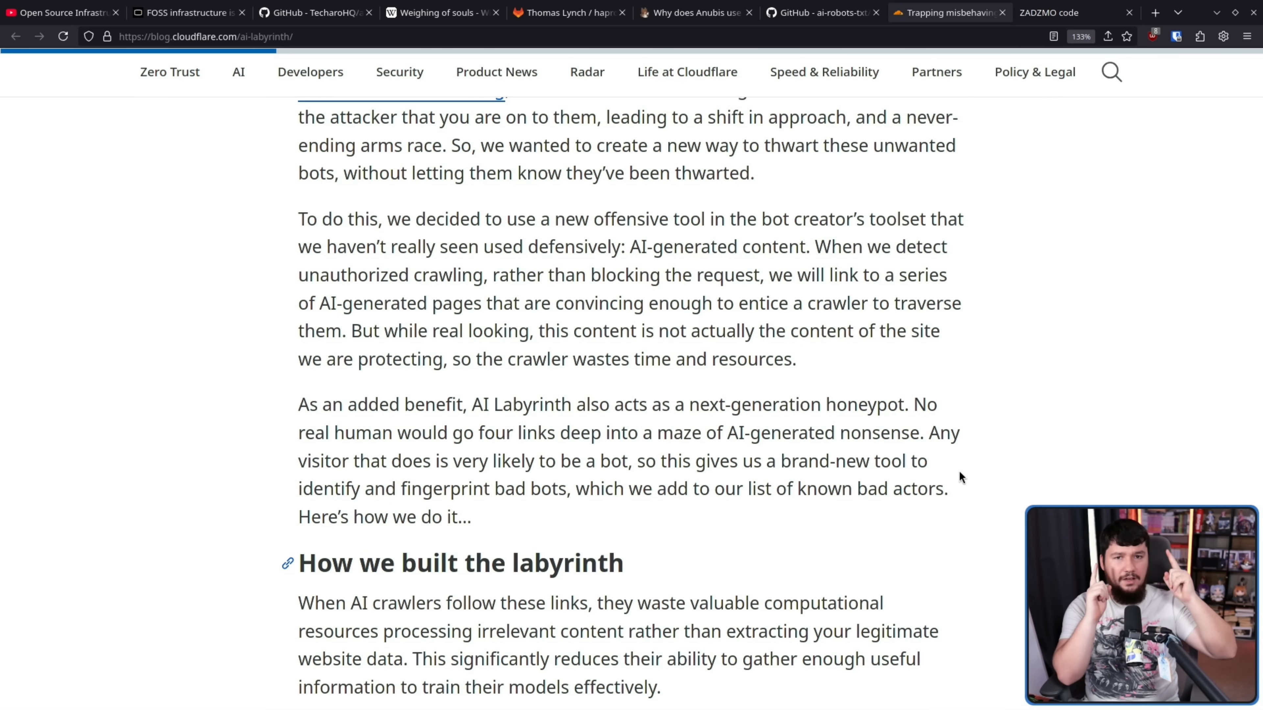
# Step: Scroll to the 'How we built the labyrinth' section on Workers AI pre-generated pages in R2
pyautogui.scroll(-3)
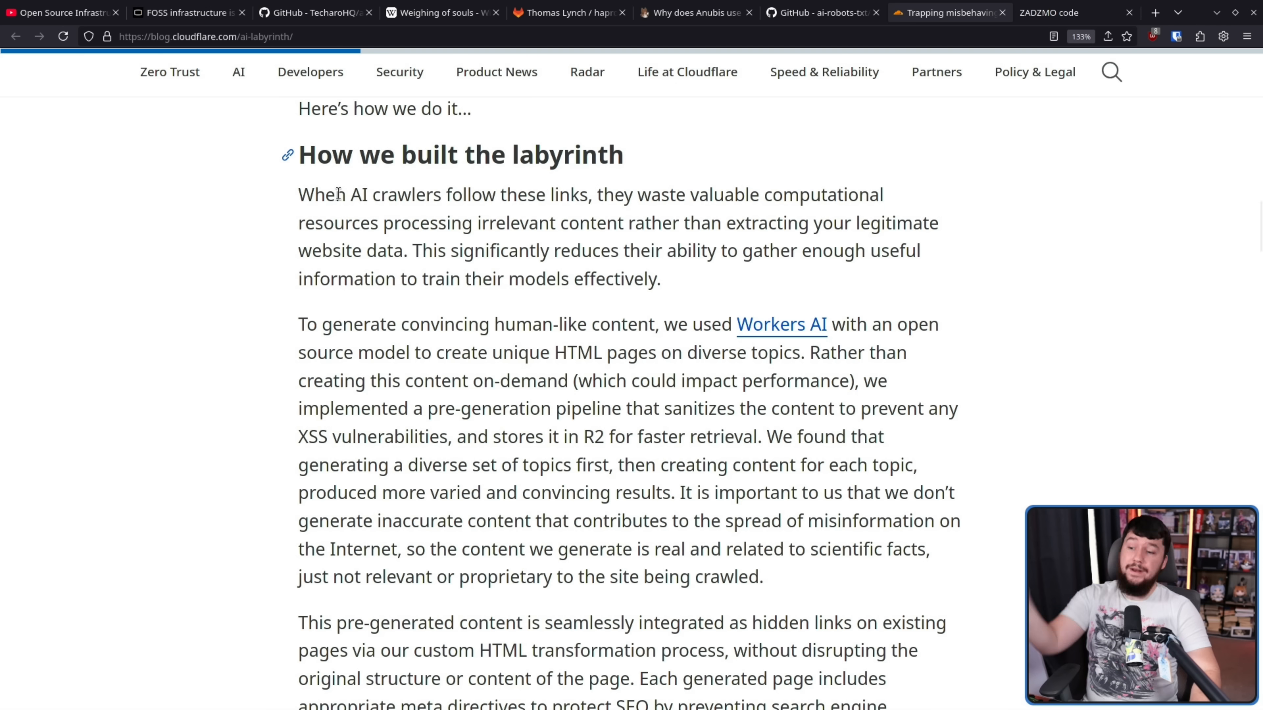
pyautogui.moveTo(746, 183)
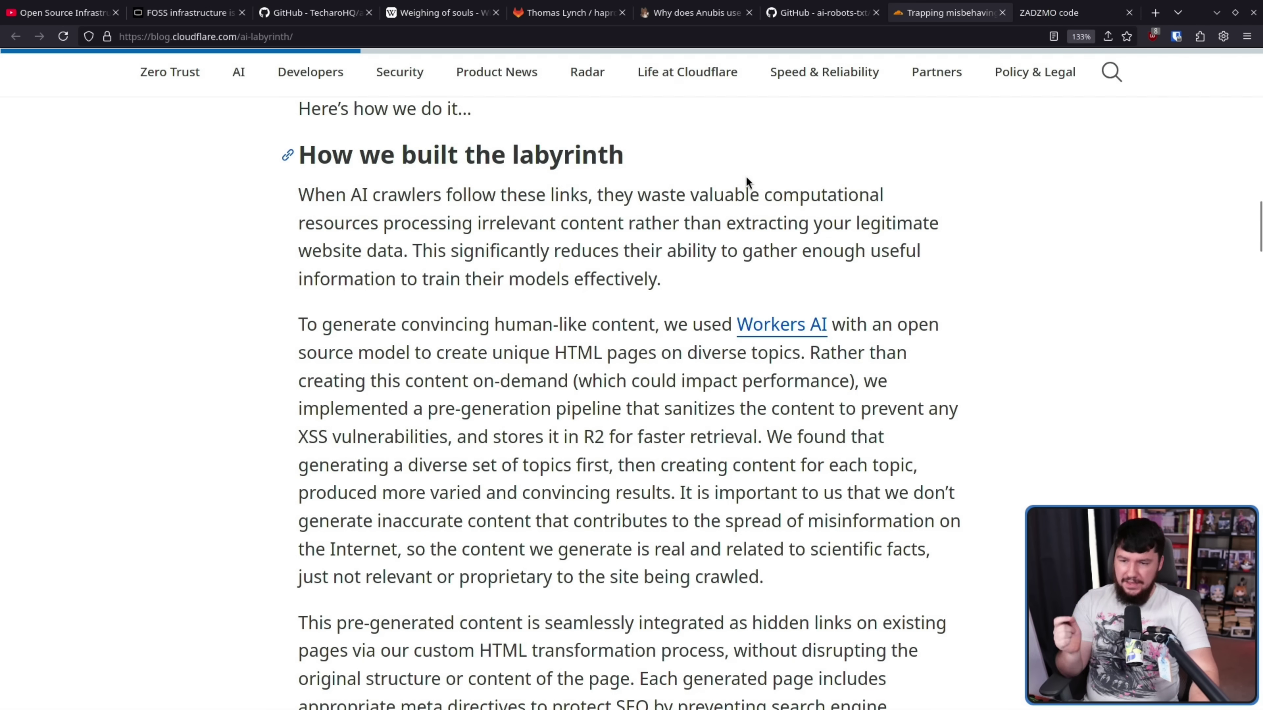
pyautogui.moveTo(699, 186)
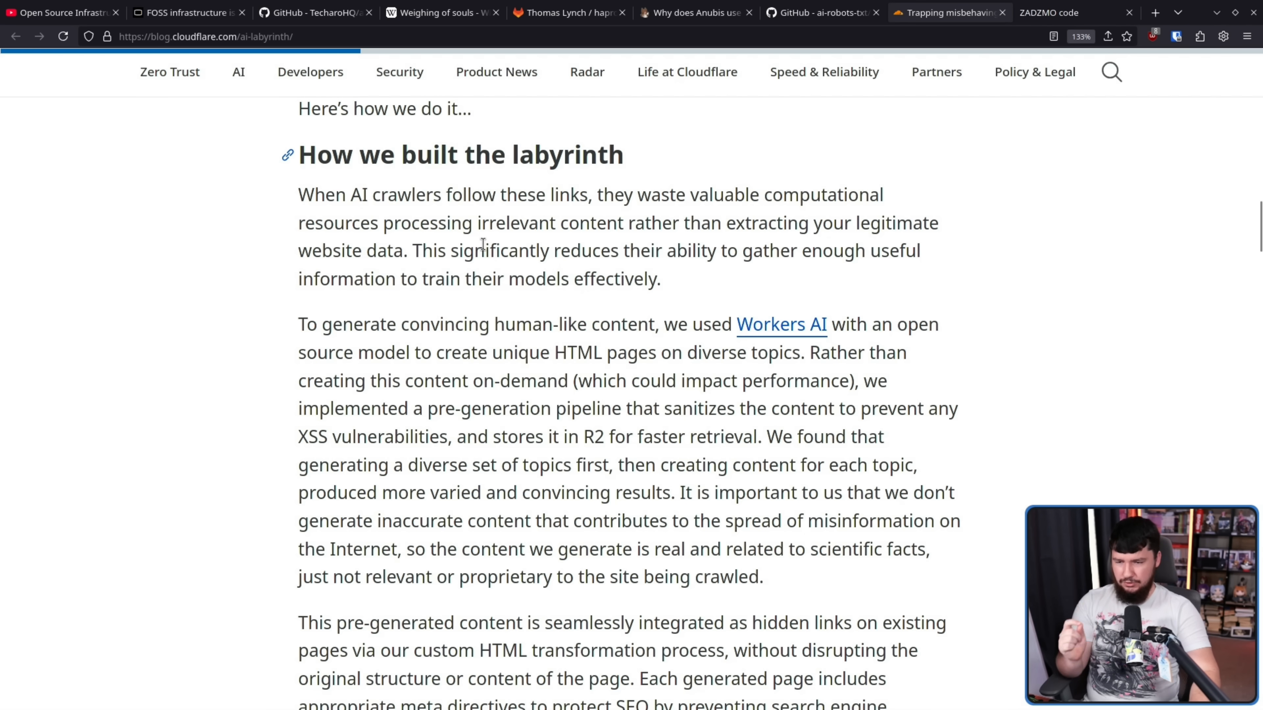
pyautogui.moveTo(509, 245)
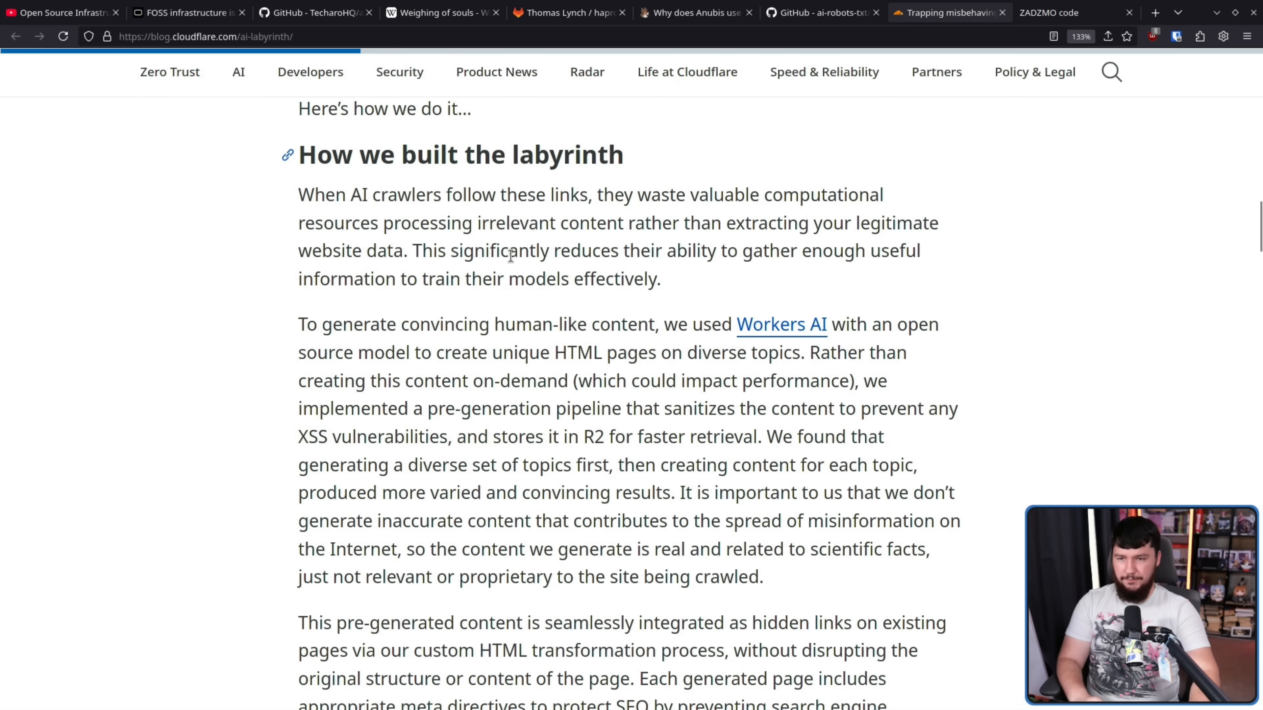
pyautogui.moveTo(721, 356)
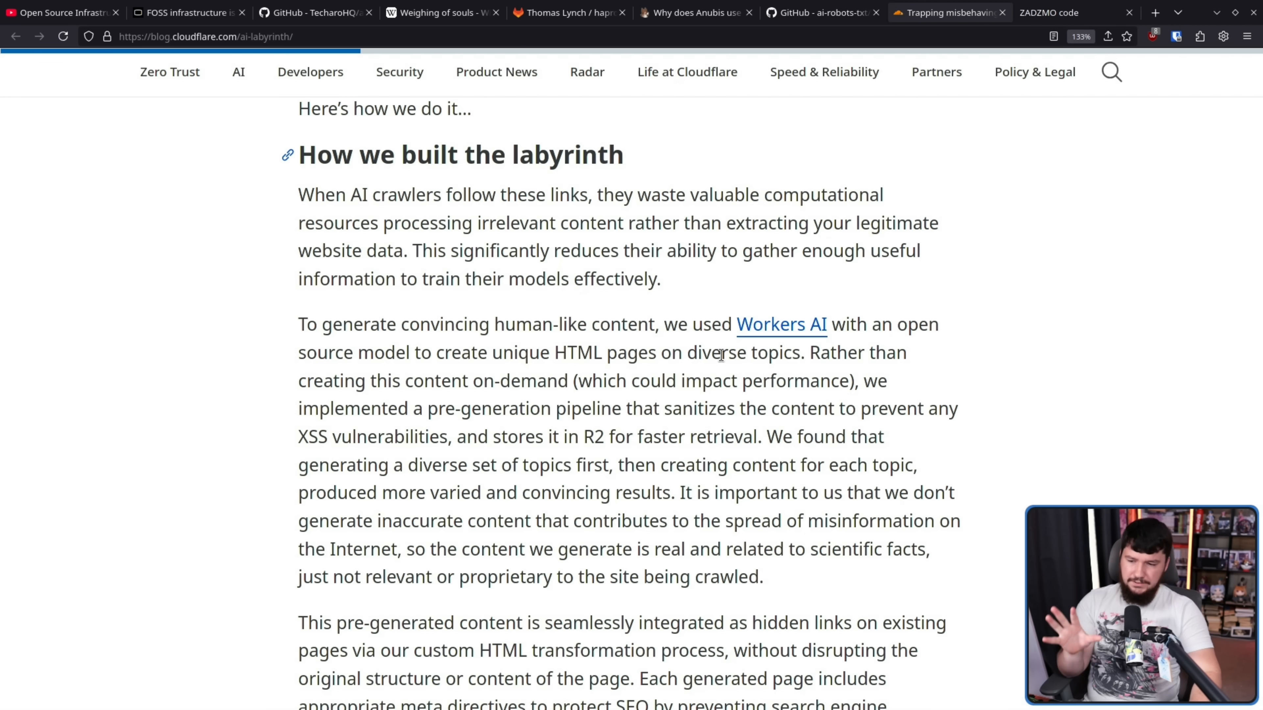
pyautogui.moveTo(857, 327)
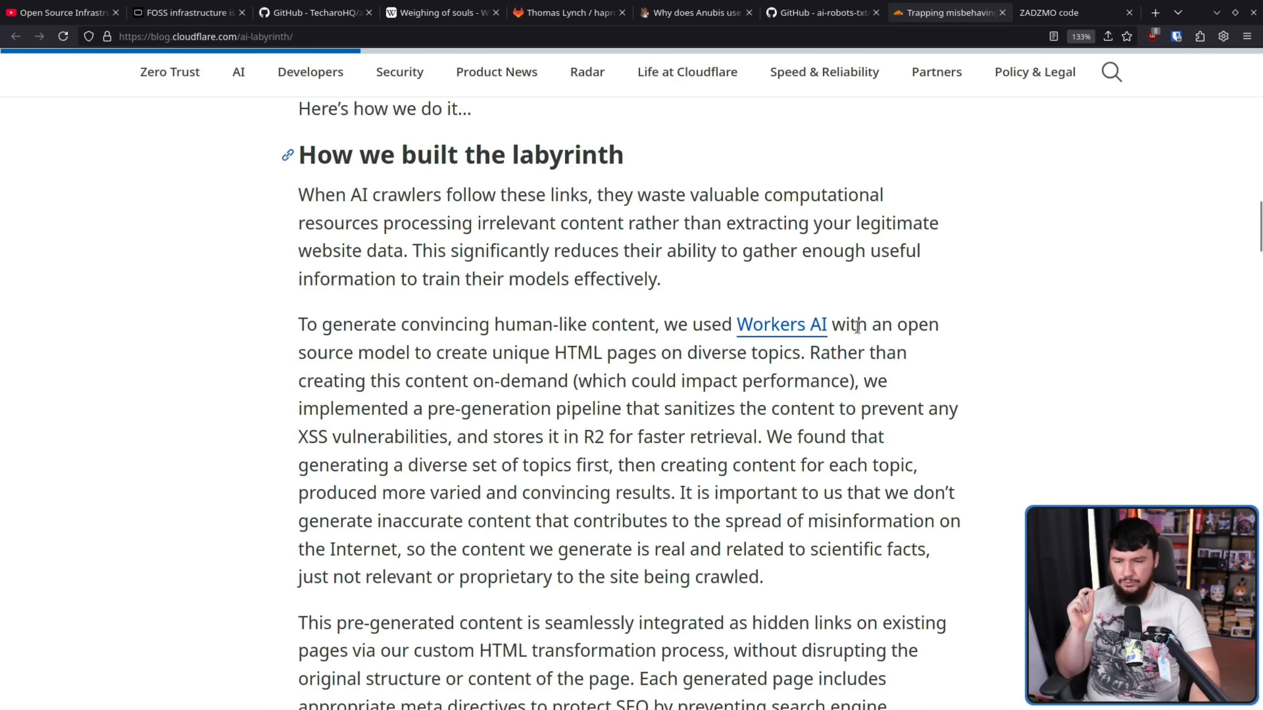
pyautogui.moveTo(947, 308)
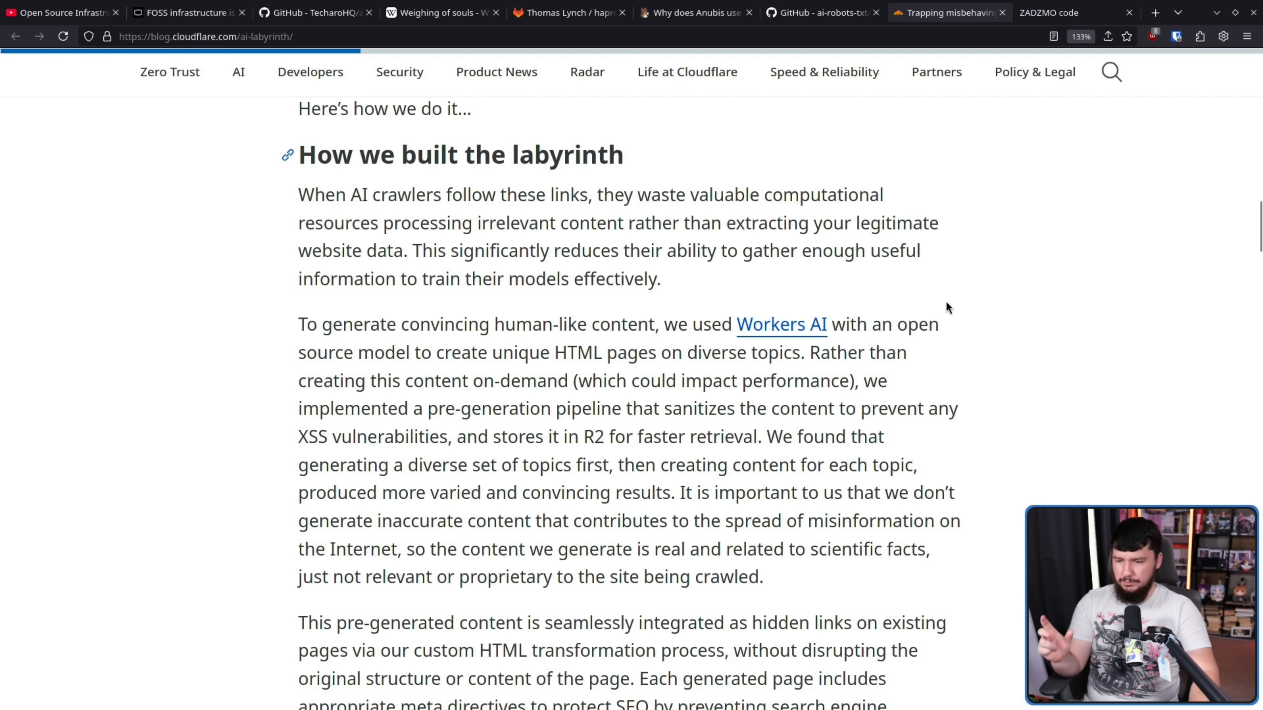
pyautogui.moveTo(1095, 286)
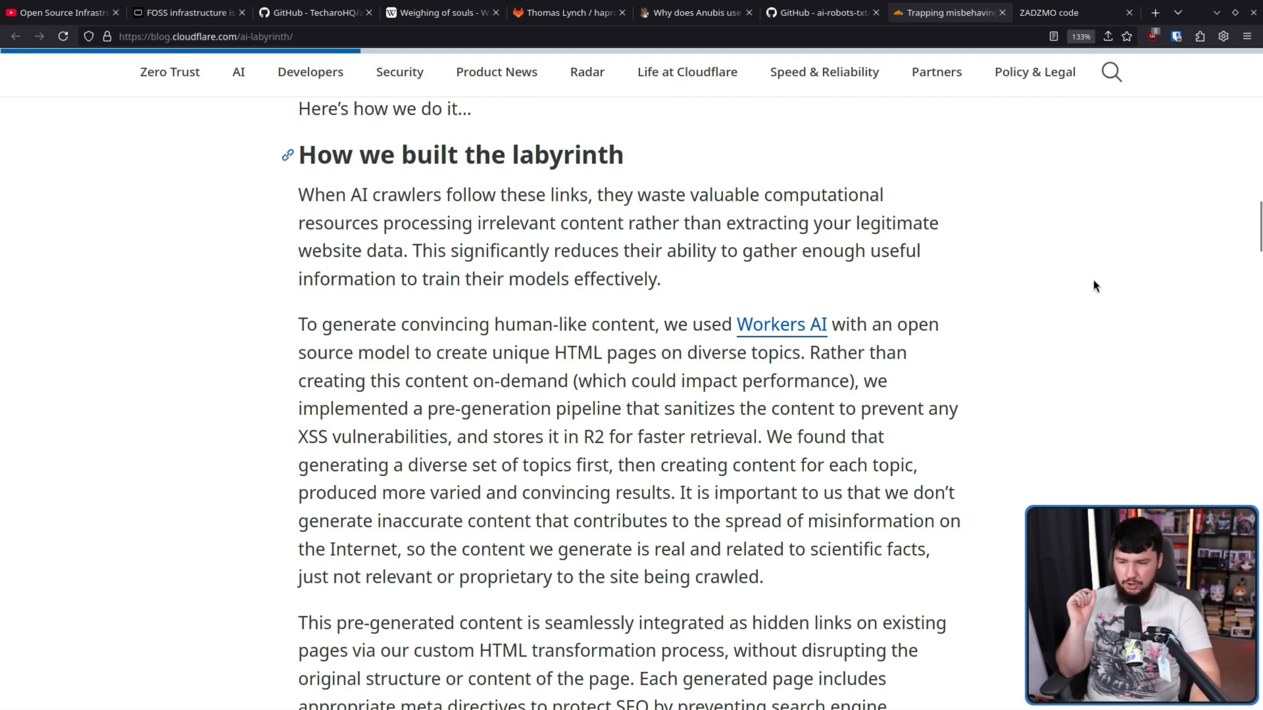
pyautogui.moveTo(1082, 295)
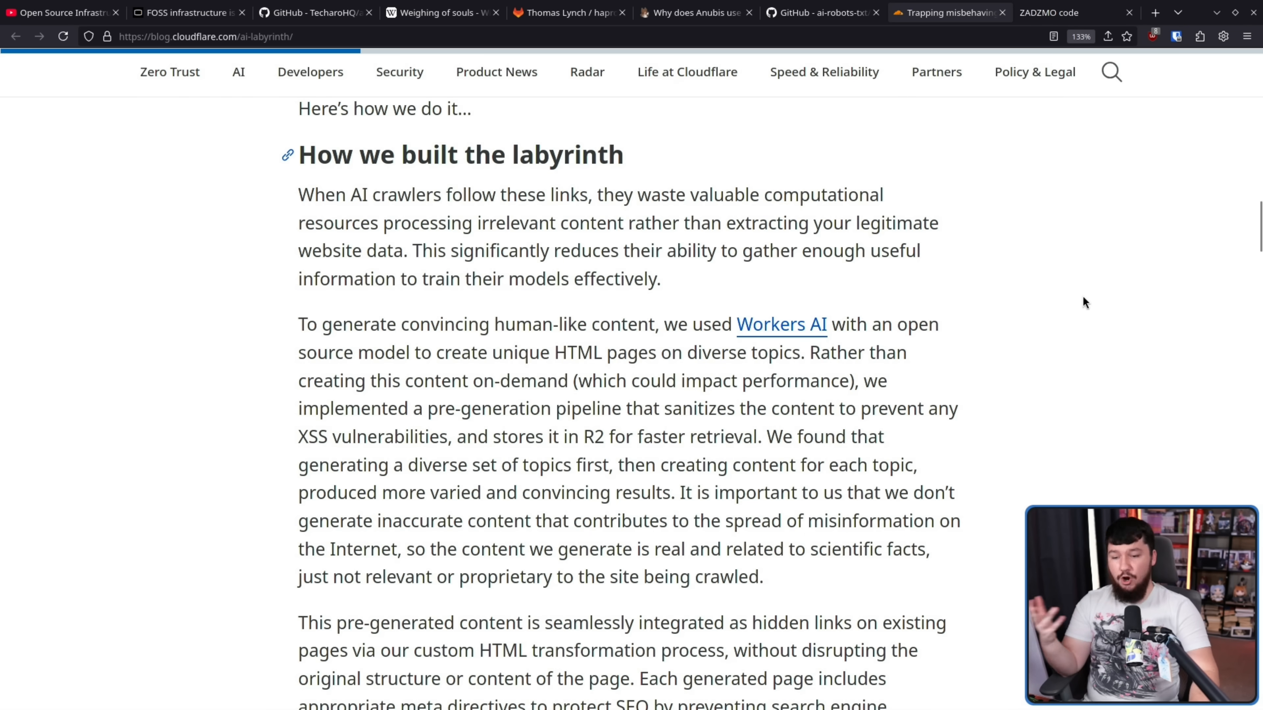
pyautogui.moveTo(971, 367)
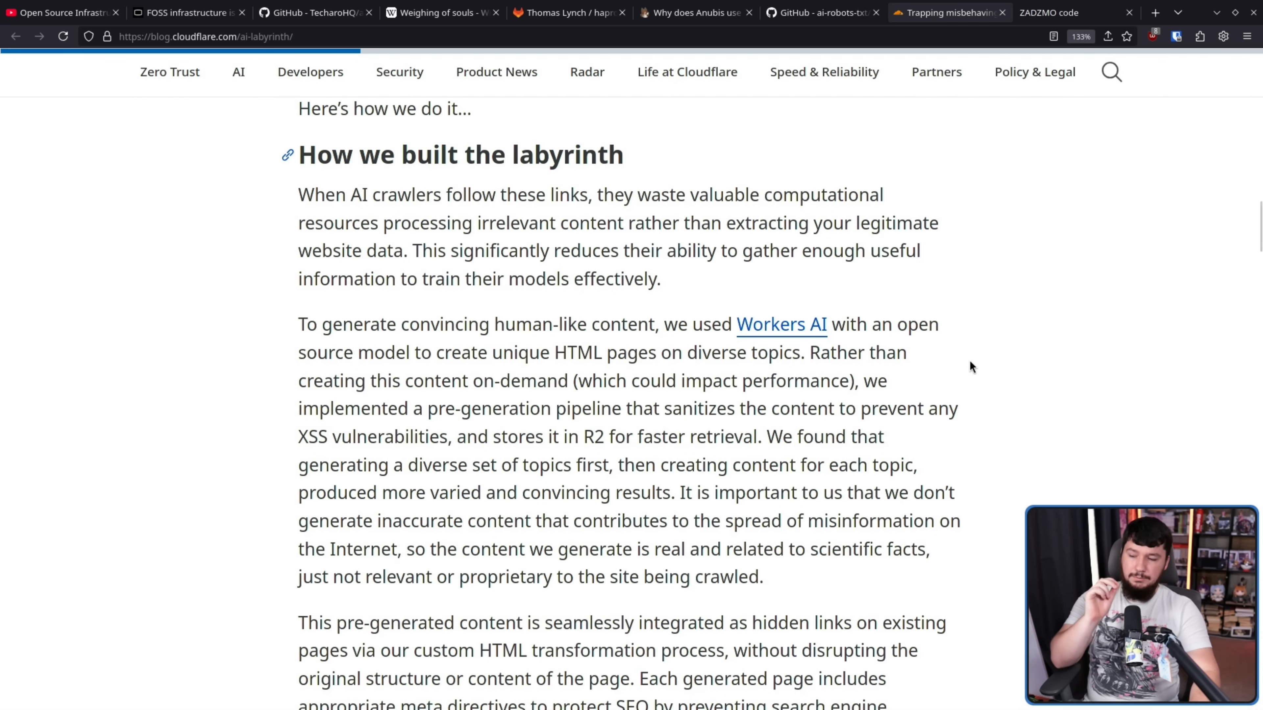
pyautogui.moveTo(972, 357)
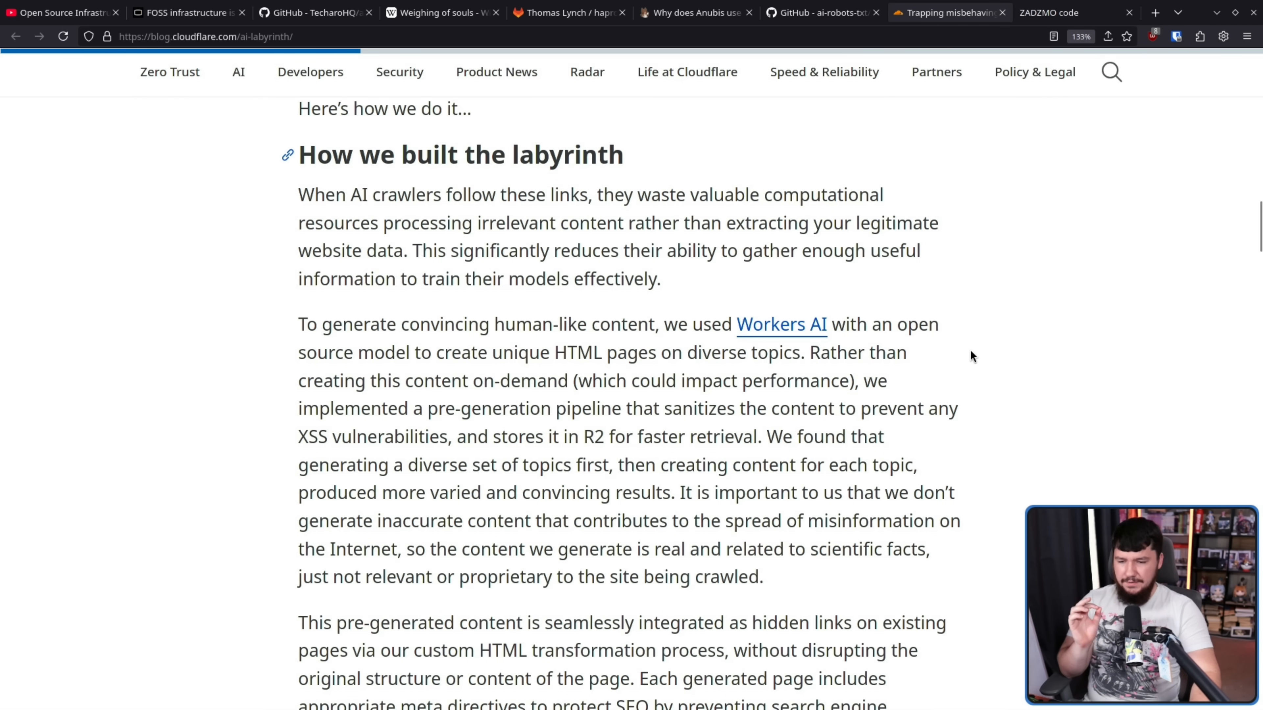
pyautogui.moveTo(991, 354)
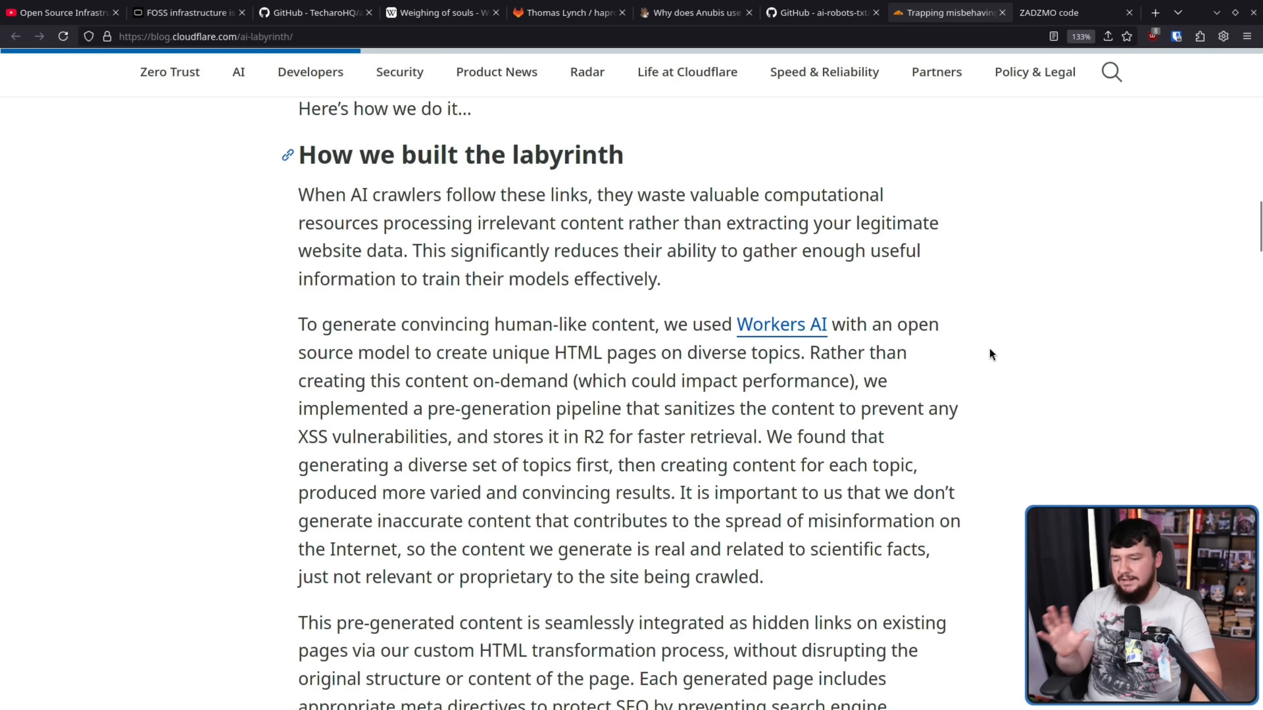
pyautogui.moveTo(1001, 338)
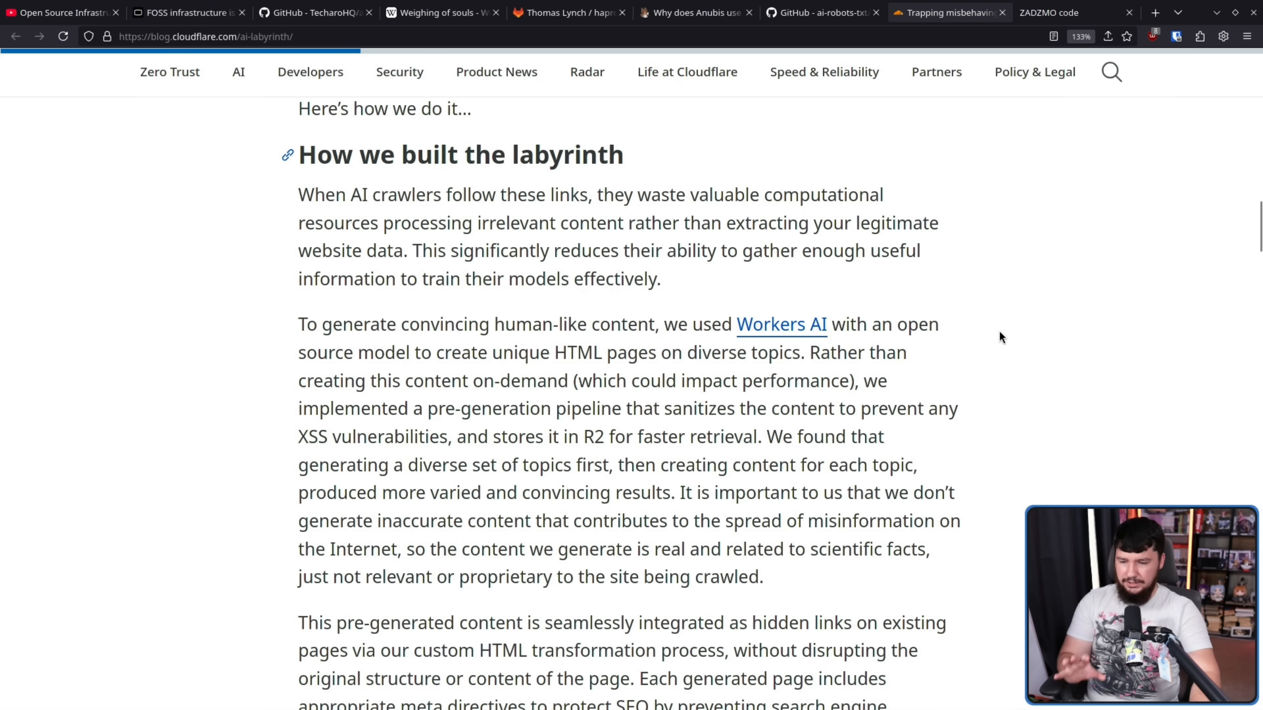
pyautogui.moveTo(1079, 334)
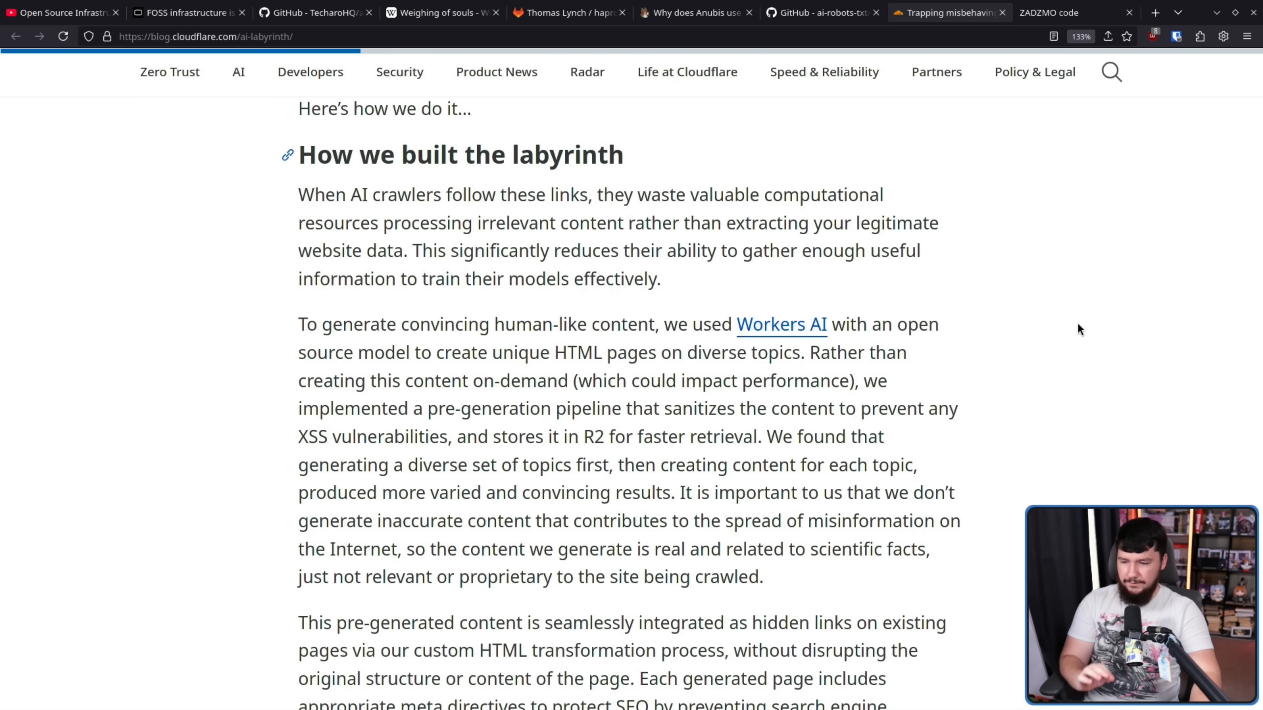
pyautogui.moveTo(1091, 338)
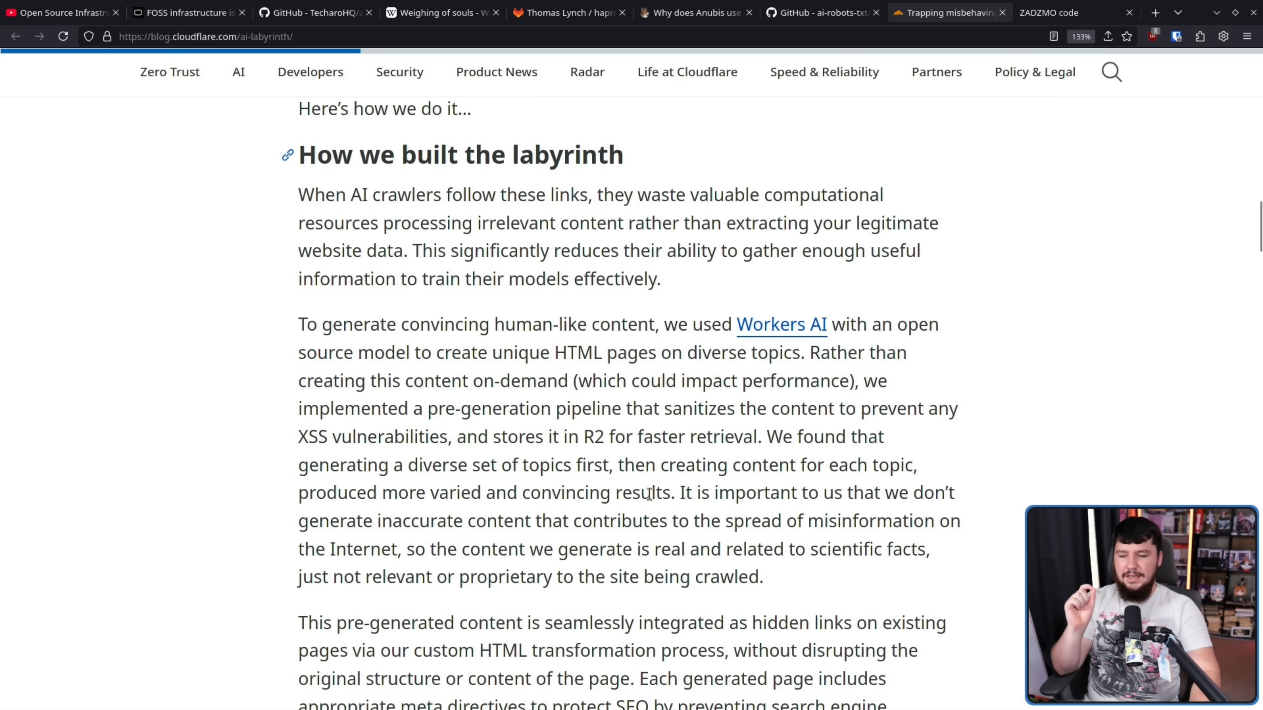
pyautogui.moveTo(680, 492)
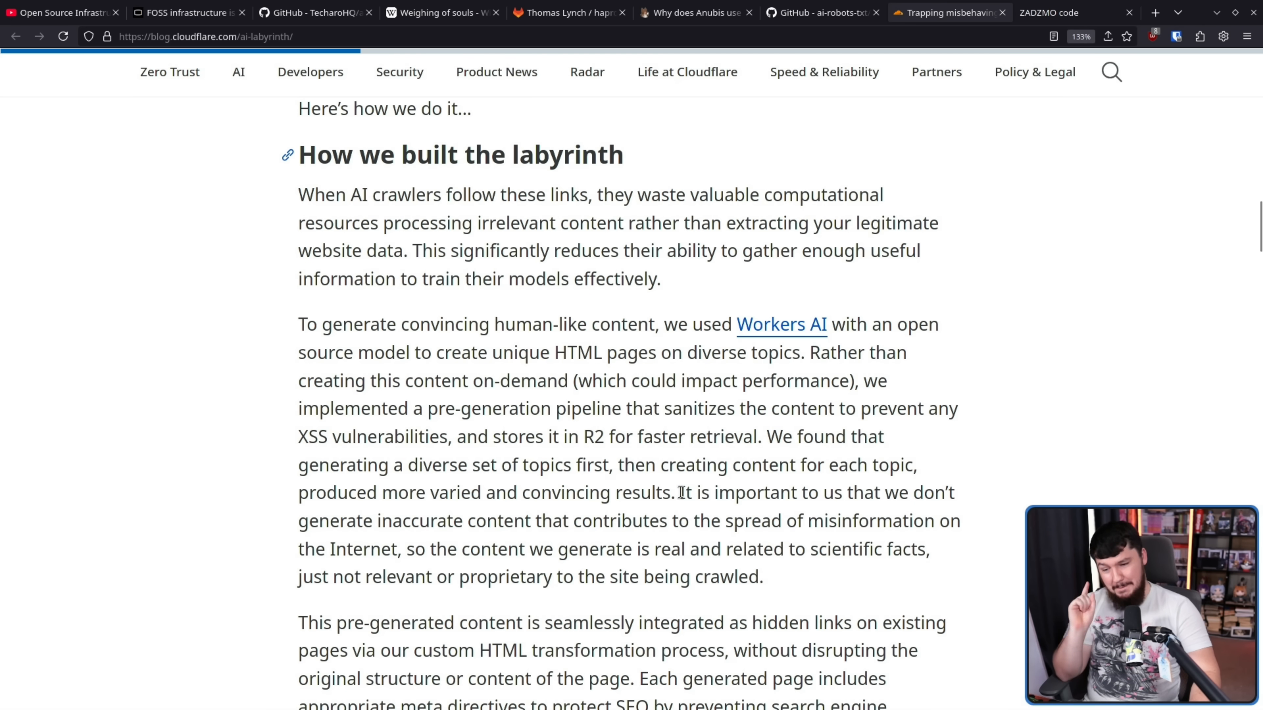
pyautogui.moveTo(1113, 473)
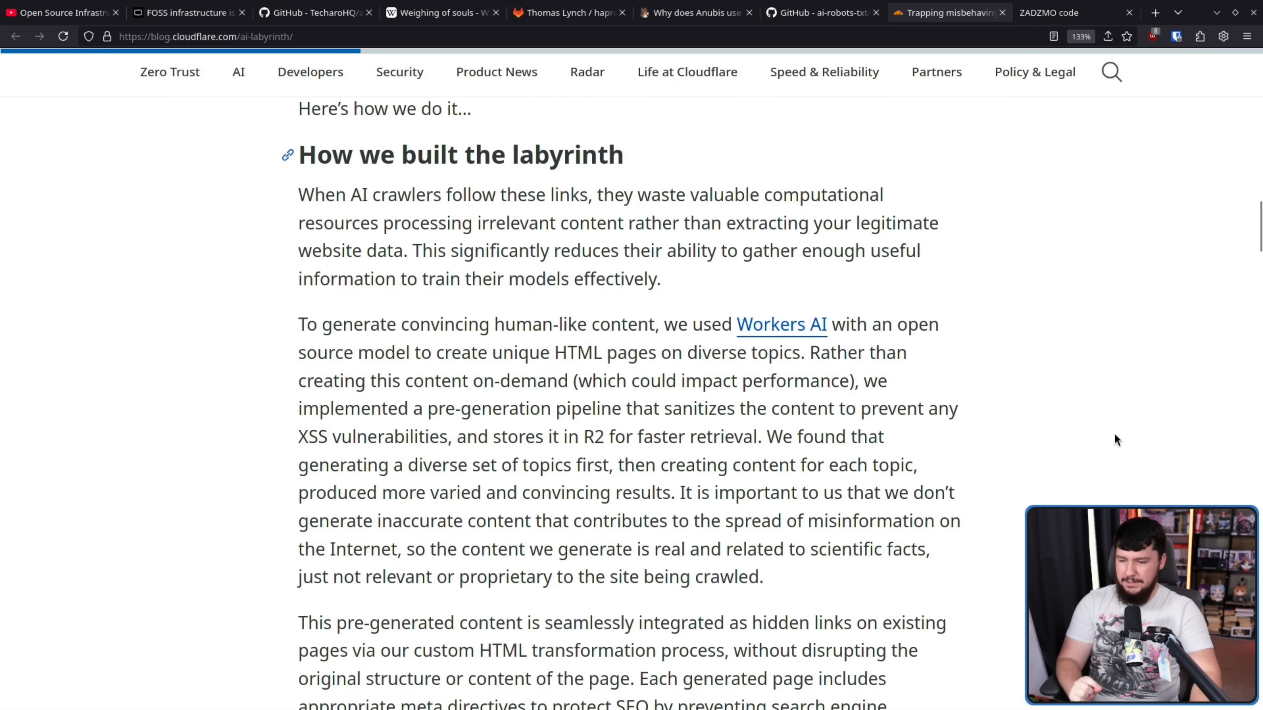
pyautogui.moveTo(1112, 436)
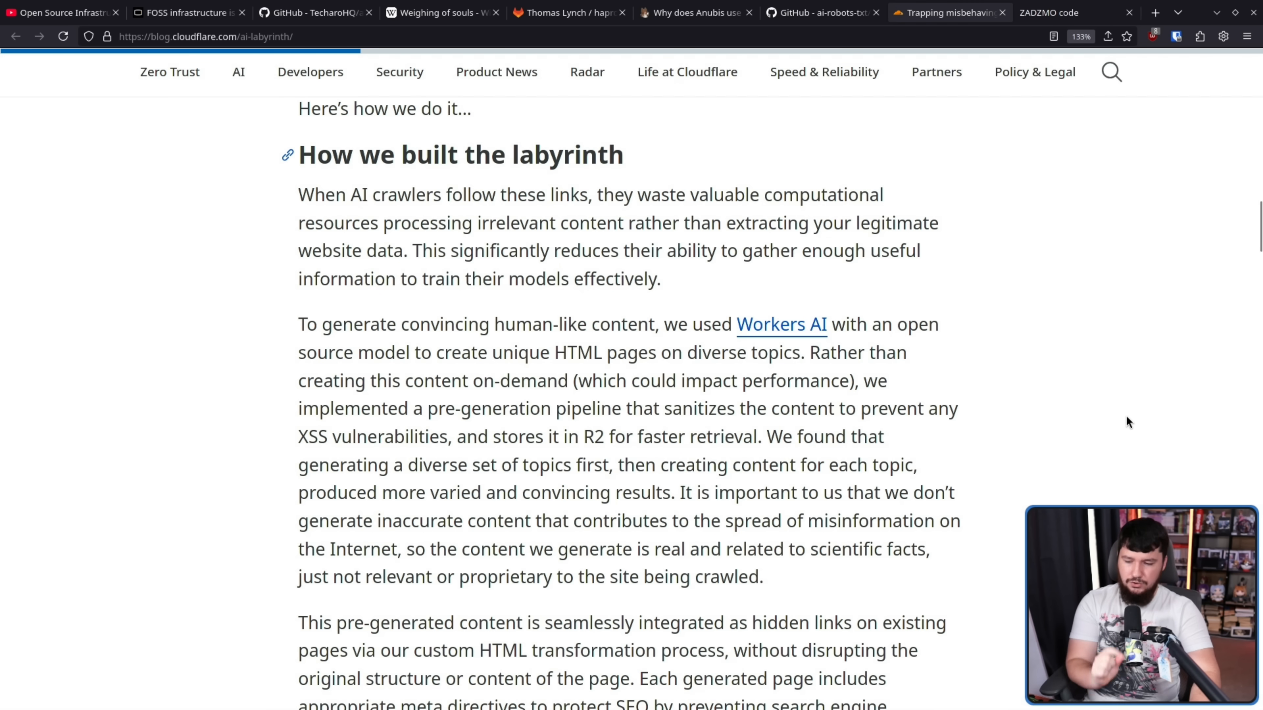
pyautogui.moveTo(1149, 409)
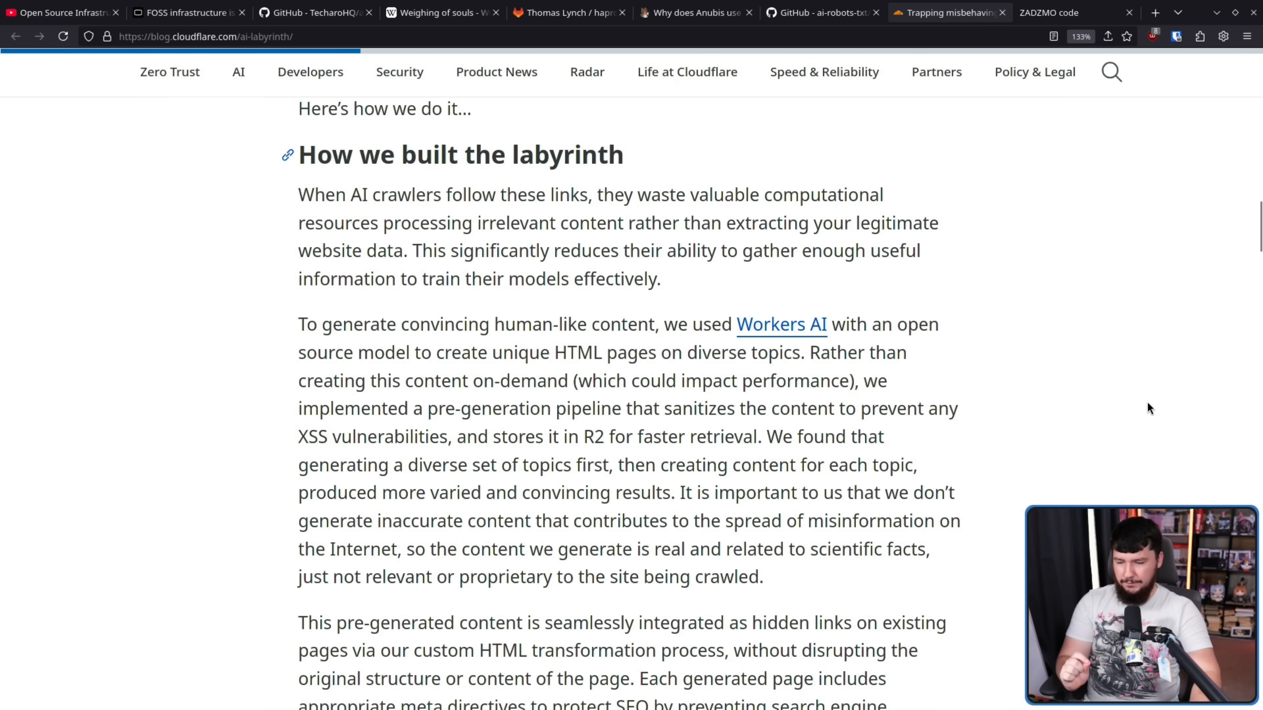
pyautogui.moveTo(803, 587)
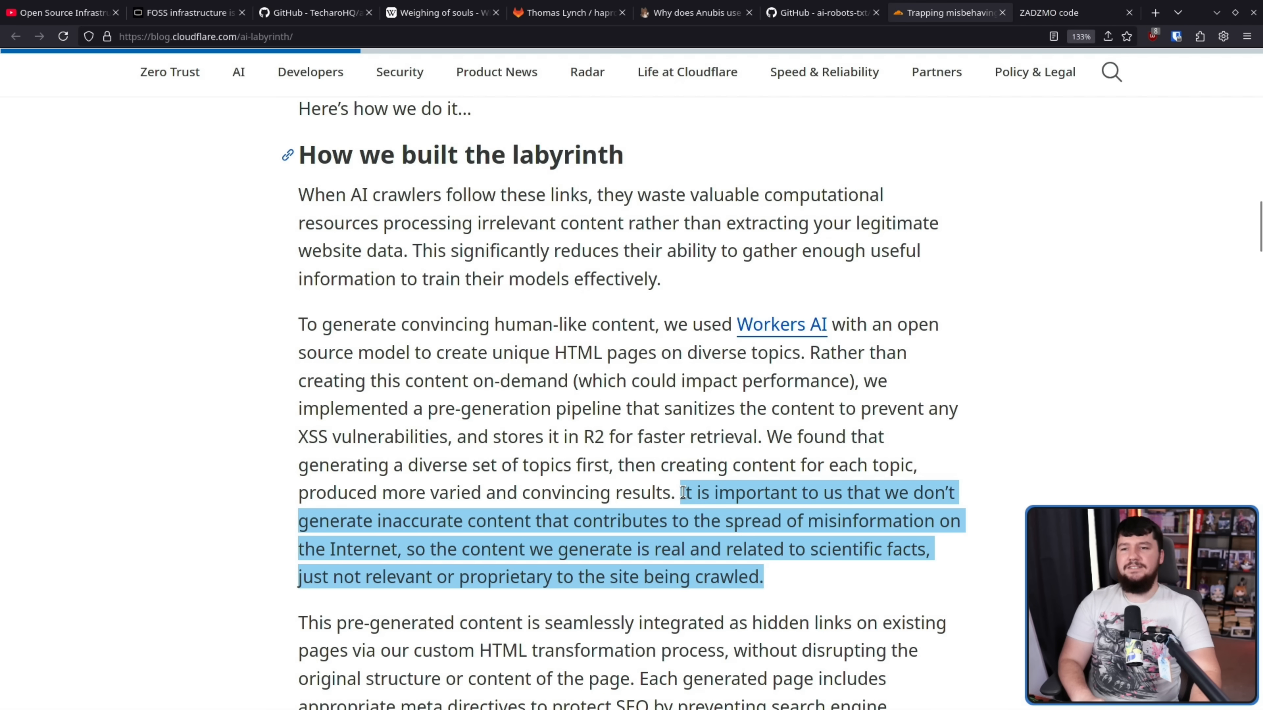
pyautogui.moveTo(697, 466)
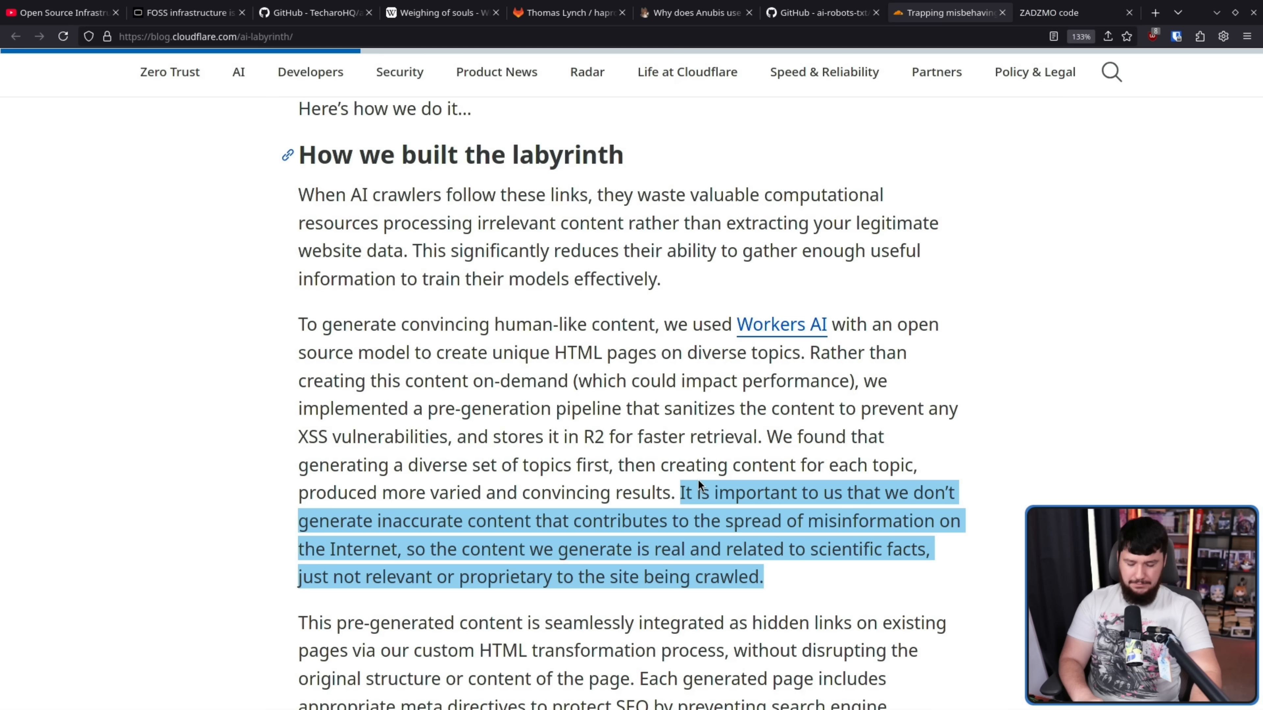
pyautogui.moveTo(700, 465)
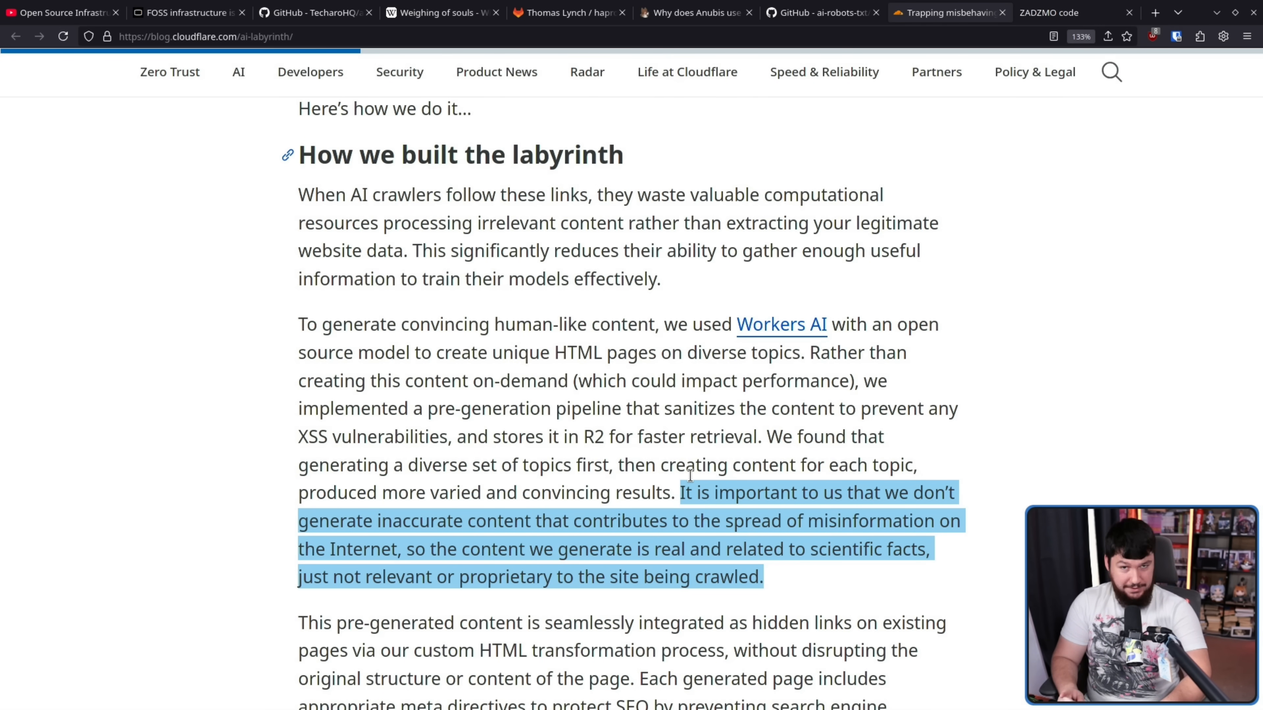
# Step: Scroll to the hidden-link paragraph and the 'AI Bots: Daily Requests by Category' chart
pyautogui.scroll(-3)
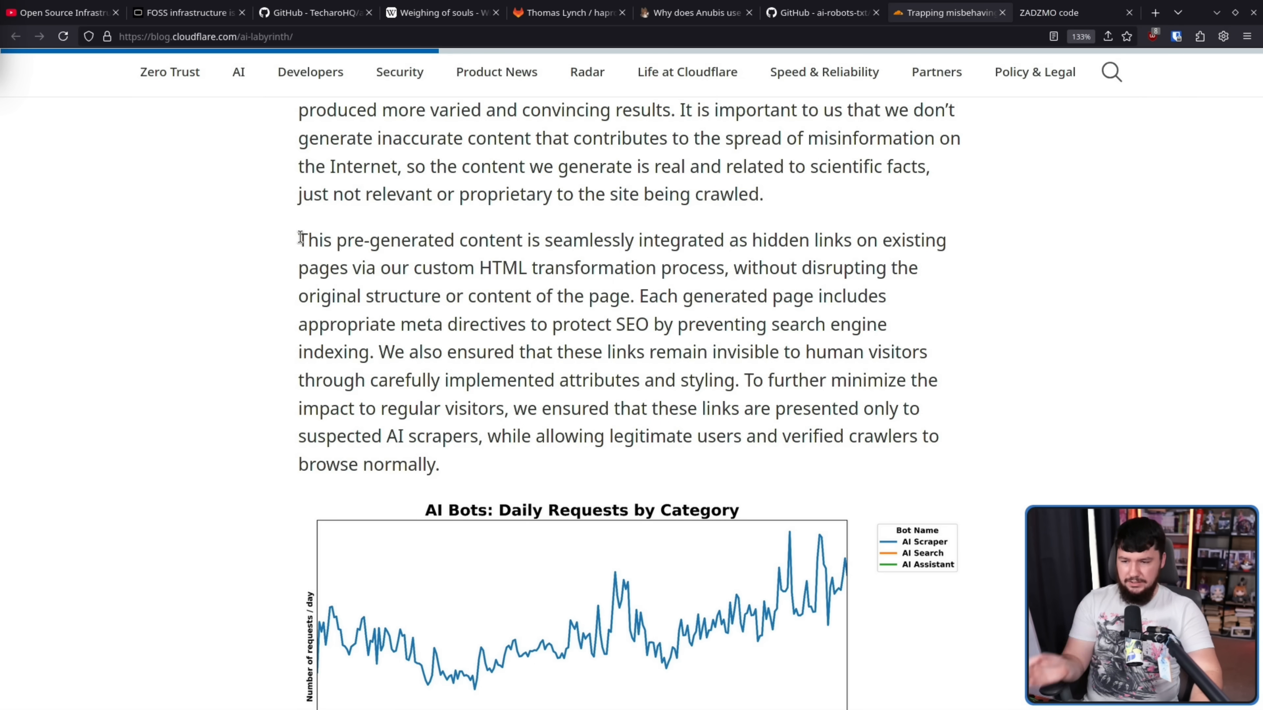
pyautogui.moveTo(803, 238)
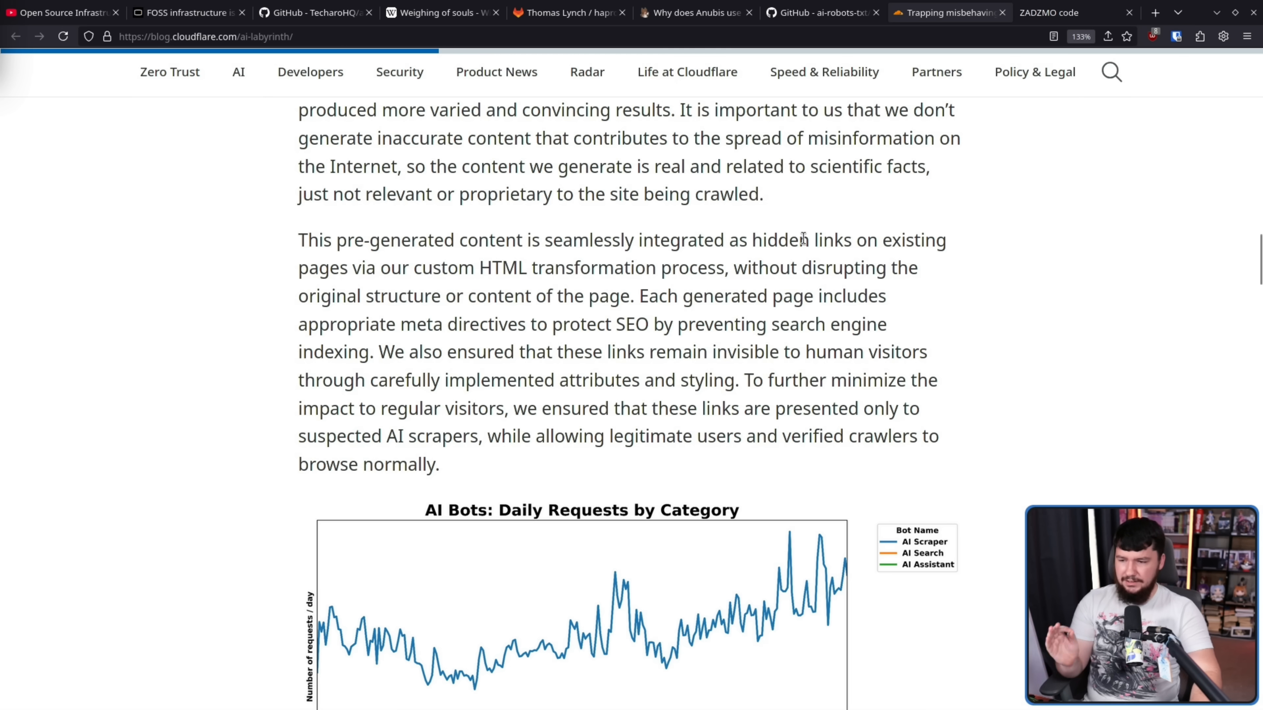
pyautogui.moveTo(541, 273)
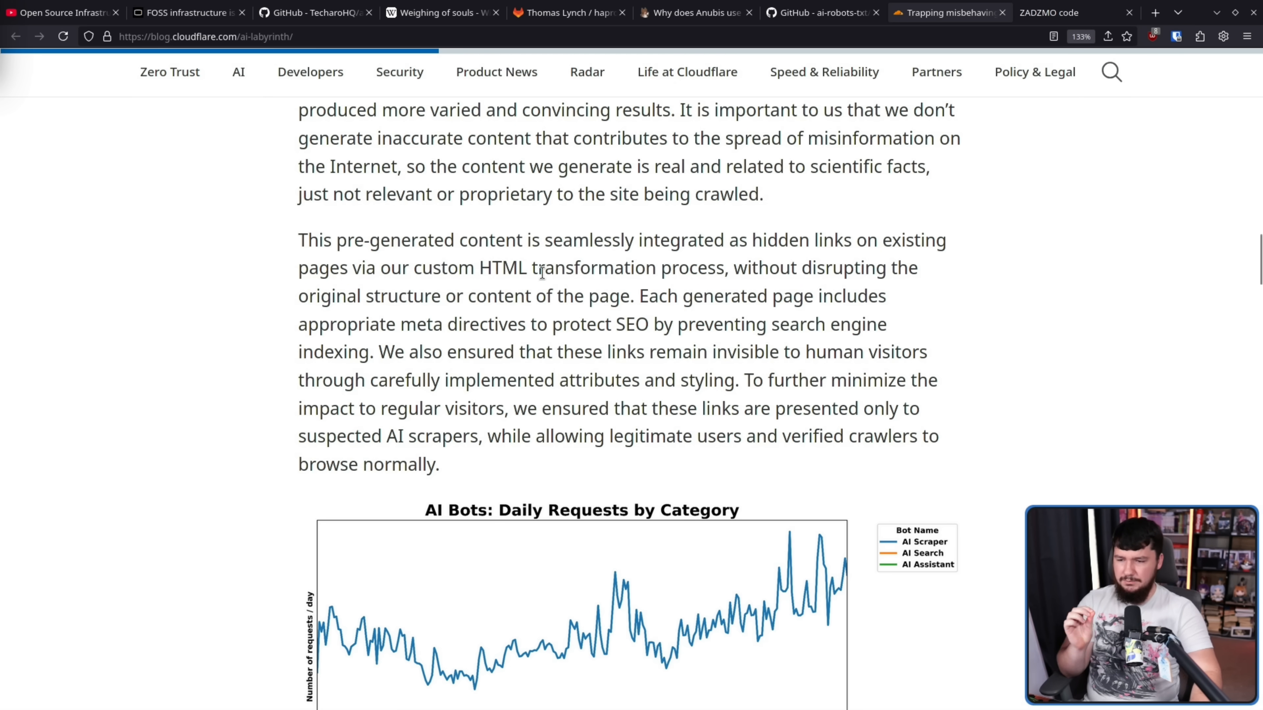
pyautogui.moveTo(797, 267)
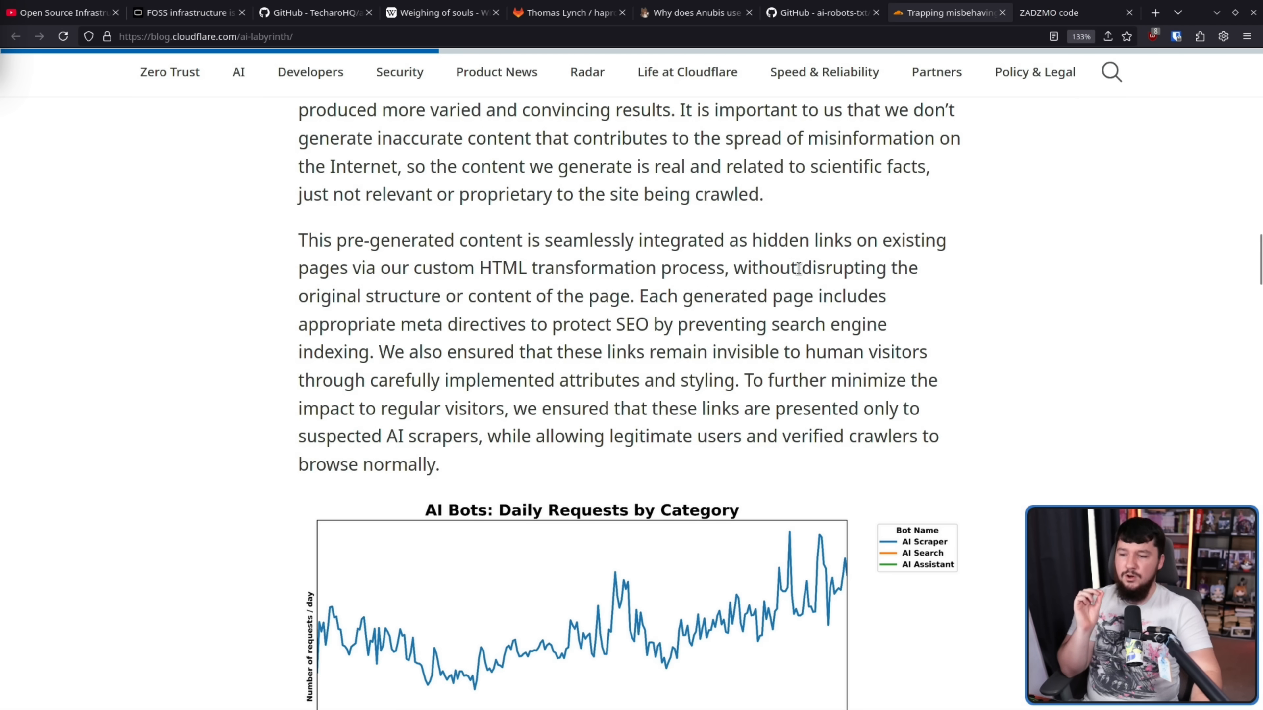
pyautogui.moveTo(464, 295)
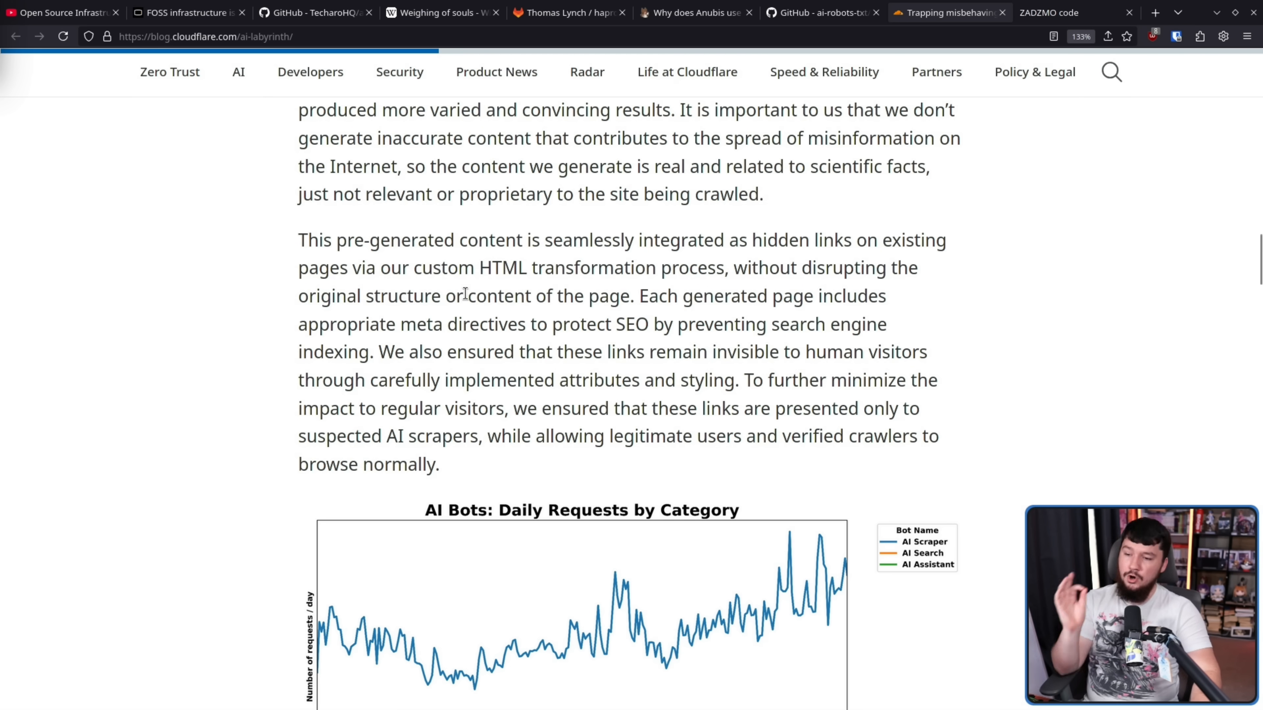
pyautogui.moveTo(675, 296)
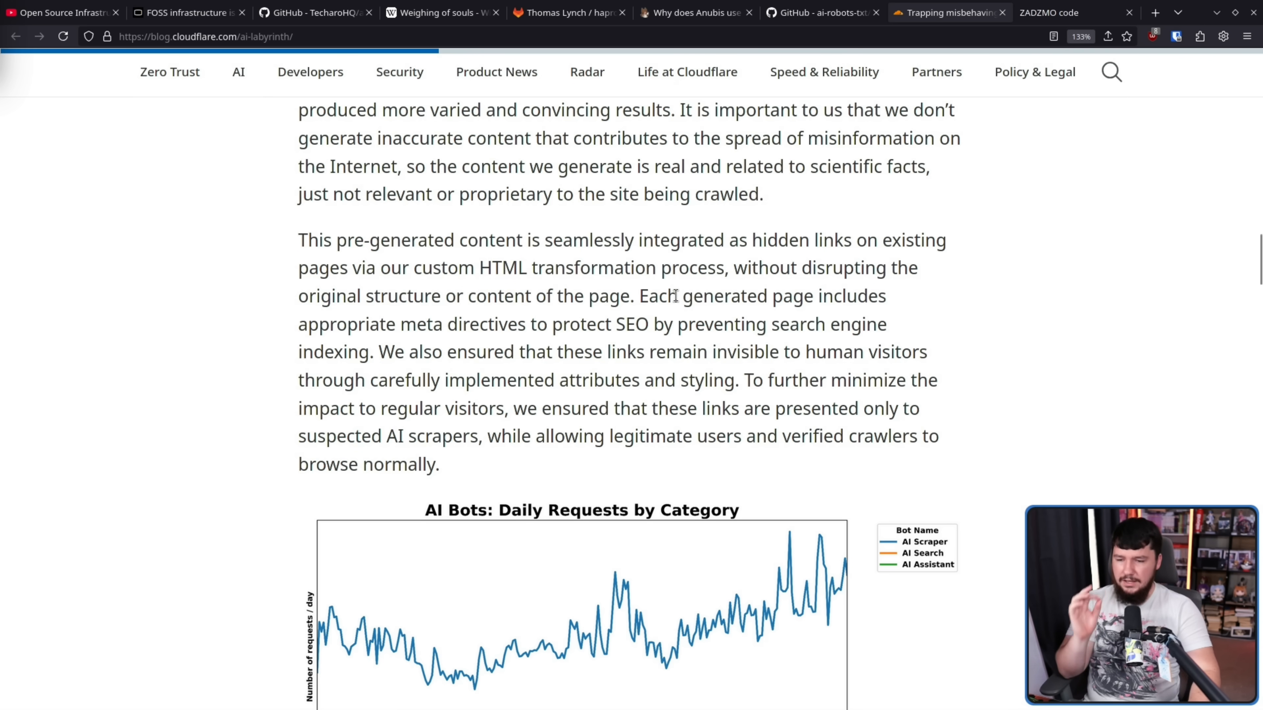
pyautogui.moveTo(410, 327)
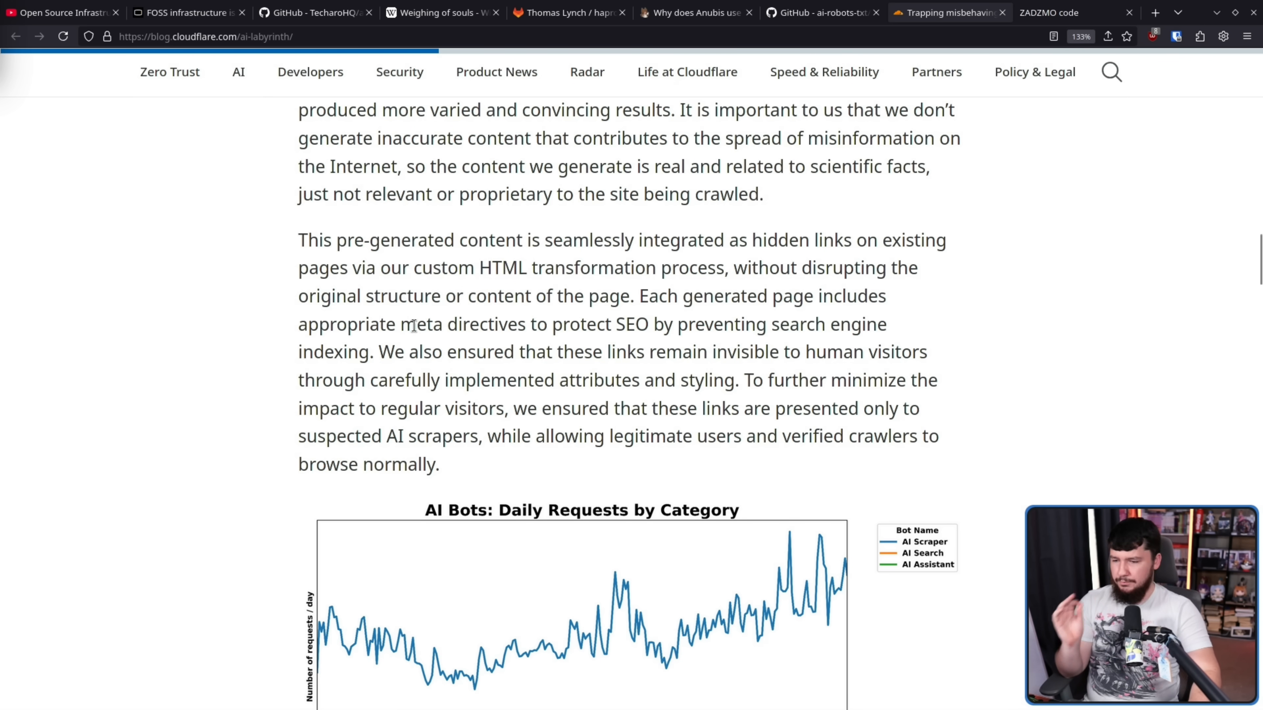
pyautogui.moveTo(576, 316)
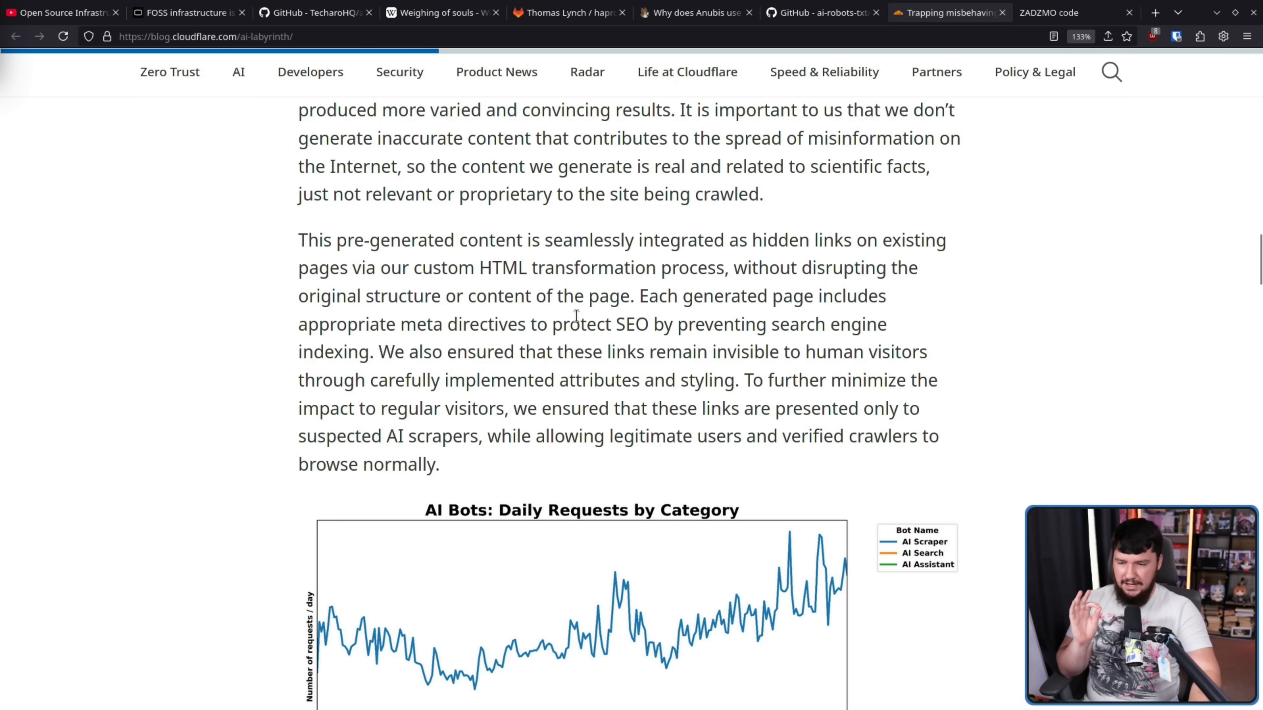
pyautogui.moveTo(410, 351)
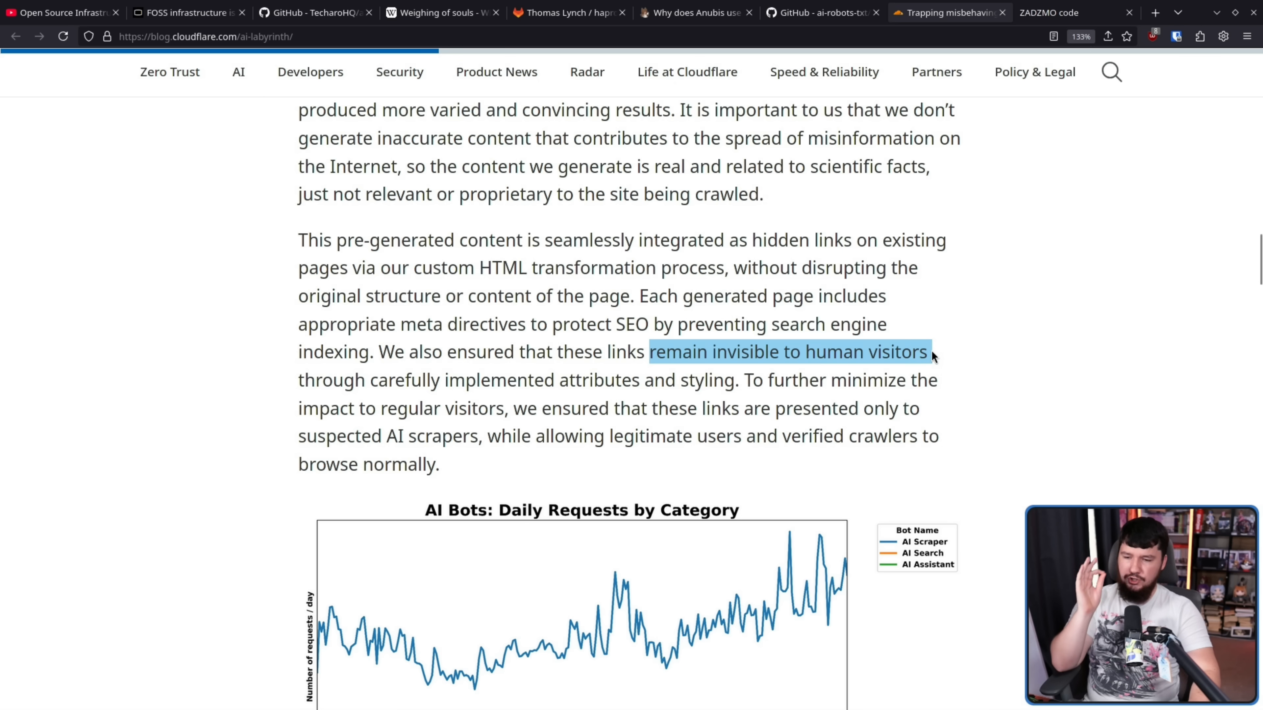
pyautogui.moveTo(474, 362)
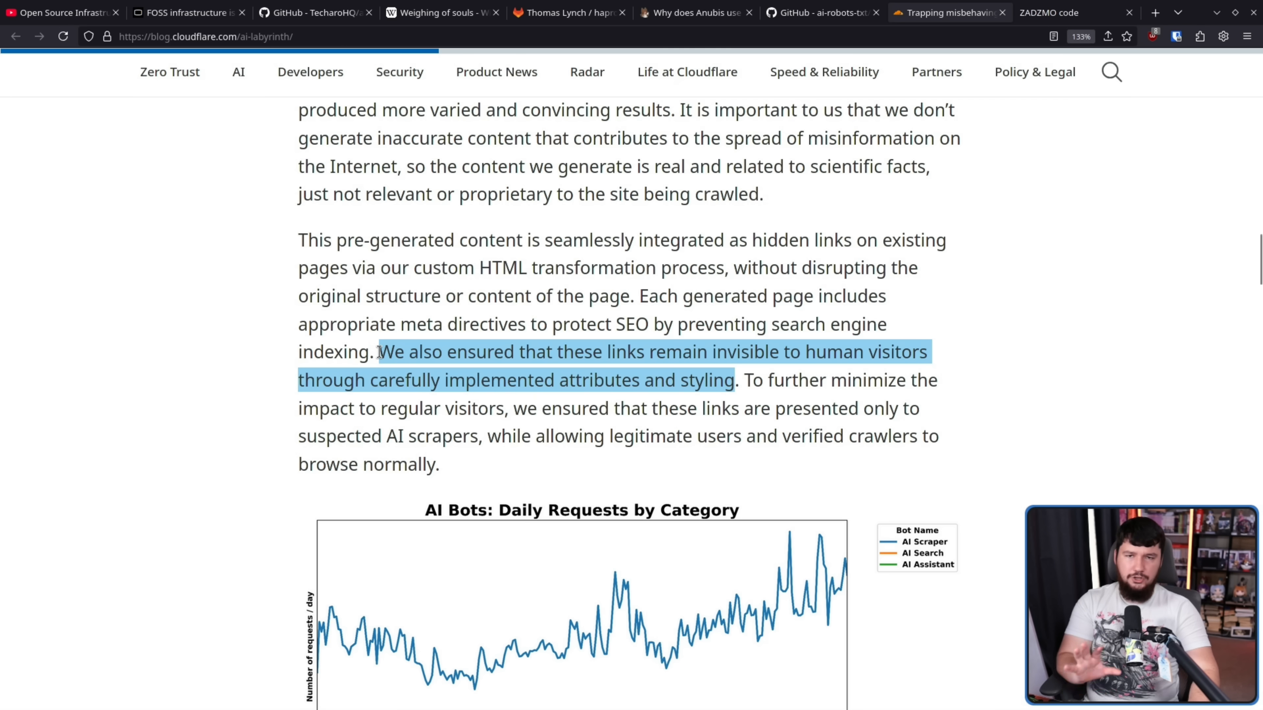
pyautogui.moveTo(453, 412)
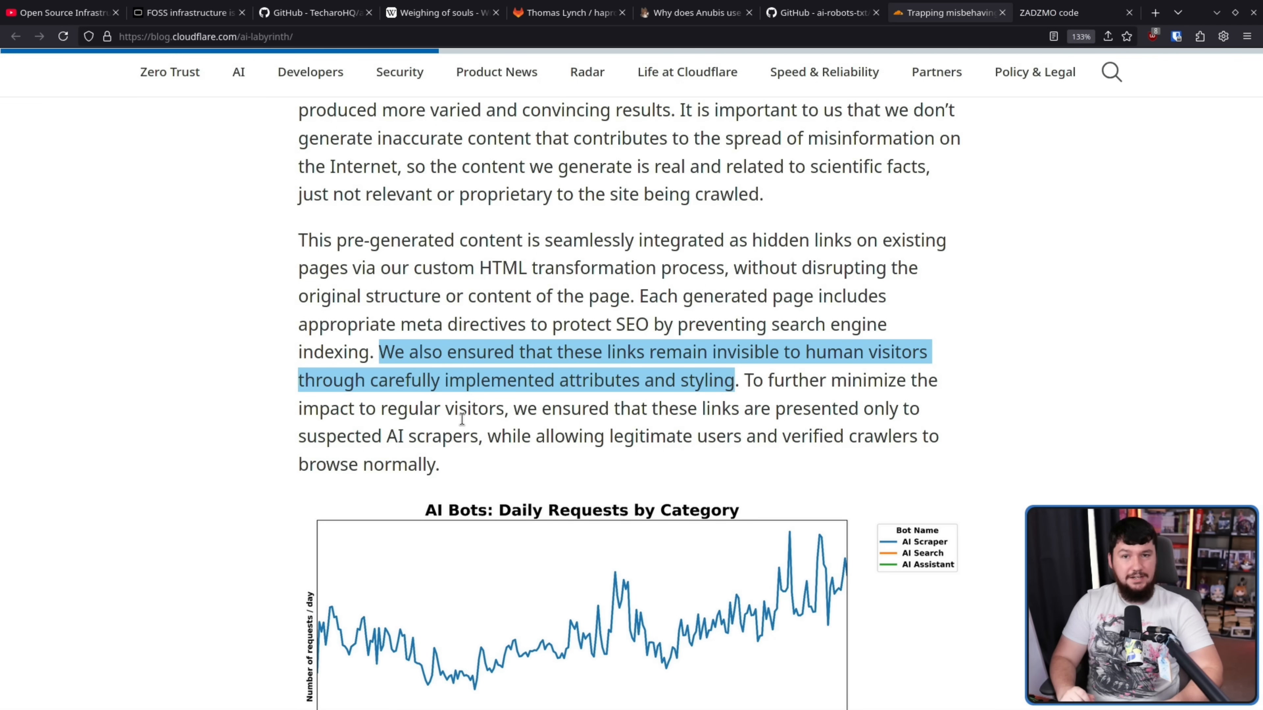
pyautogui.moveTo(1101, 435)
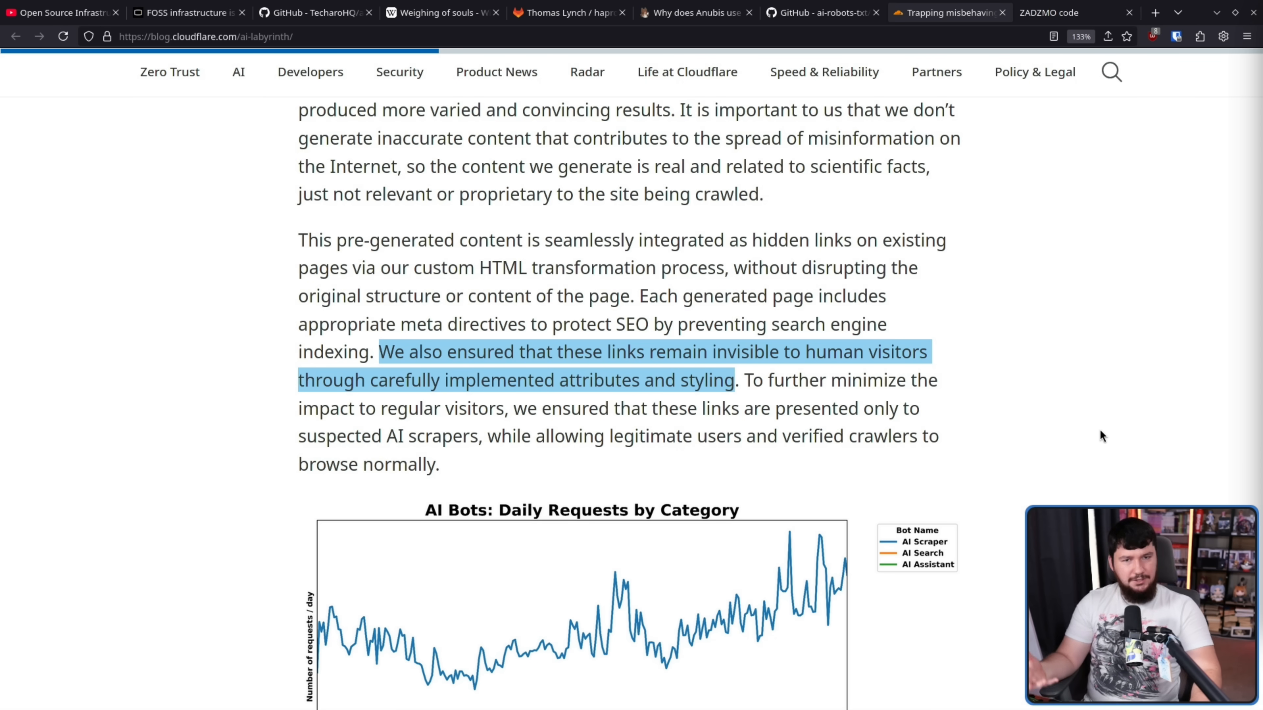
pyautogui.moveTo(1093, 446)
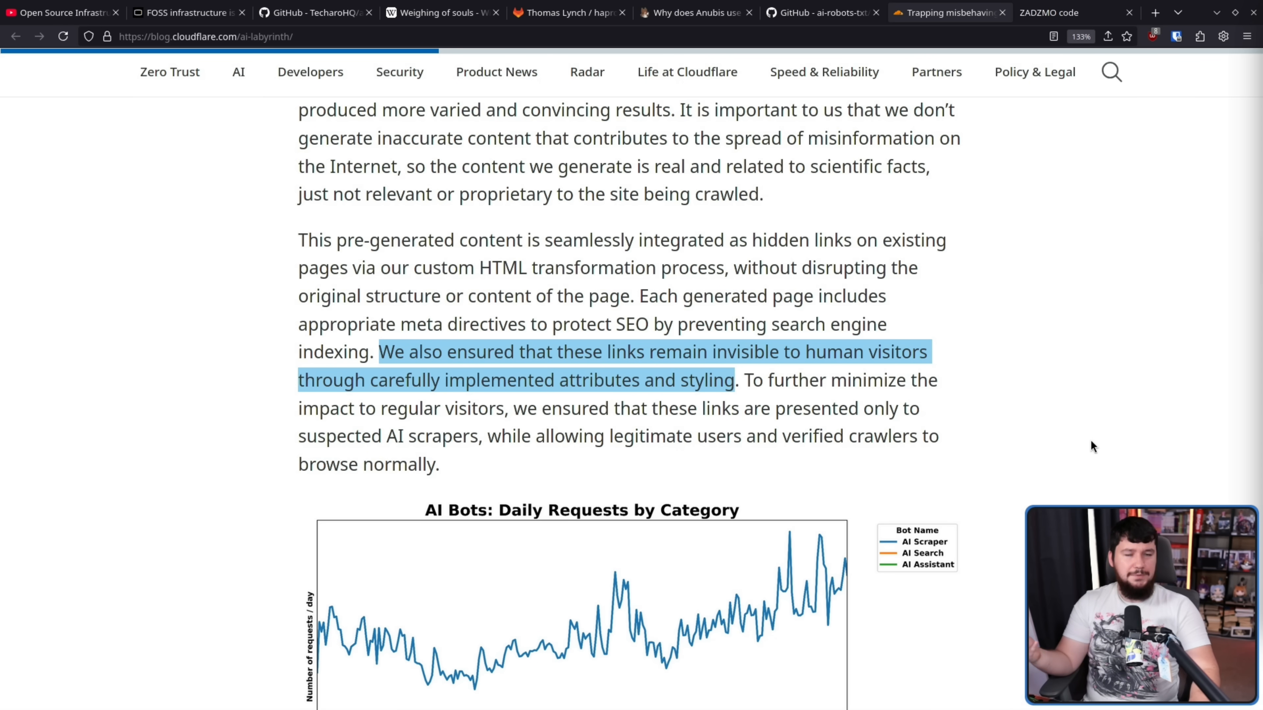
pyautogui.moveTo(1088, 447)
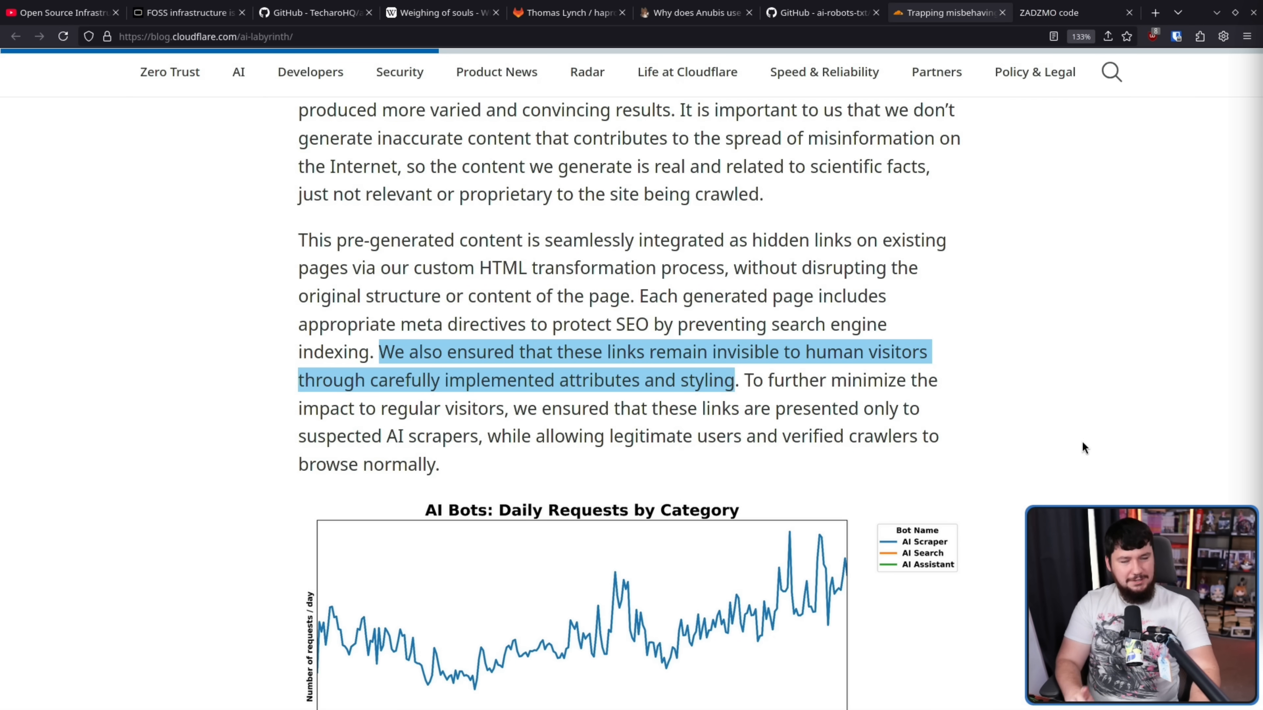
# Step: Scroll past the AI crawler graph to the machine-learning bot detection paragraph and clear the highlight
pyautogui.scroll(-3)
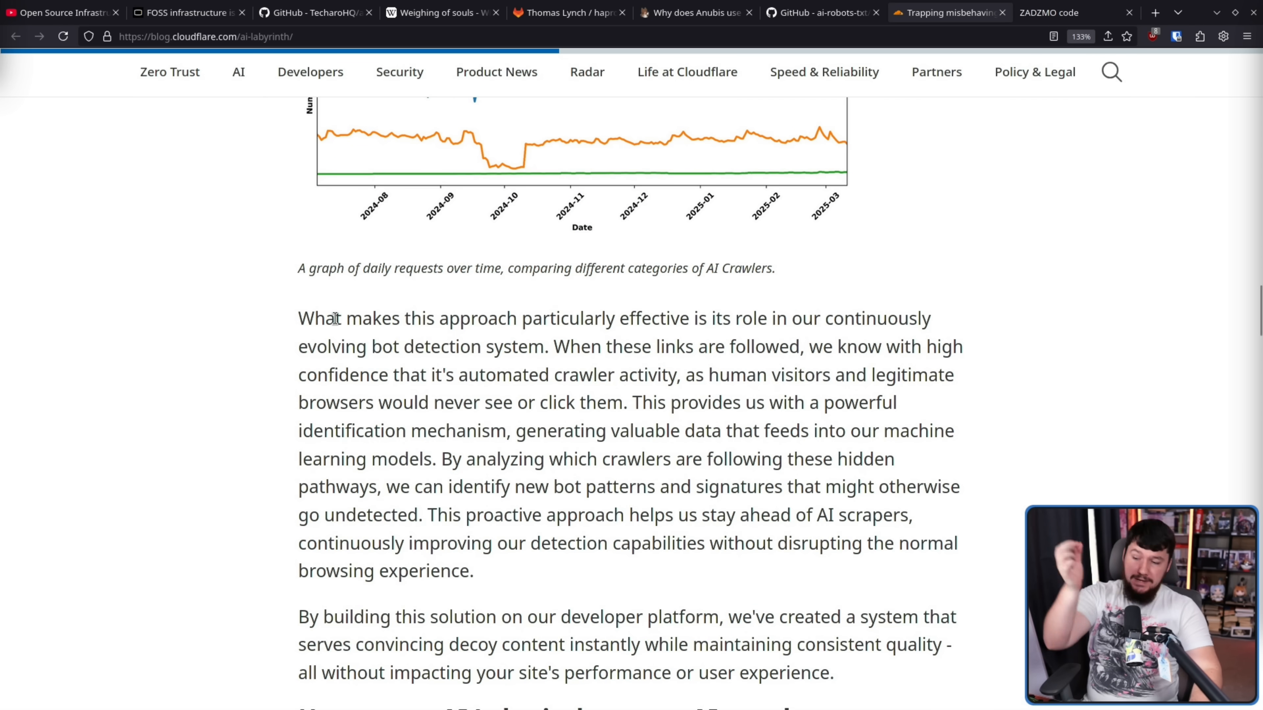
pyautogui.moveTo(801, 284)
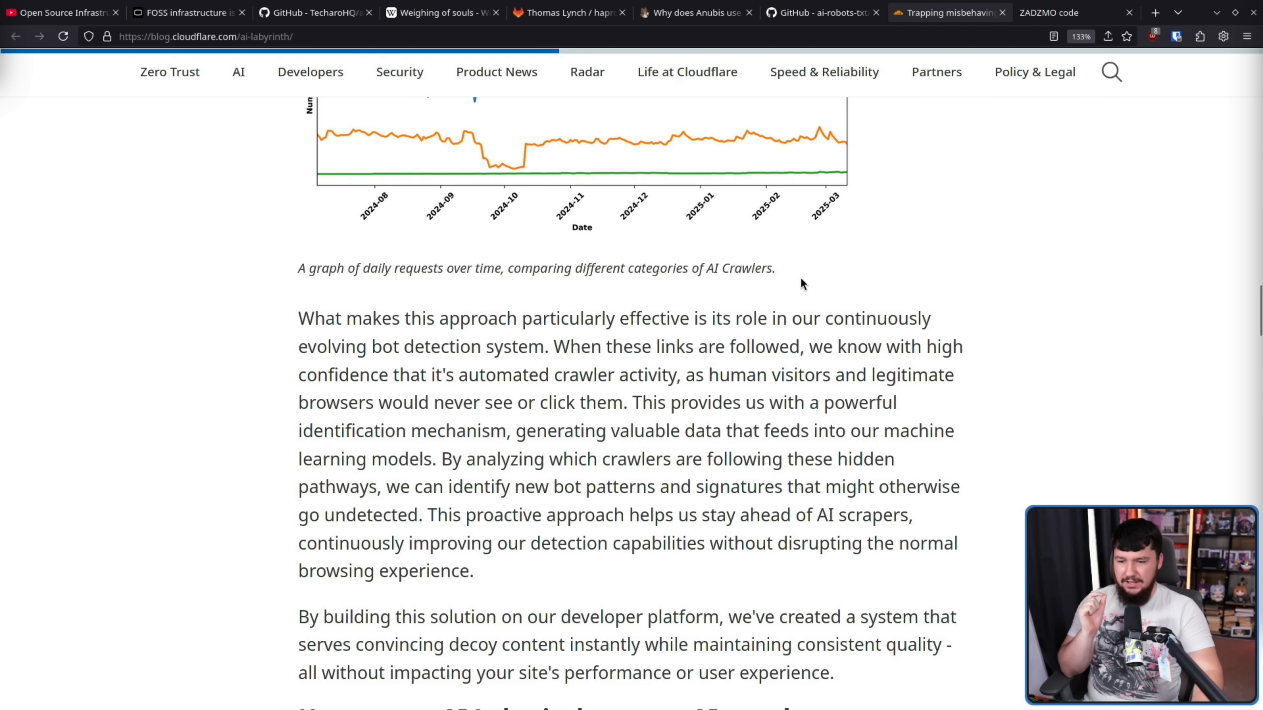
pyautogui.moveTo(445, 312)
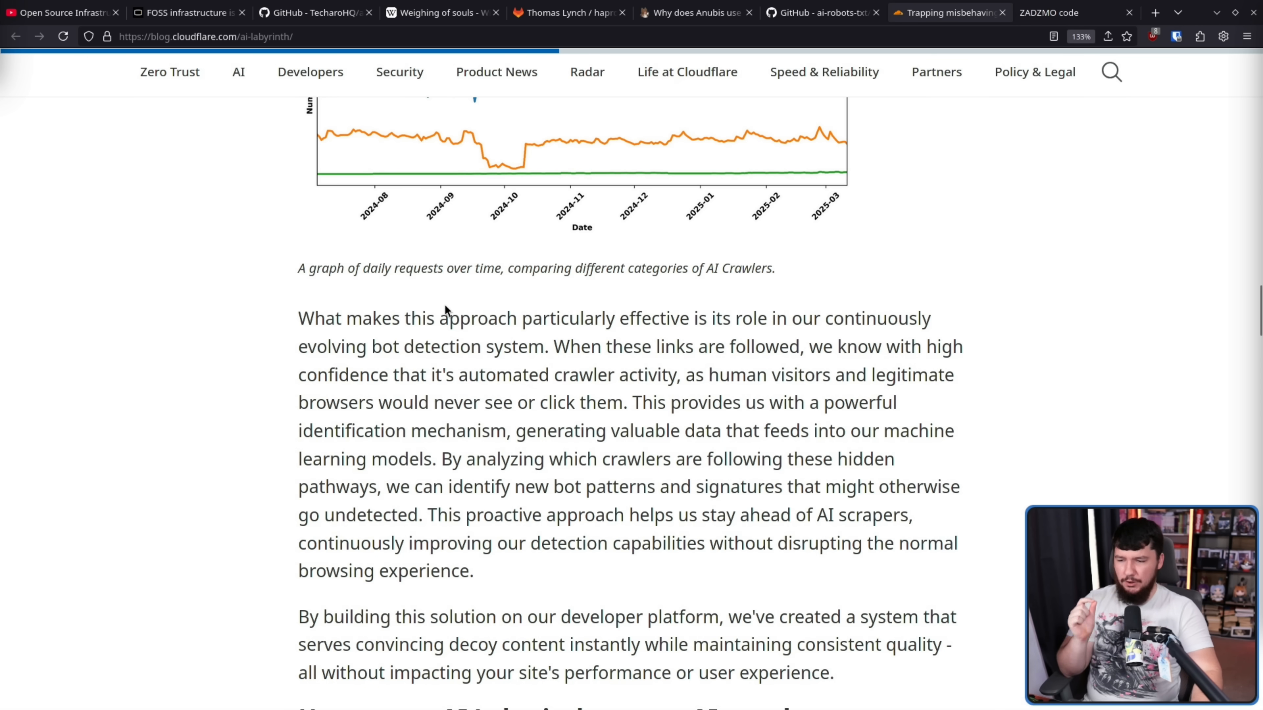
pyautogui.moveTo(543, 304)
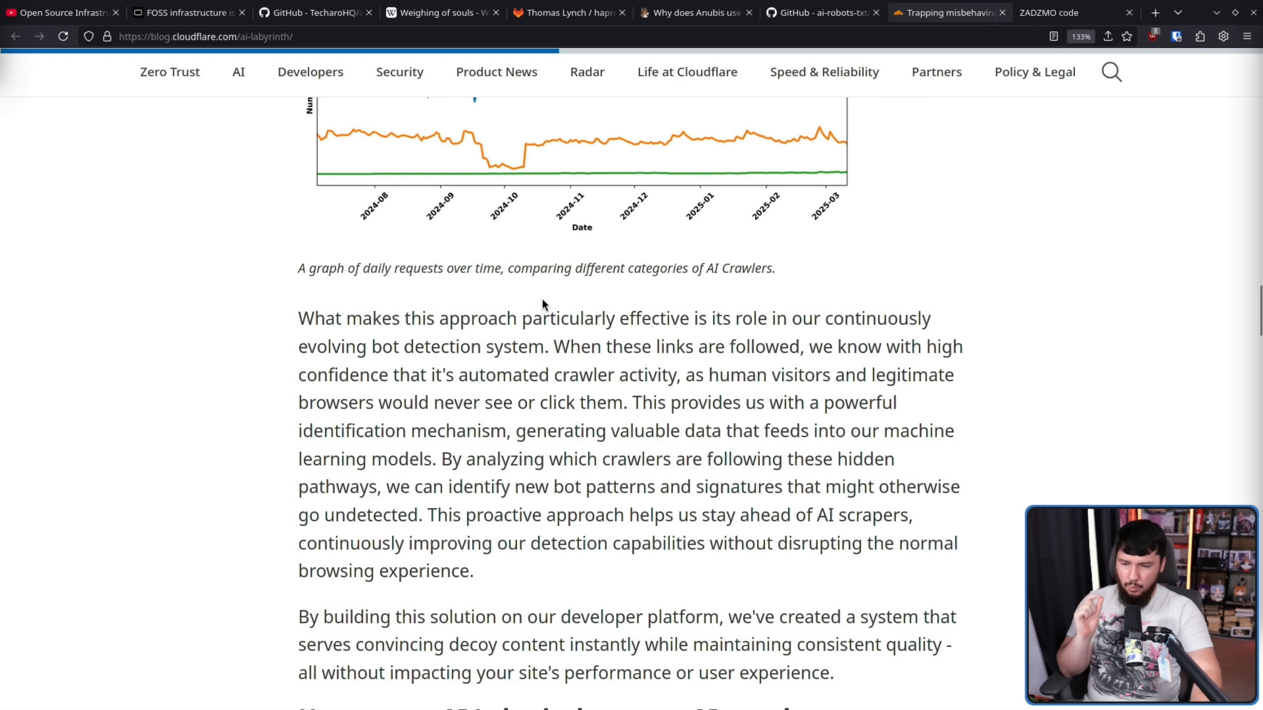
pyautogui.moveTo(897, 284)
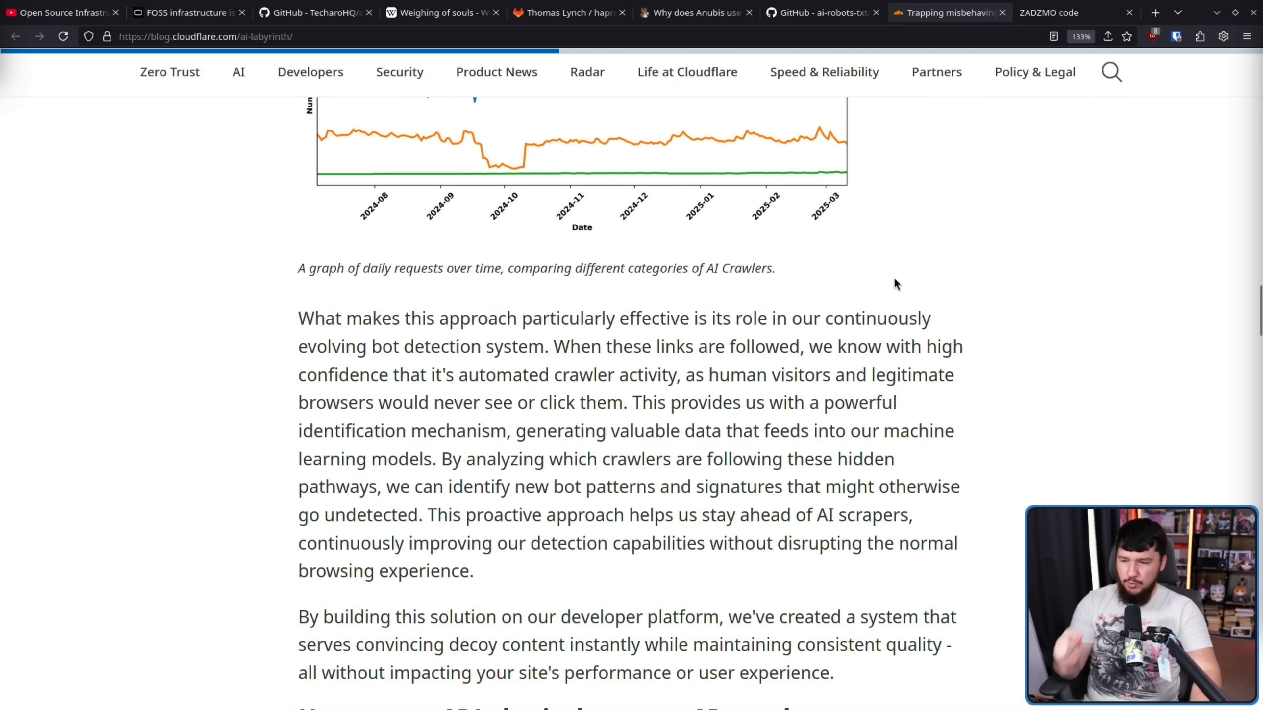
pyautogui.moveTo(707, 340)
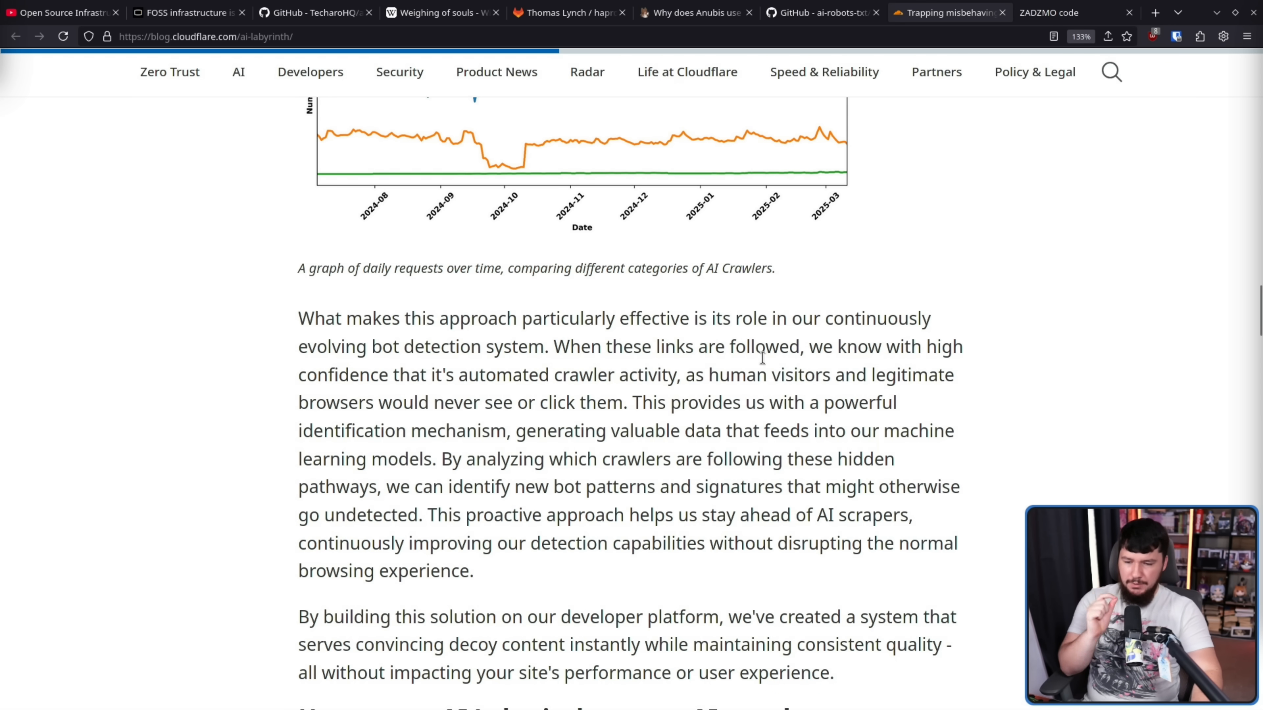
pyautogui.moveTo(805, 342)
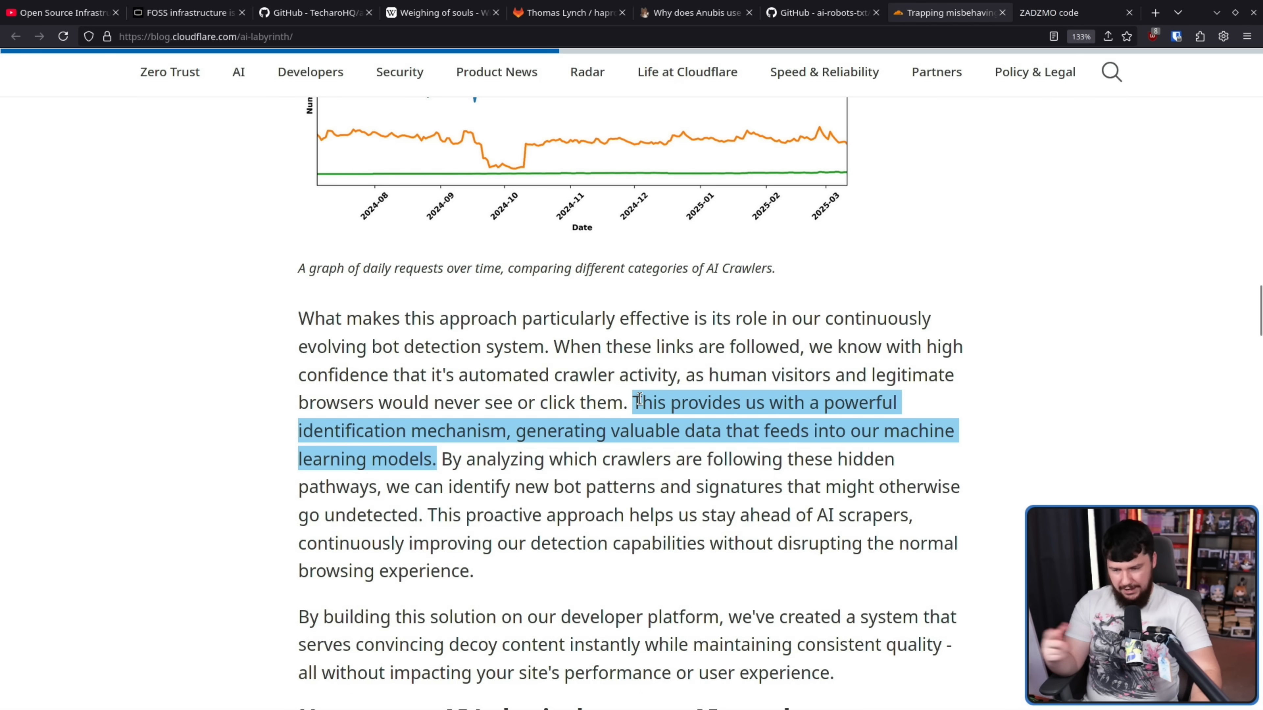
pyautogui.click(607, 431)
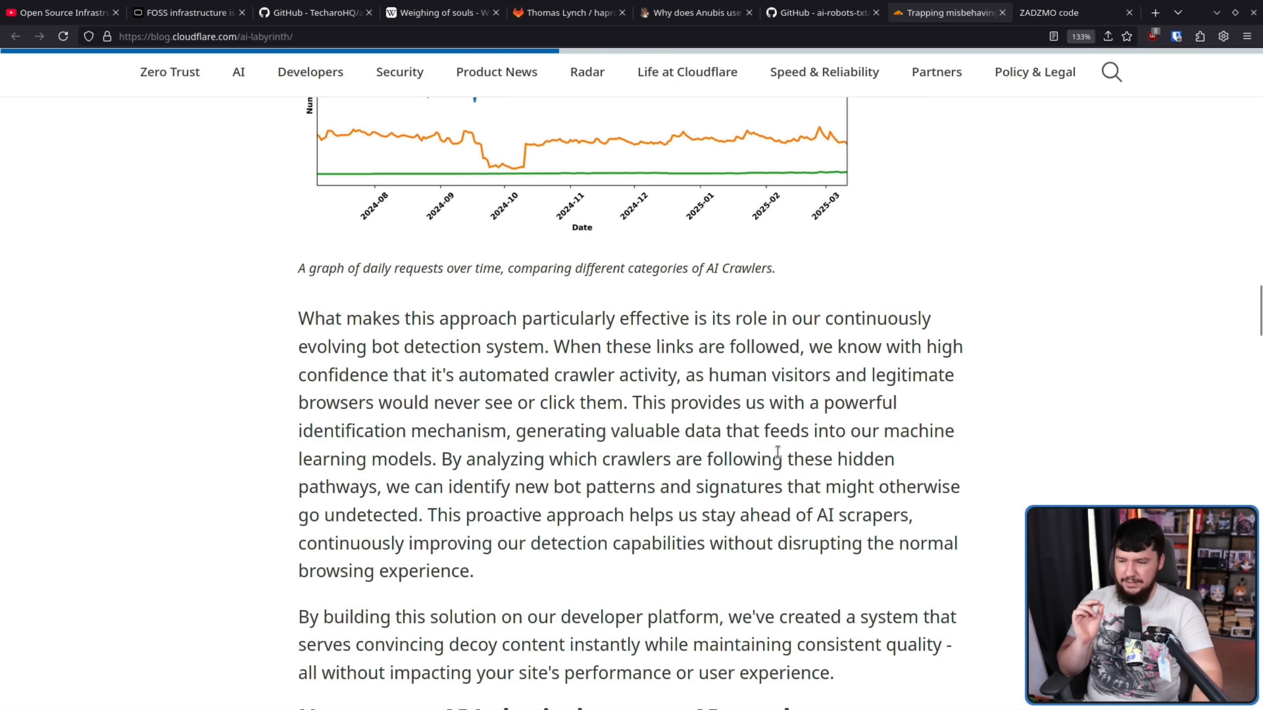
pyautogui.moveTo(442, 479)
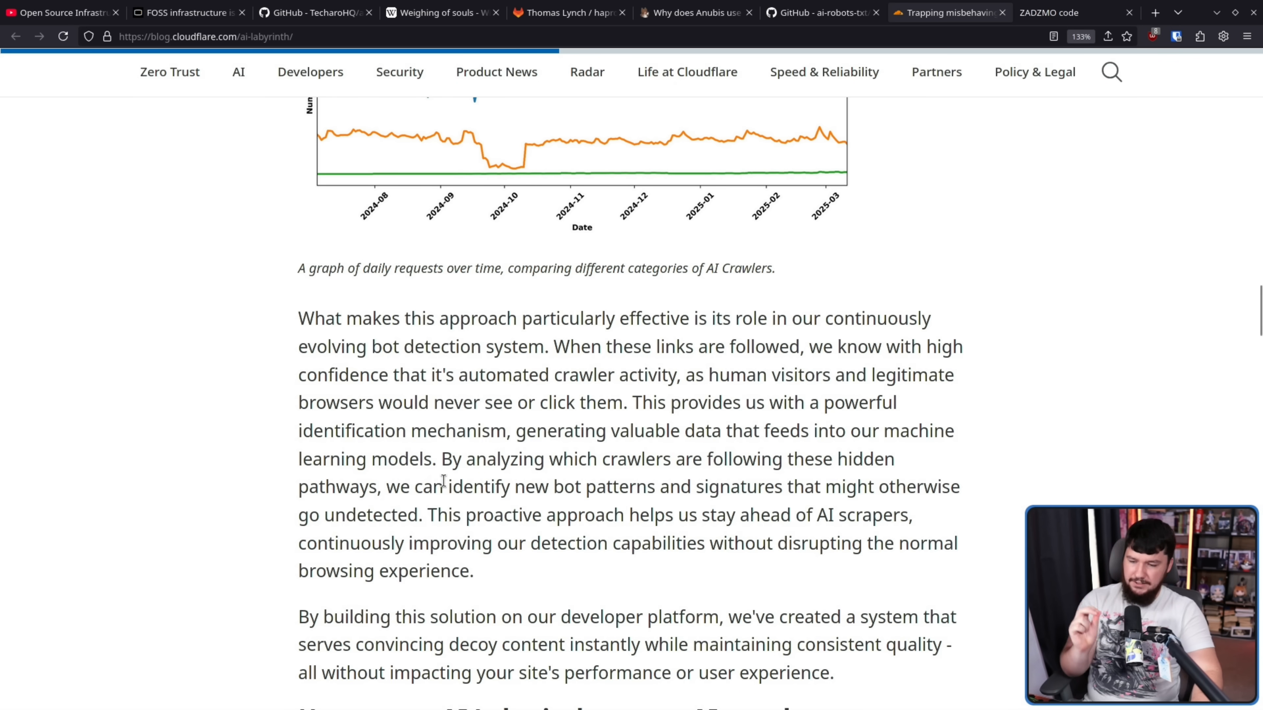
pyautogui.moveTo(813, 488)
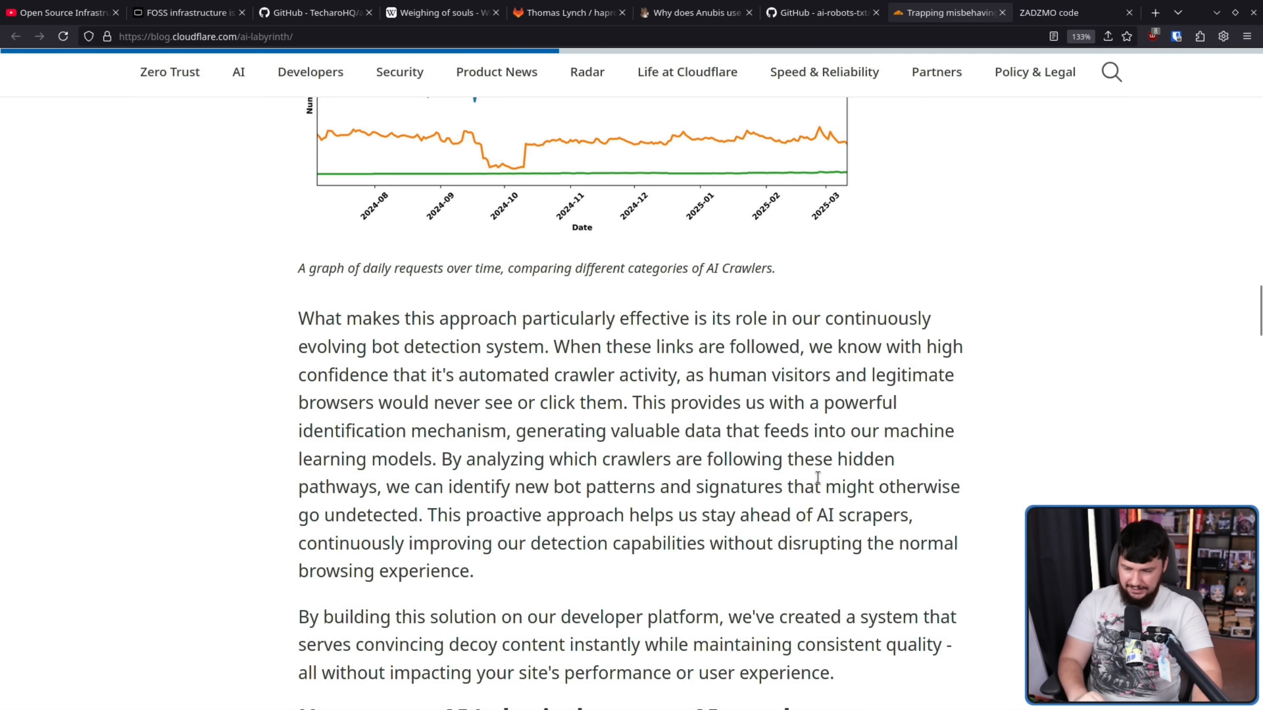
# Step: Scroll to the 'What's next' section and the opt-in call to action
pyautogui.scroll(-3)
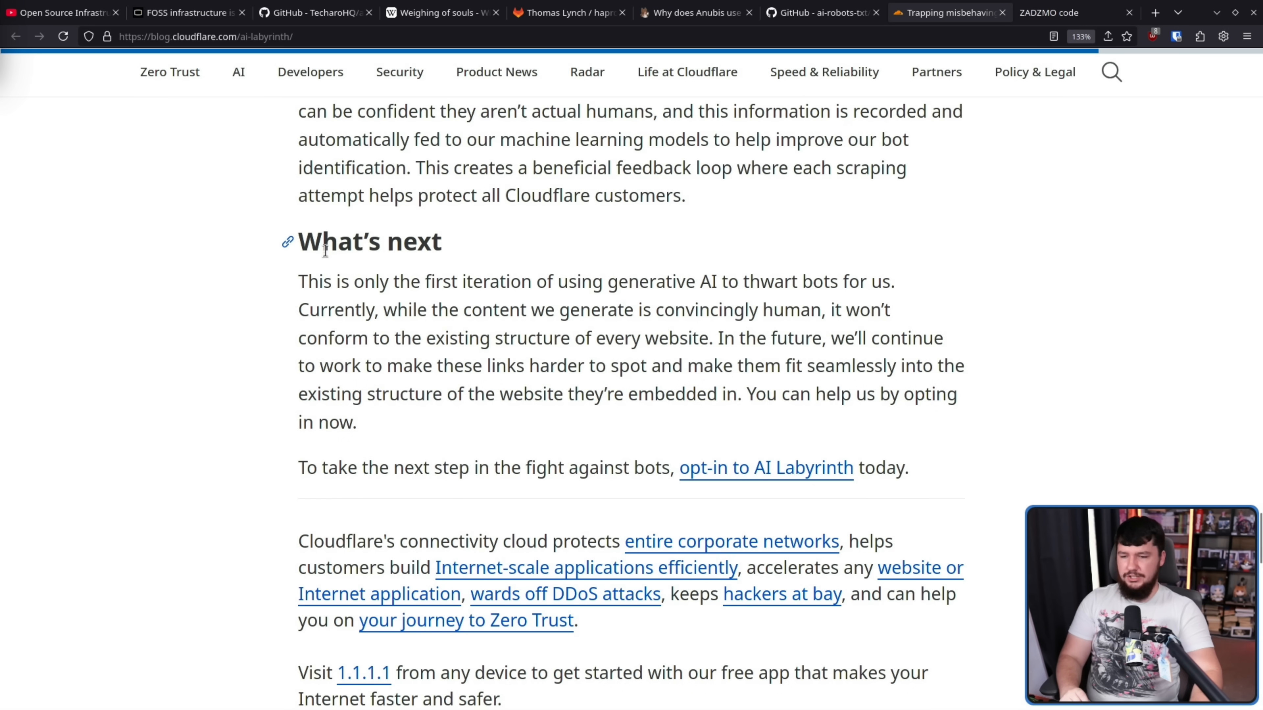
pyautogui.moveTo(979, 330)
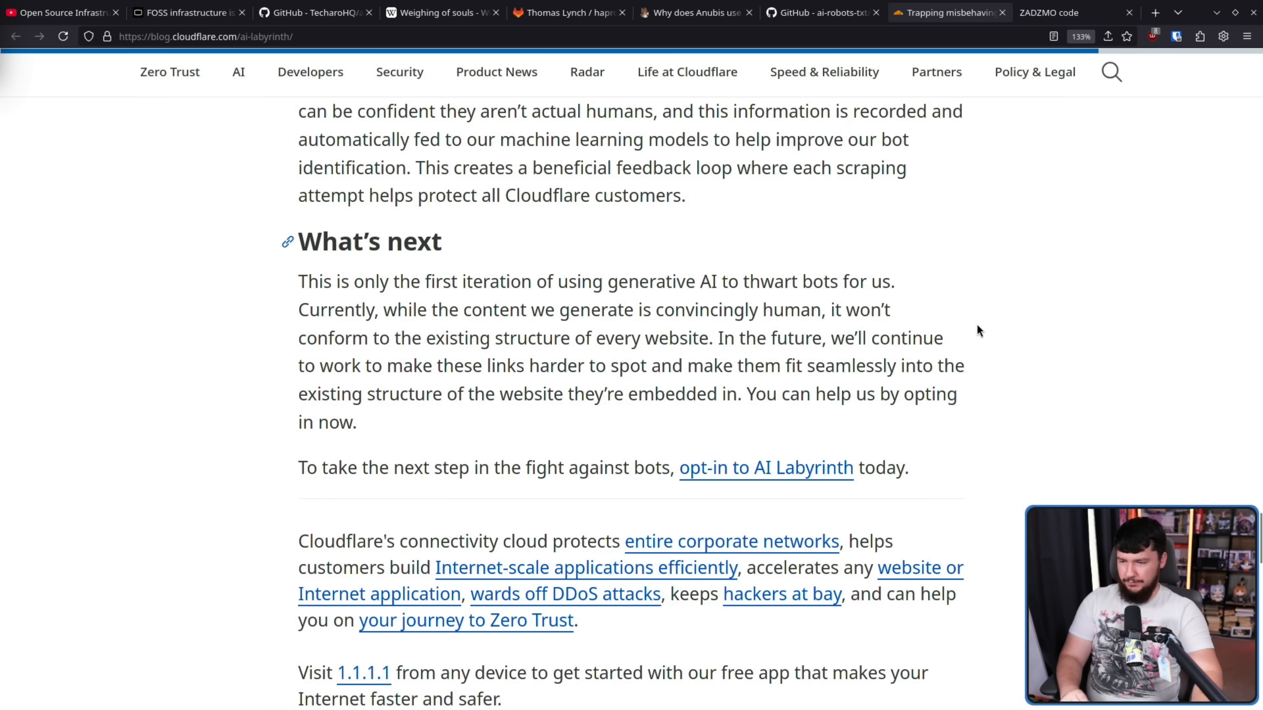
pyautogui.moveTo(976, 323)
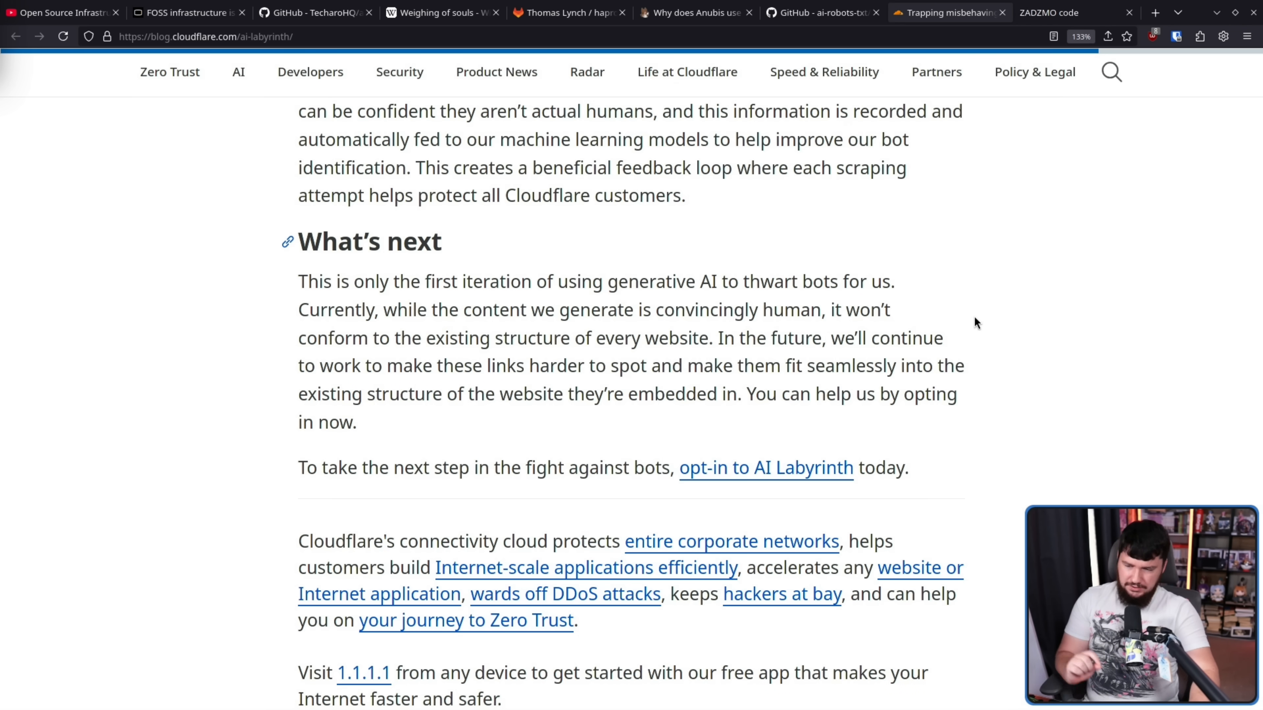
pyautogui.moveTo(983, 344)
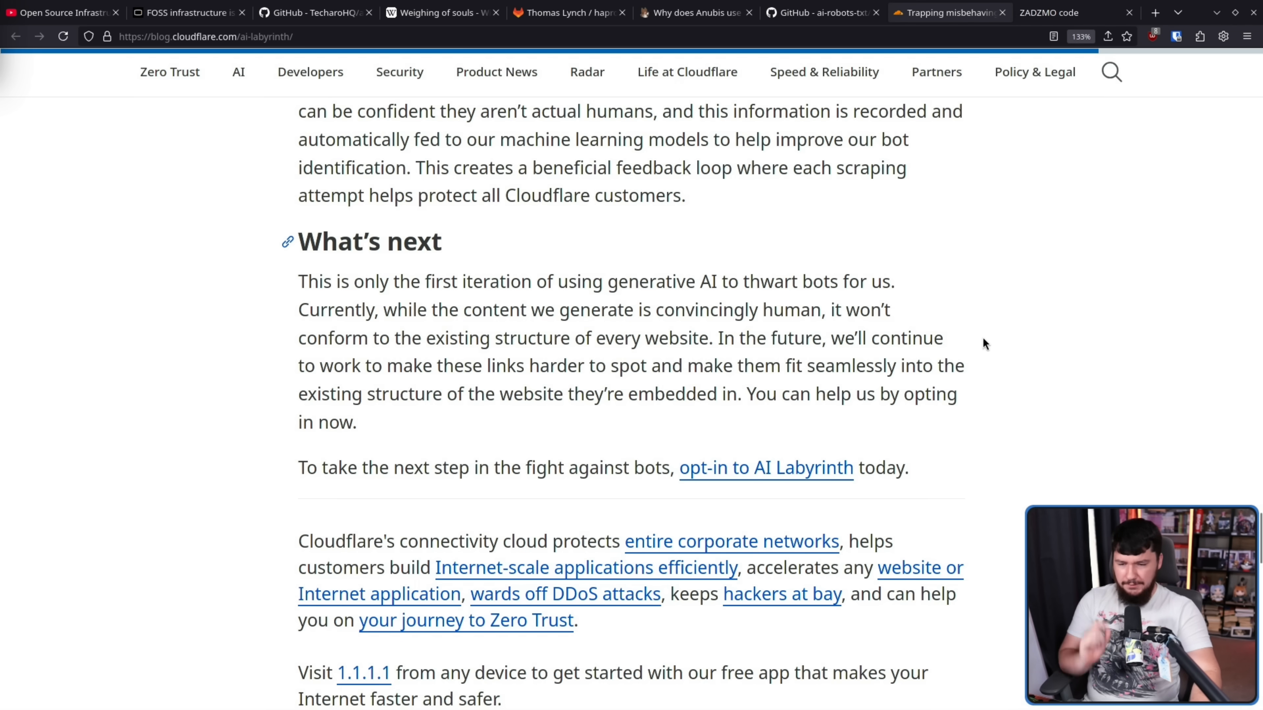
pyautogui.moveTo(993, 296)
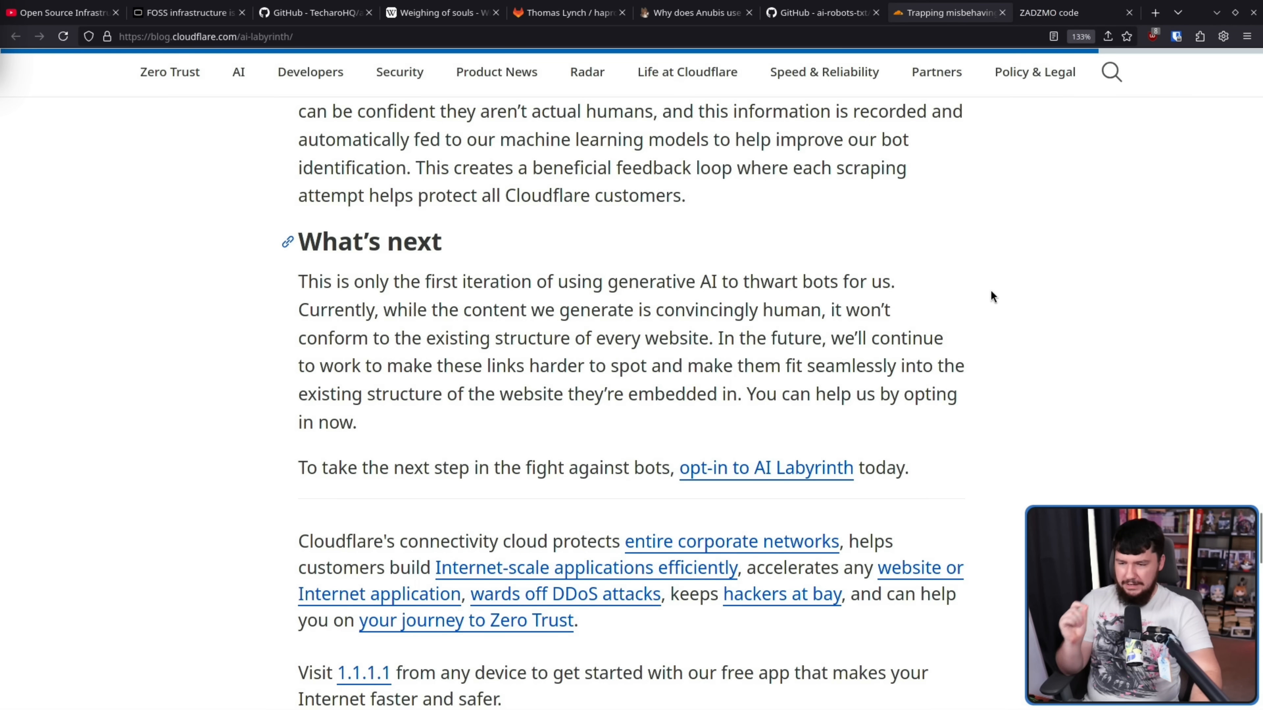
pyautogui.moveTo(988, 309)
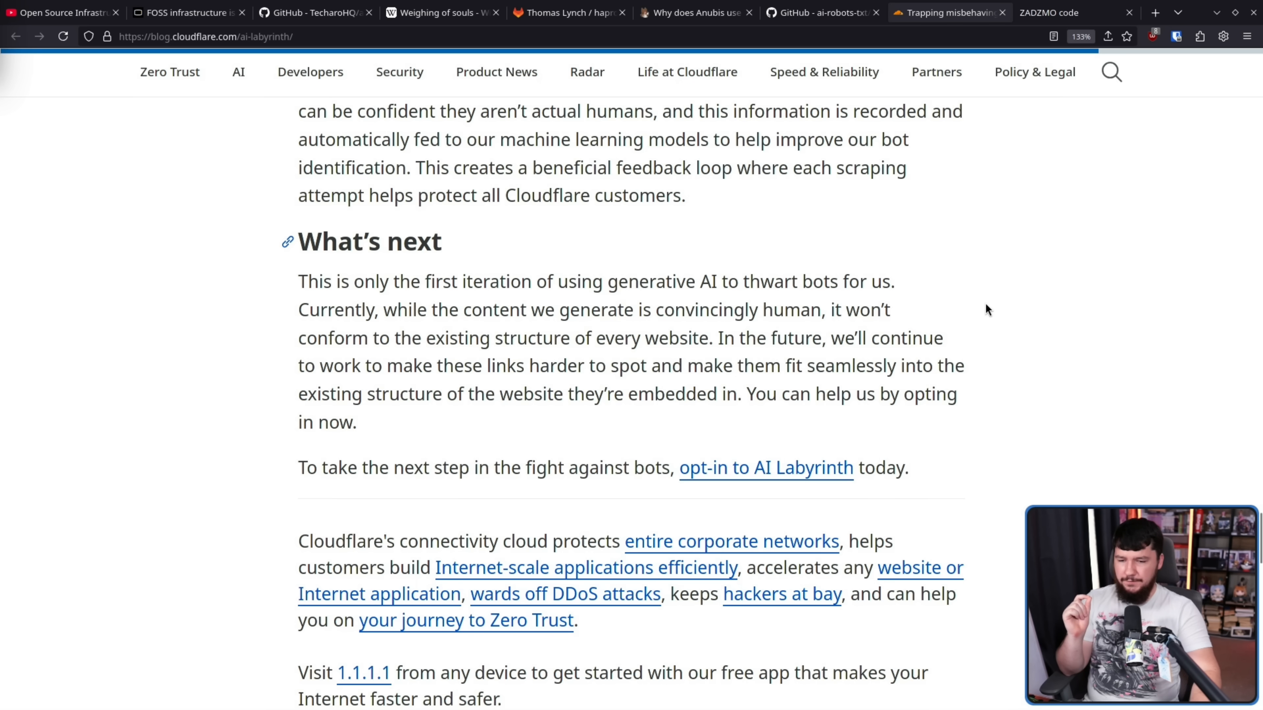
pyautogui.moveTo(975, 319)
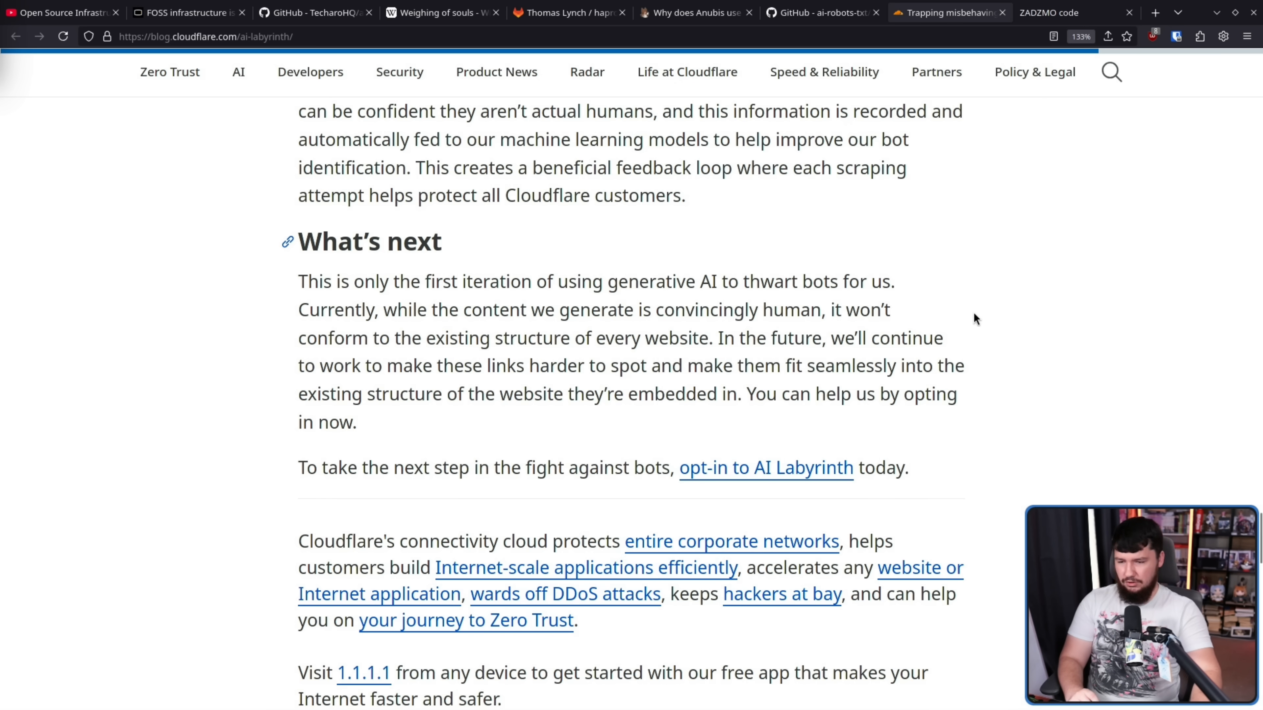
pyautogui.moveTo(805, 354)
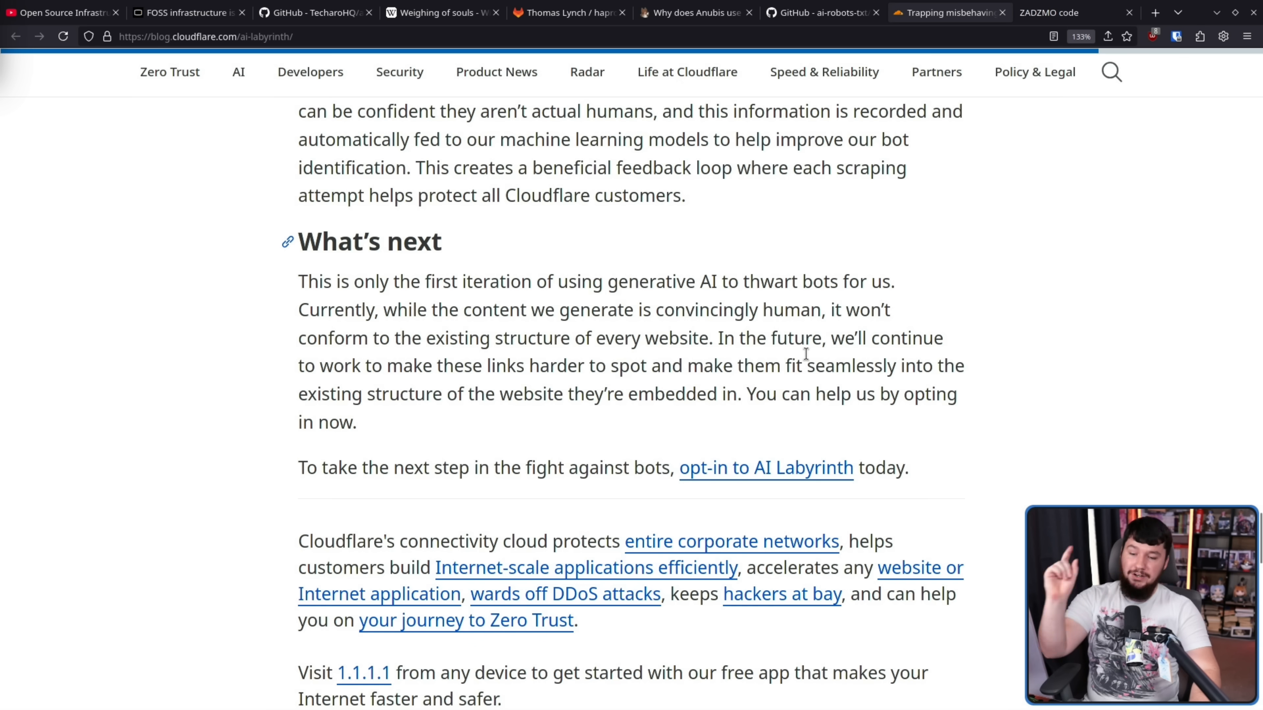